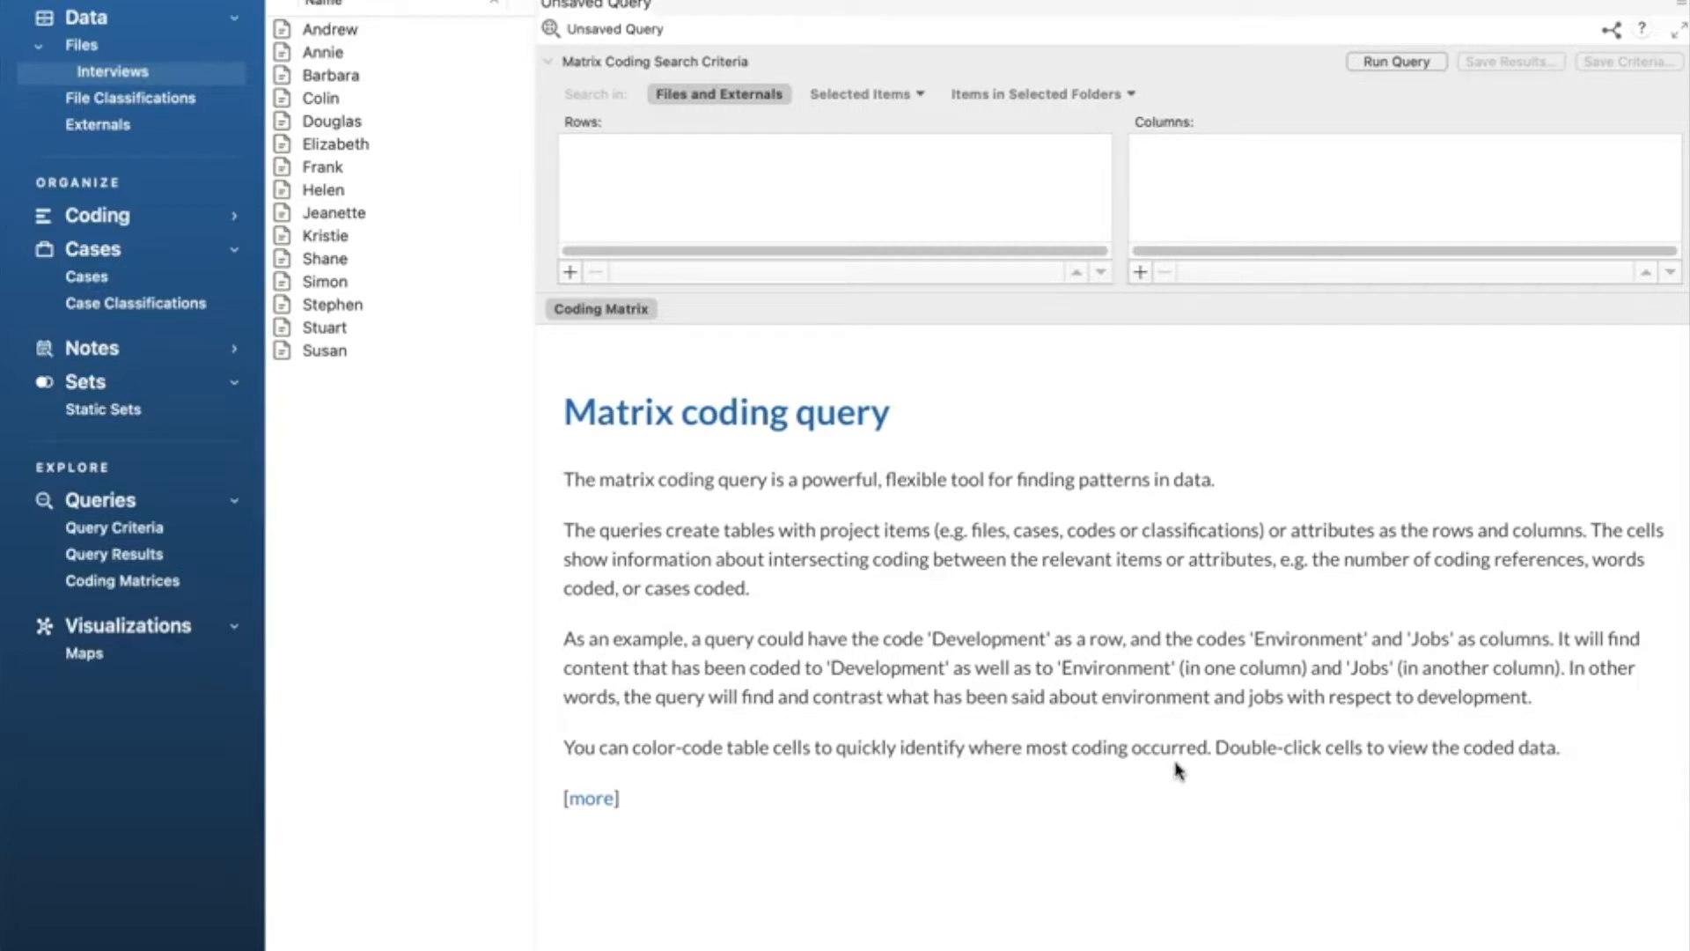
pyautogui.moveTo(1399, 514)
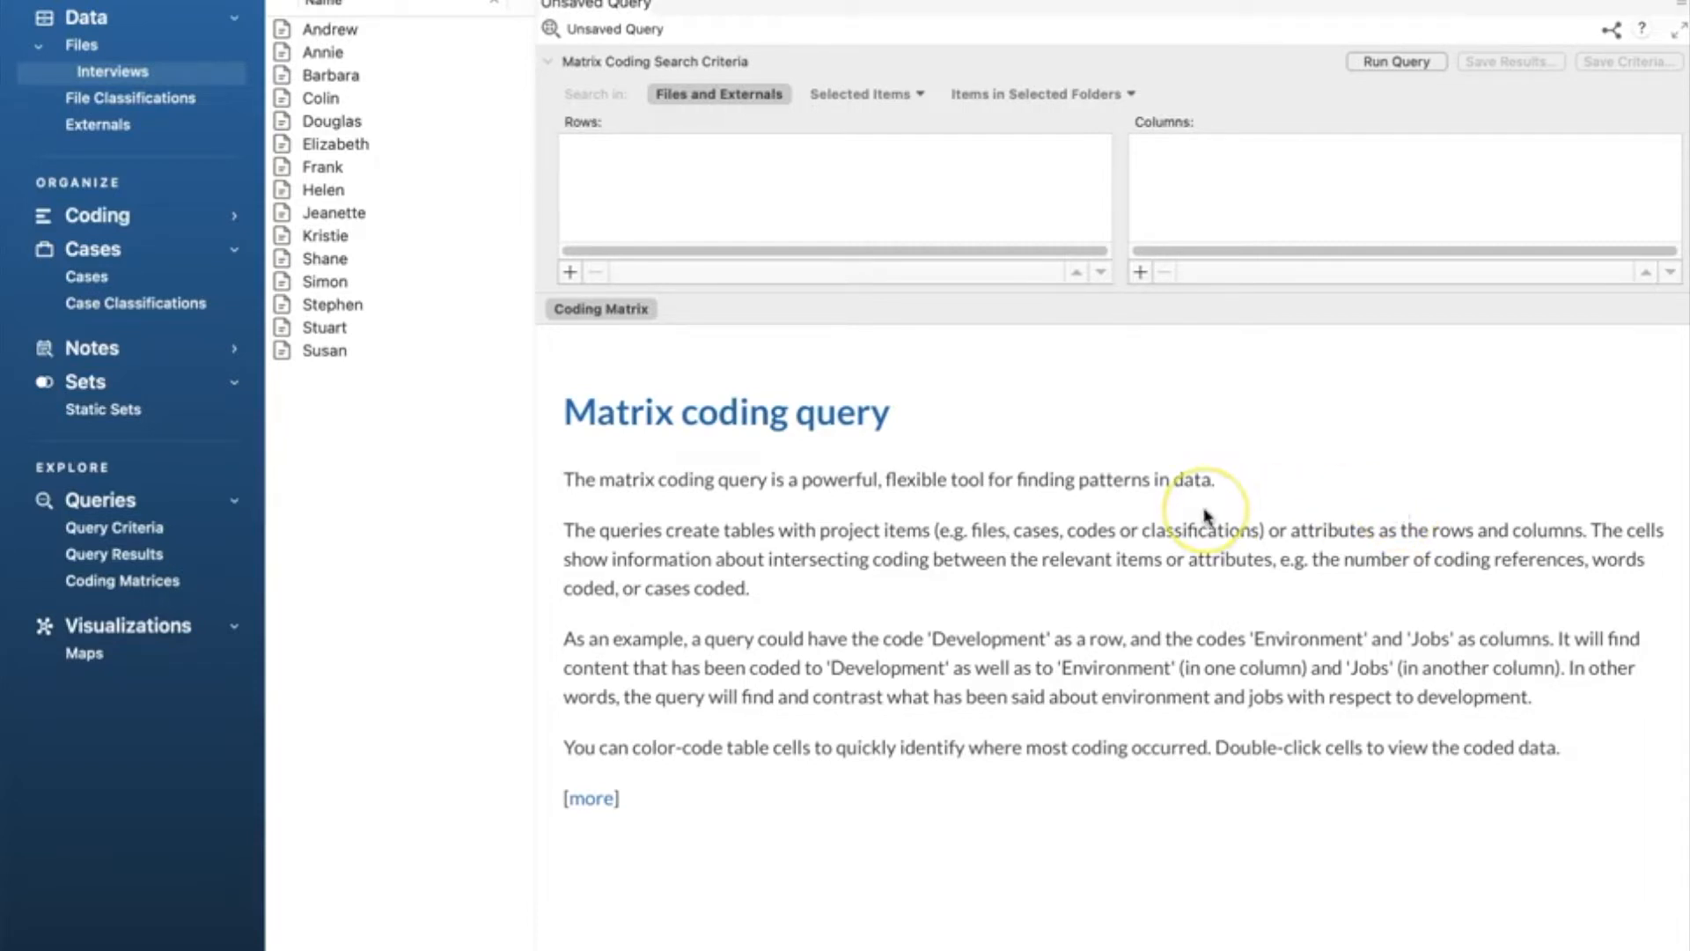
pyautogui.moveTo(1204, 516)
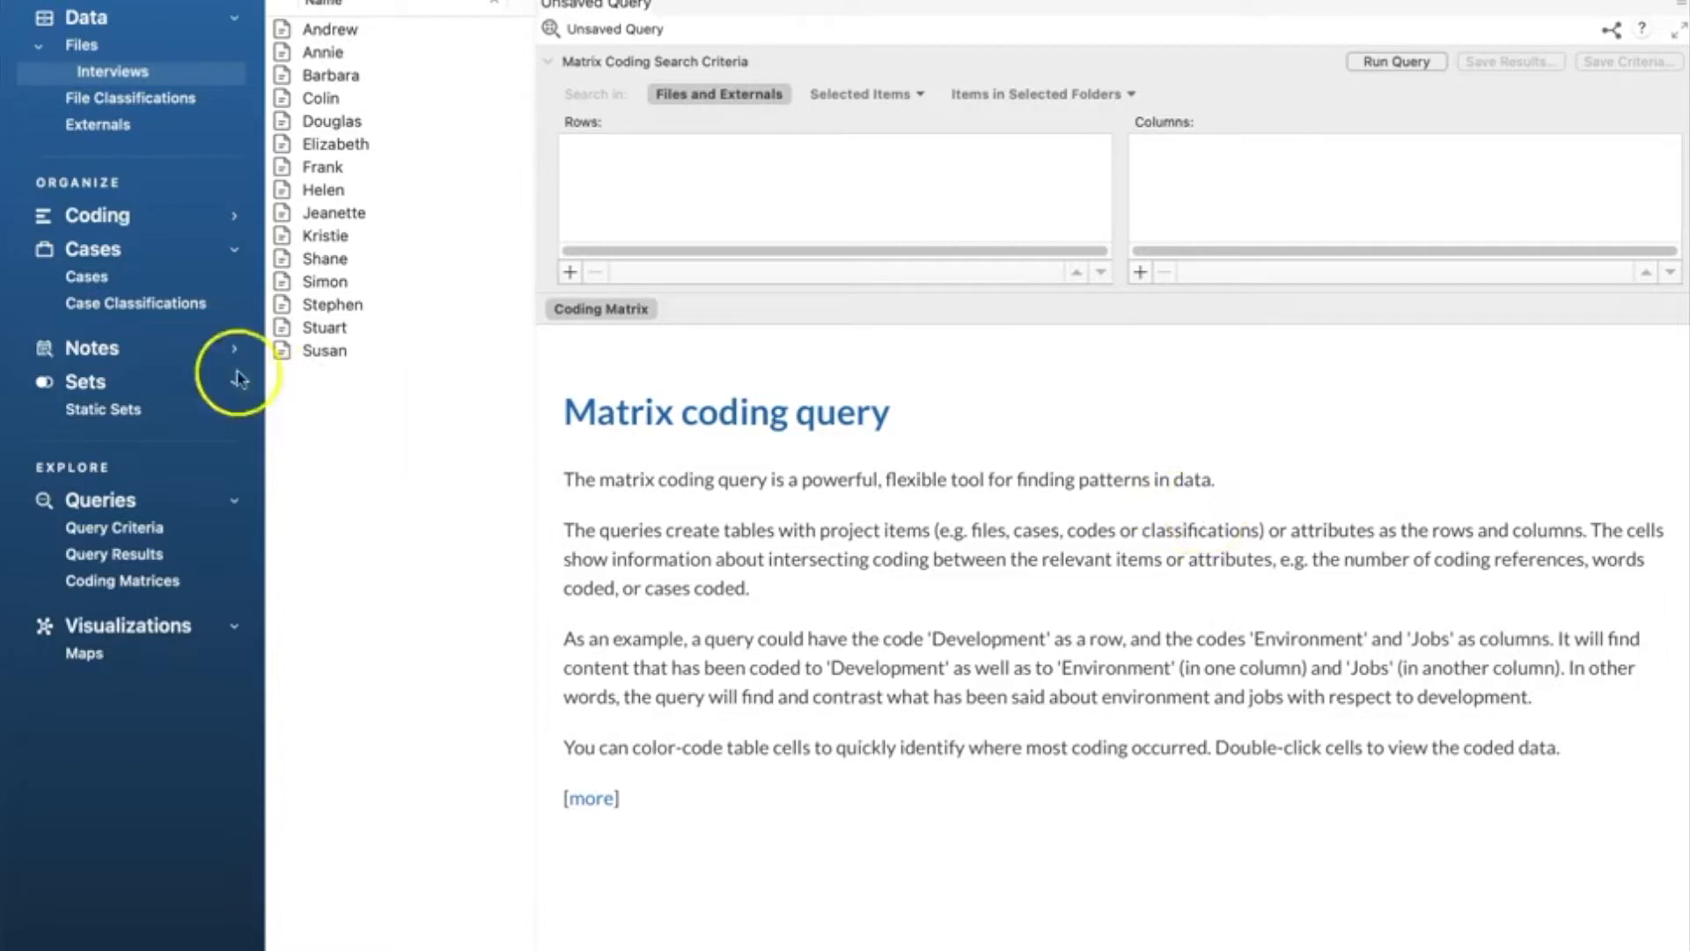
pyautogui.moveTo(136, 303)
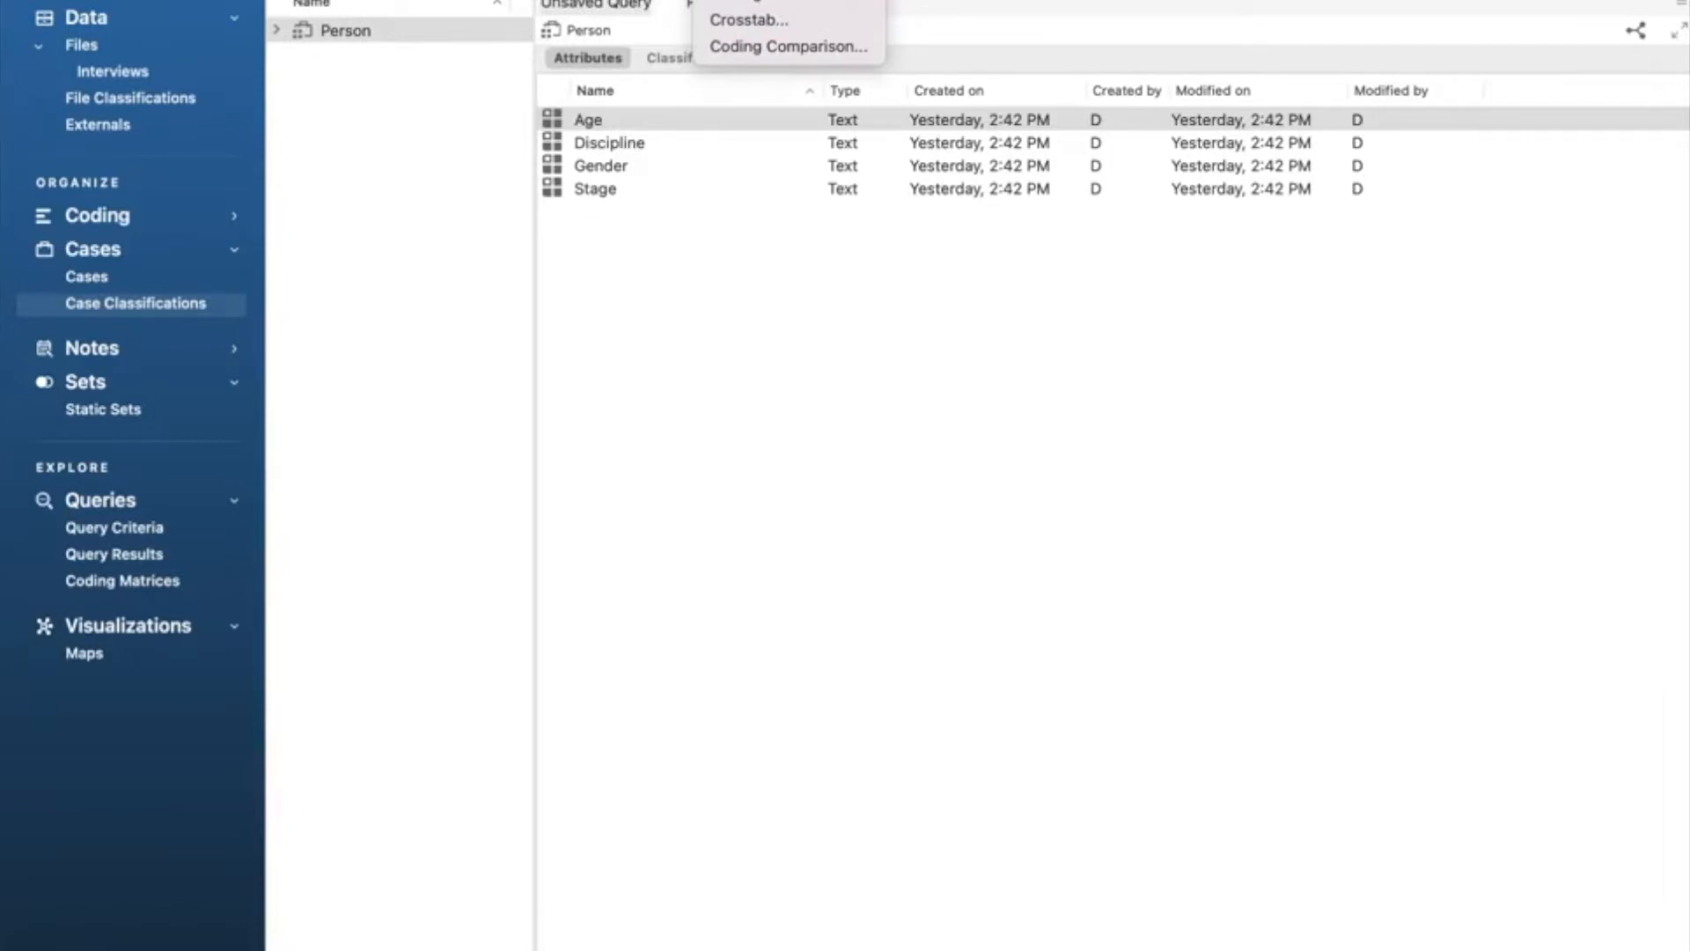
pyautogui.moveTo(765, 19)
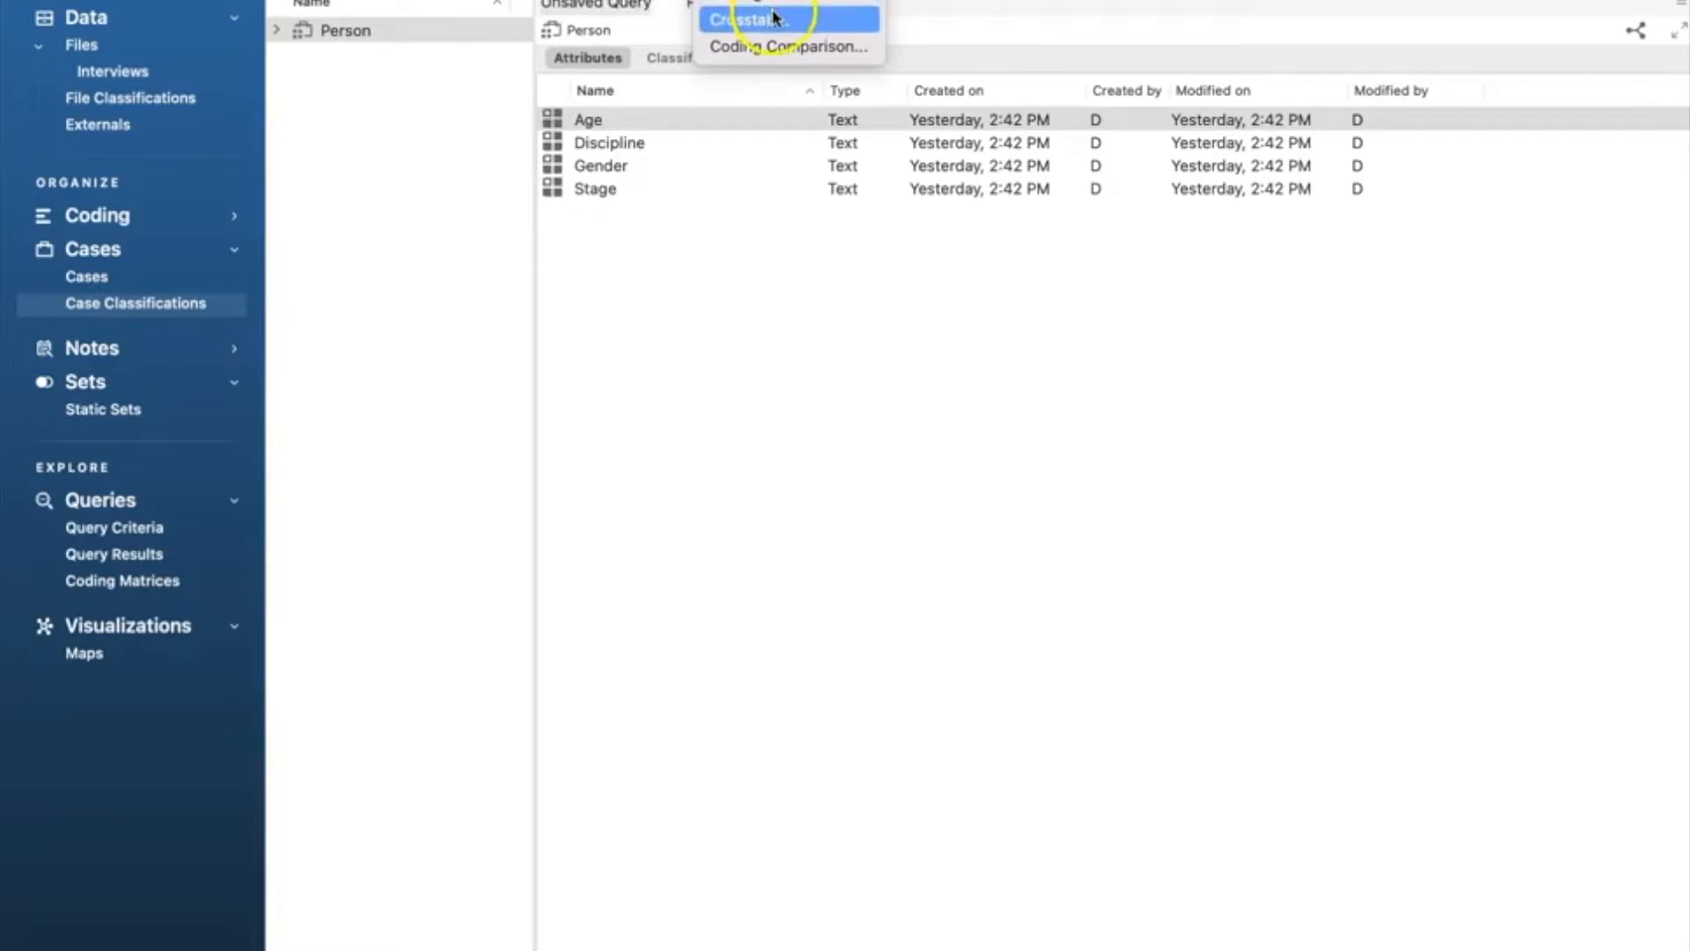
# Step: Start a new Crosstab query and browse to the attitude toward being a researcher code without choosing any
pyautogui.click(743, 18)
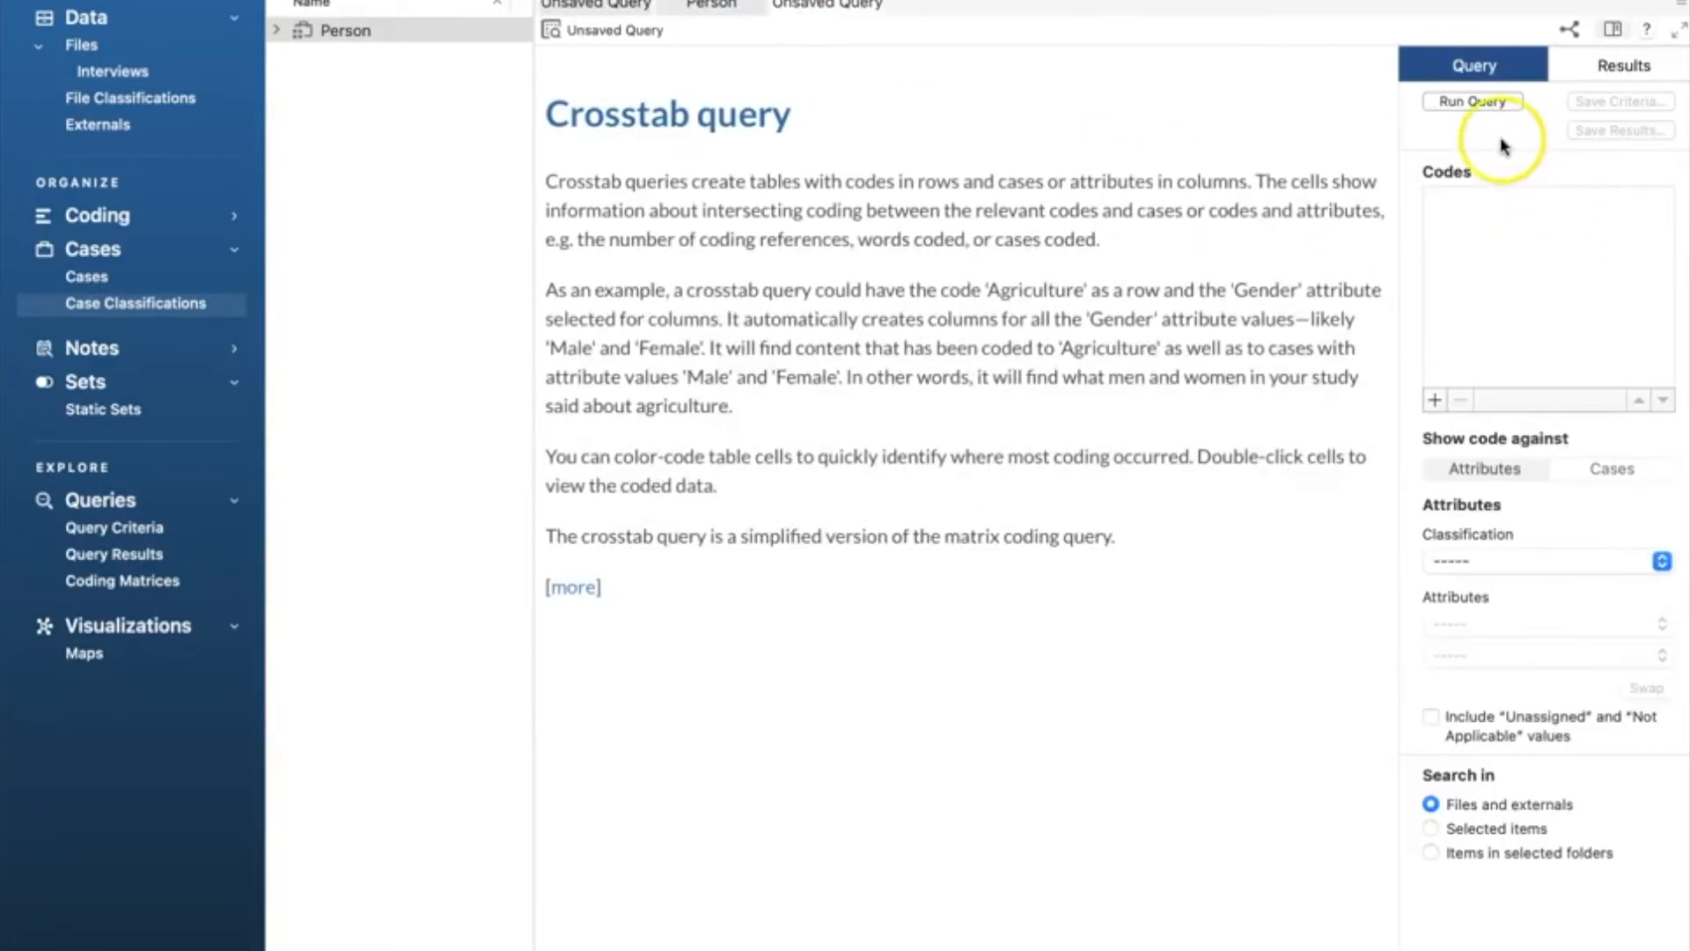
pyautogui.moveTo(1449, 222)
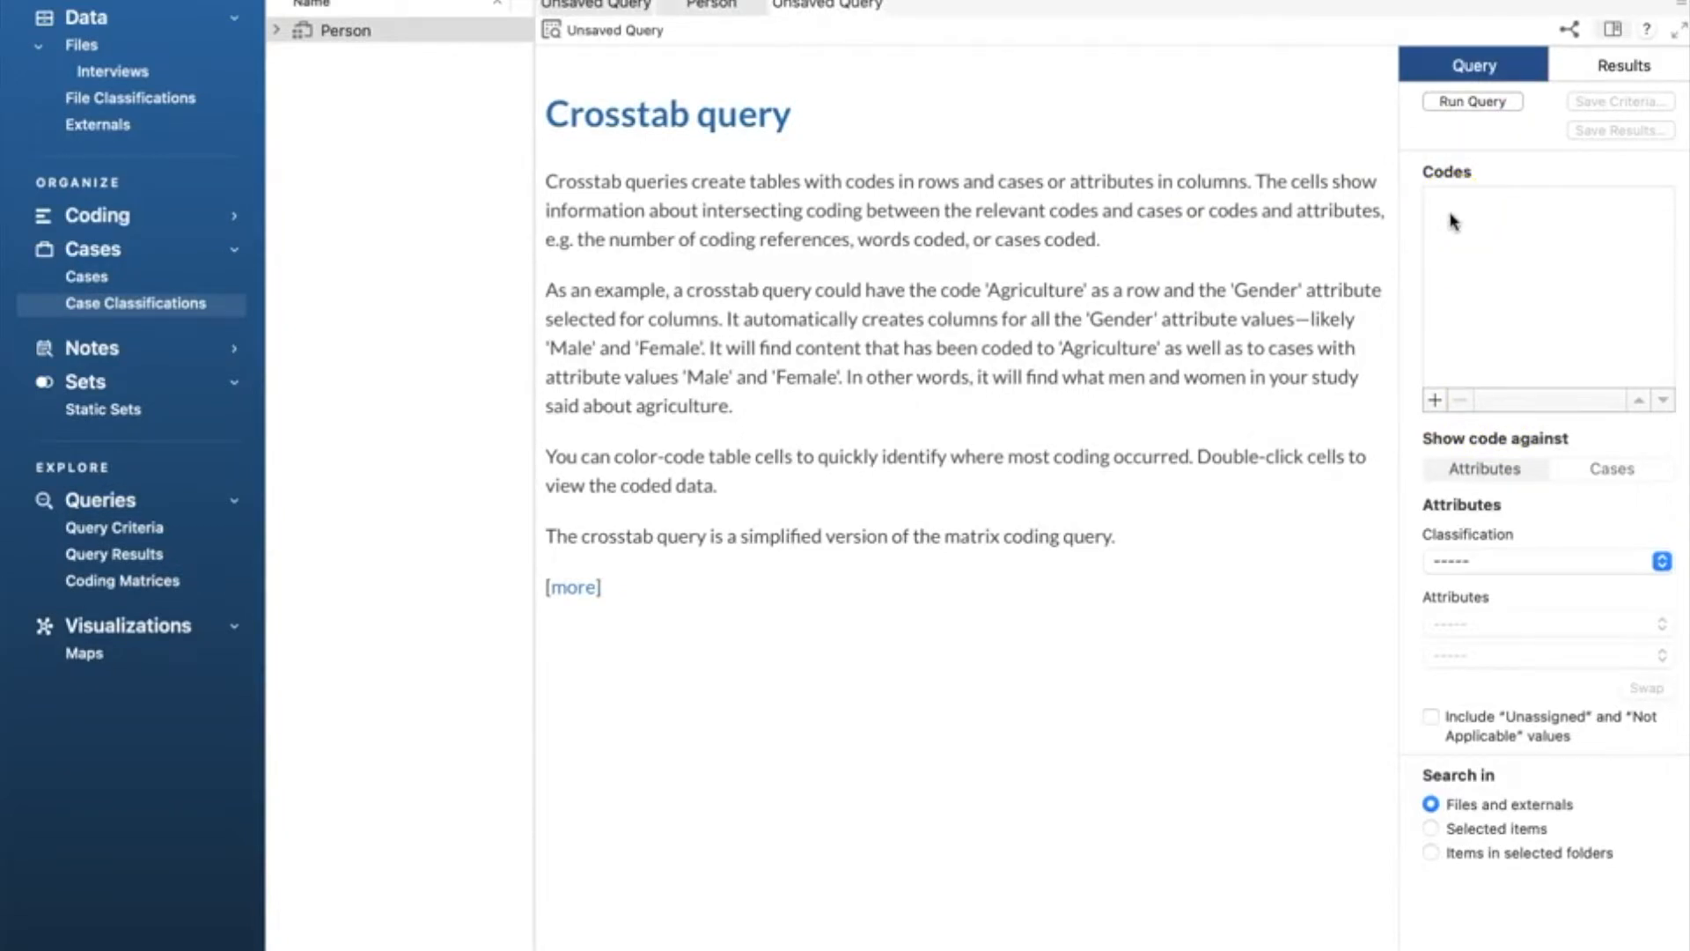
pyautogui.moveTo(1509, 564)
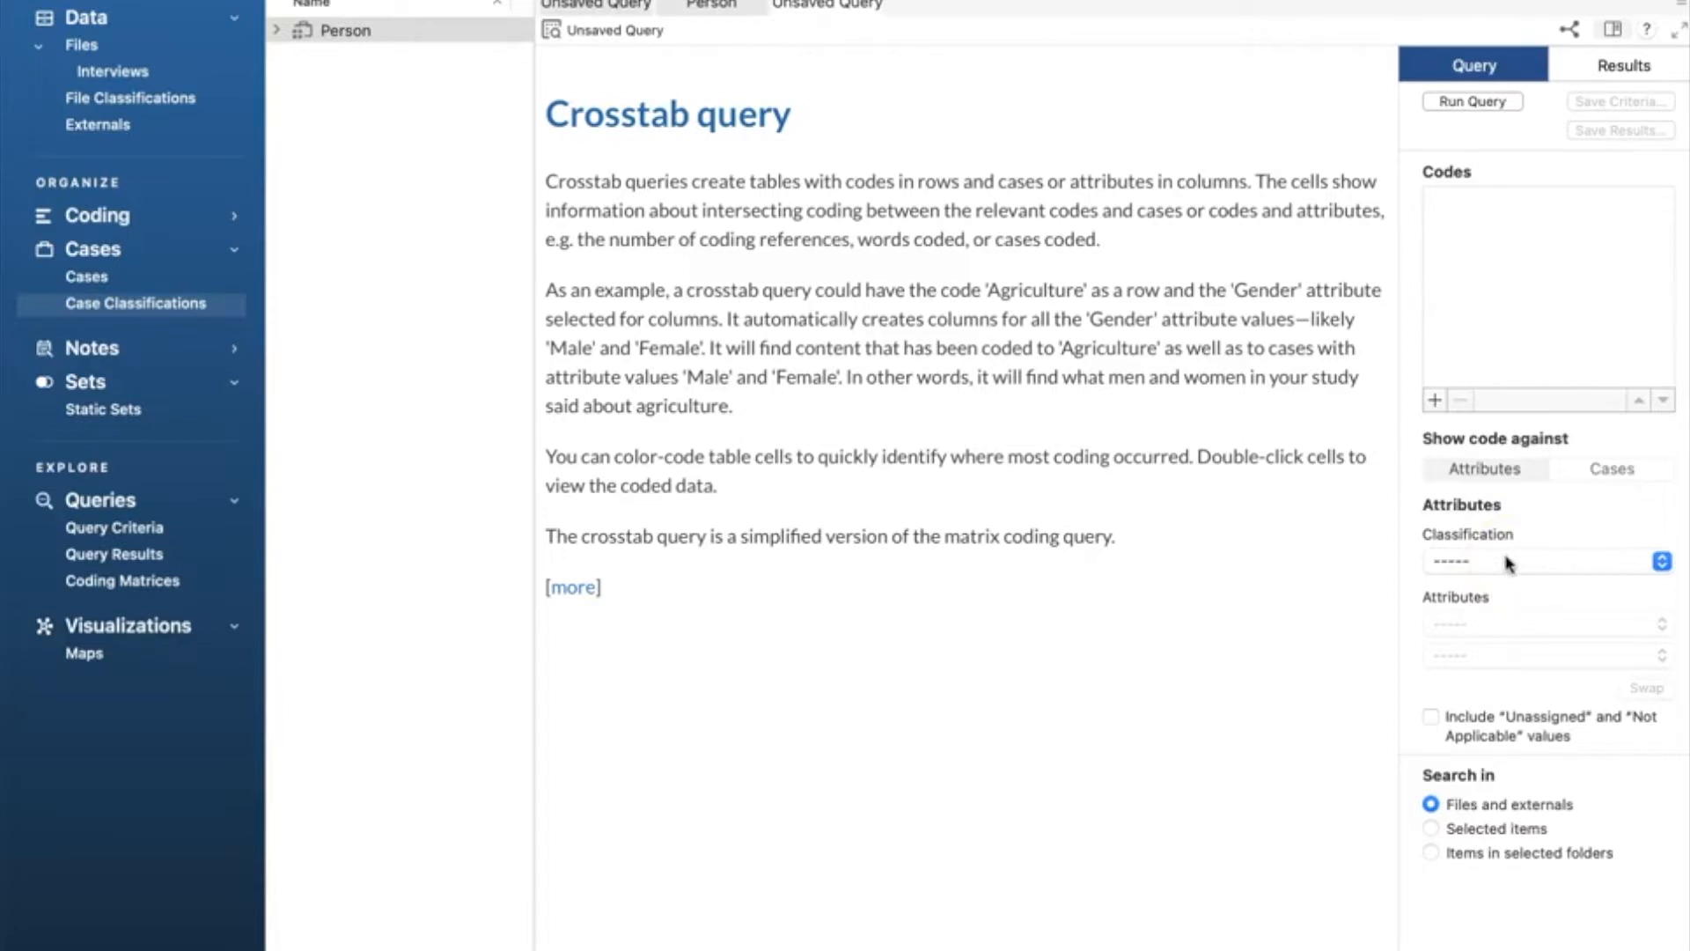
pyautogui.moveTo(1458, 359)
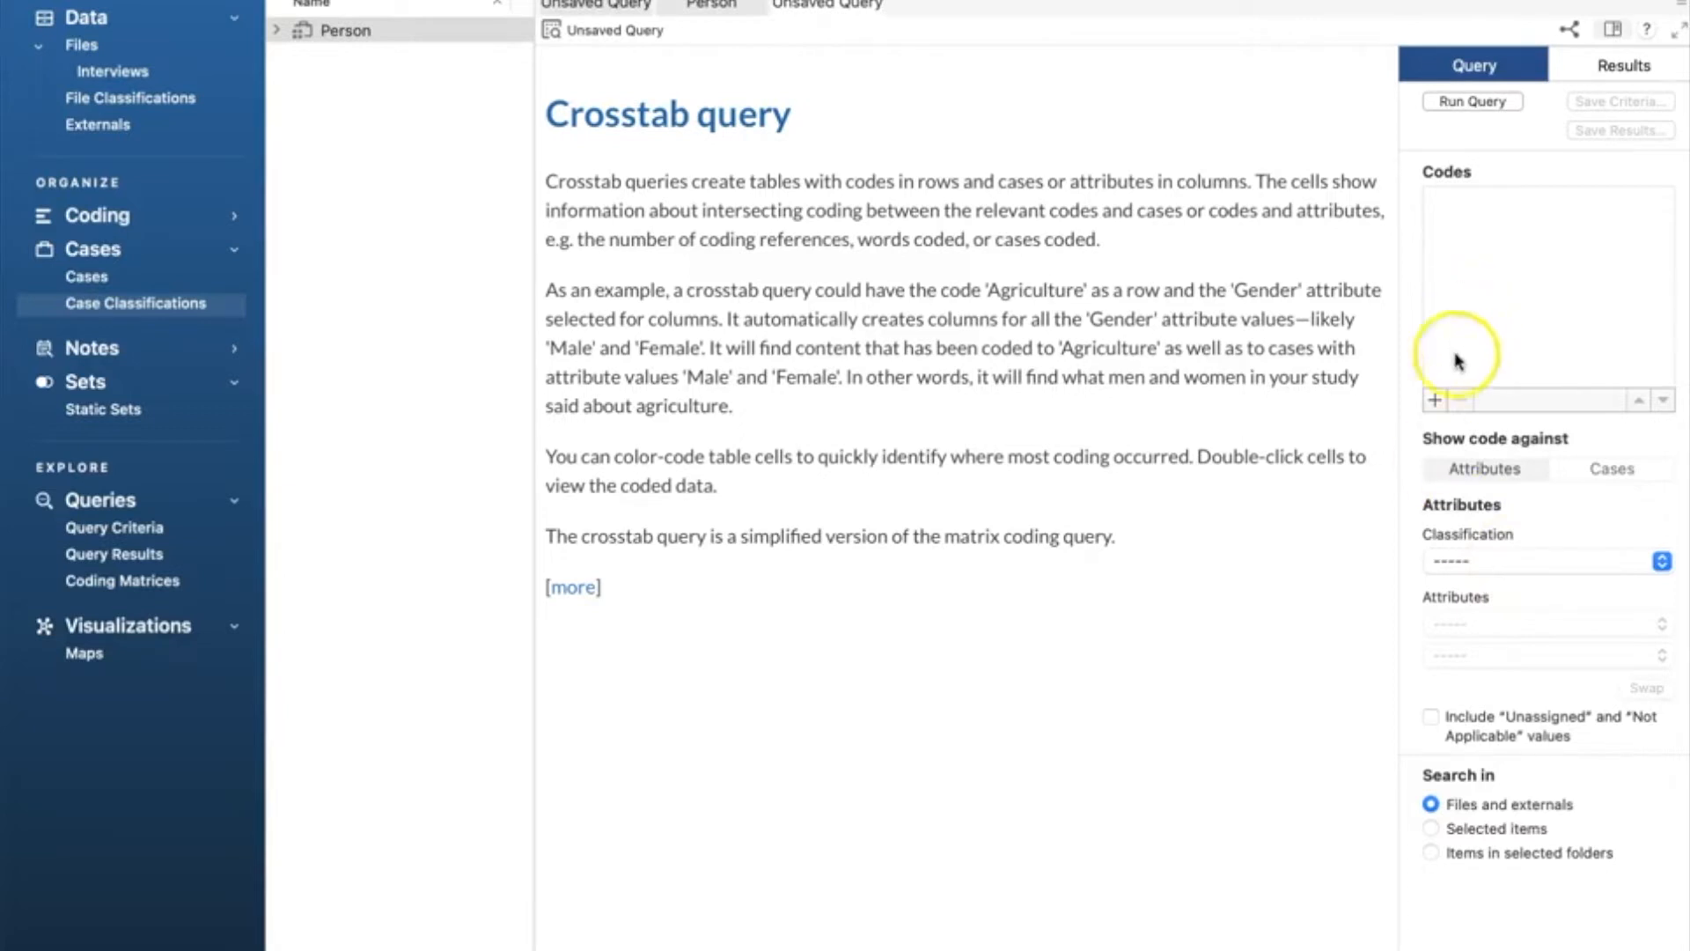
pyautogui.click(1434, 399)
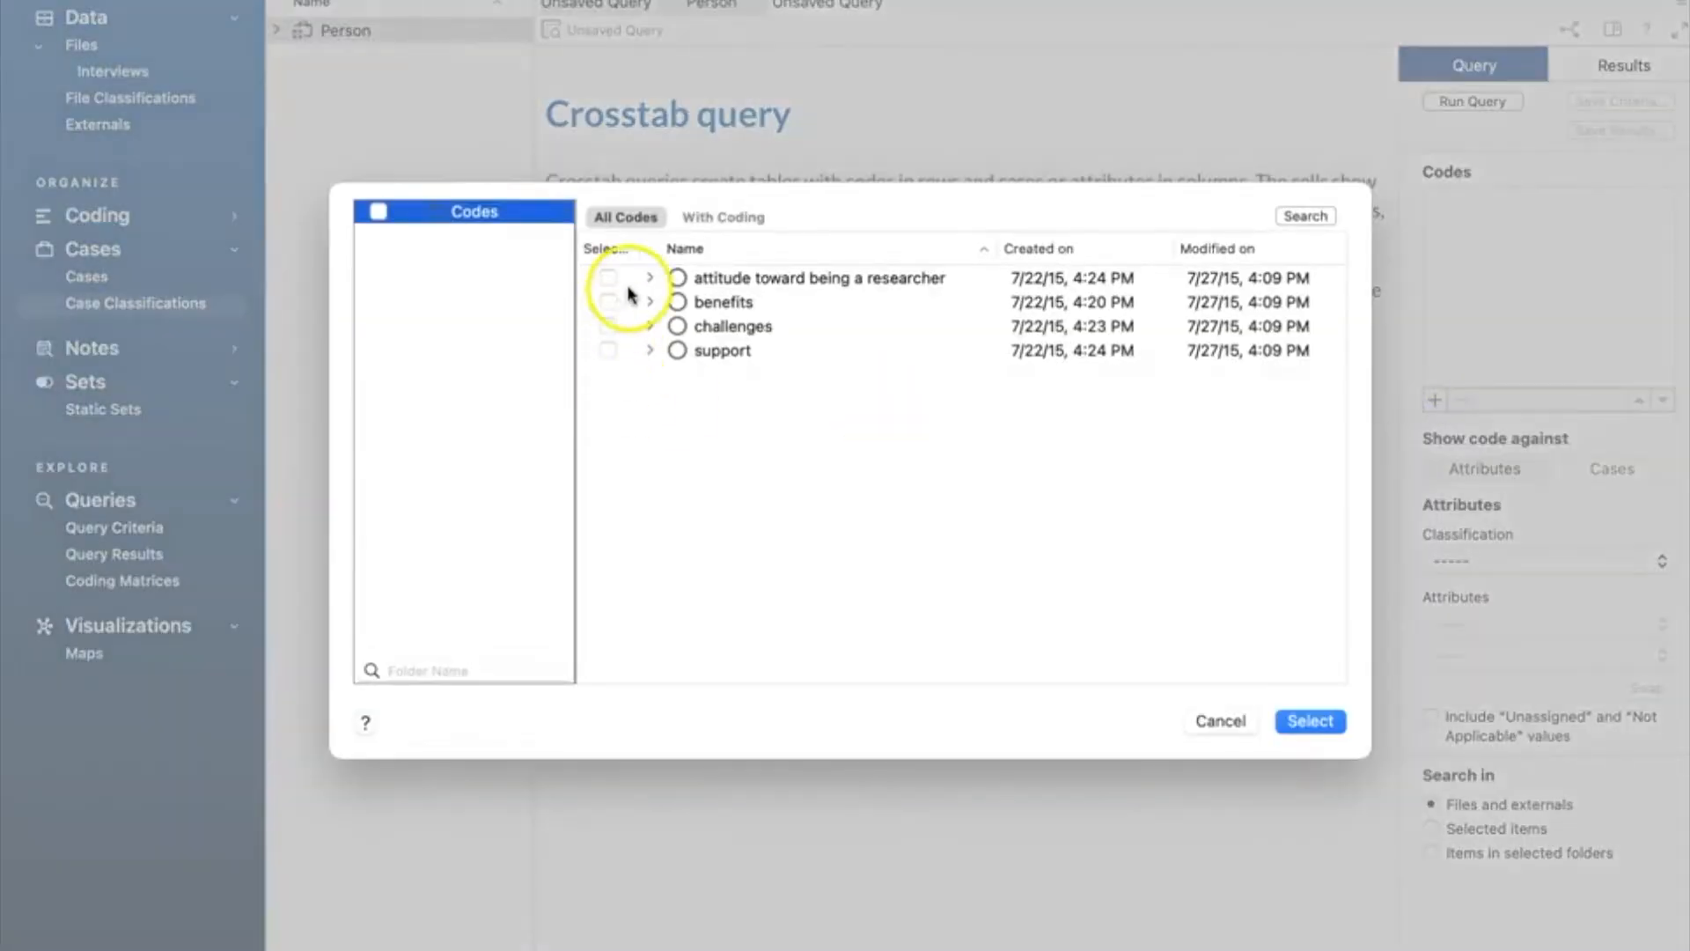
pyautogui.click(649, 276)
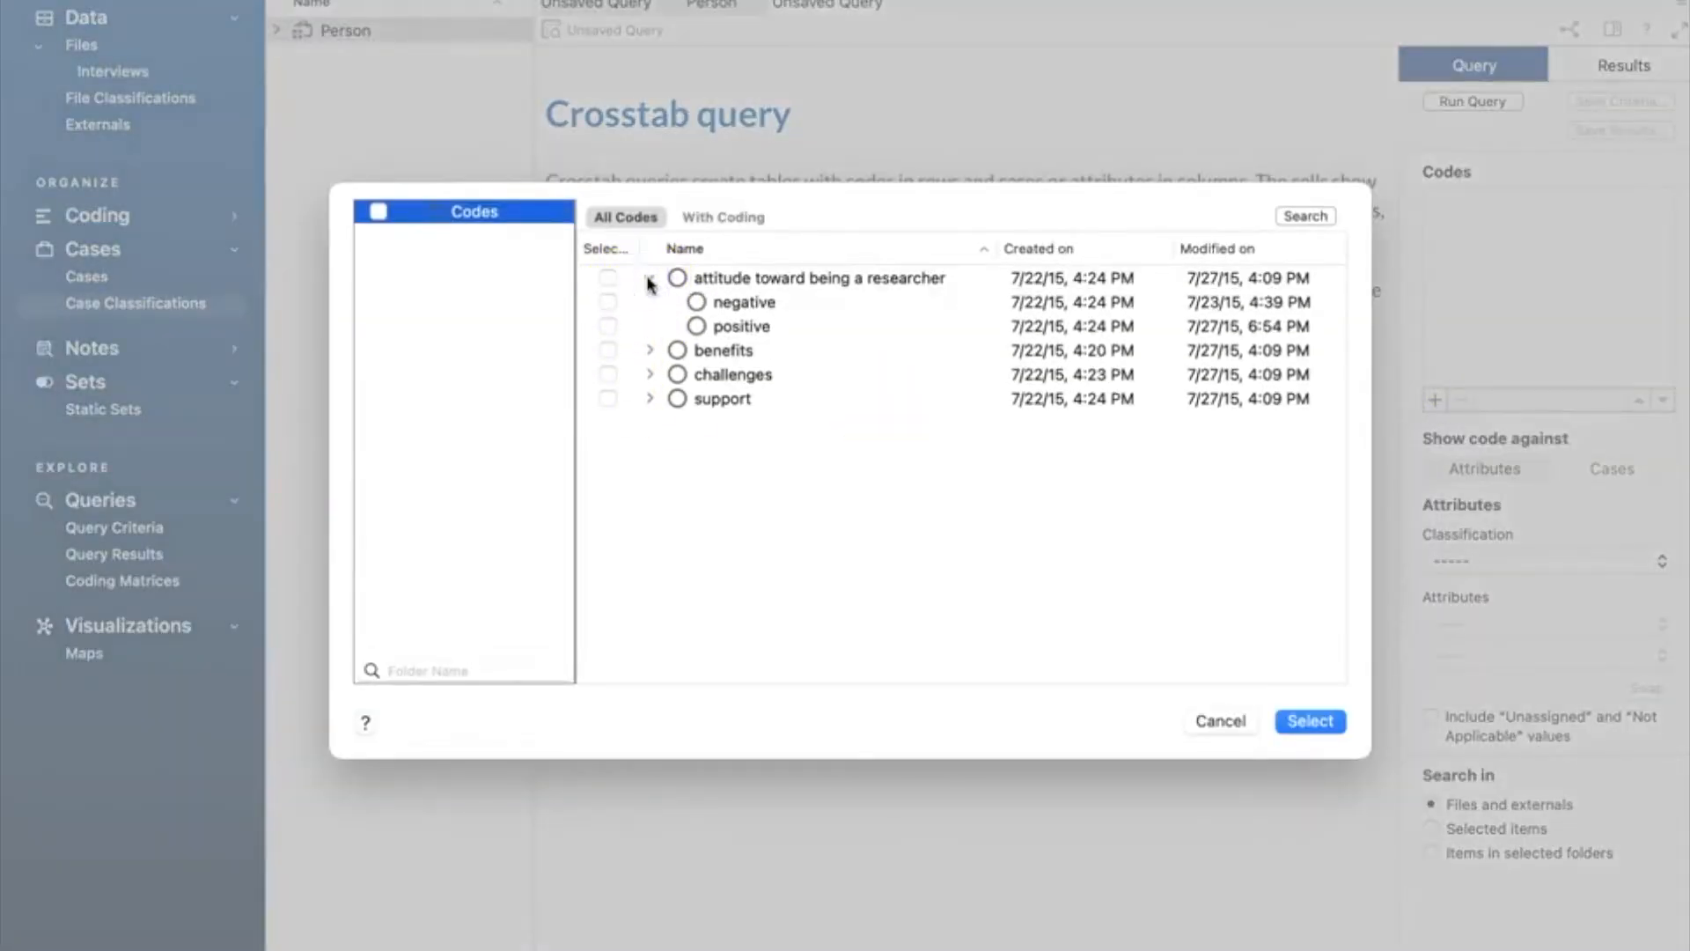
pyautogui.click(1218, 720)
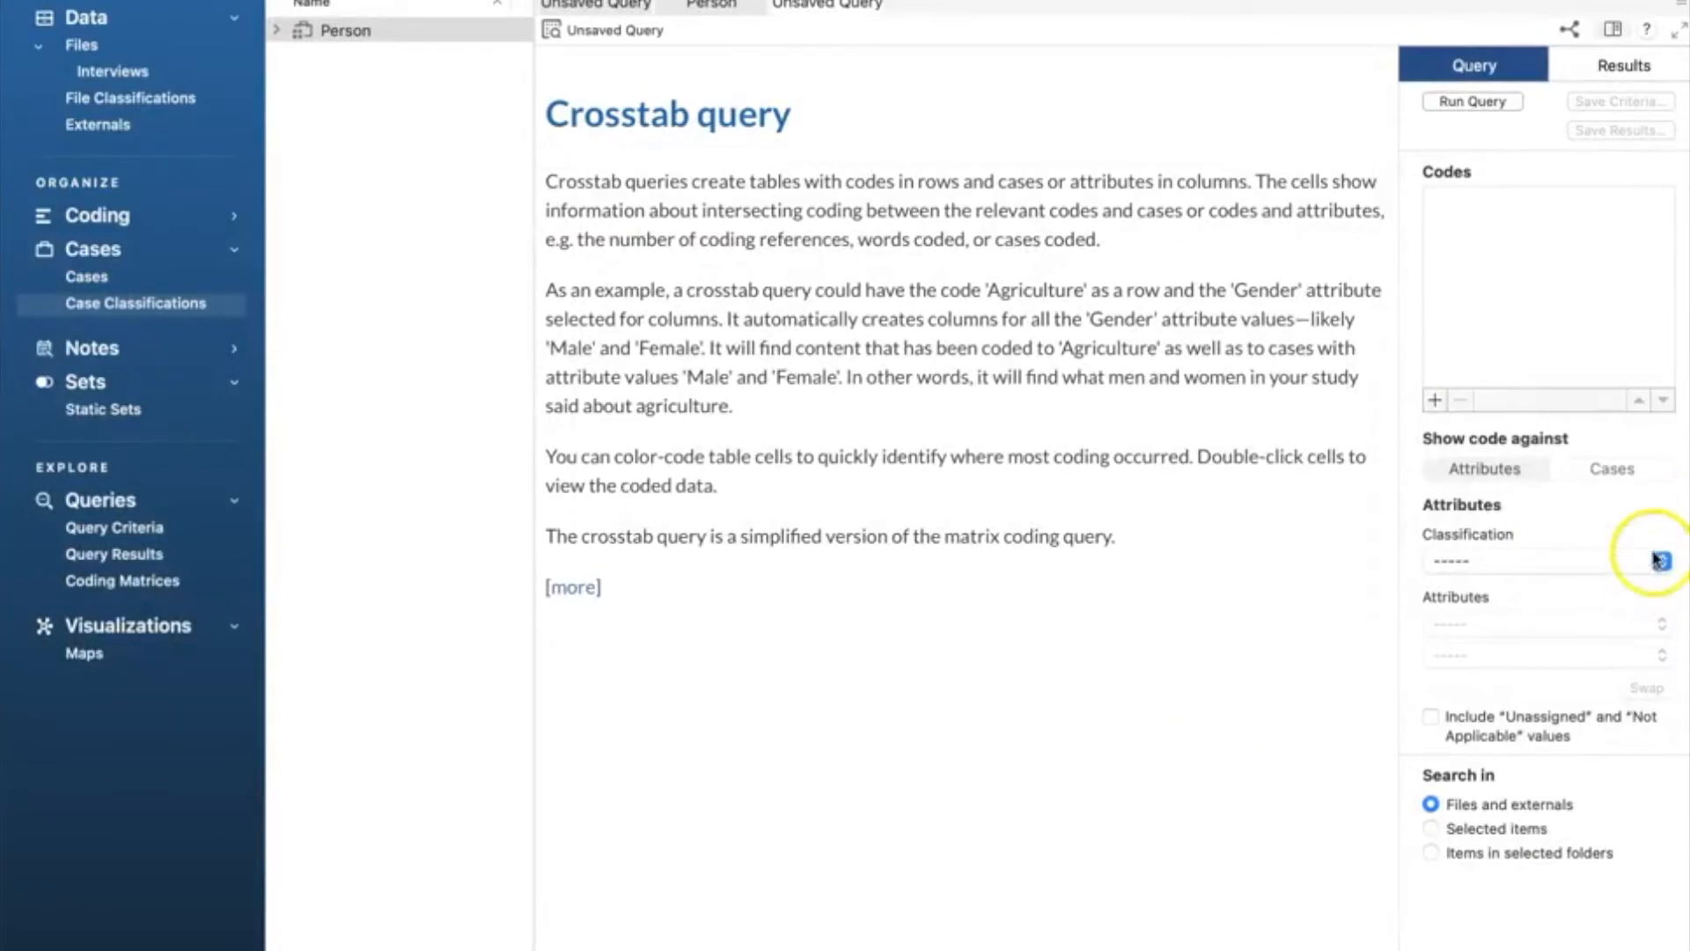
# Step: Compare against the Person classification with Gender as the first attribute
pyautogui.click(1660, 560)
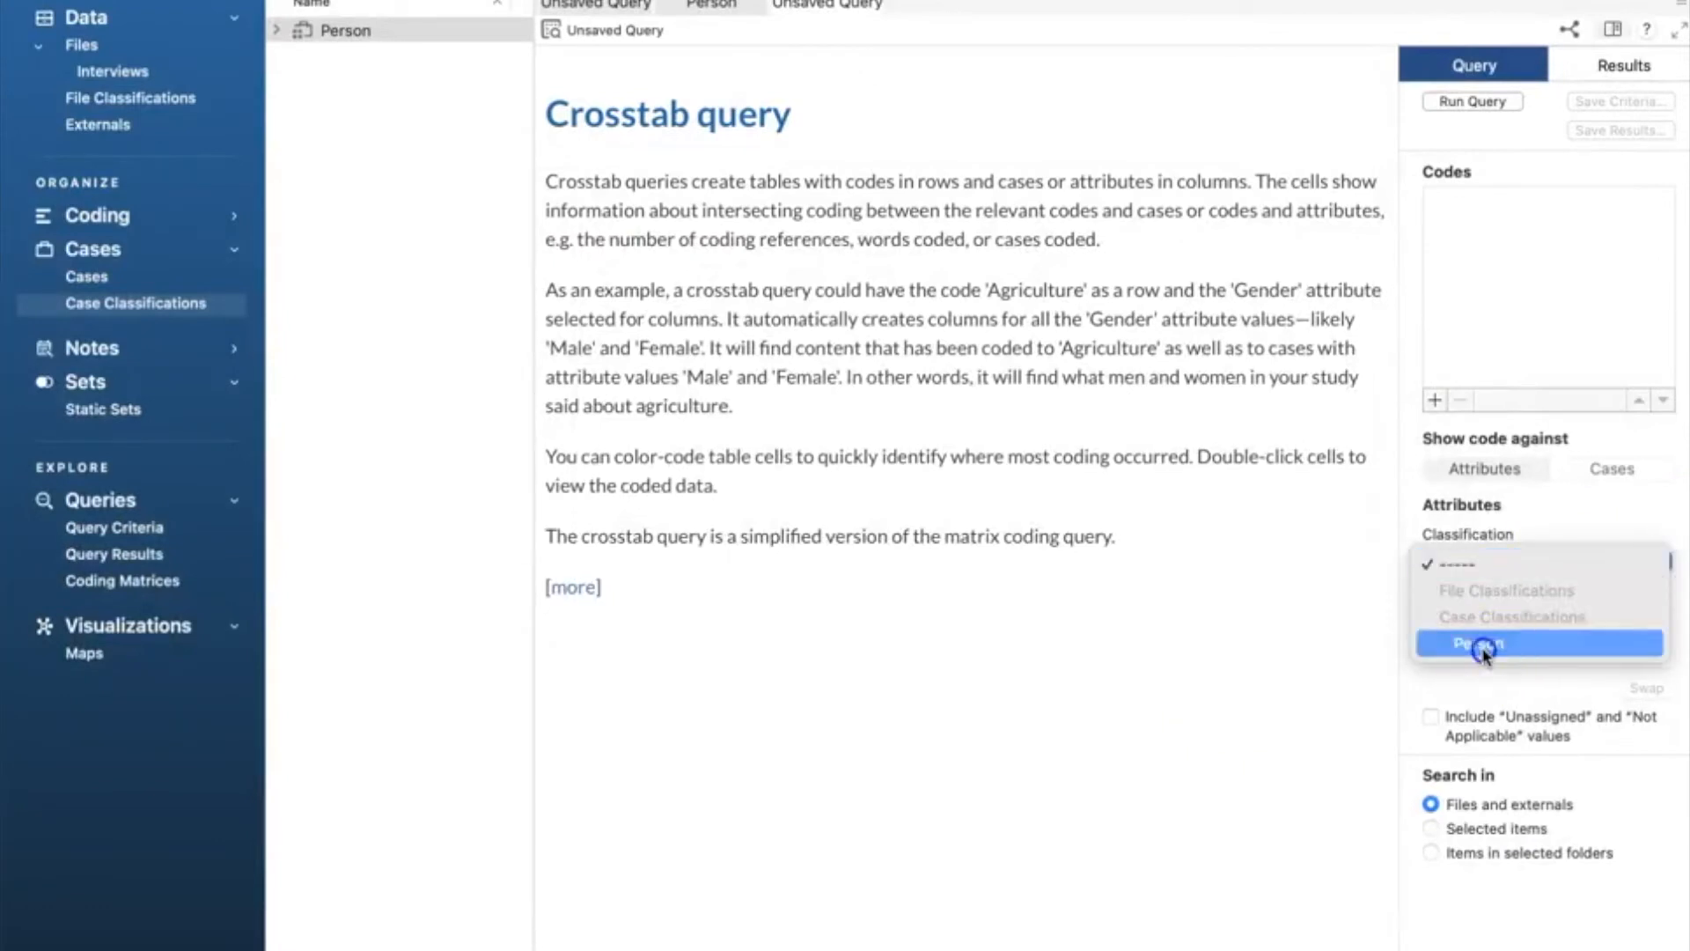
pyautogui.click(1482, 645)
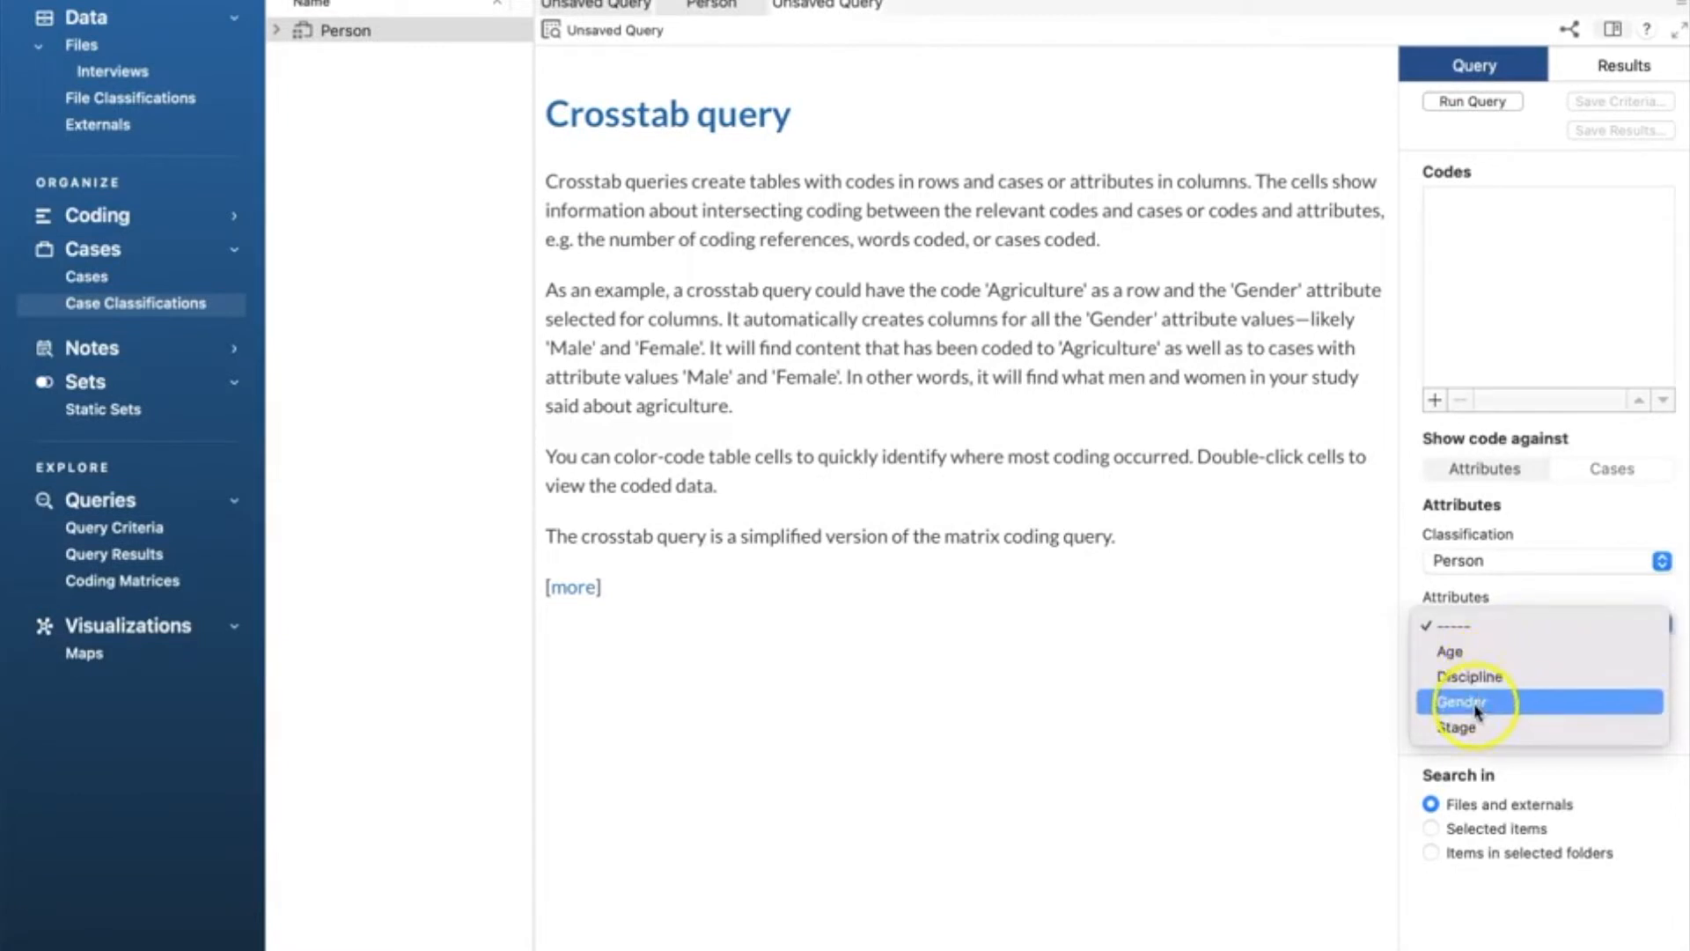
pyautogui.click(1462, 702)
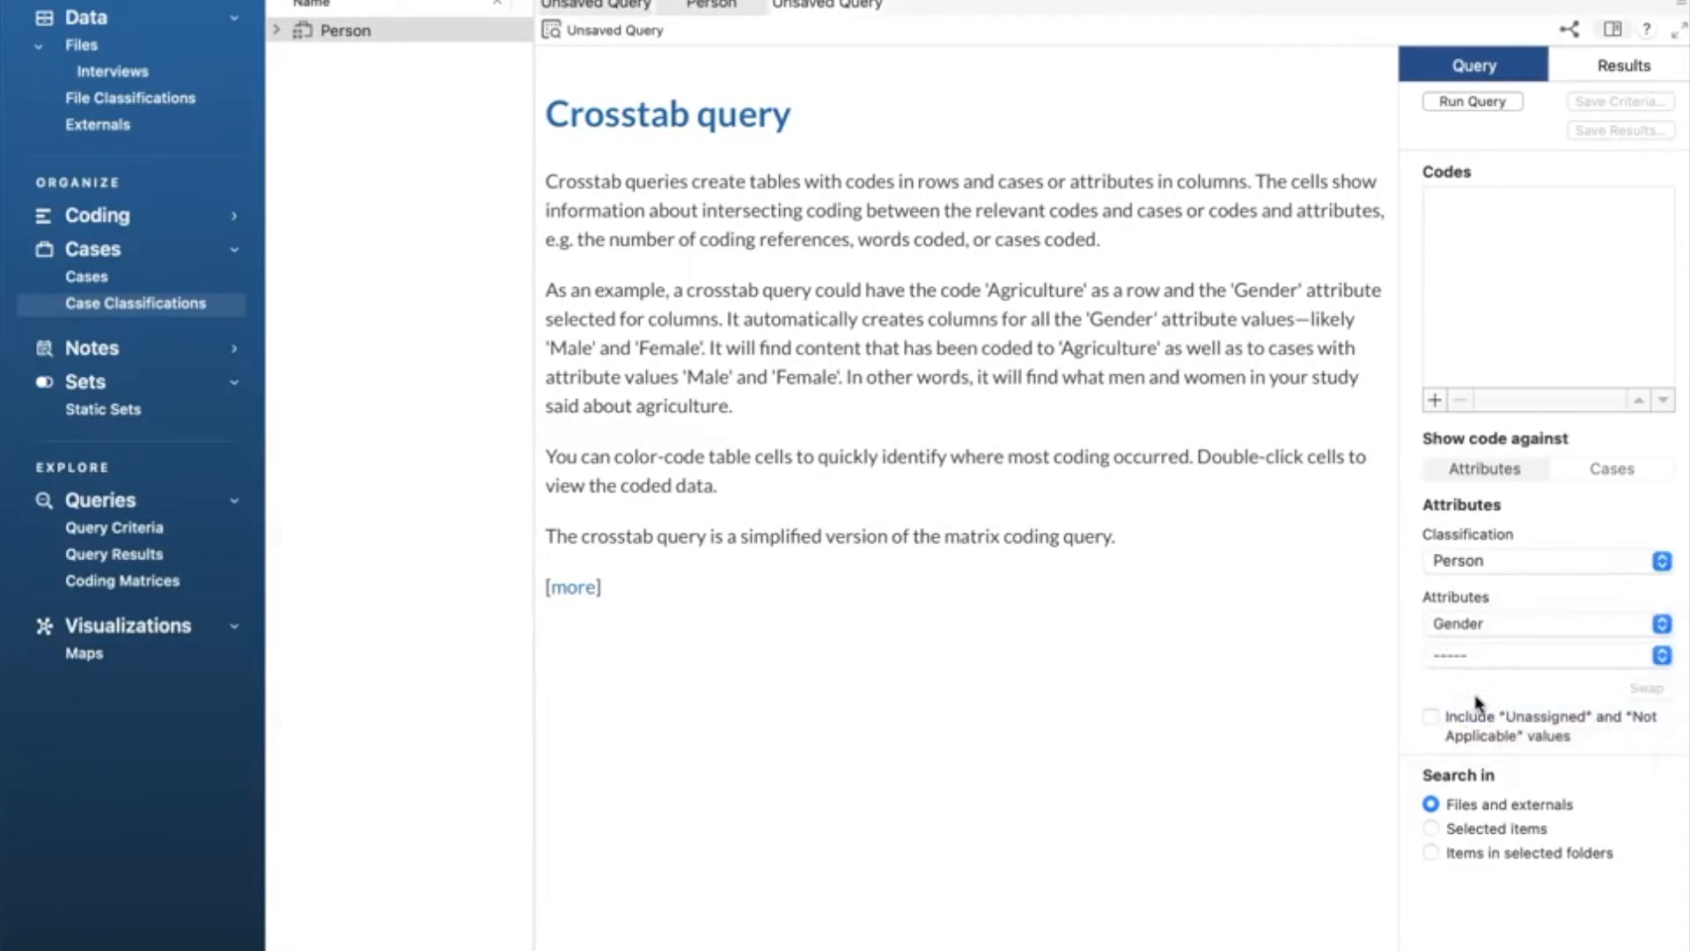
pyautogui.moveTo(1538, 635)
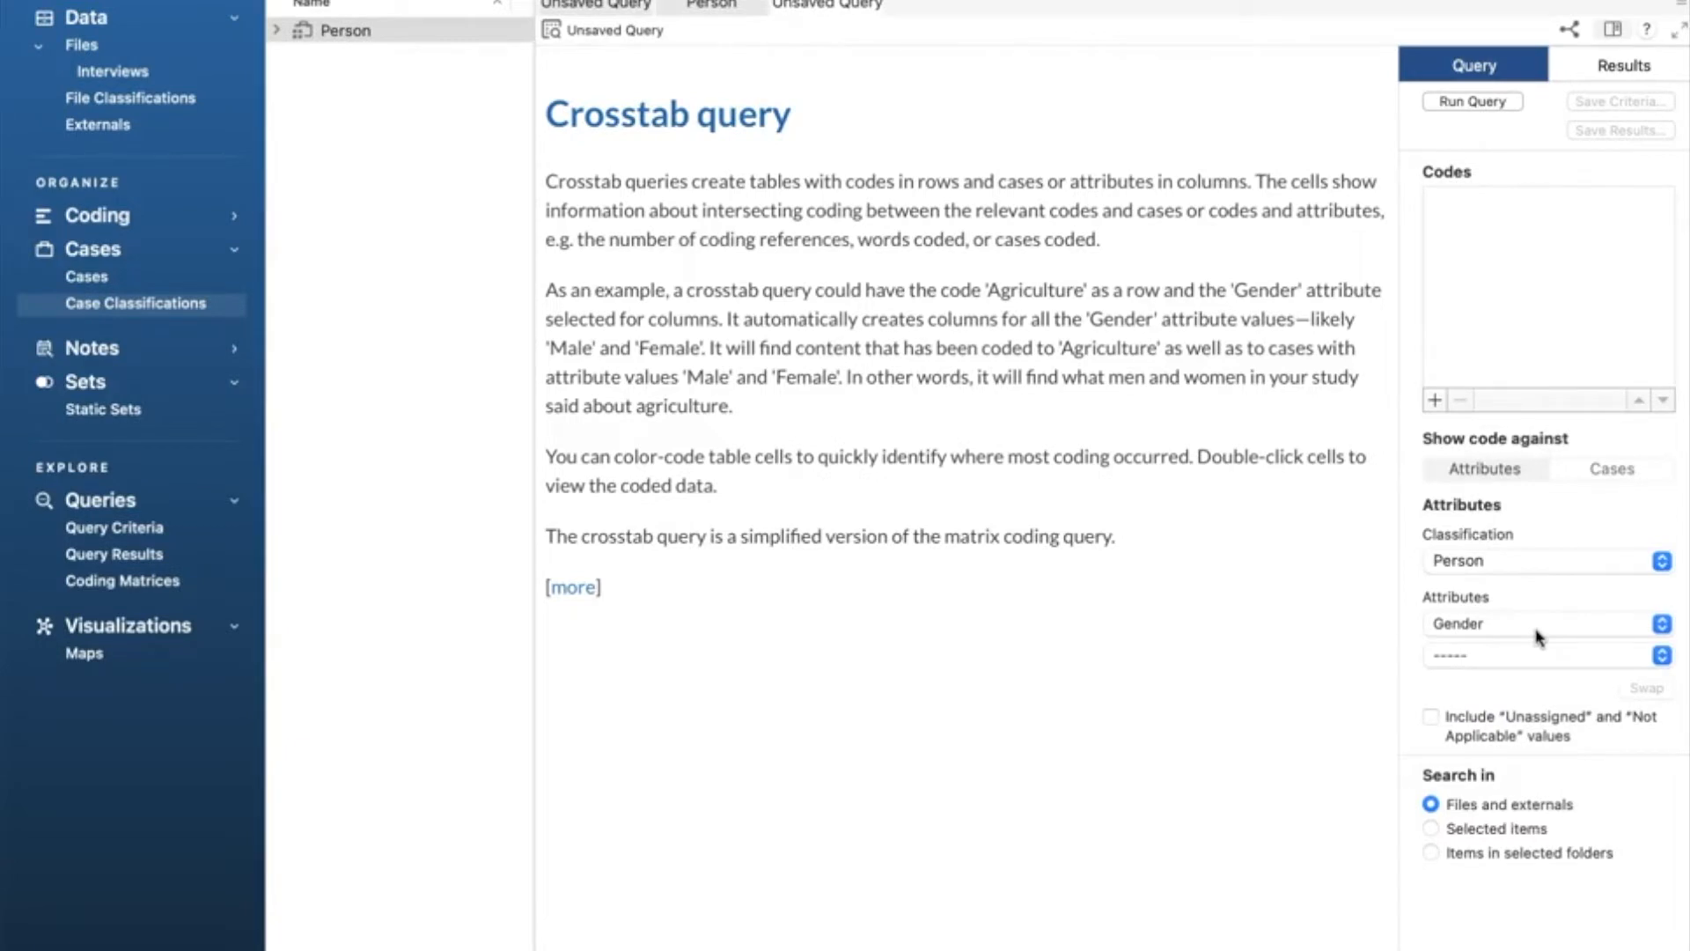
pyautogui.moveTo(968, 160)
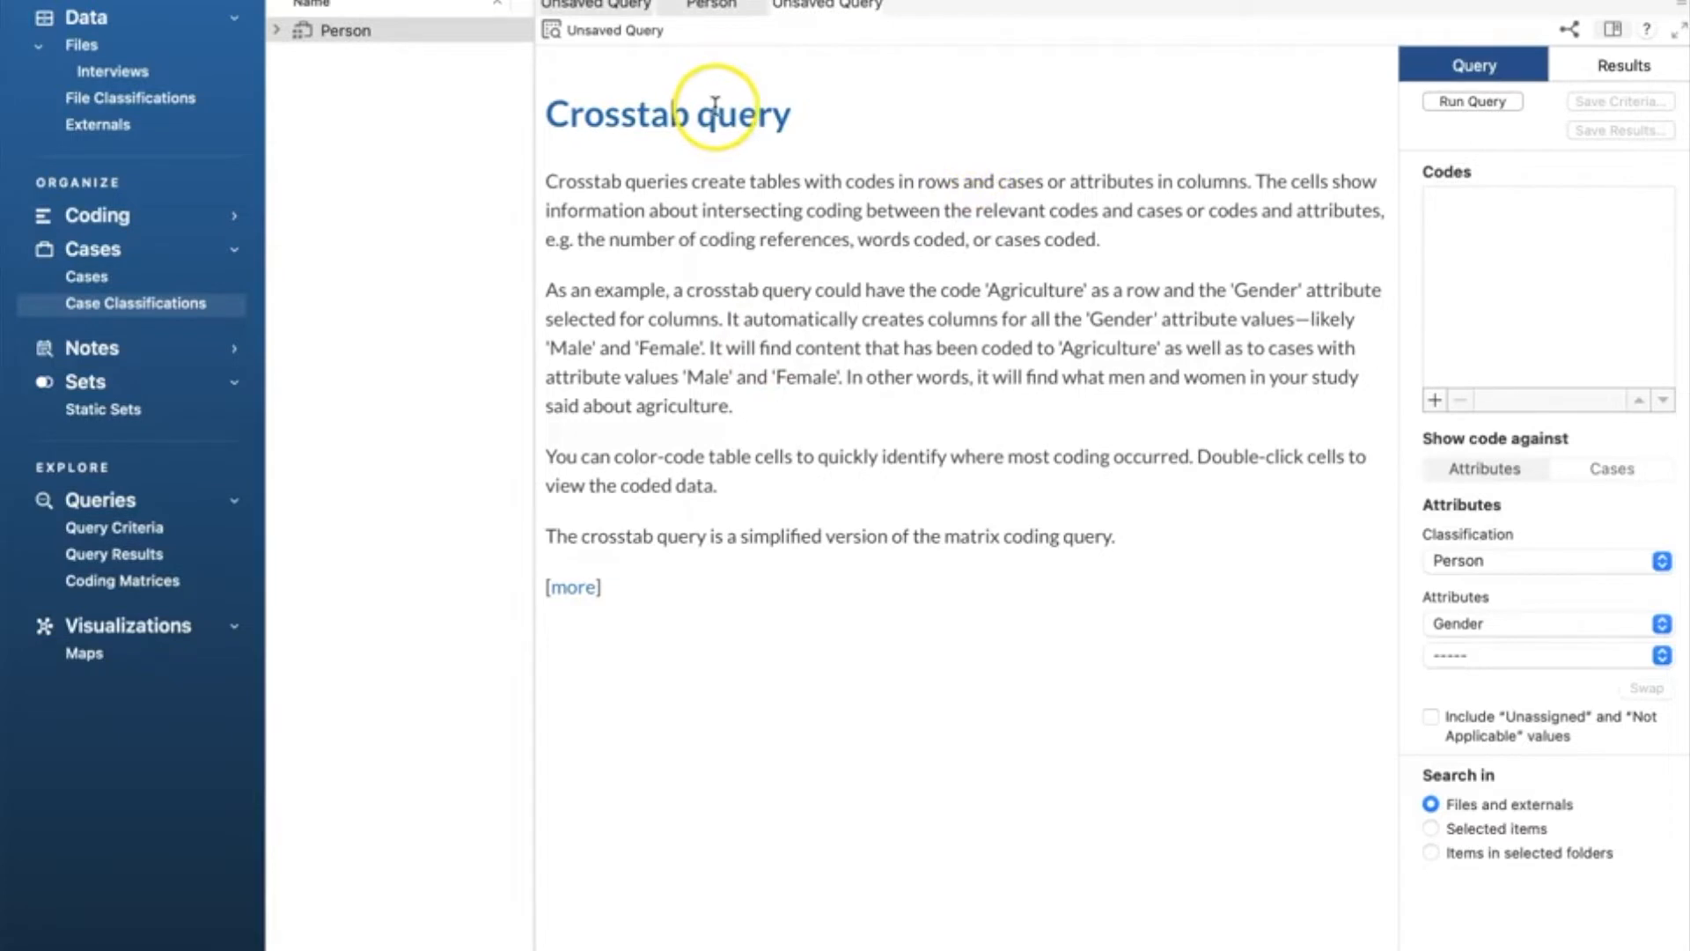
# Step: Tick the negative and positive attitude-toward-being-a-researcher codes as the matrix rows
pyautogui.click(709, 6)
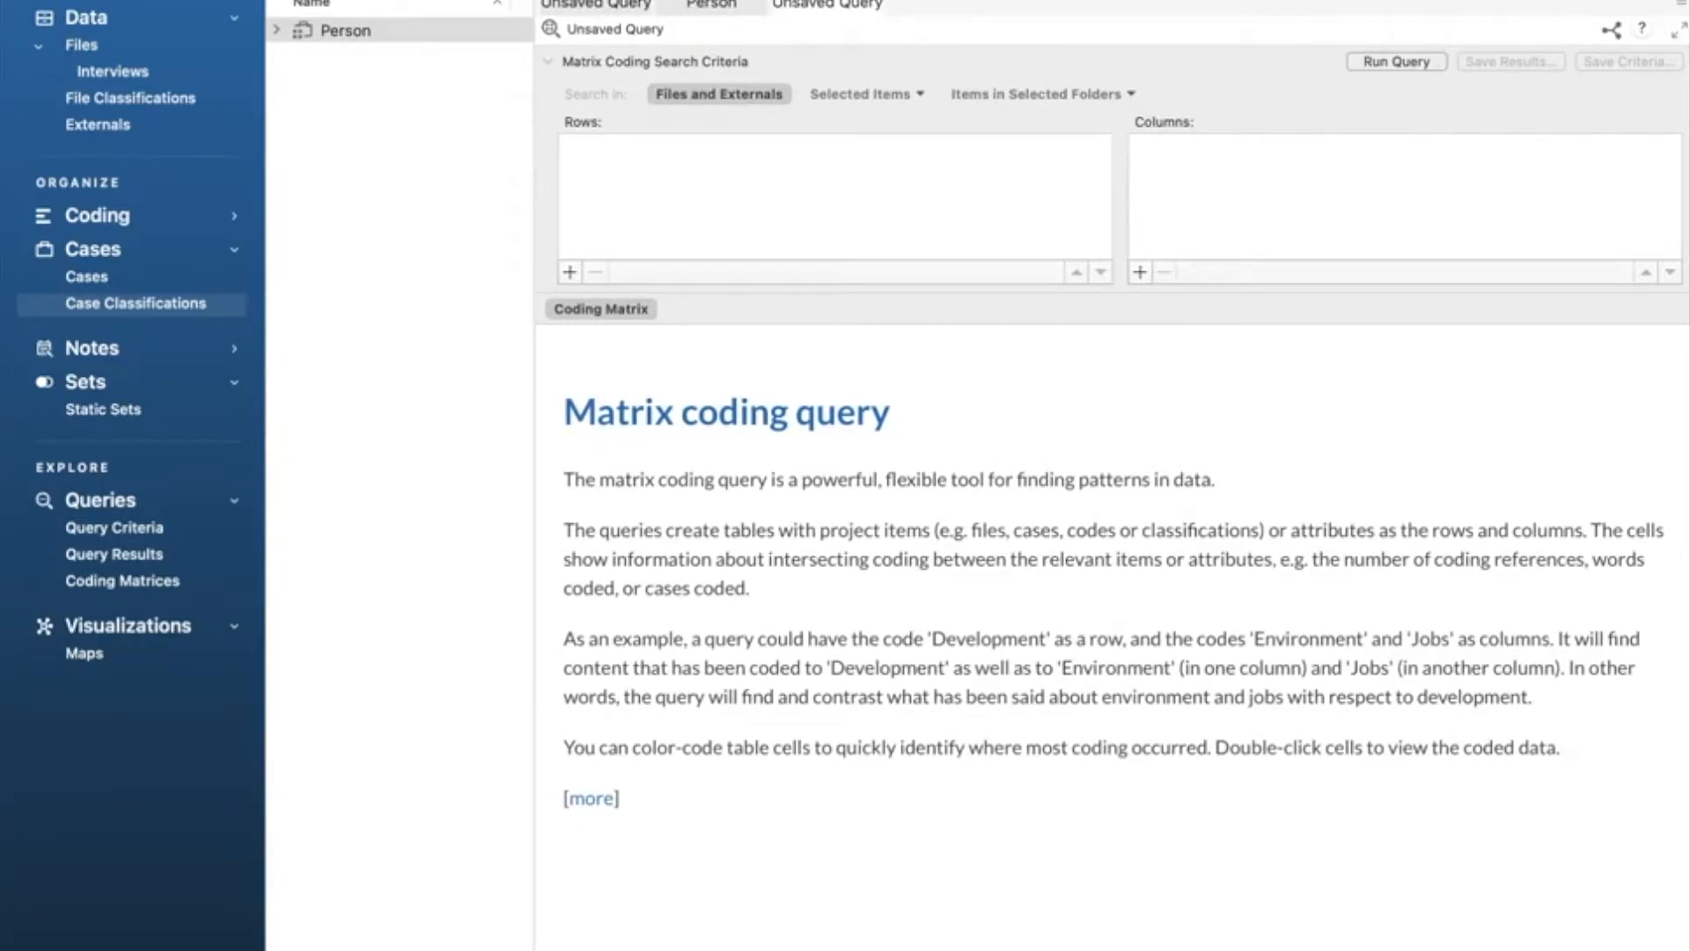
pyautogui.moveTo(635, 241)
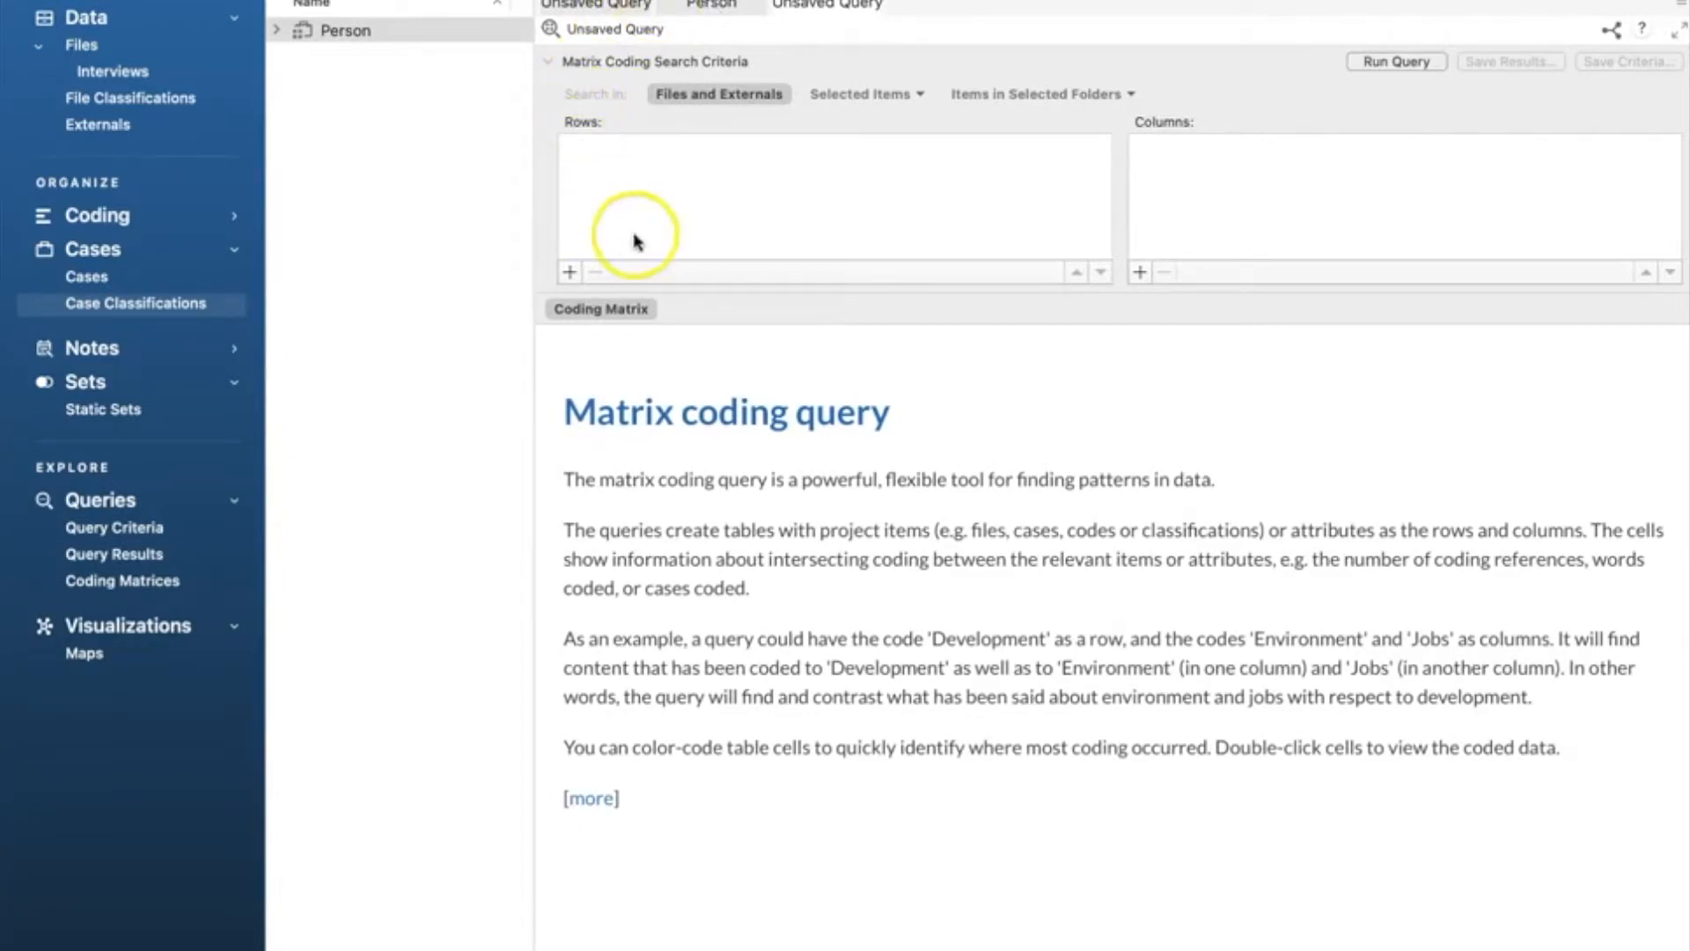
pyautogui.moveTo(629, 255)
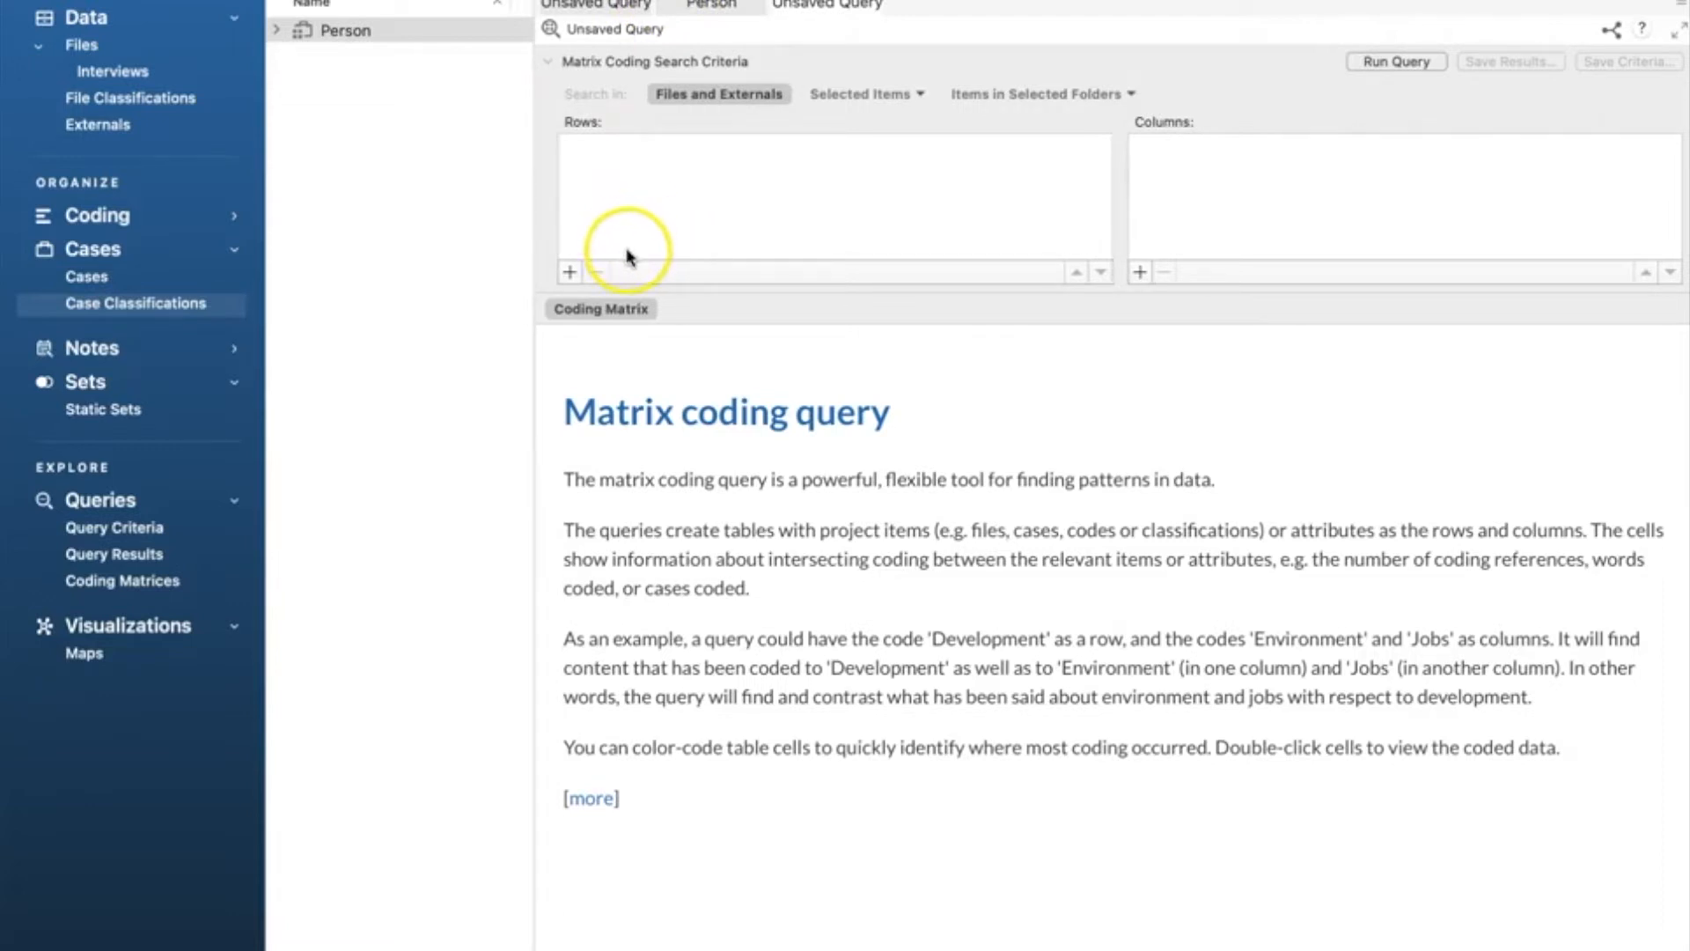
pyautogui.moveTo(583, 266)
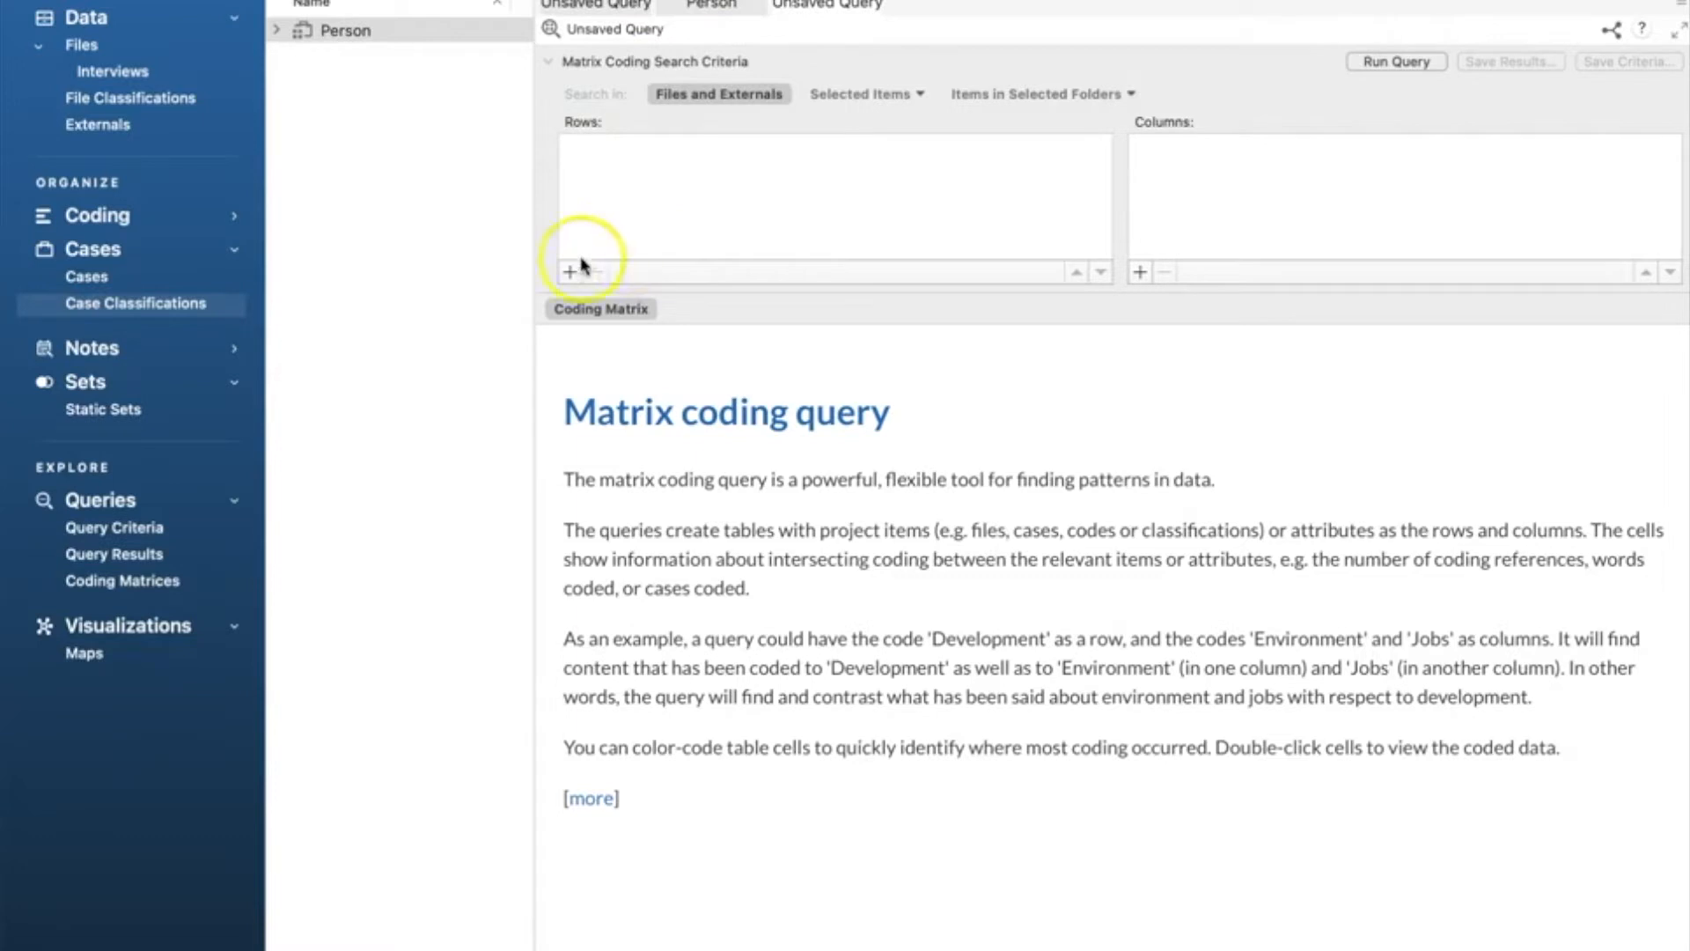
pyautogui.click(569, 271)
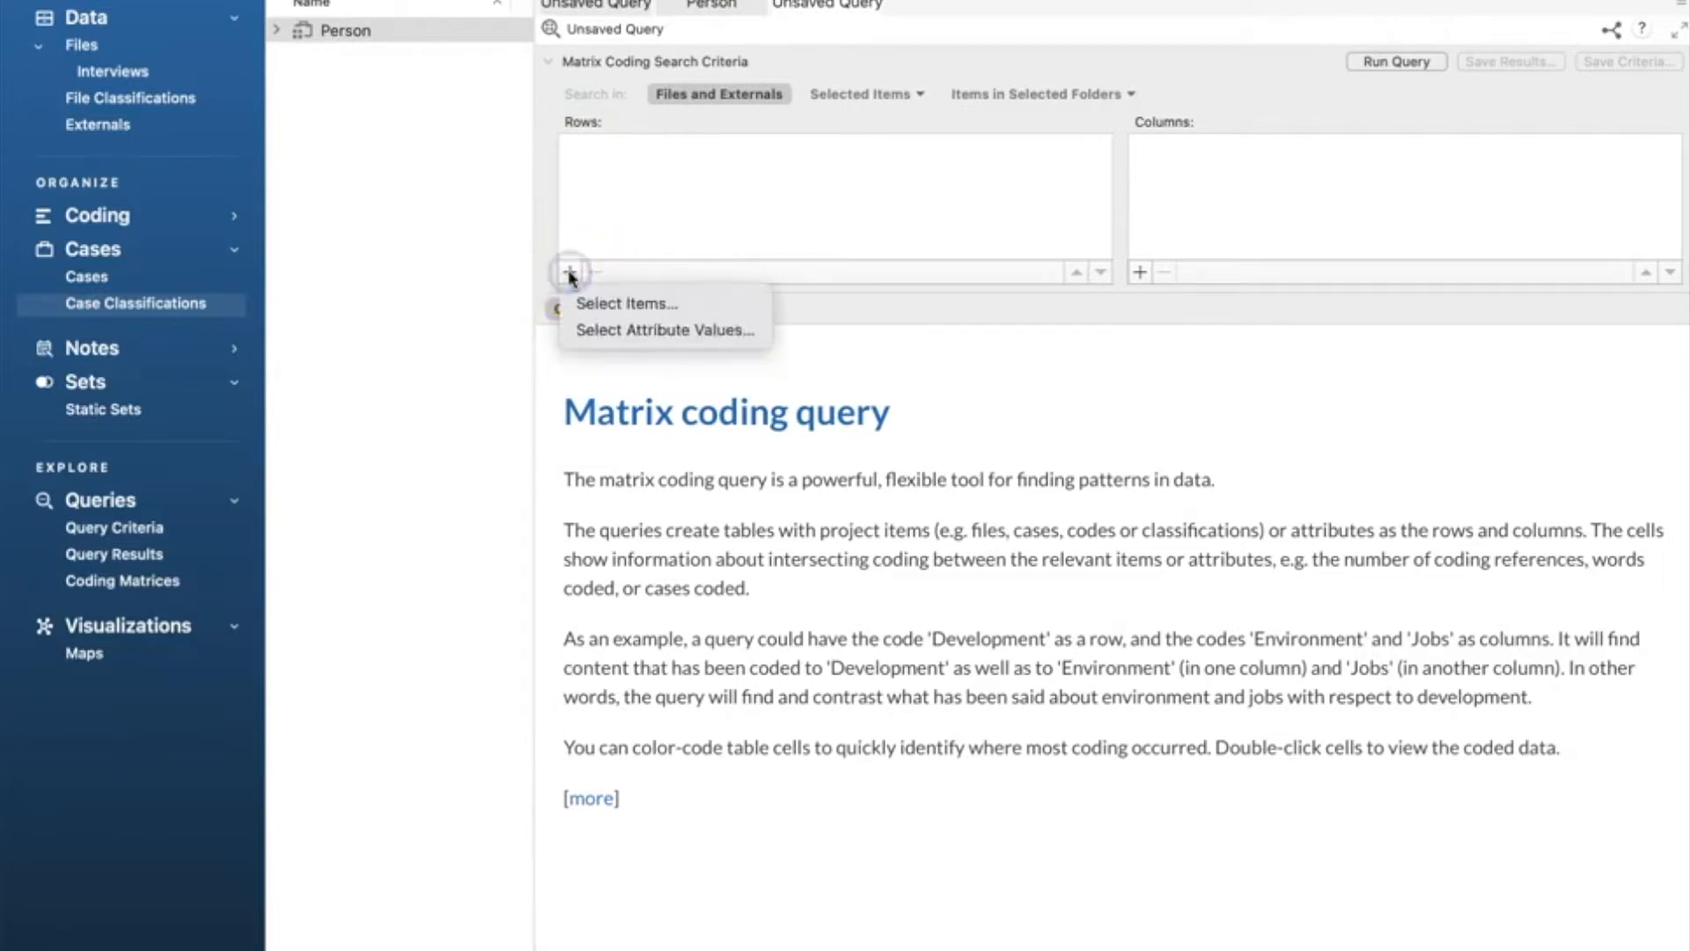
pyautogui.moveTo(625, 303)
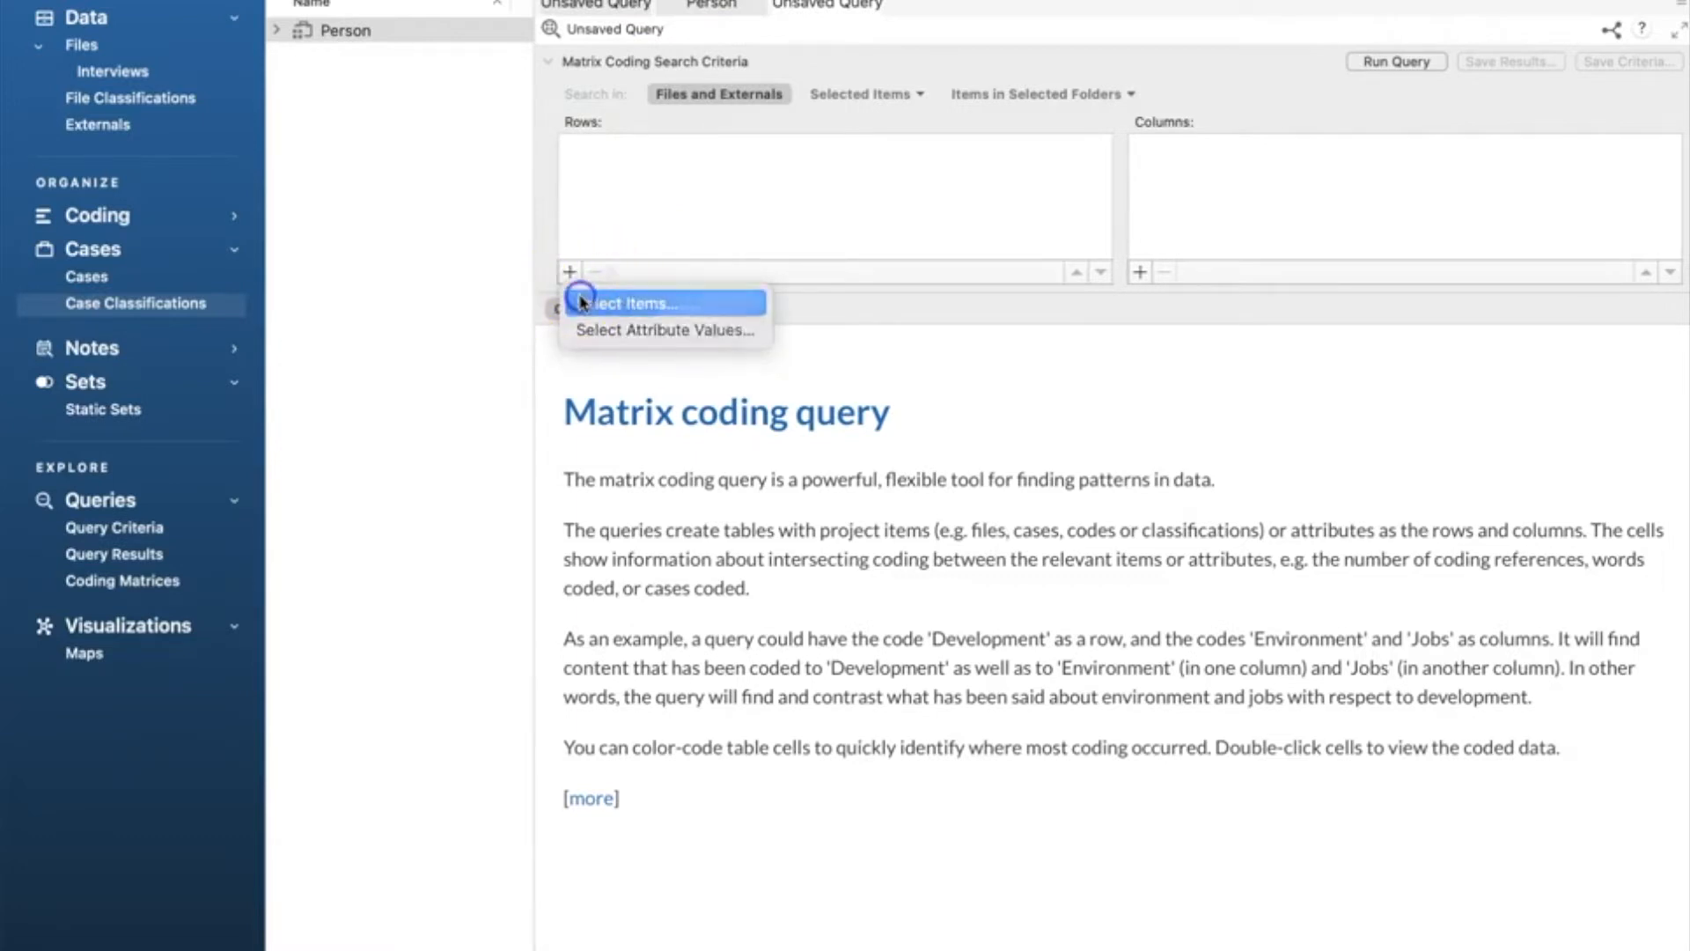
pyautogui.click(635, 301)
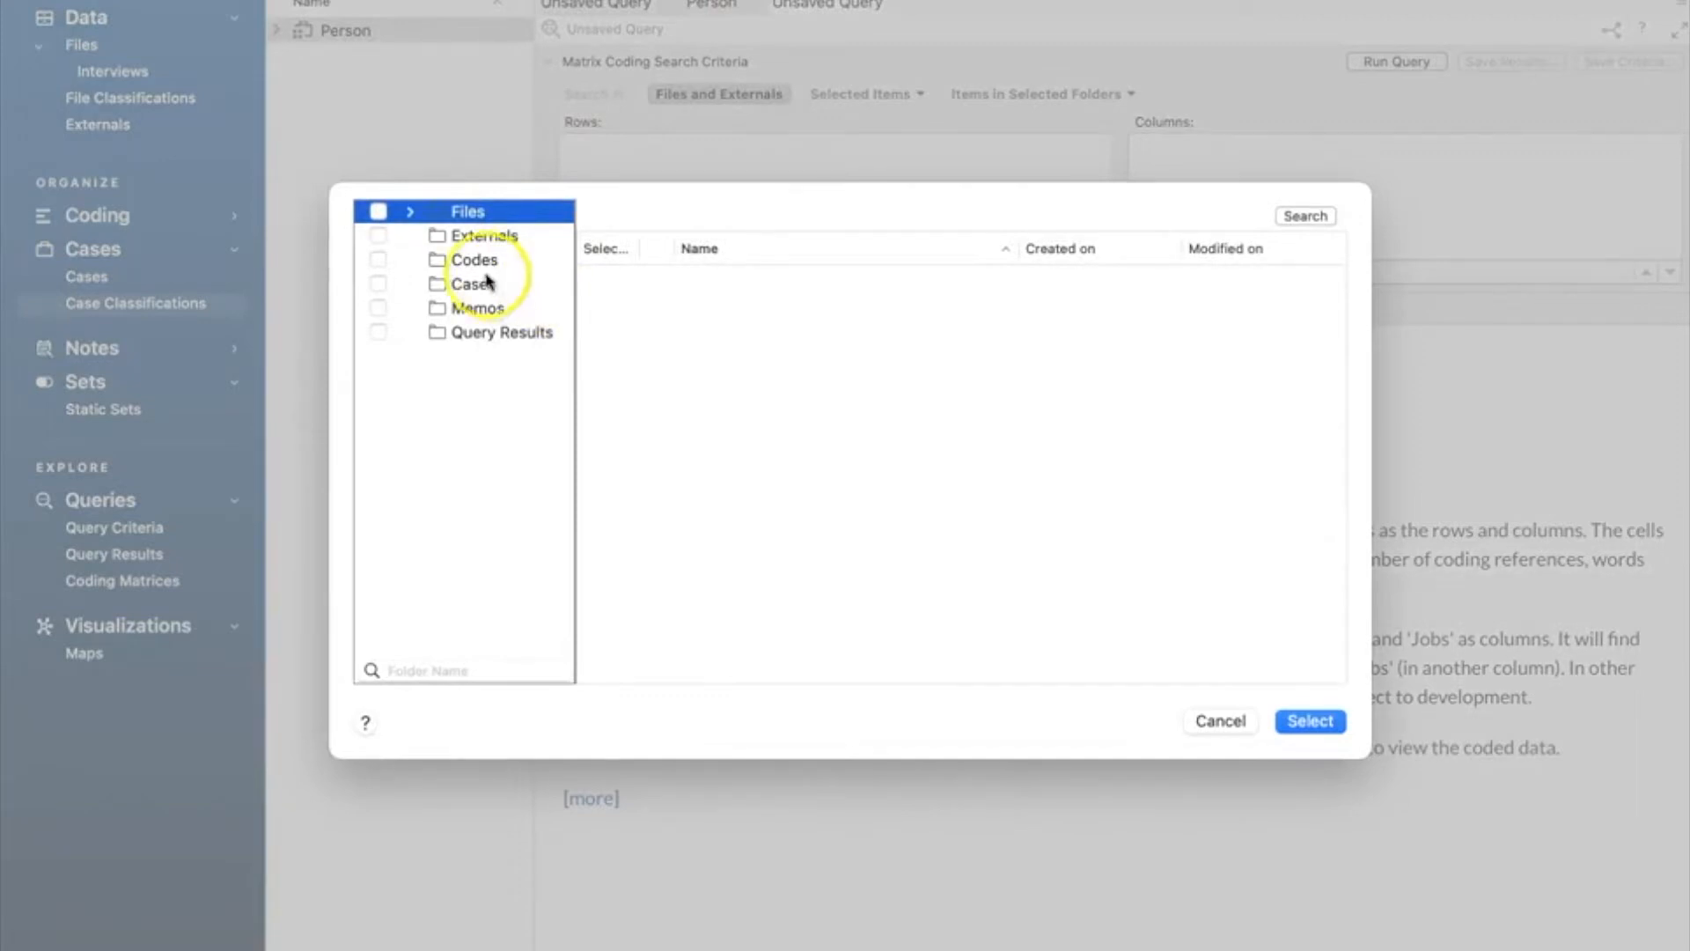
pyautogui.click(474, 259)
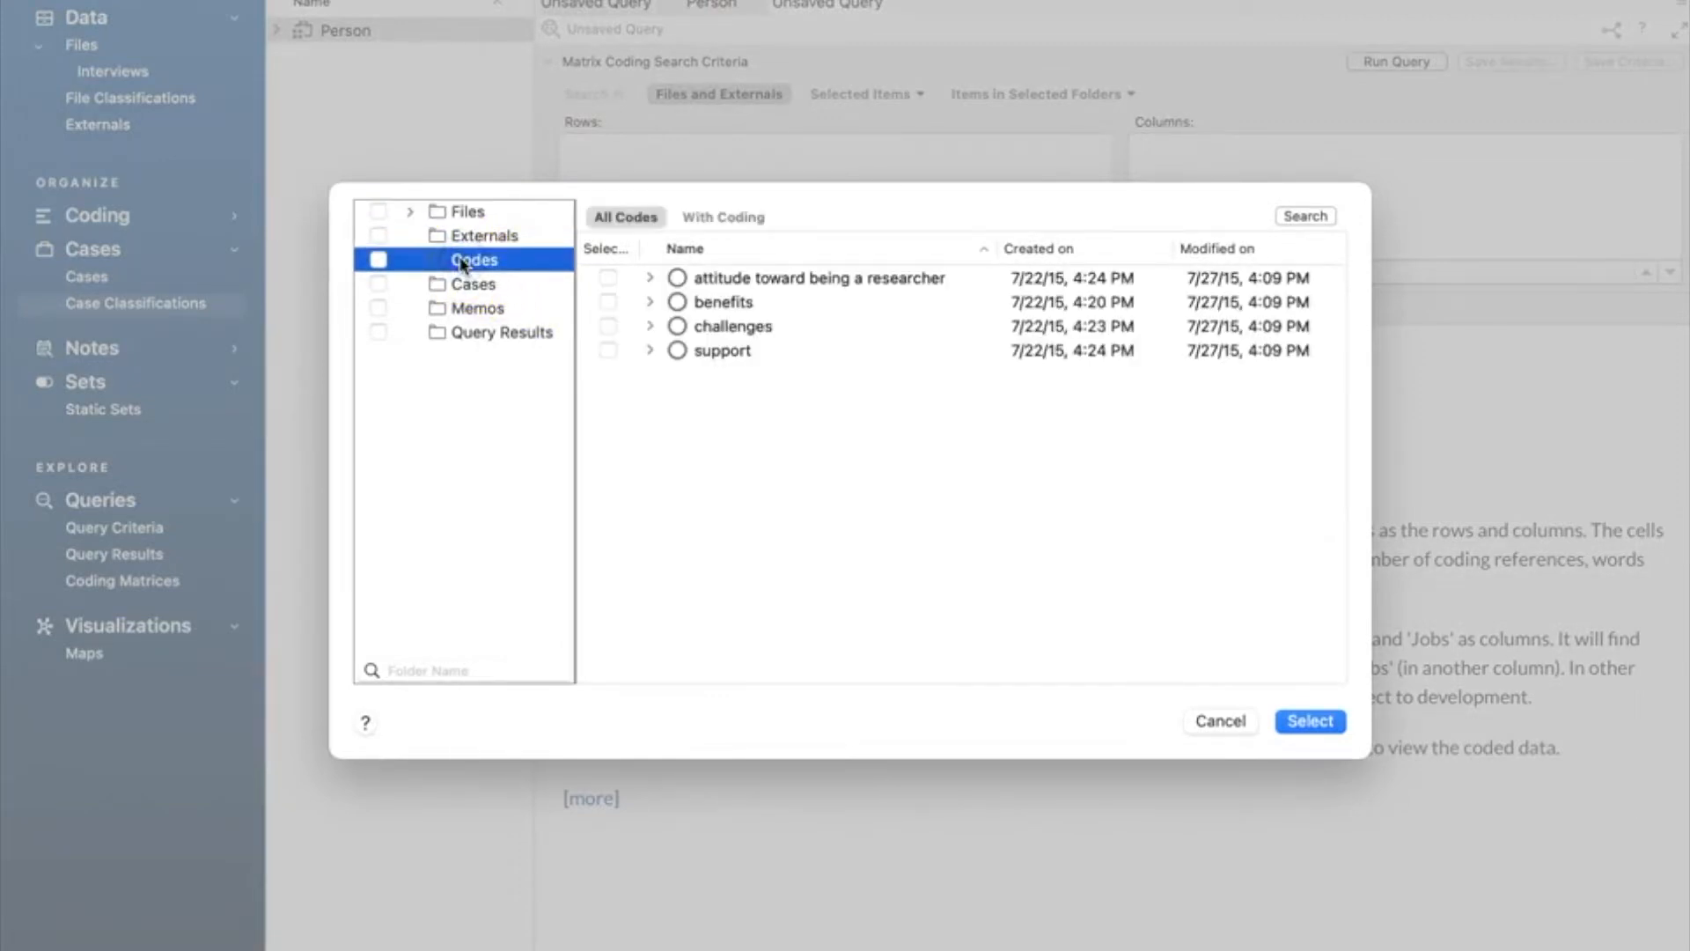
pyautogui.click(650, 276)
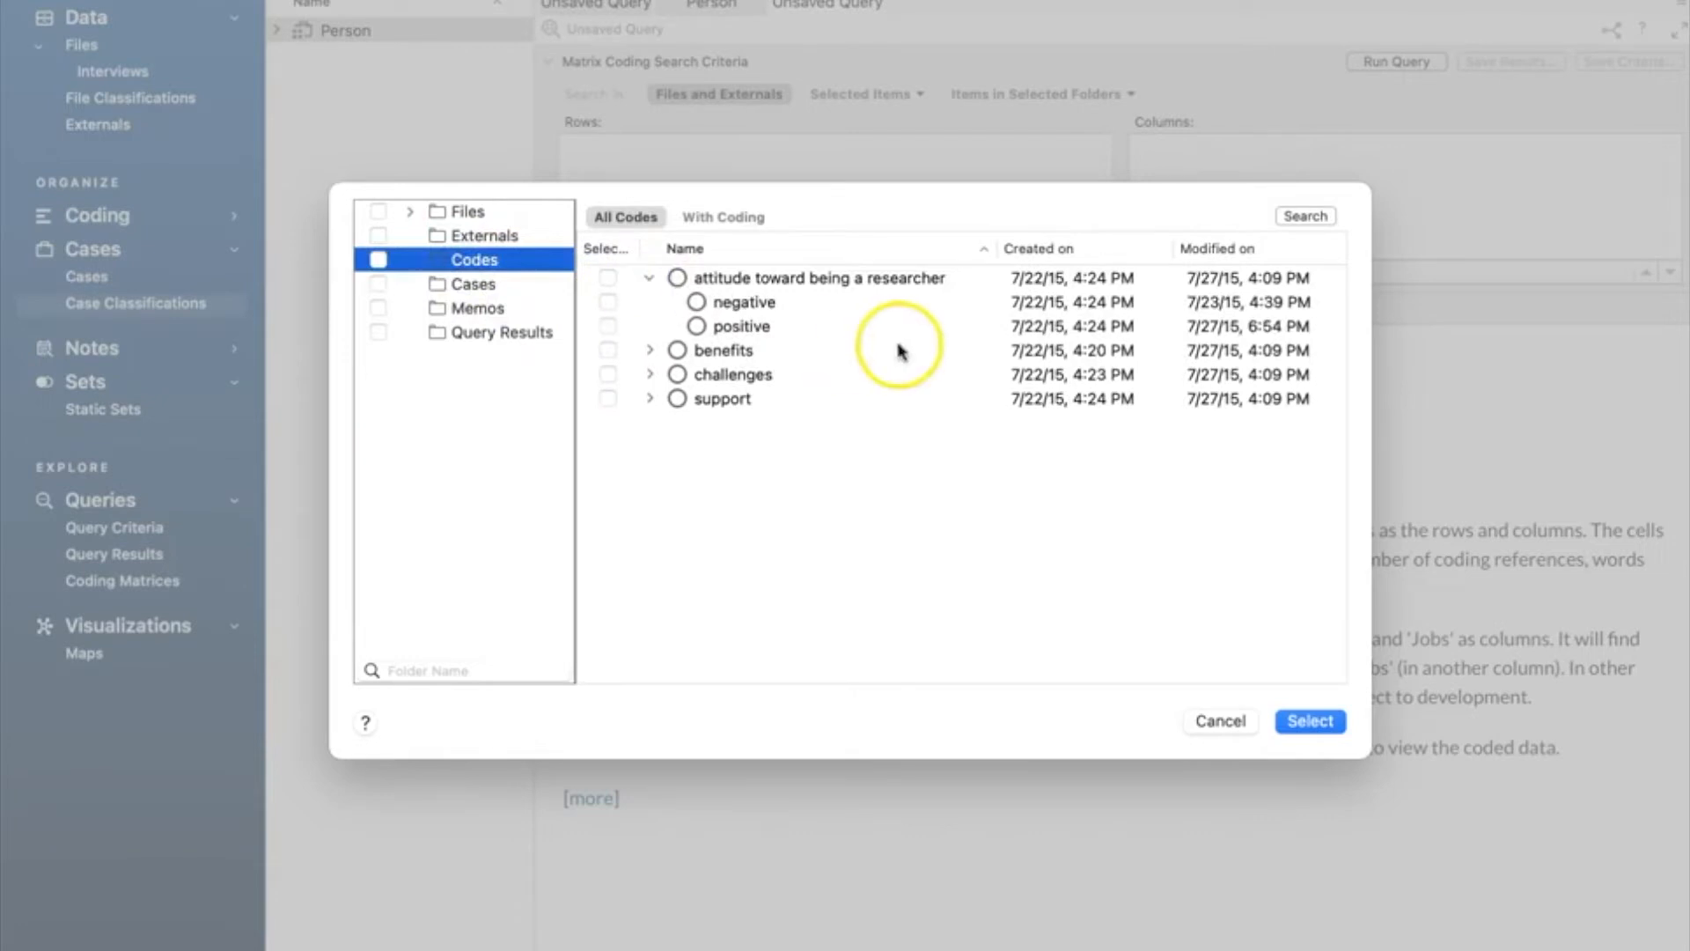
pyautogui.click(607, 325)
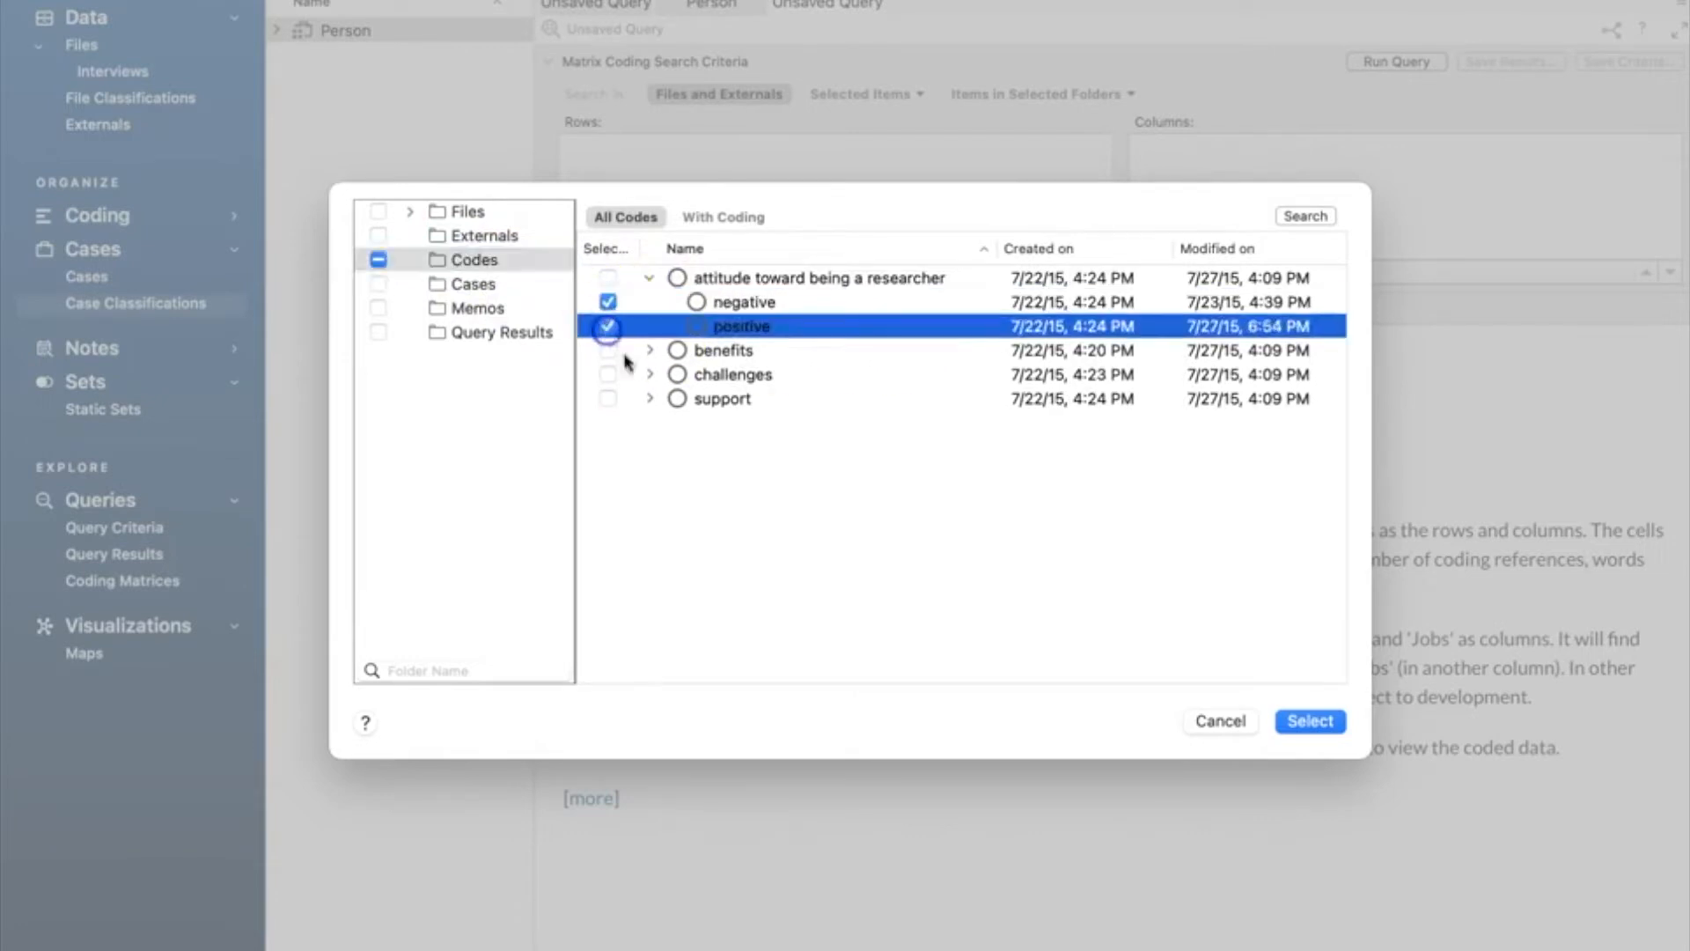
pyautogui.moveTo(929, 516)
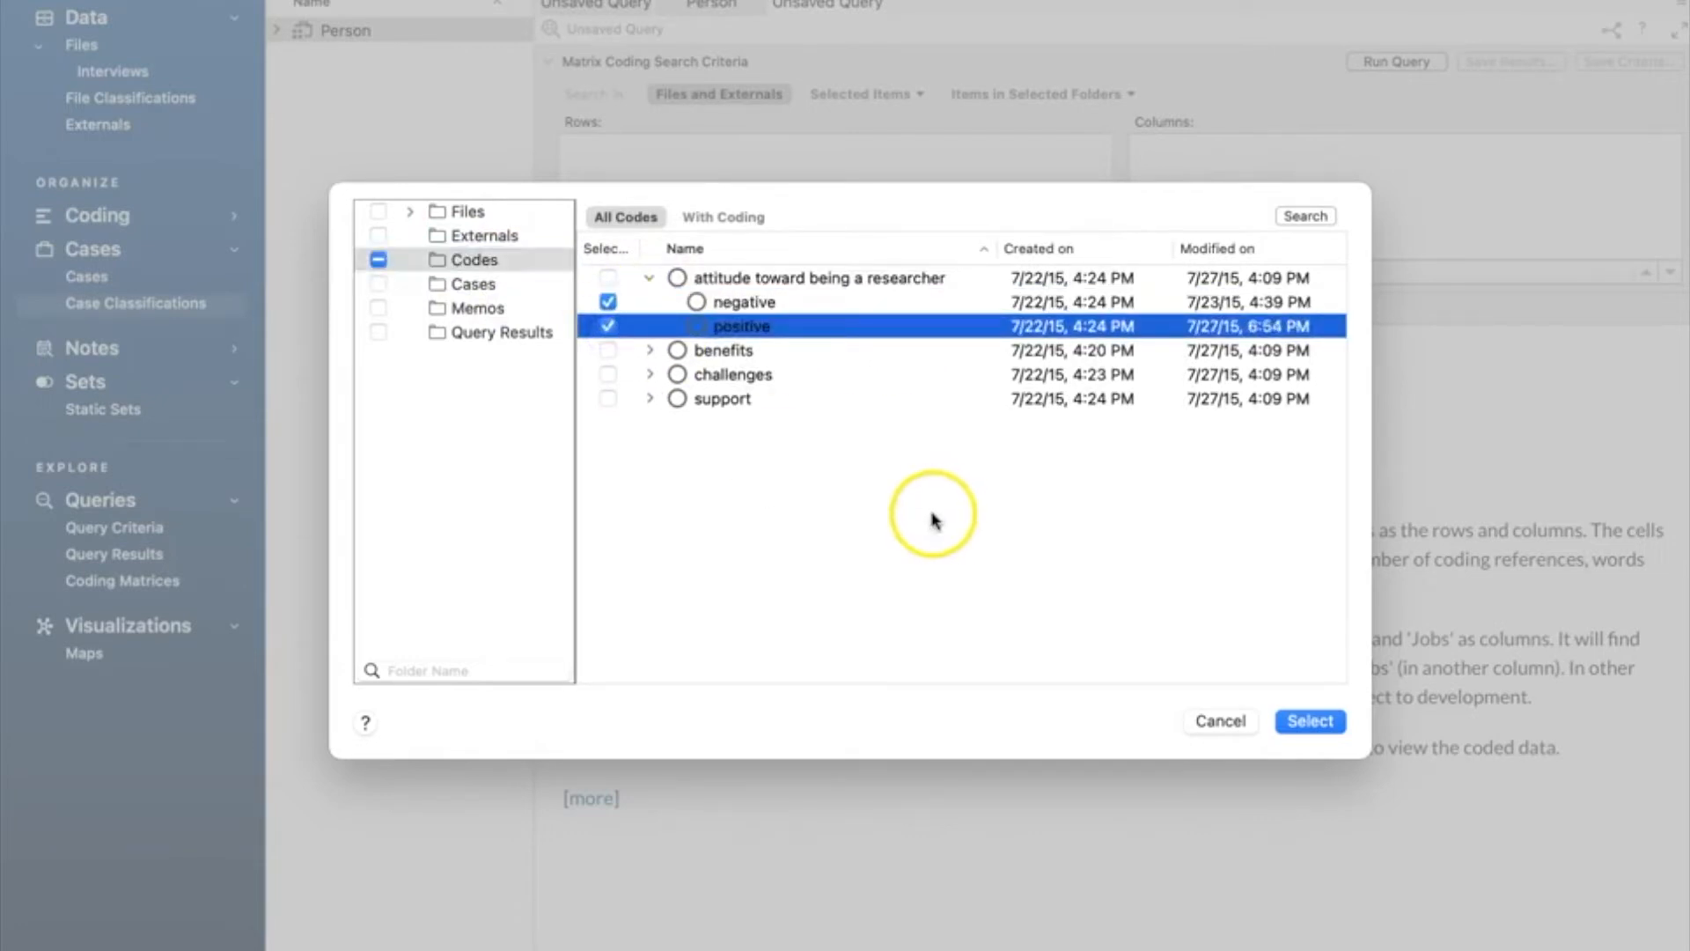
pyautogui.moveTo(932, 521)
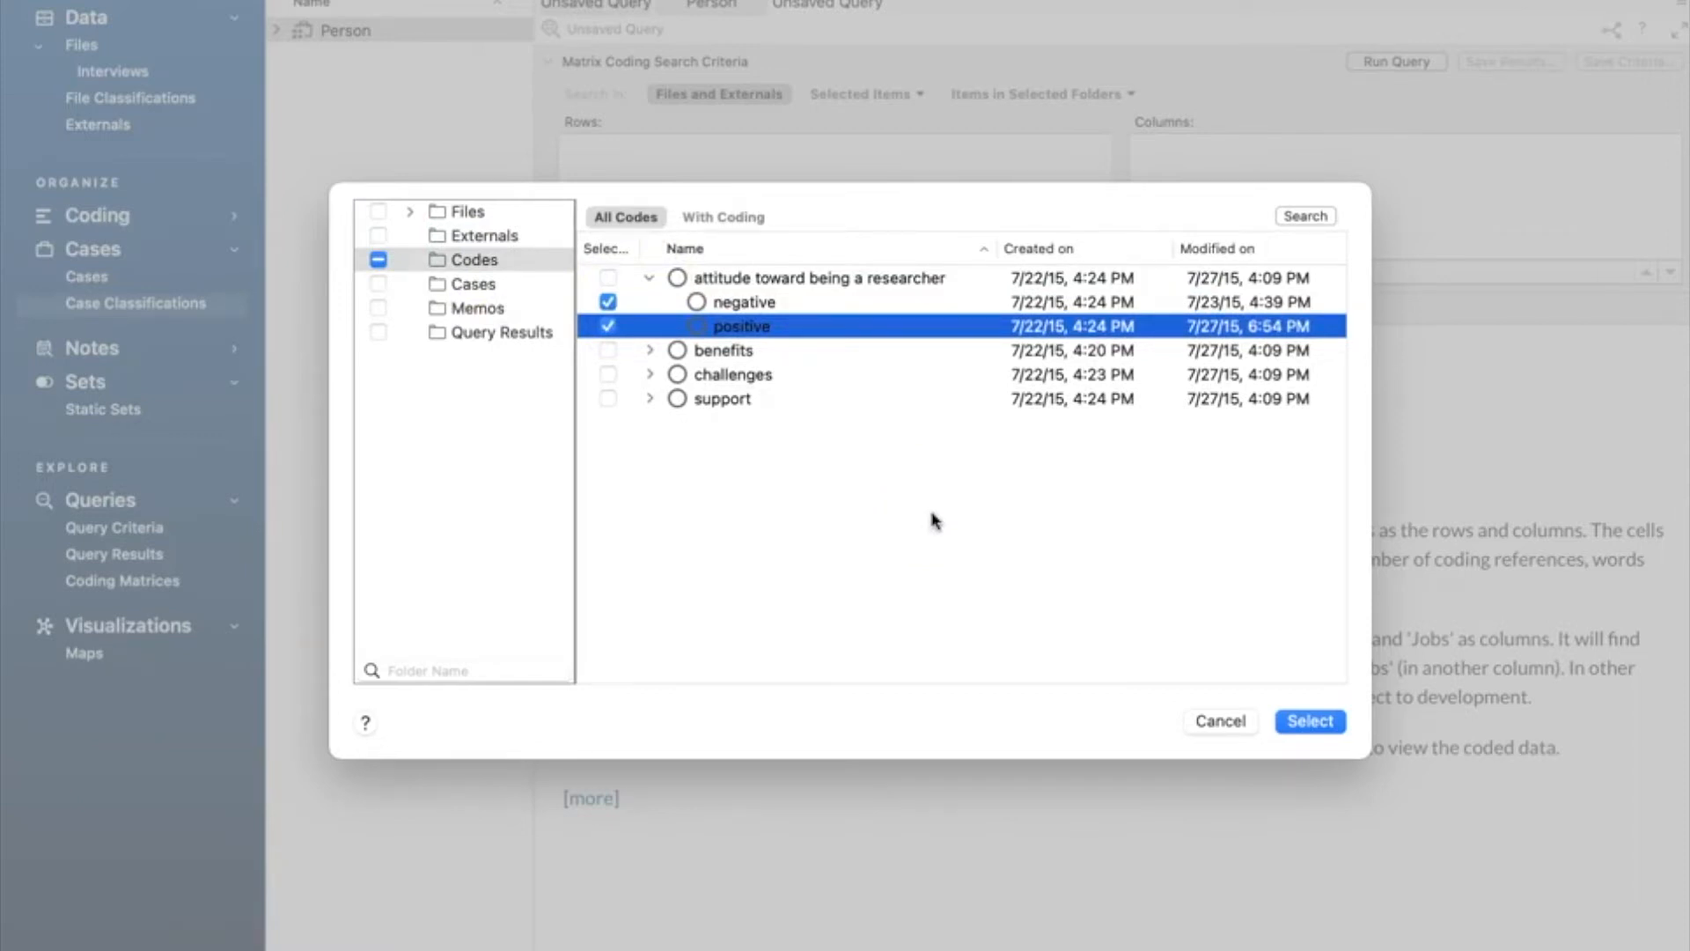
pyautogui.moveTo(852, 445)
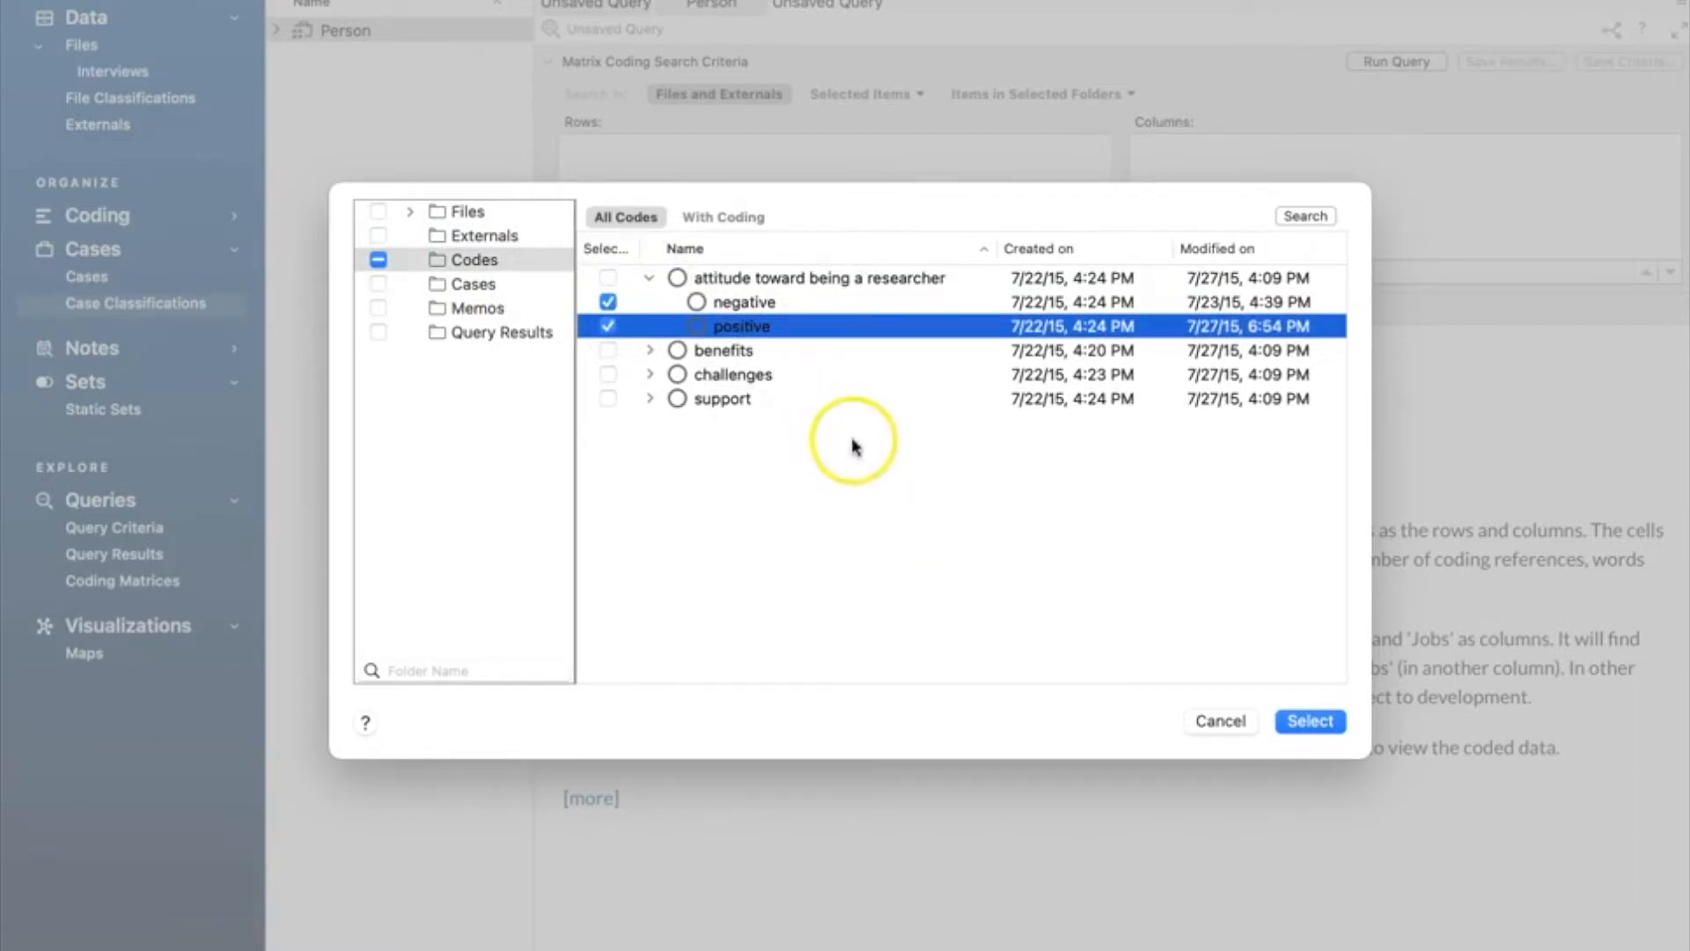
# Step: Confirm the attitude codes as rows and browse to the Person Gender attribute values for columns
pyautogui.click(1307, 720)
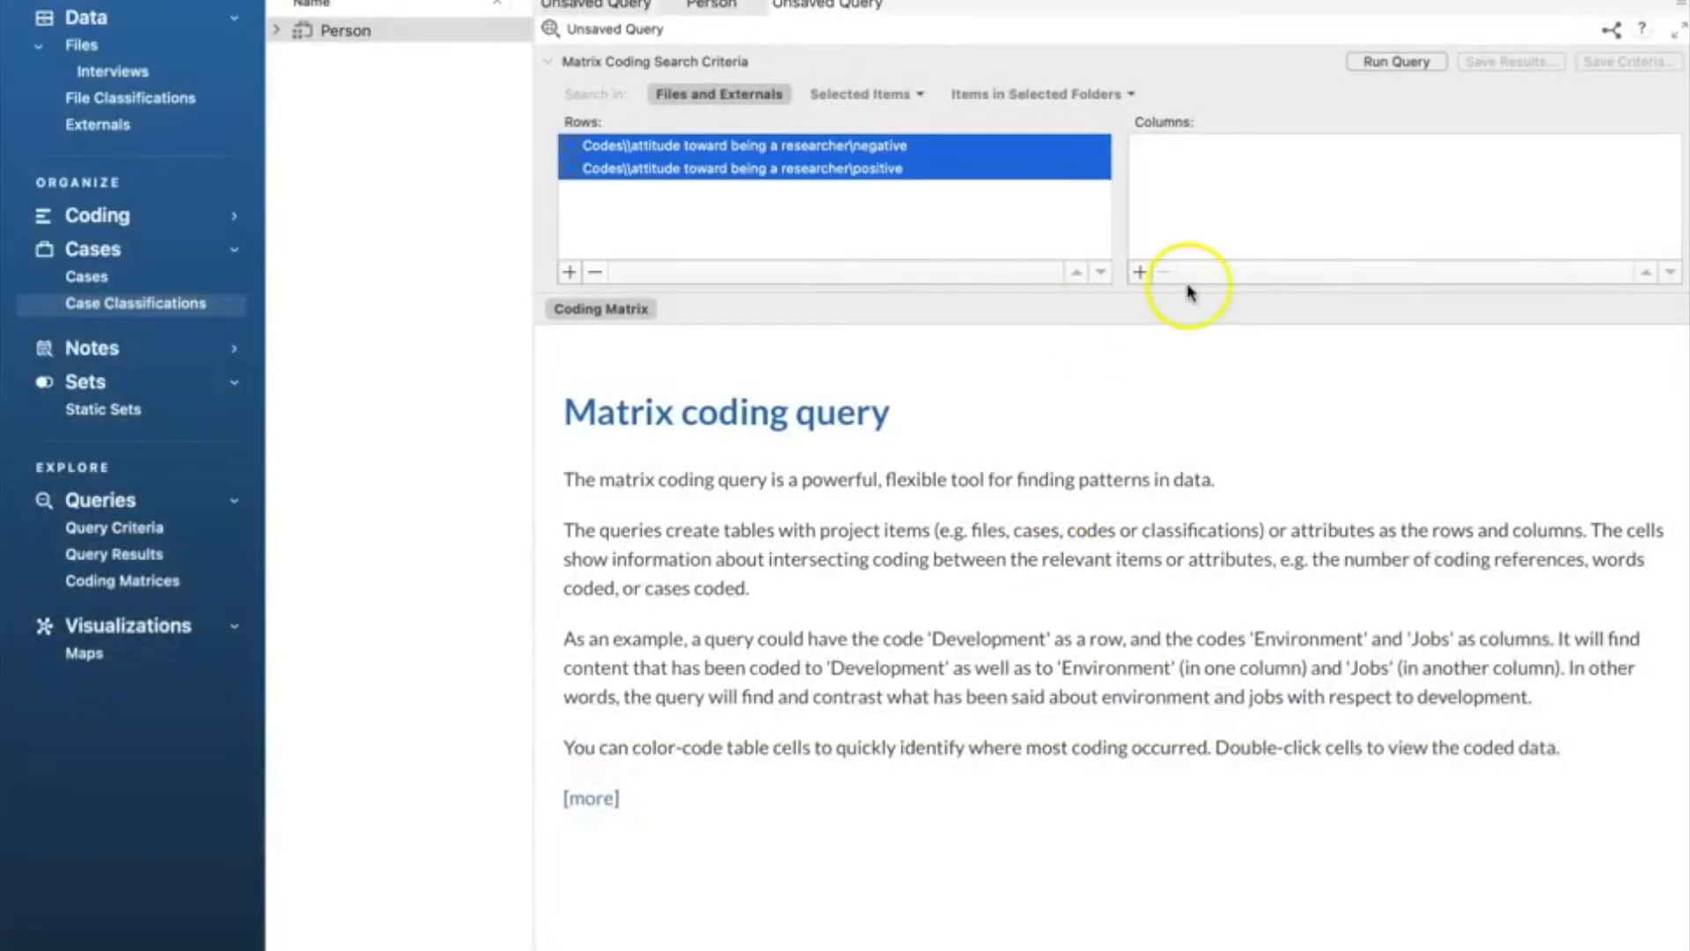
pyautogui.moveTo(1313, 227)
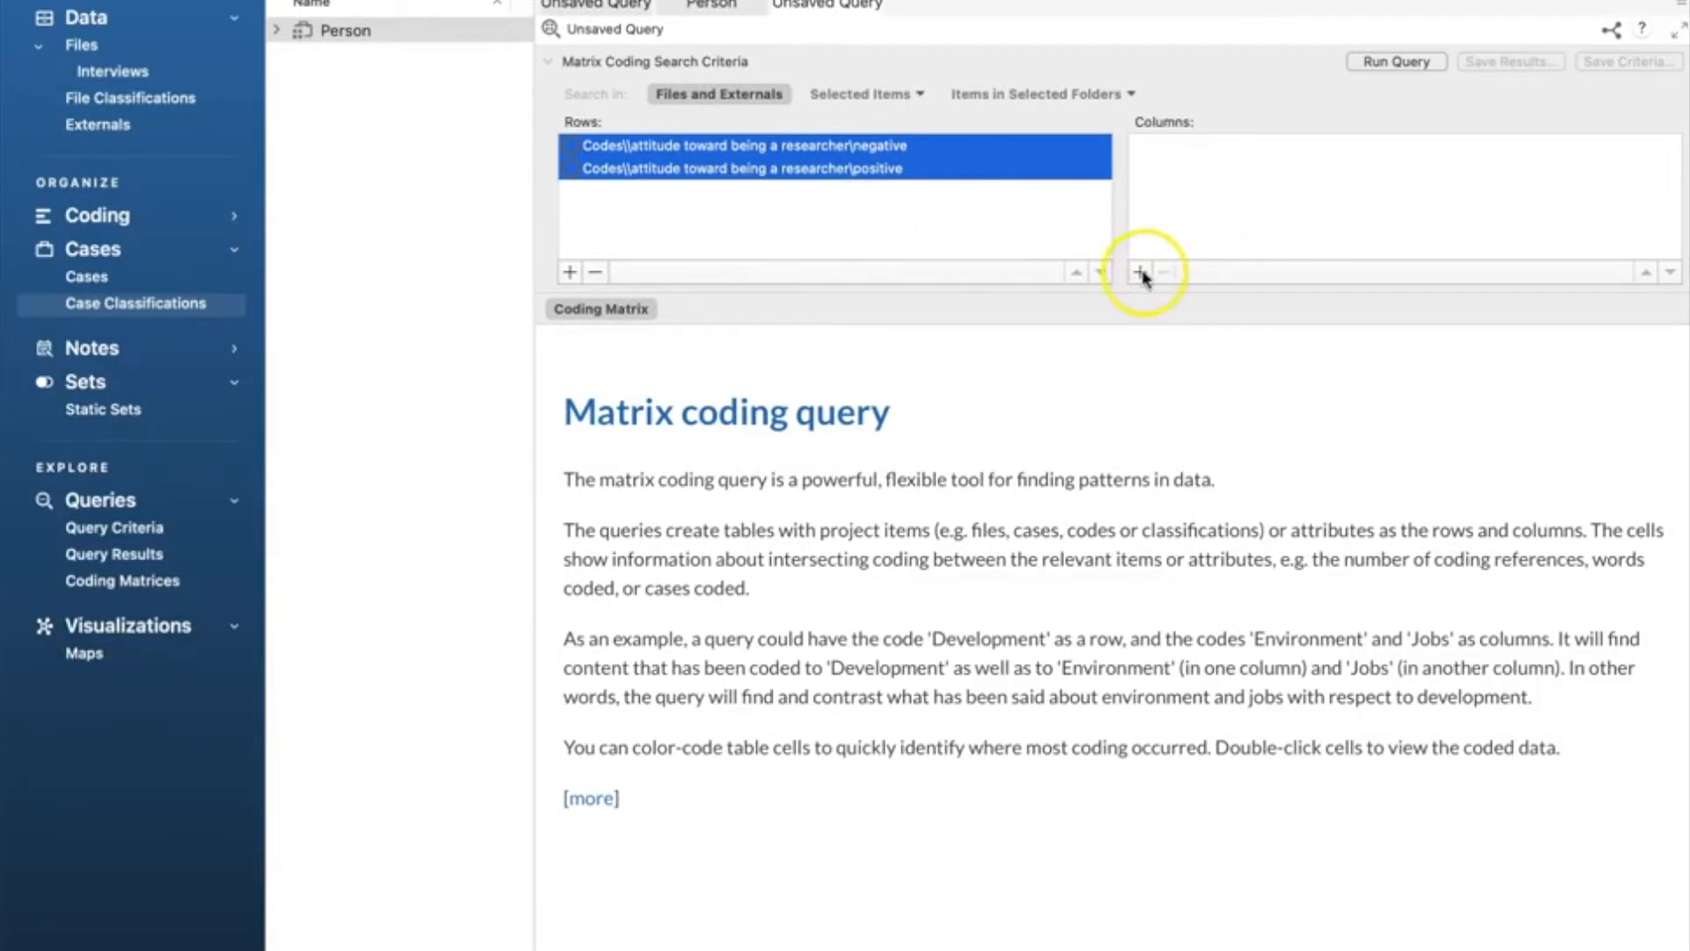
pyautogui.click(1139, 271)
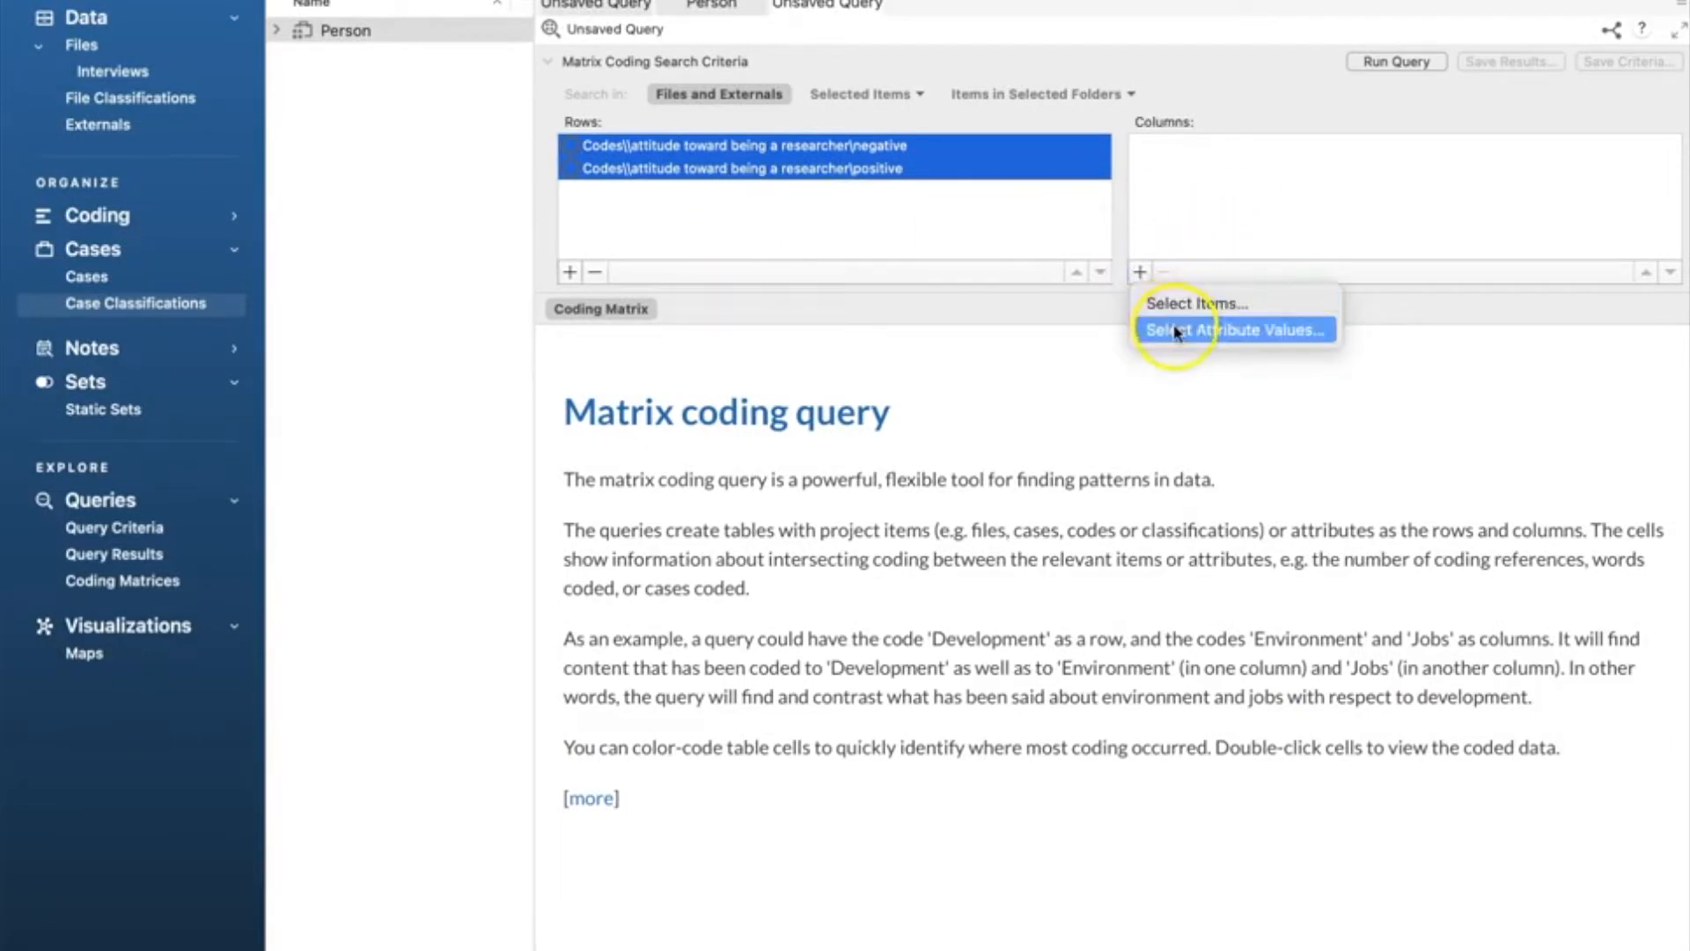
pyautogui.click(1234, 329)
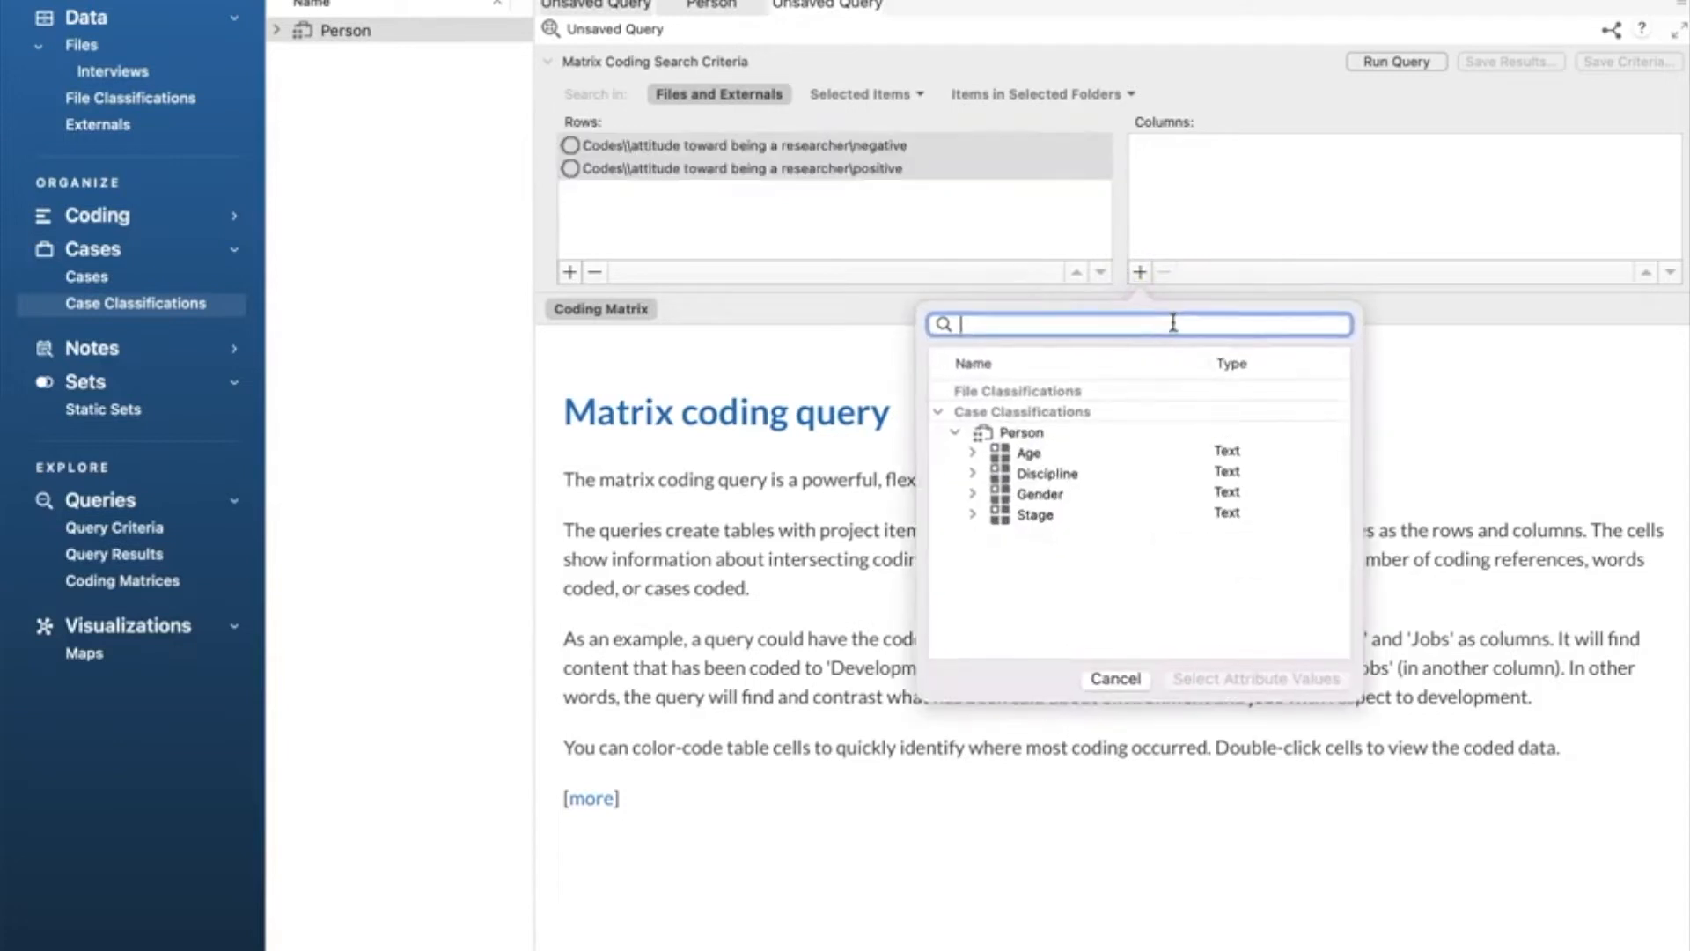
pyautogui.moveTo(1204, 458)
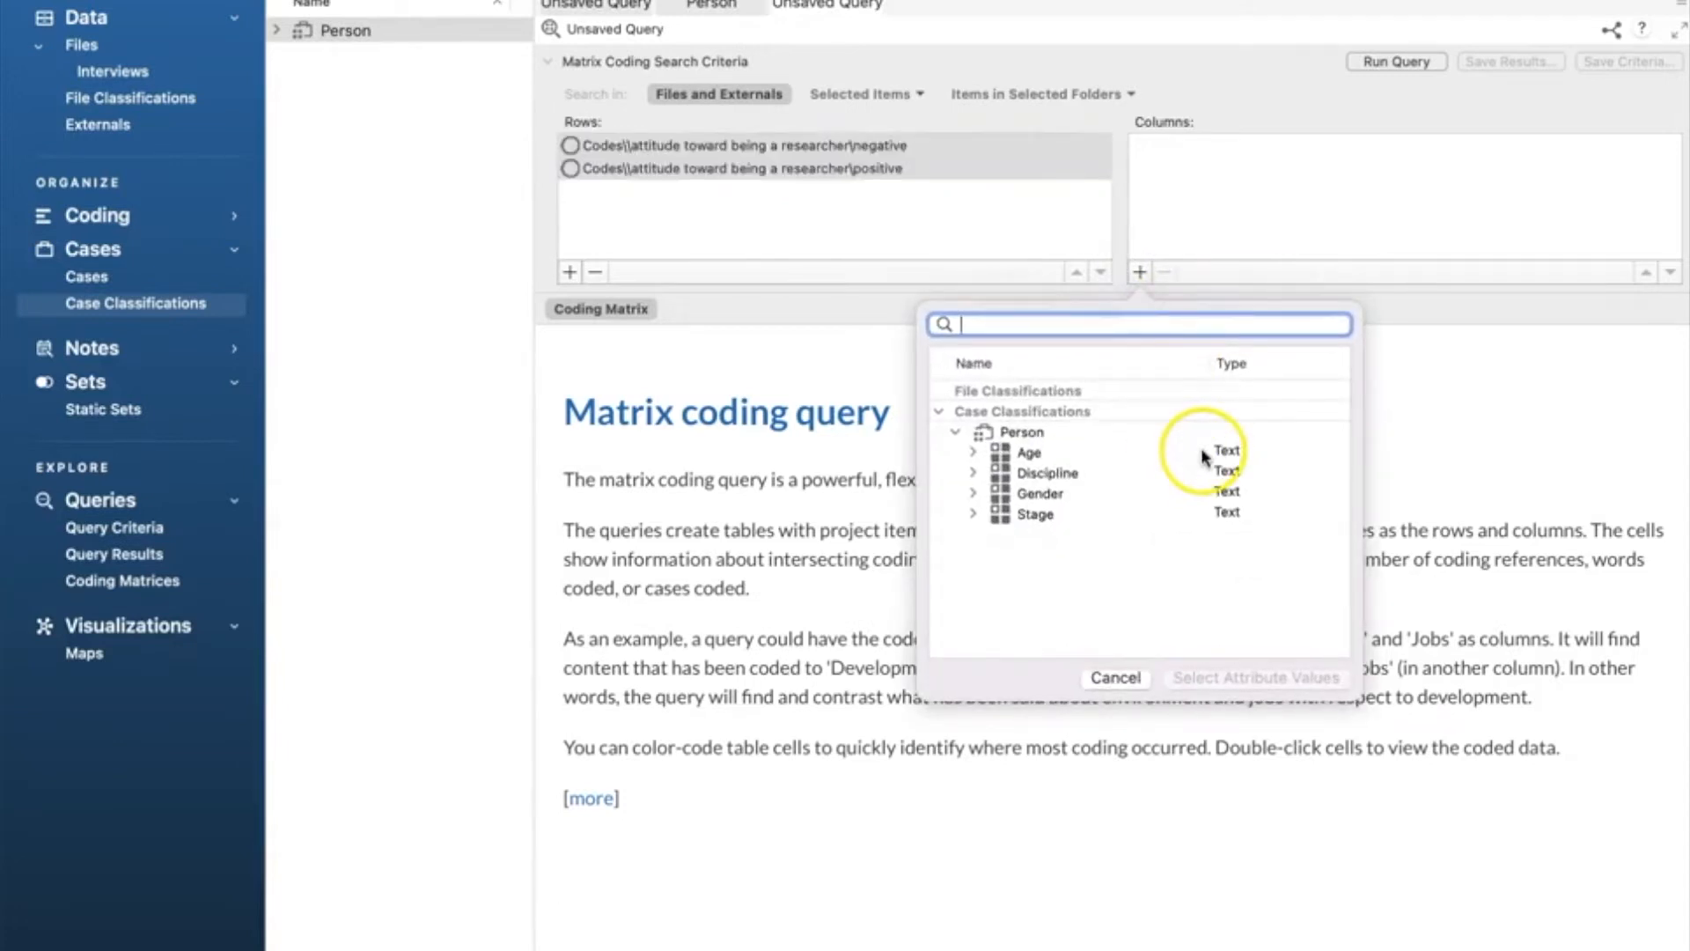
pyautogui.moveTo(1352, 493)
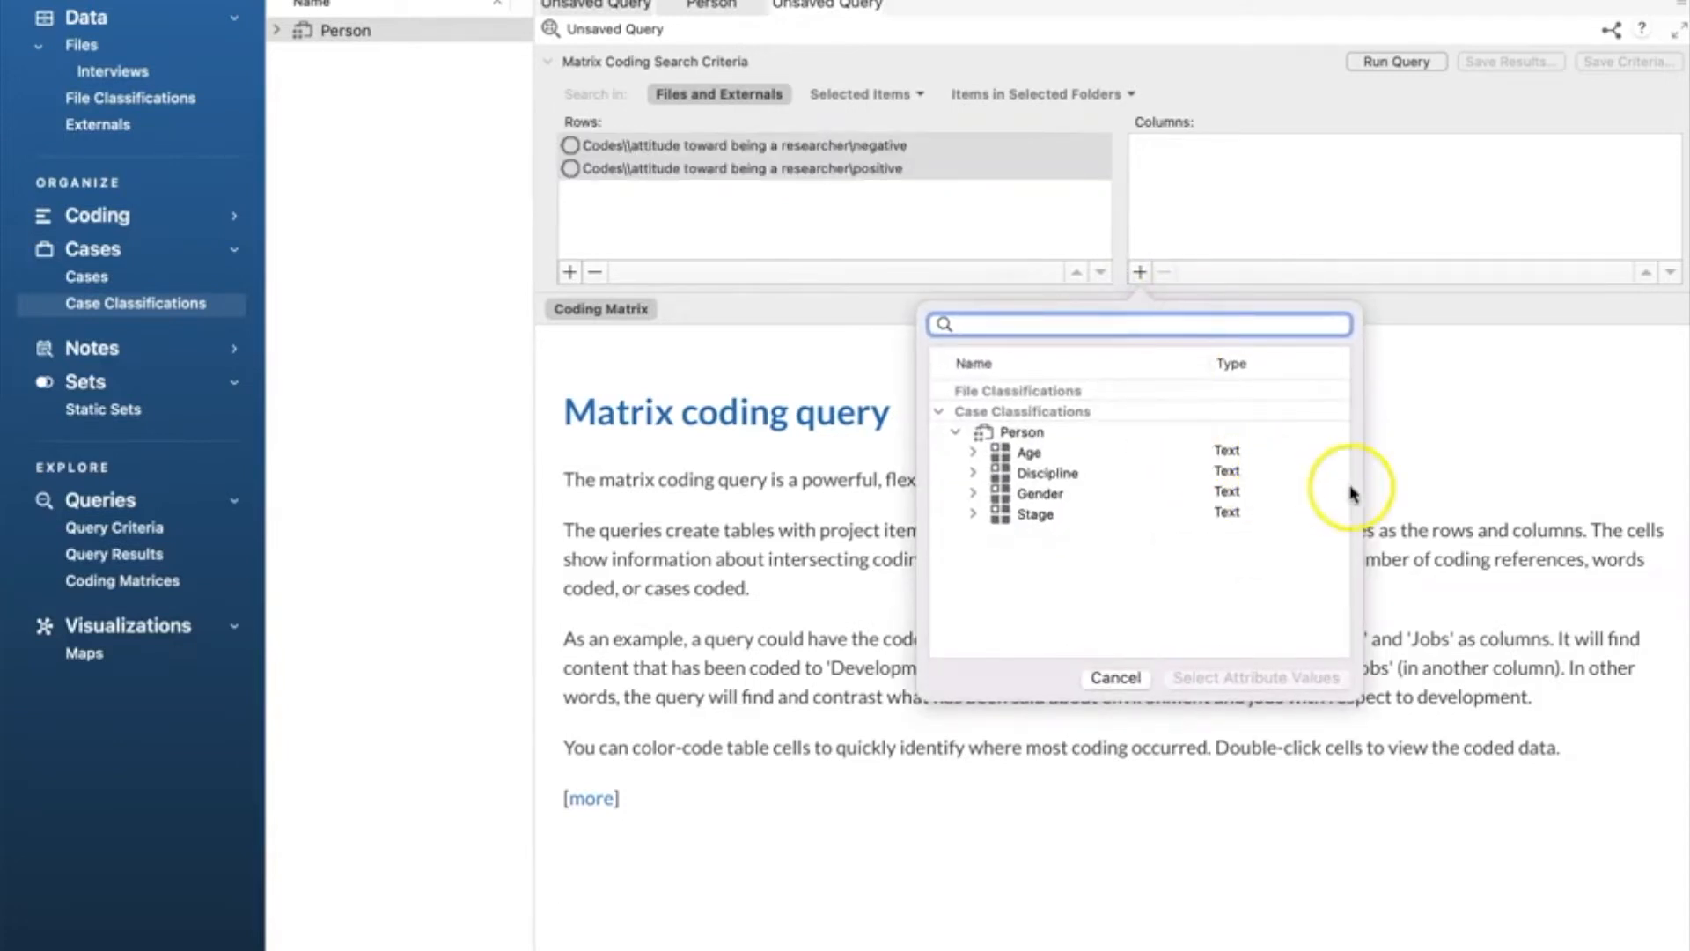
pyautogui.moveTo(1343, 493)
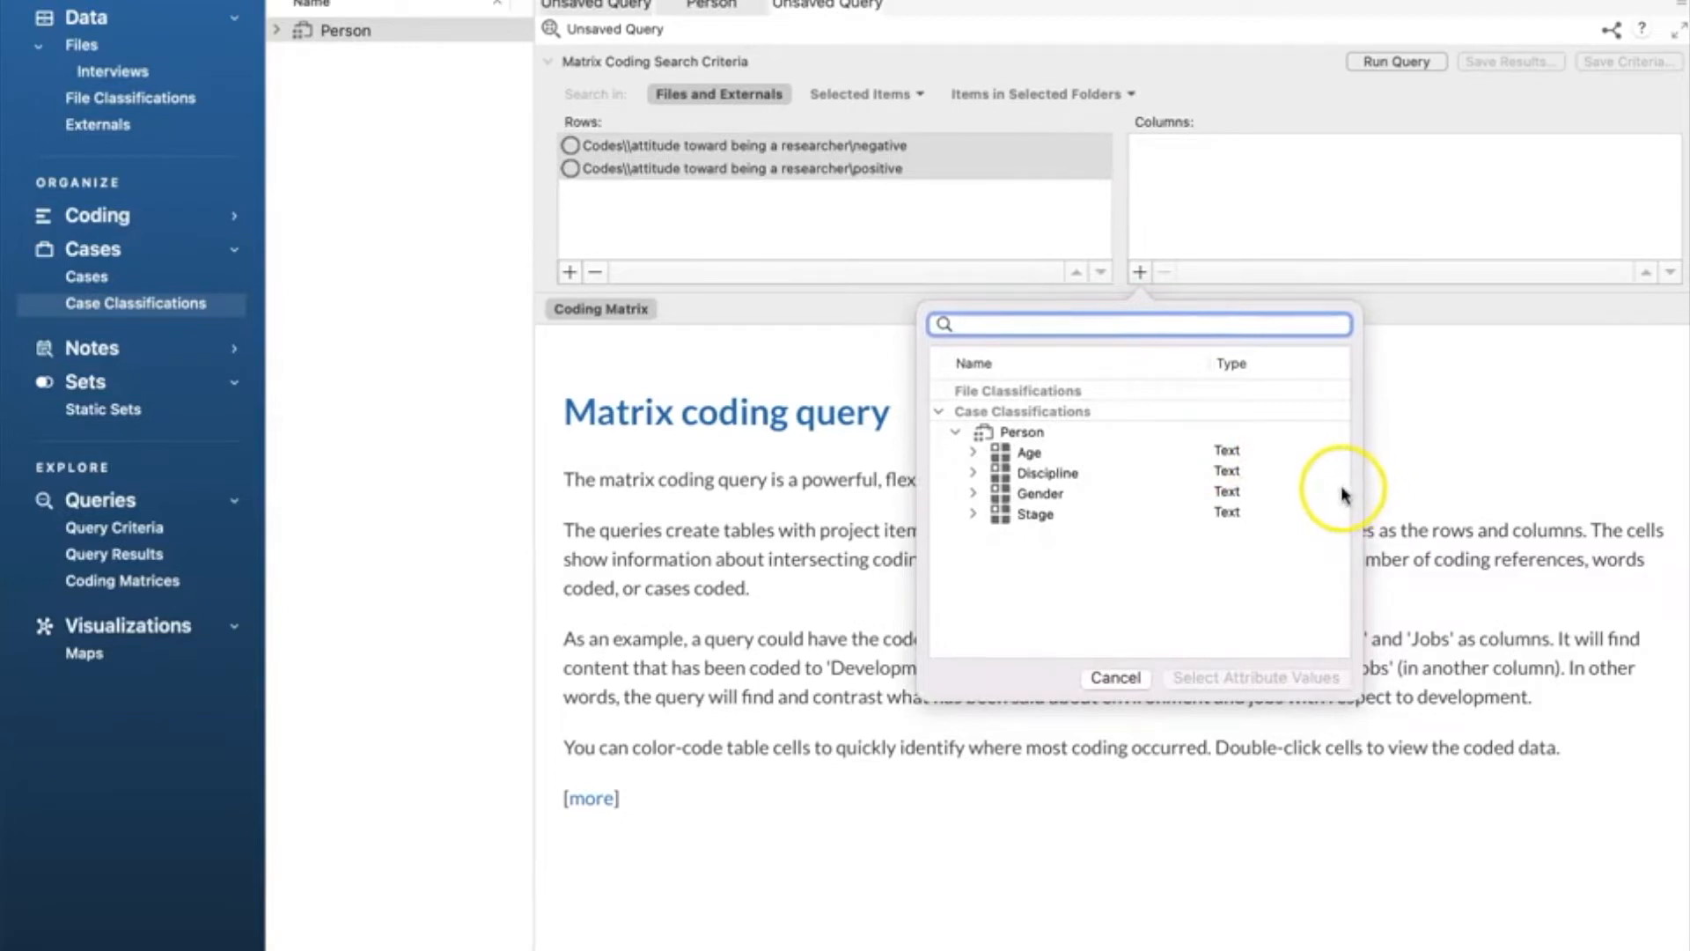
pyautogui.moveTo(1144, 523)
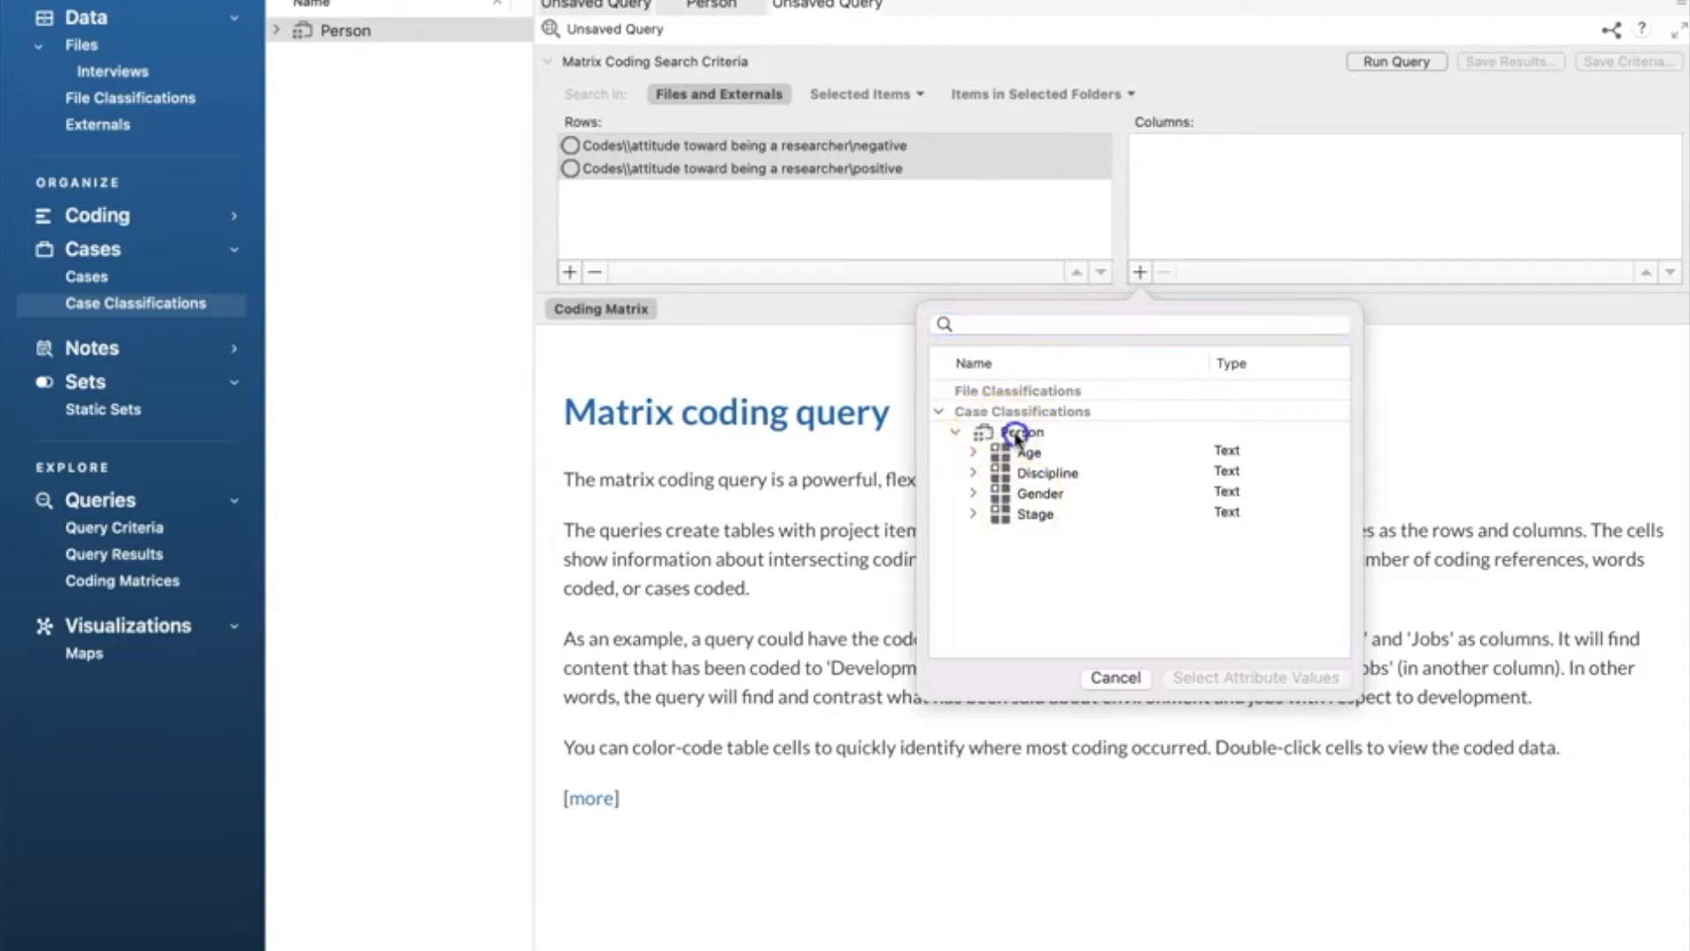
pyautogui.moveTo(955, 440)
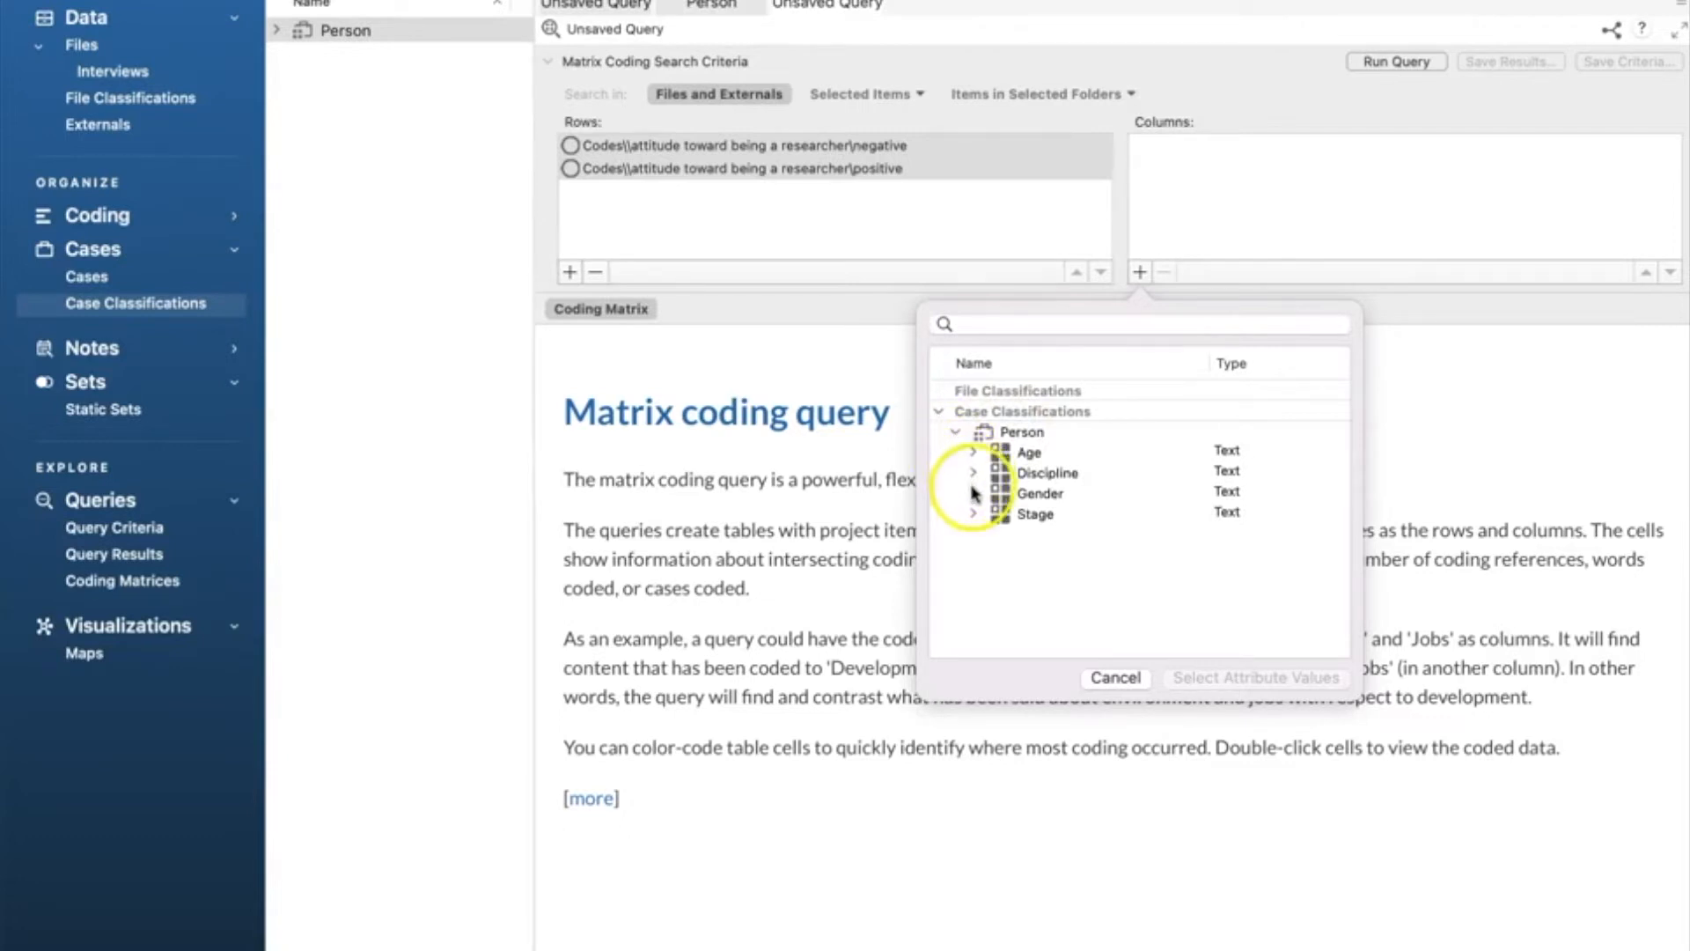
pyautogui.click(974, 493)
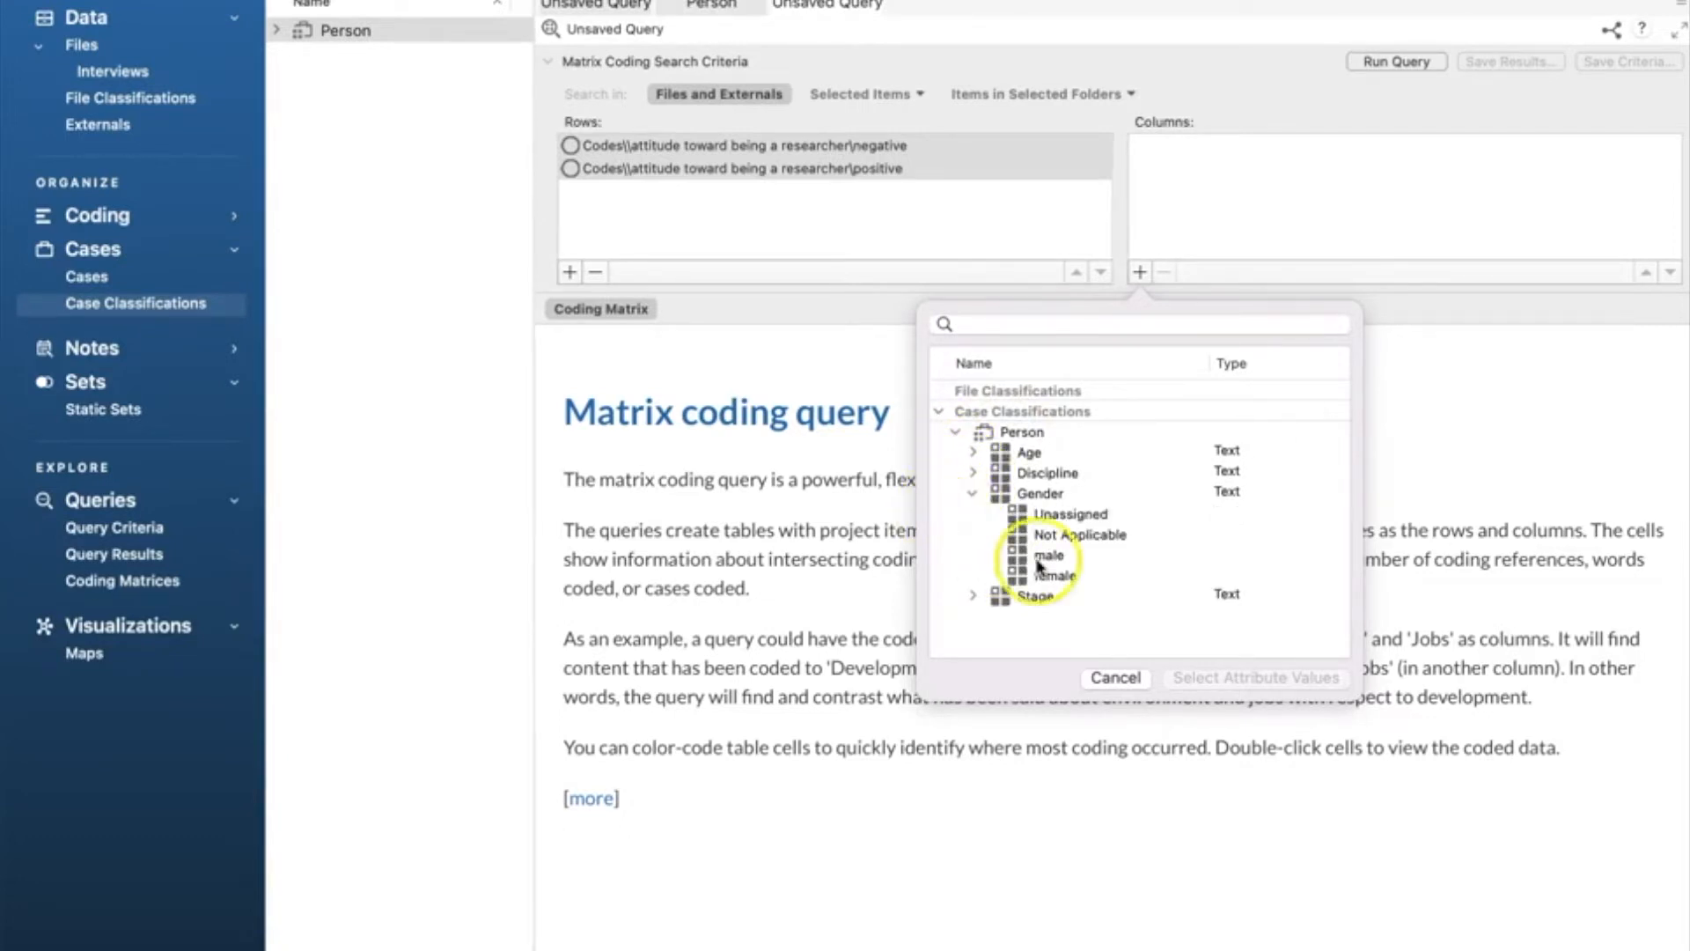
# Step: Add male and female as the matrix columns and run the attitude-by-gender query
pyautogui.click(1047, 554)
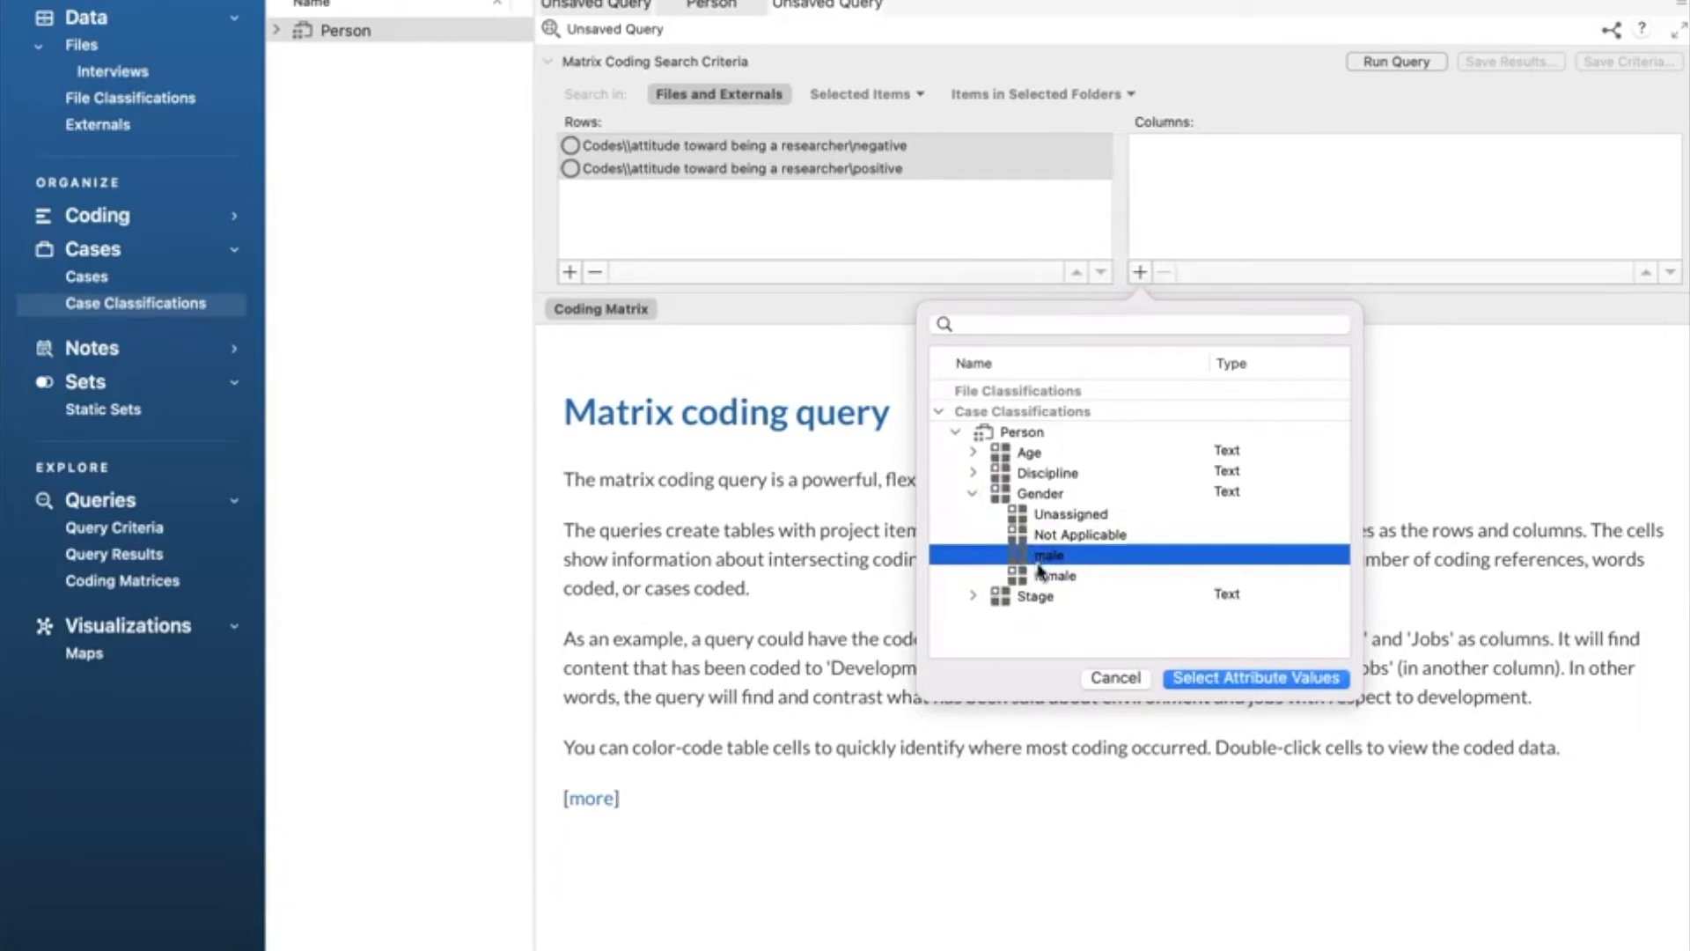
pyautogui.click(1054, 574)
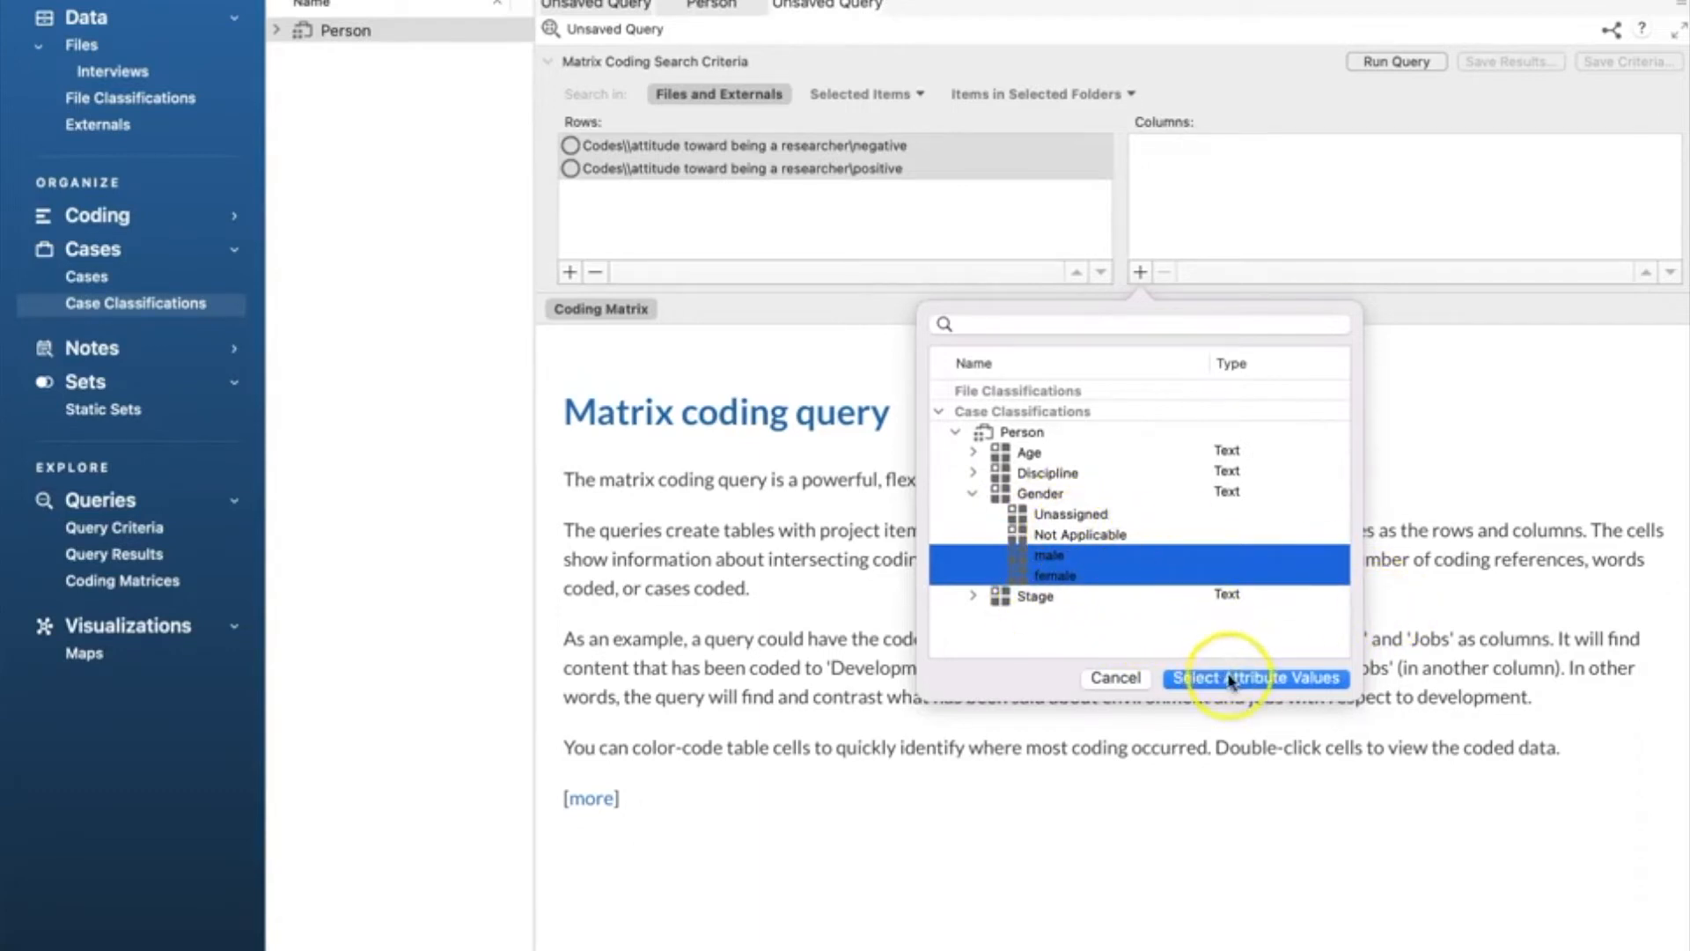
pyautogui.click(1255, 677)
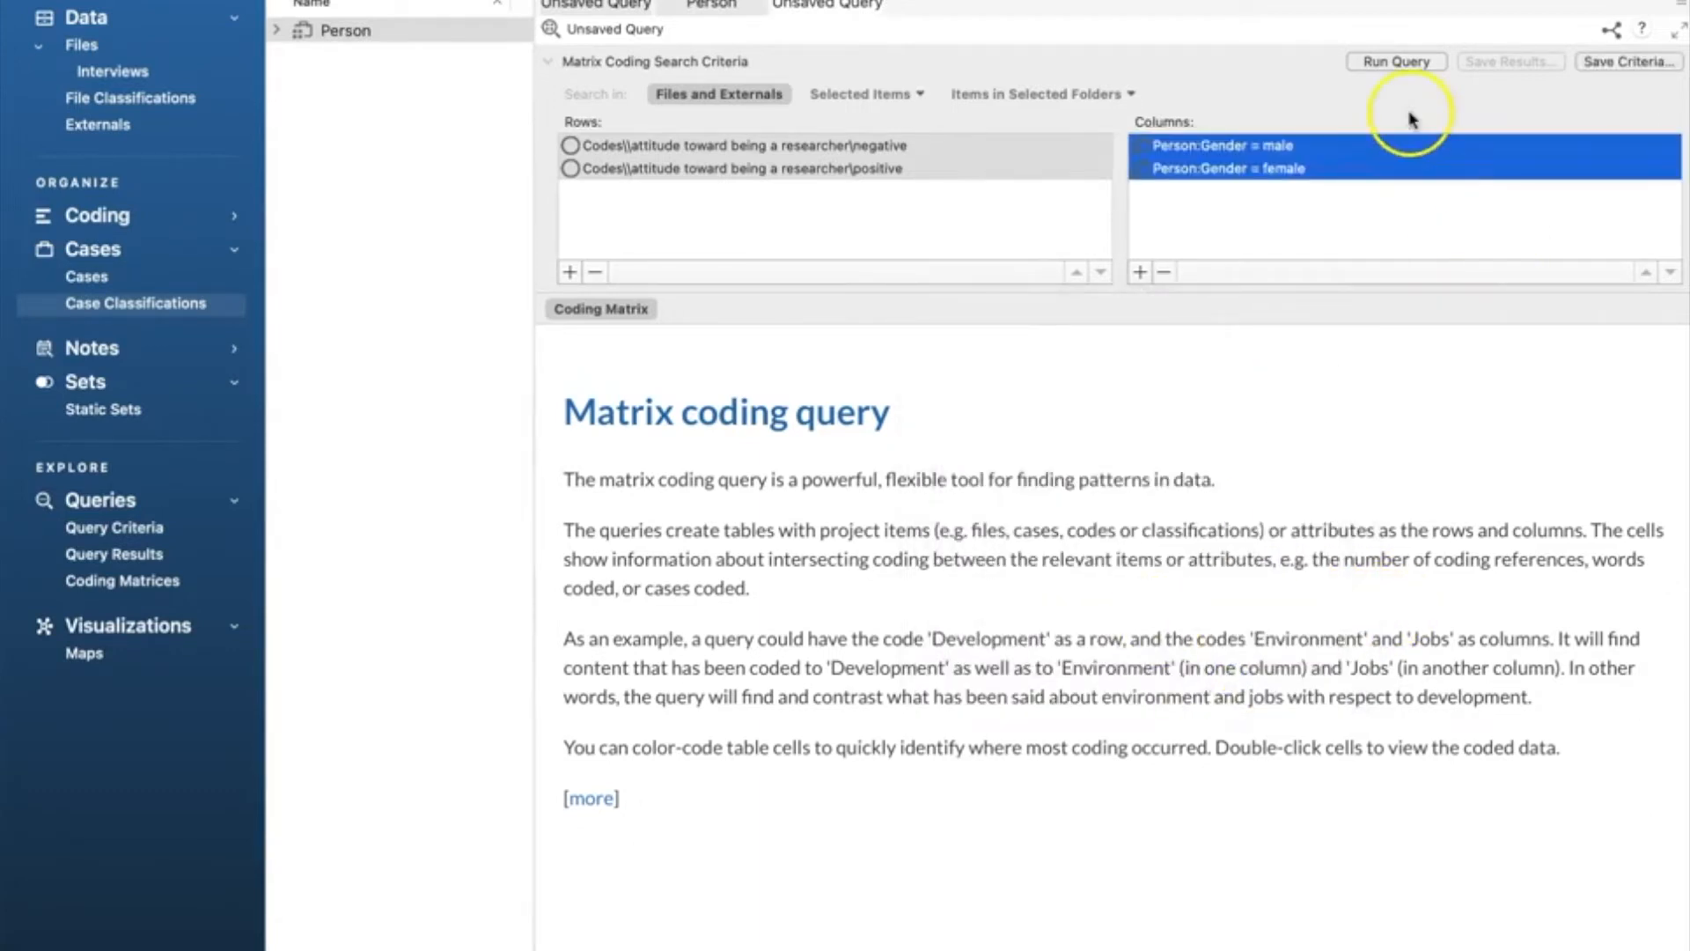
pyautogui.click(1395, 62)
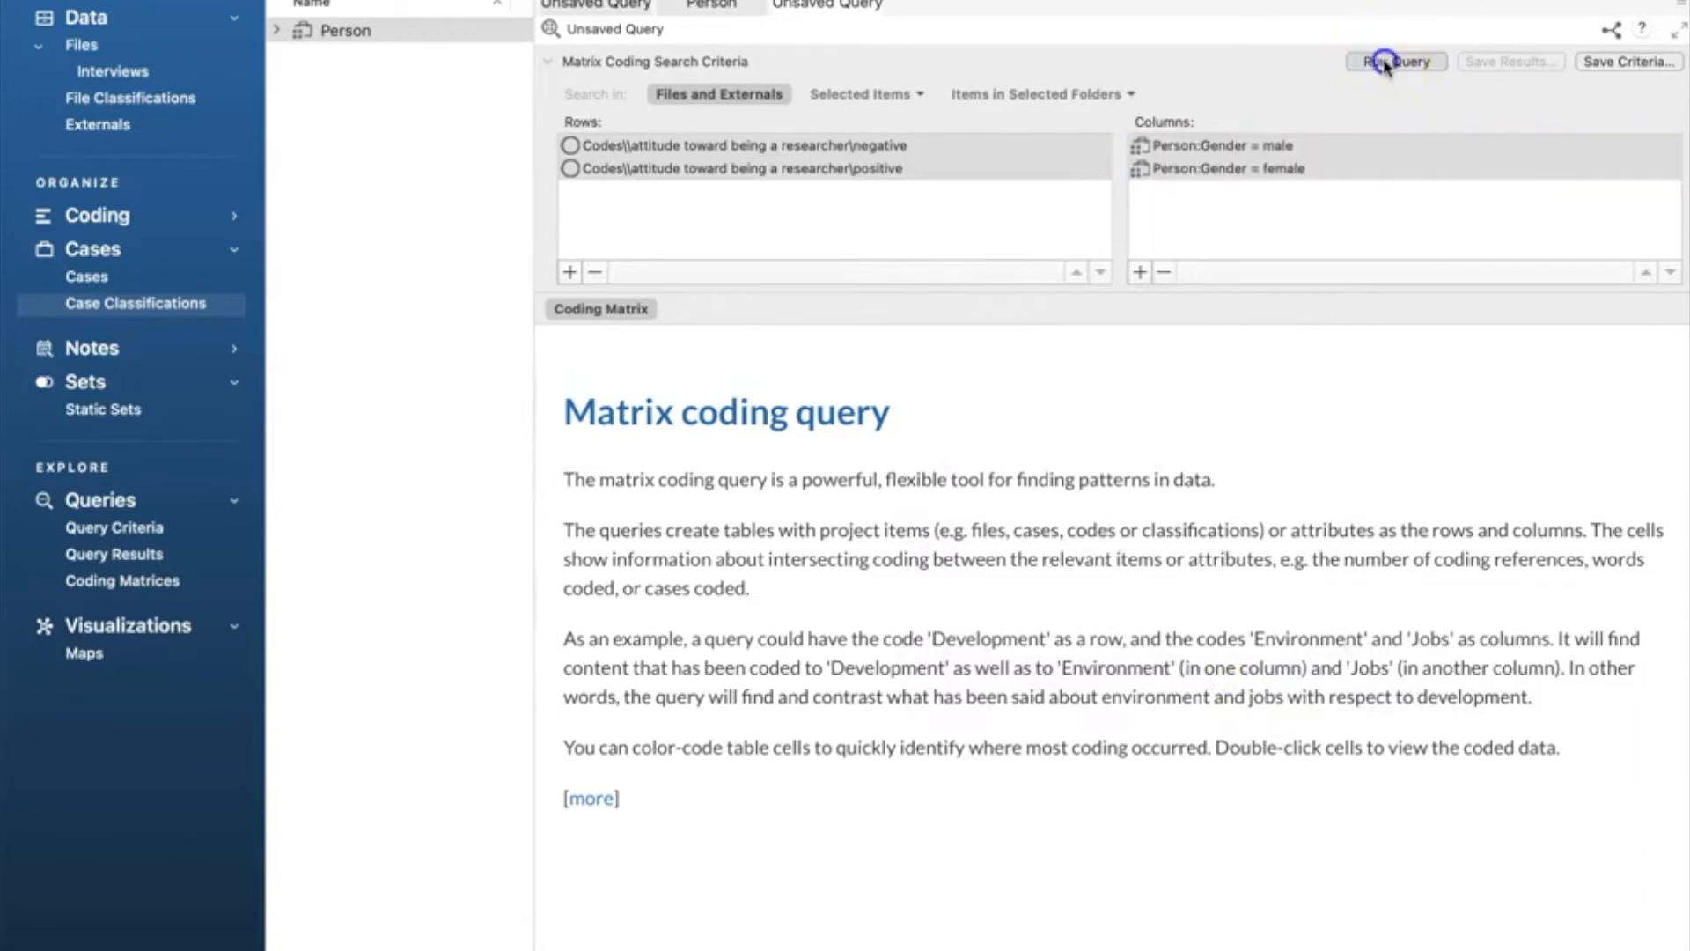
pyautogui.click(1394, 62)
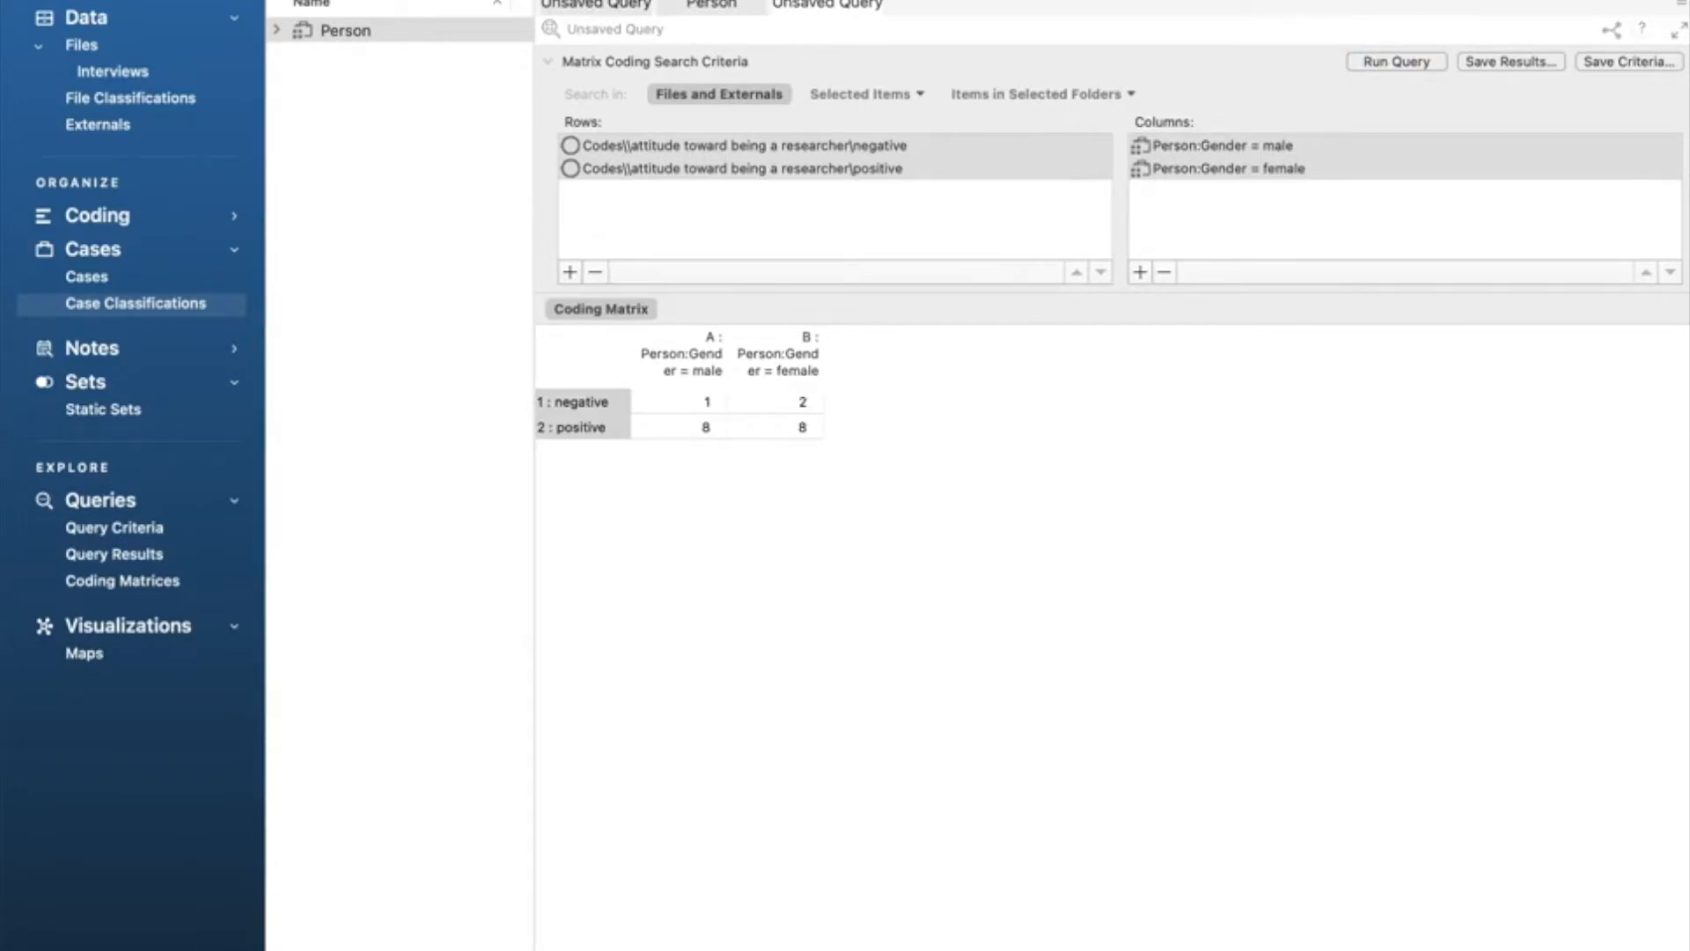
pyautogui.moveTo(769, 502)
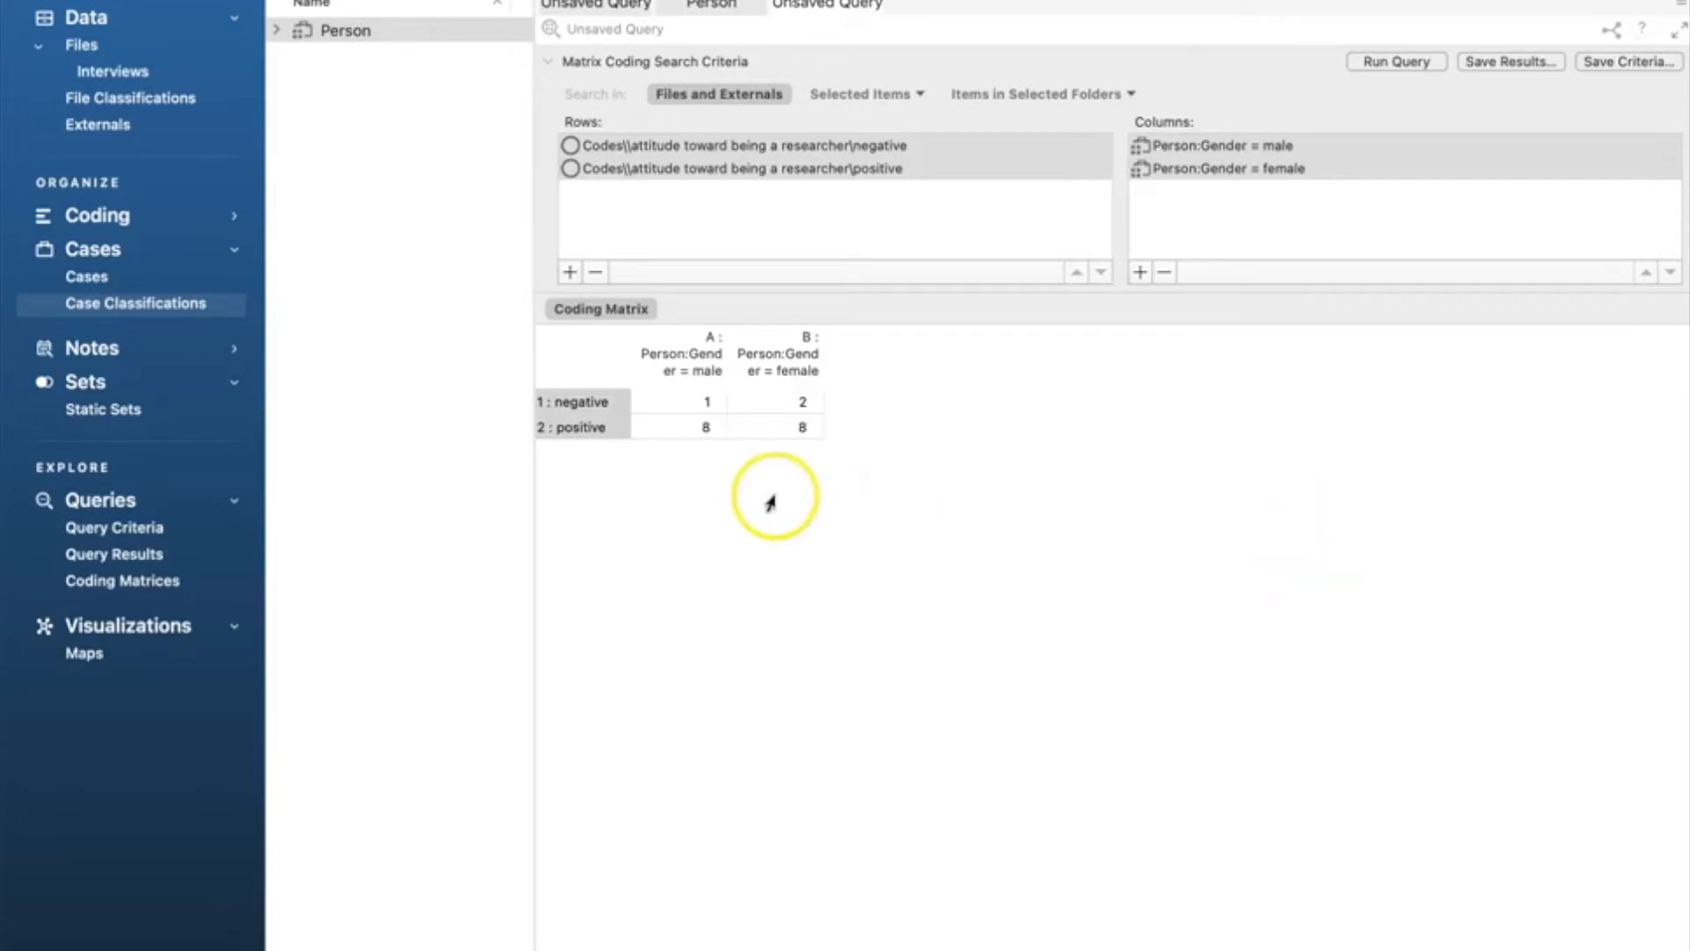
pyautogui.moveTo(706, 407)
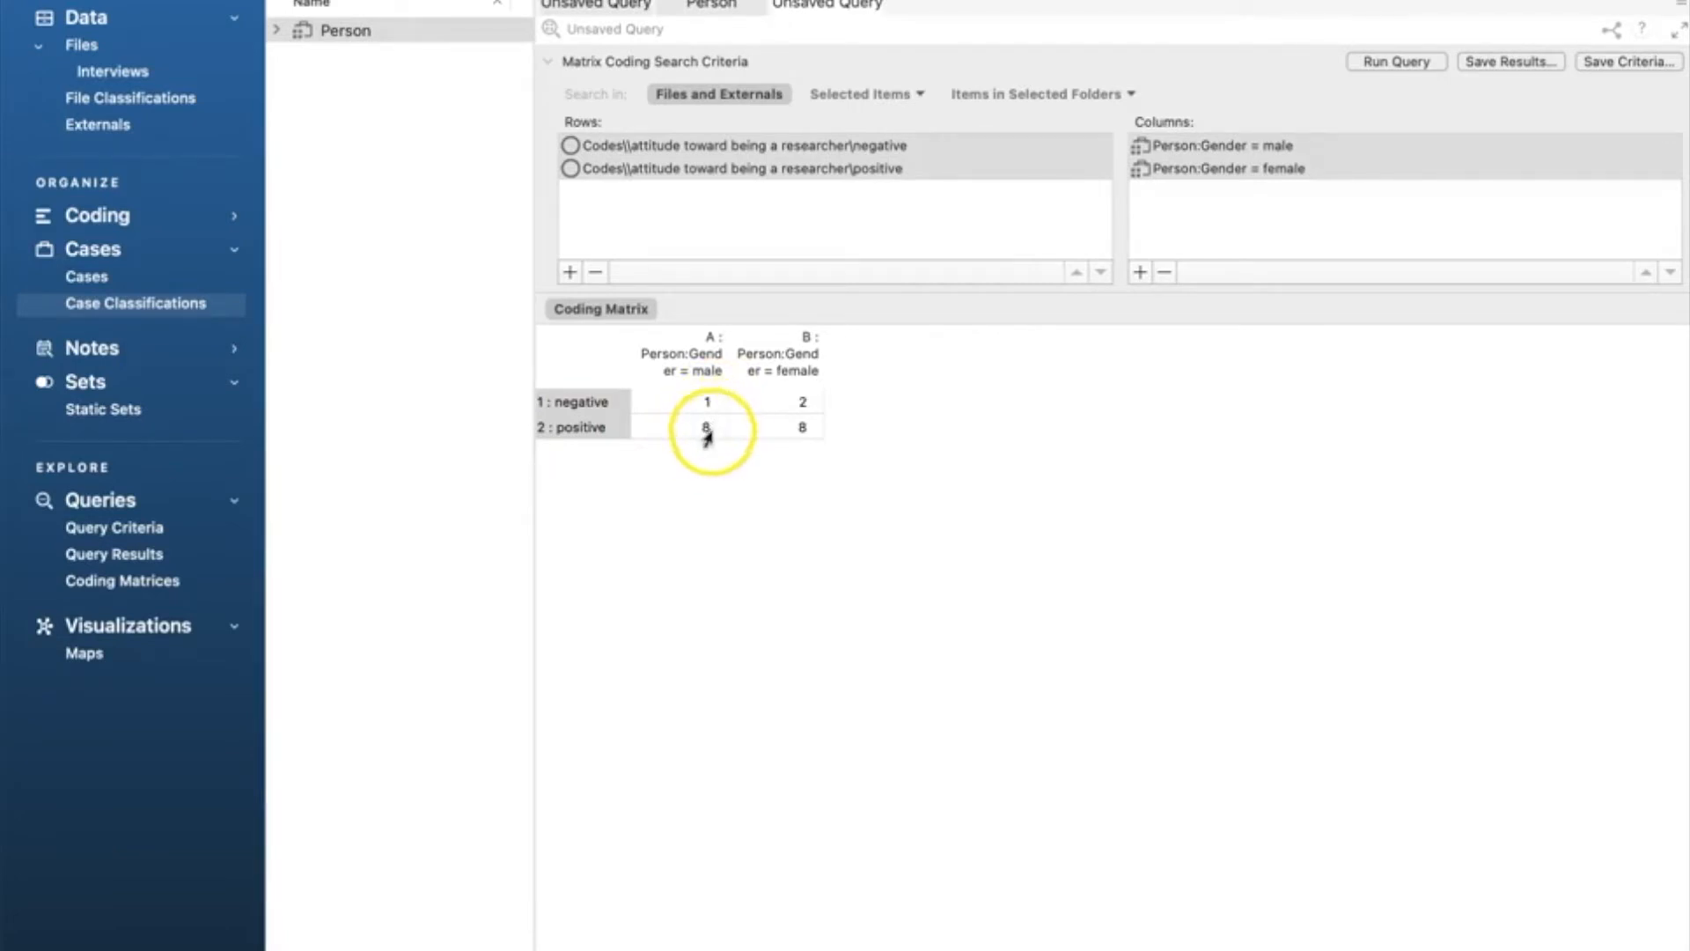
pyautogui.moveTo(762, 407)
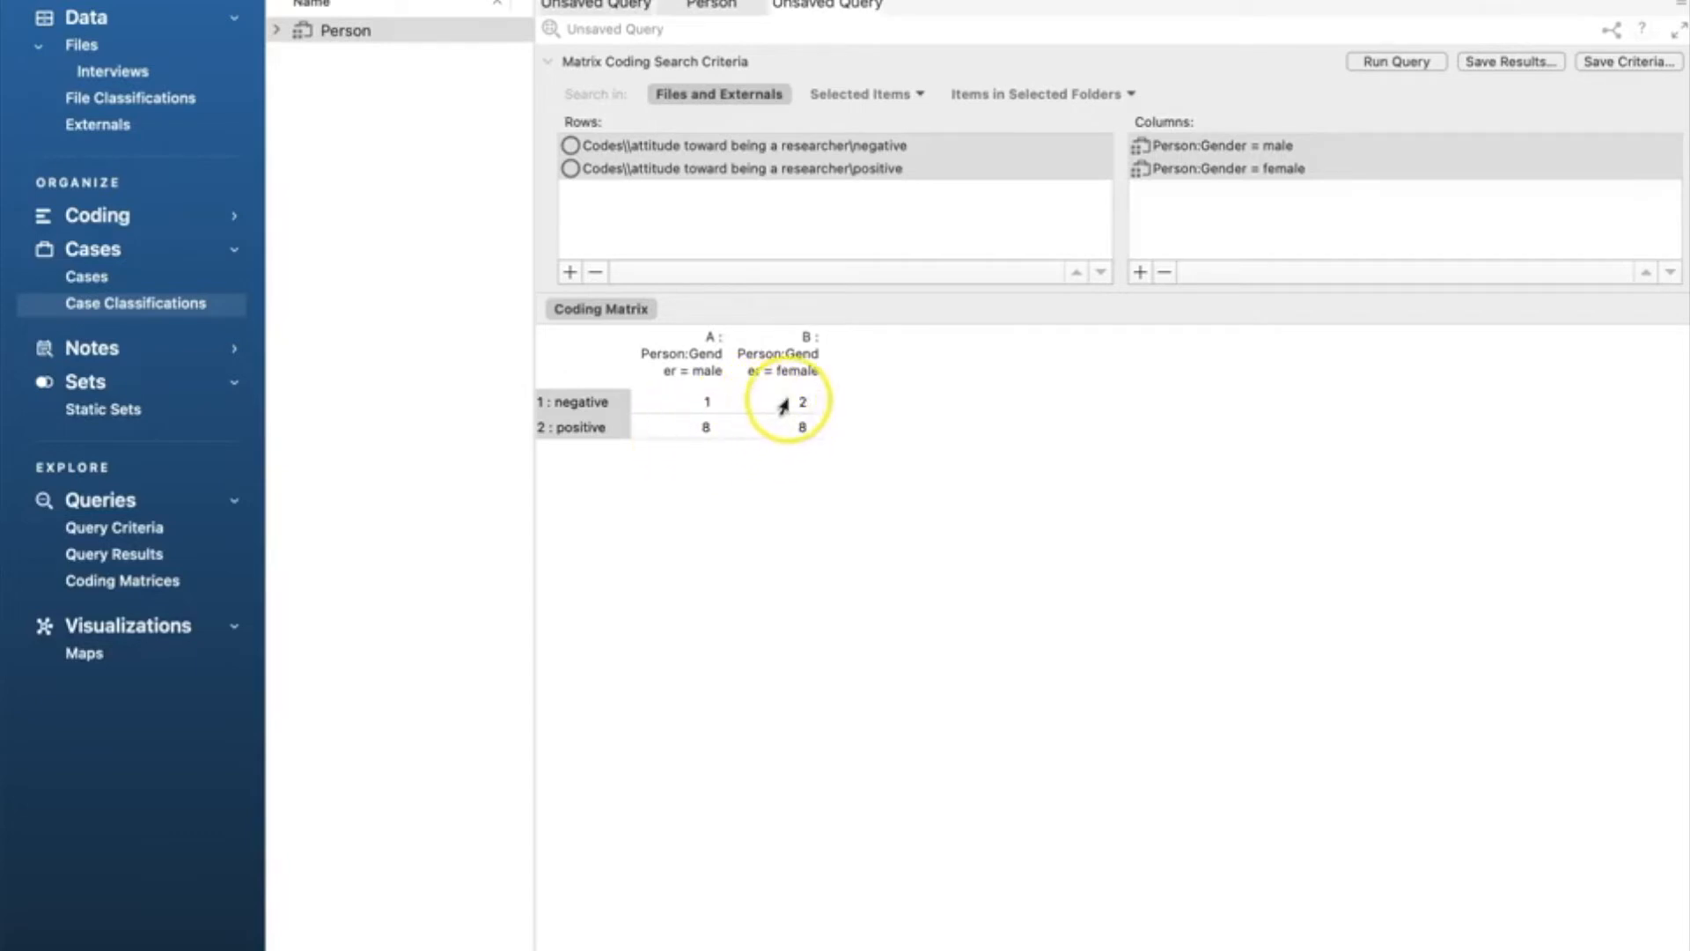
pyautogui.moveTo(785, 430)
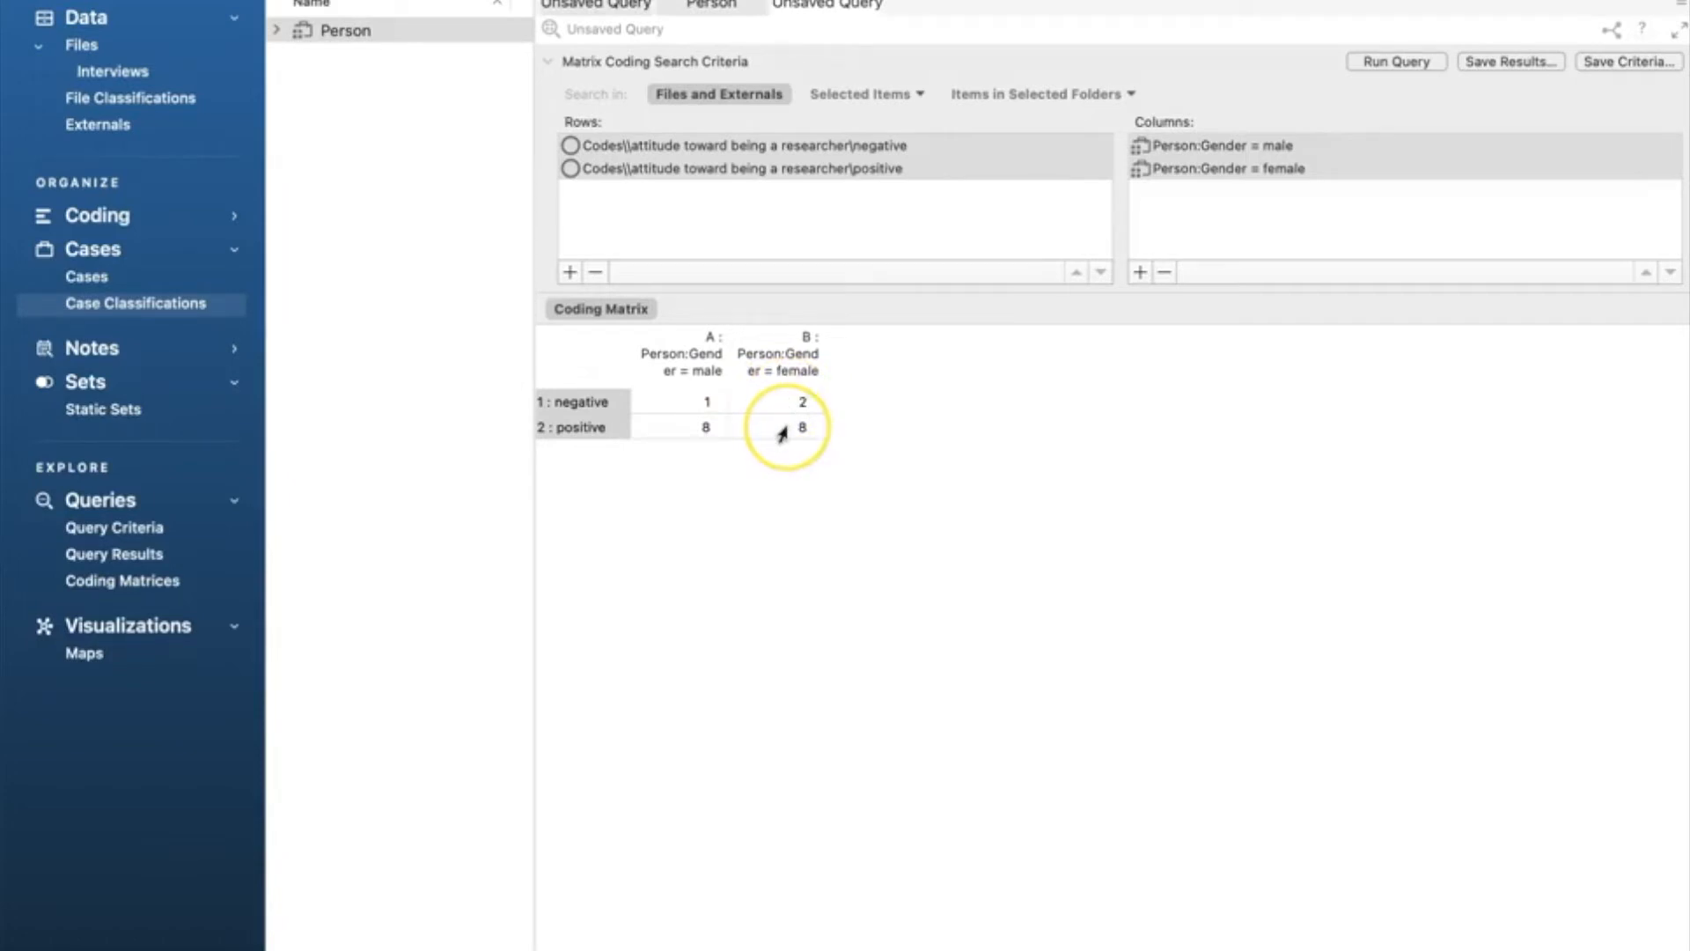
pyautogui.moveTo(842, 439)
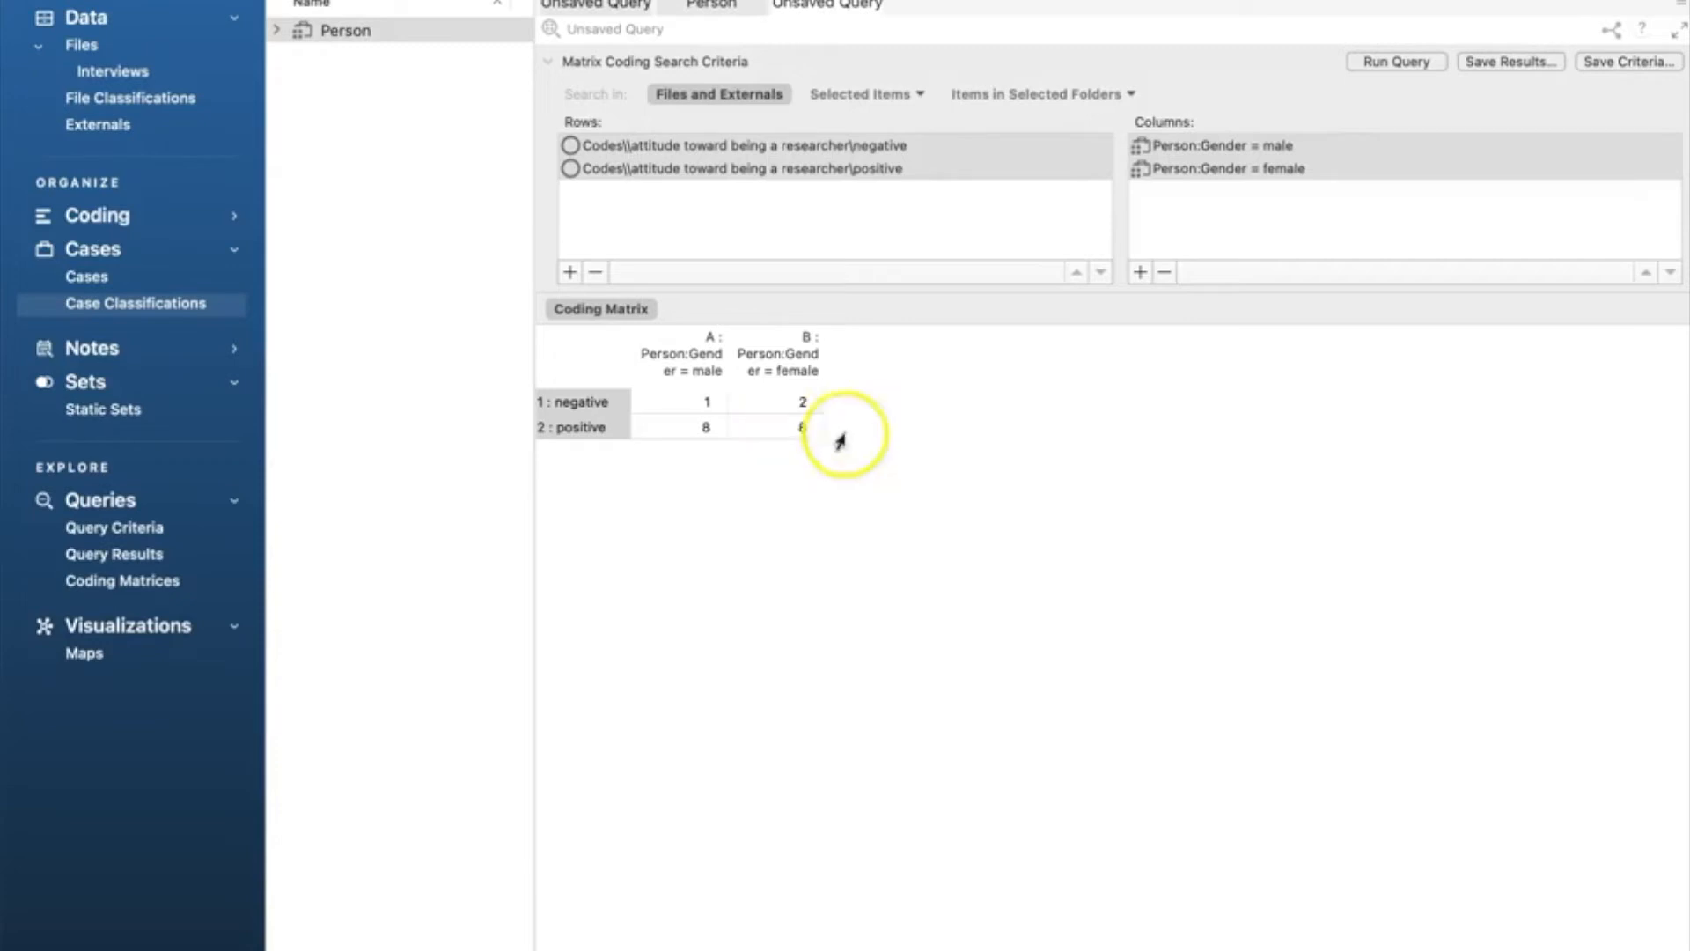
pyautogui.moveTo(1562, 424)
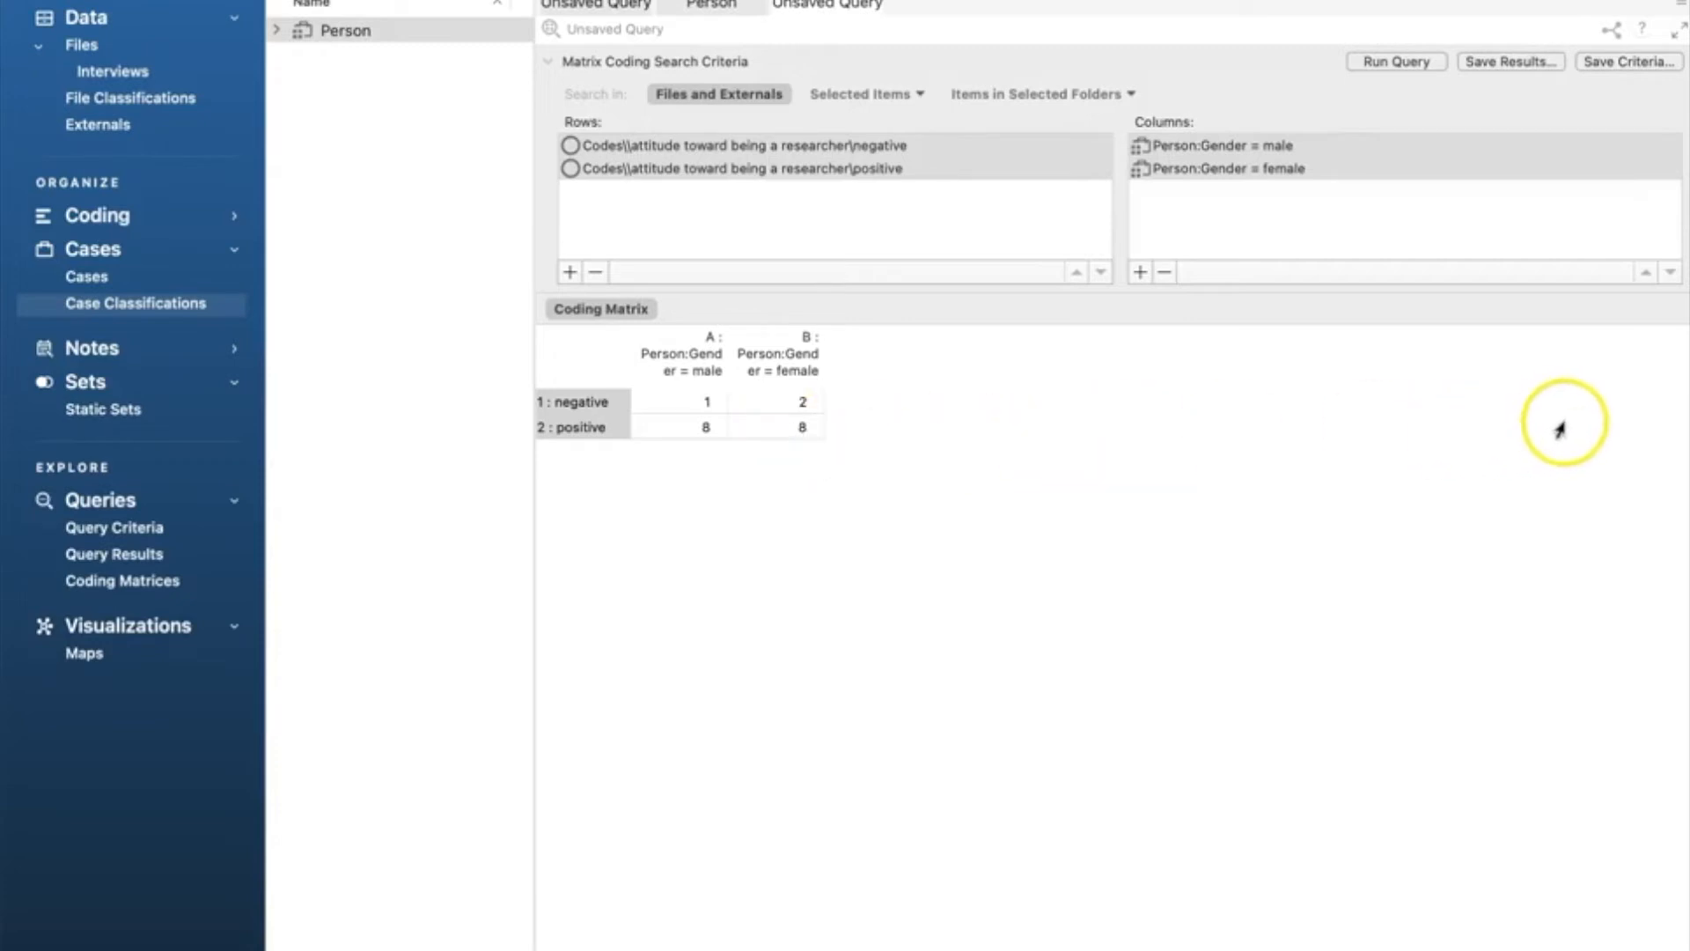
pyautogui.moveTo(1664, 345)
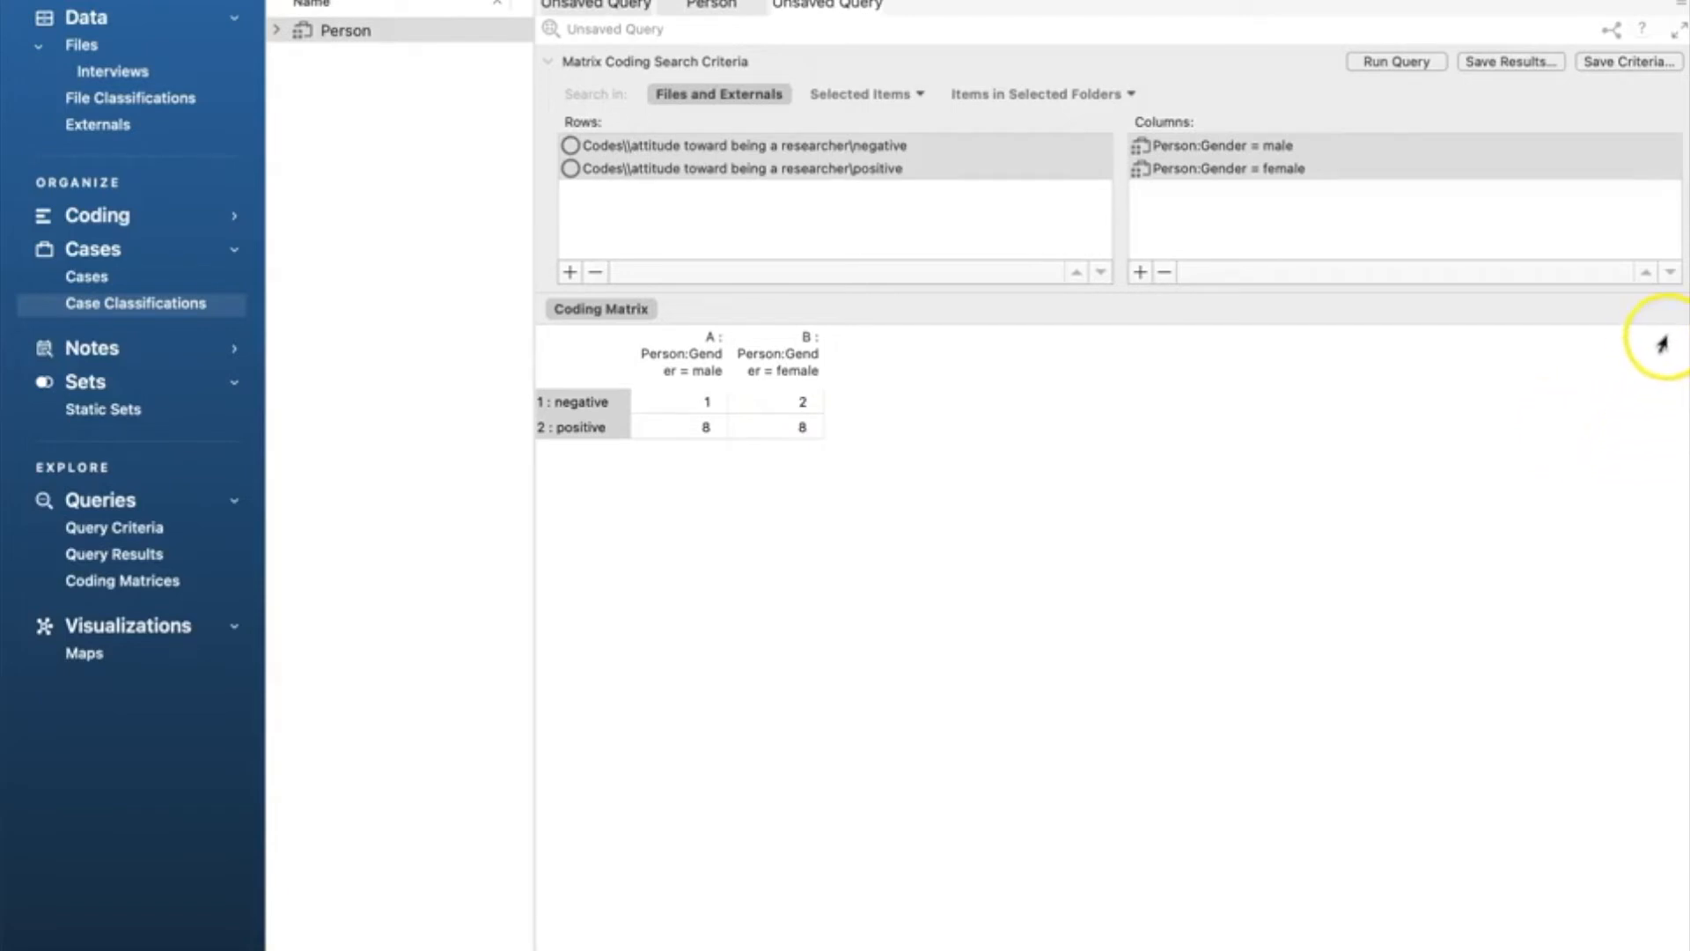
pyautogui.moveTo(1665, 574)
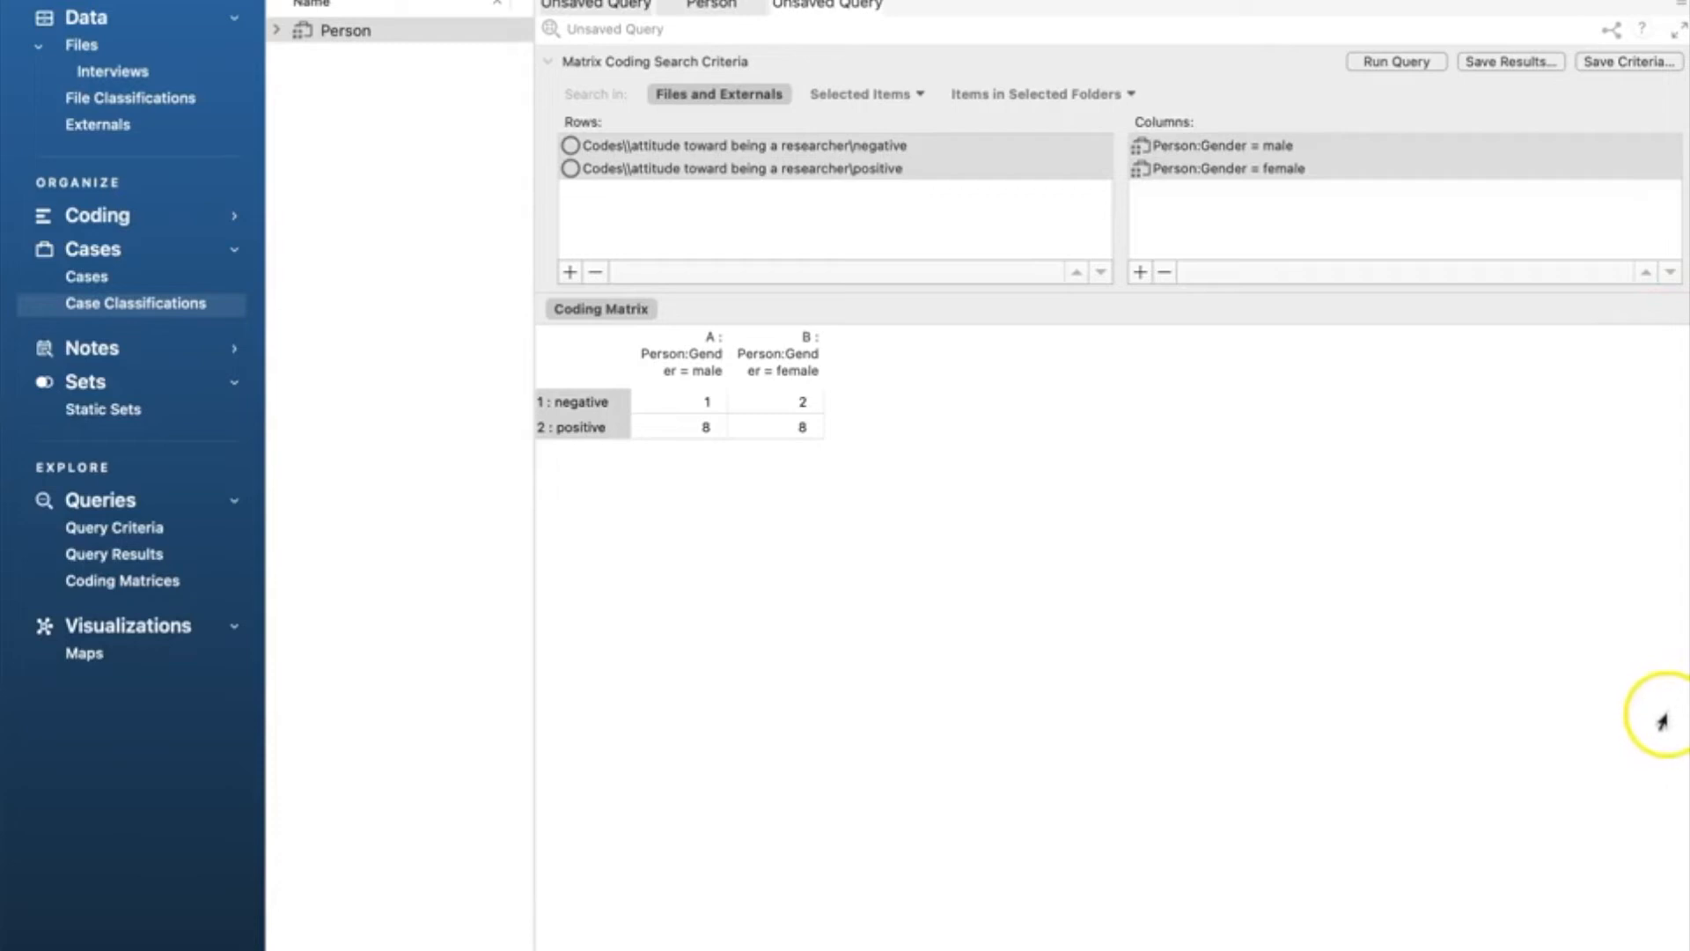
pyautogui.moveTo(1664, 732)
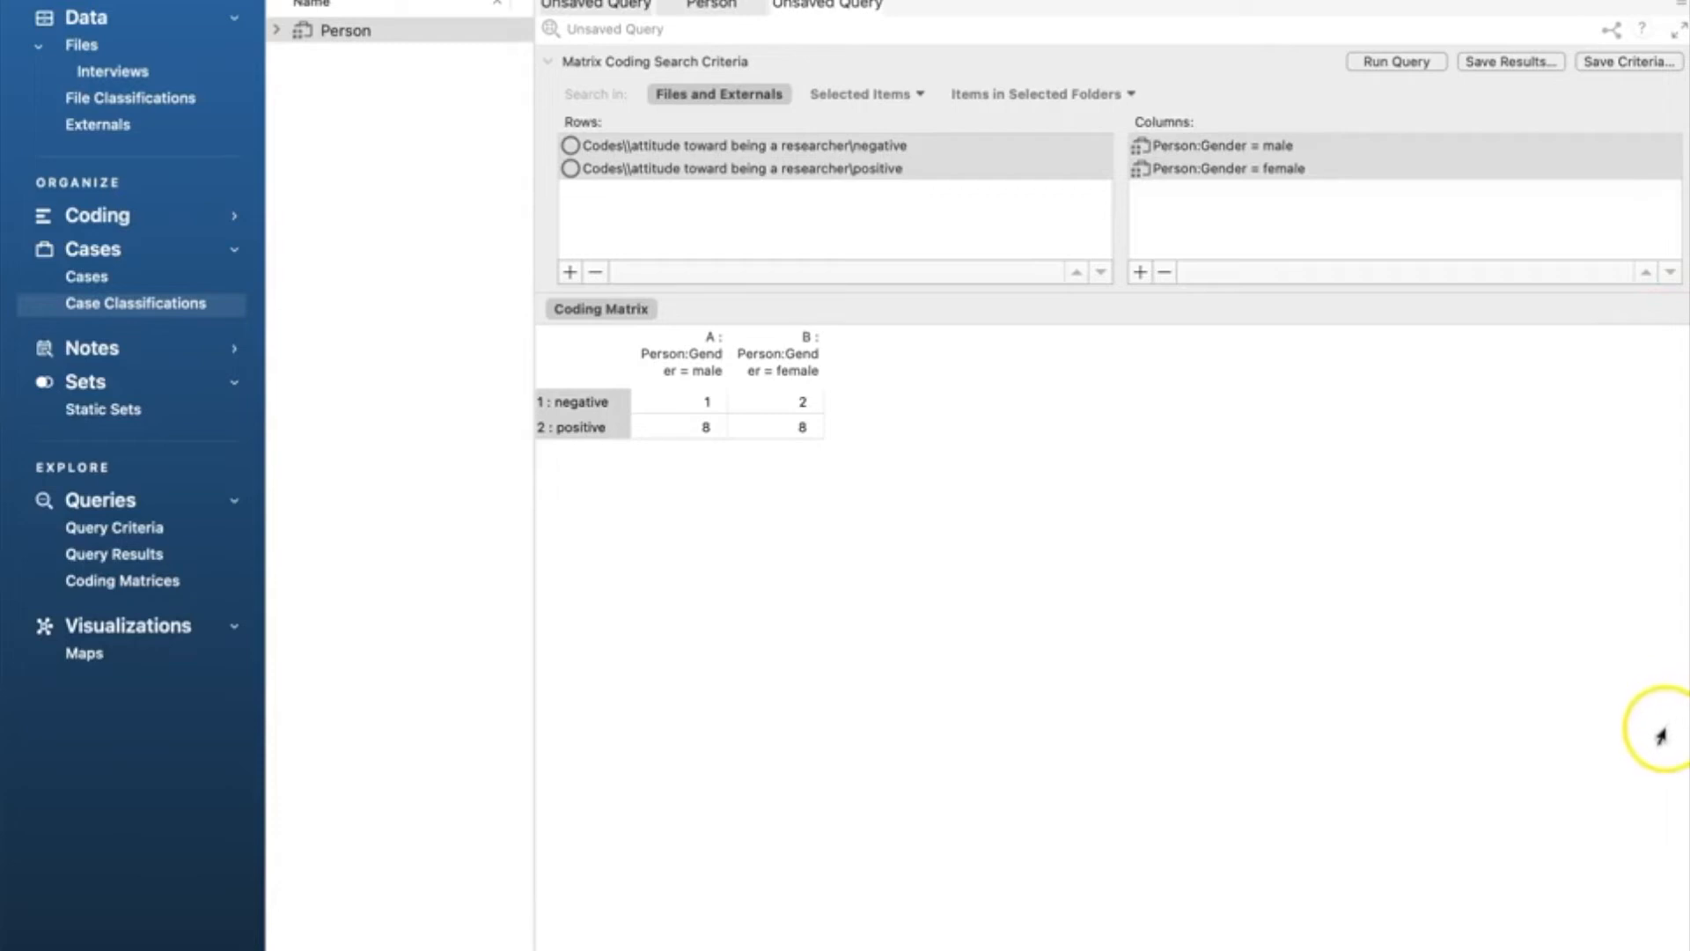
pyautogui.moveTo(1660, 701)
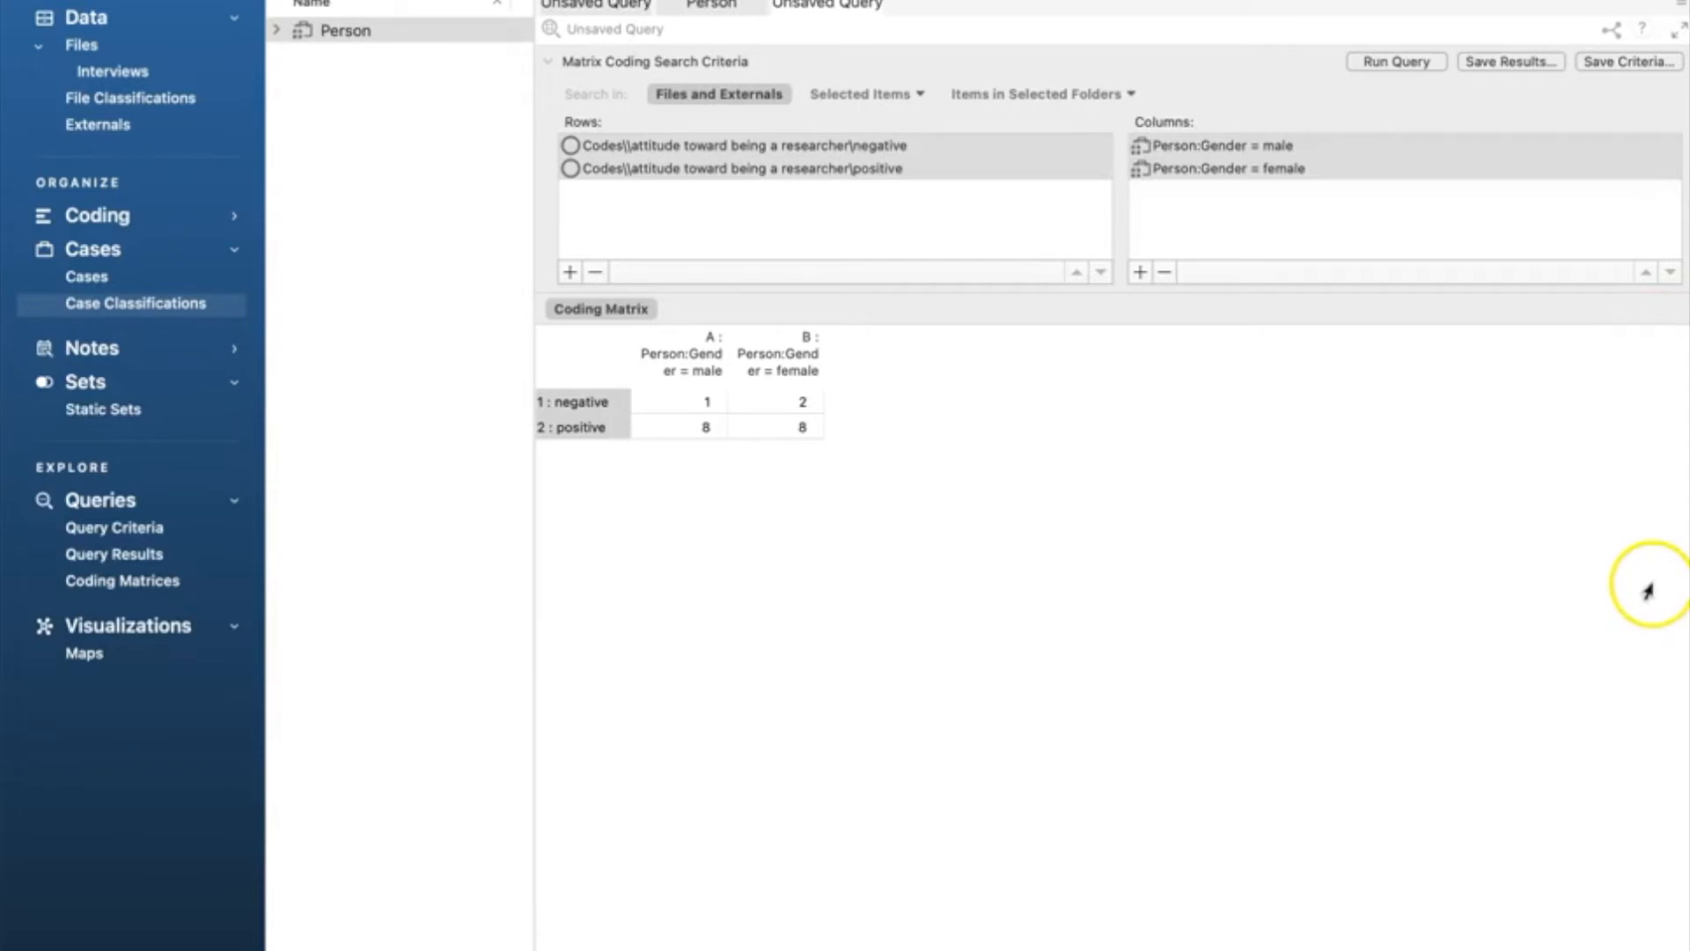
pyautogui.moveTo(1650, 568)
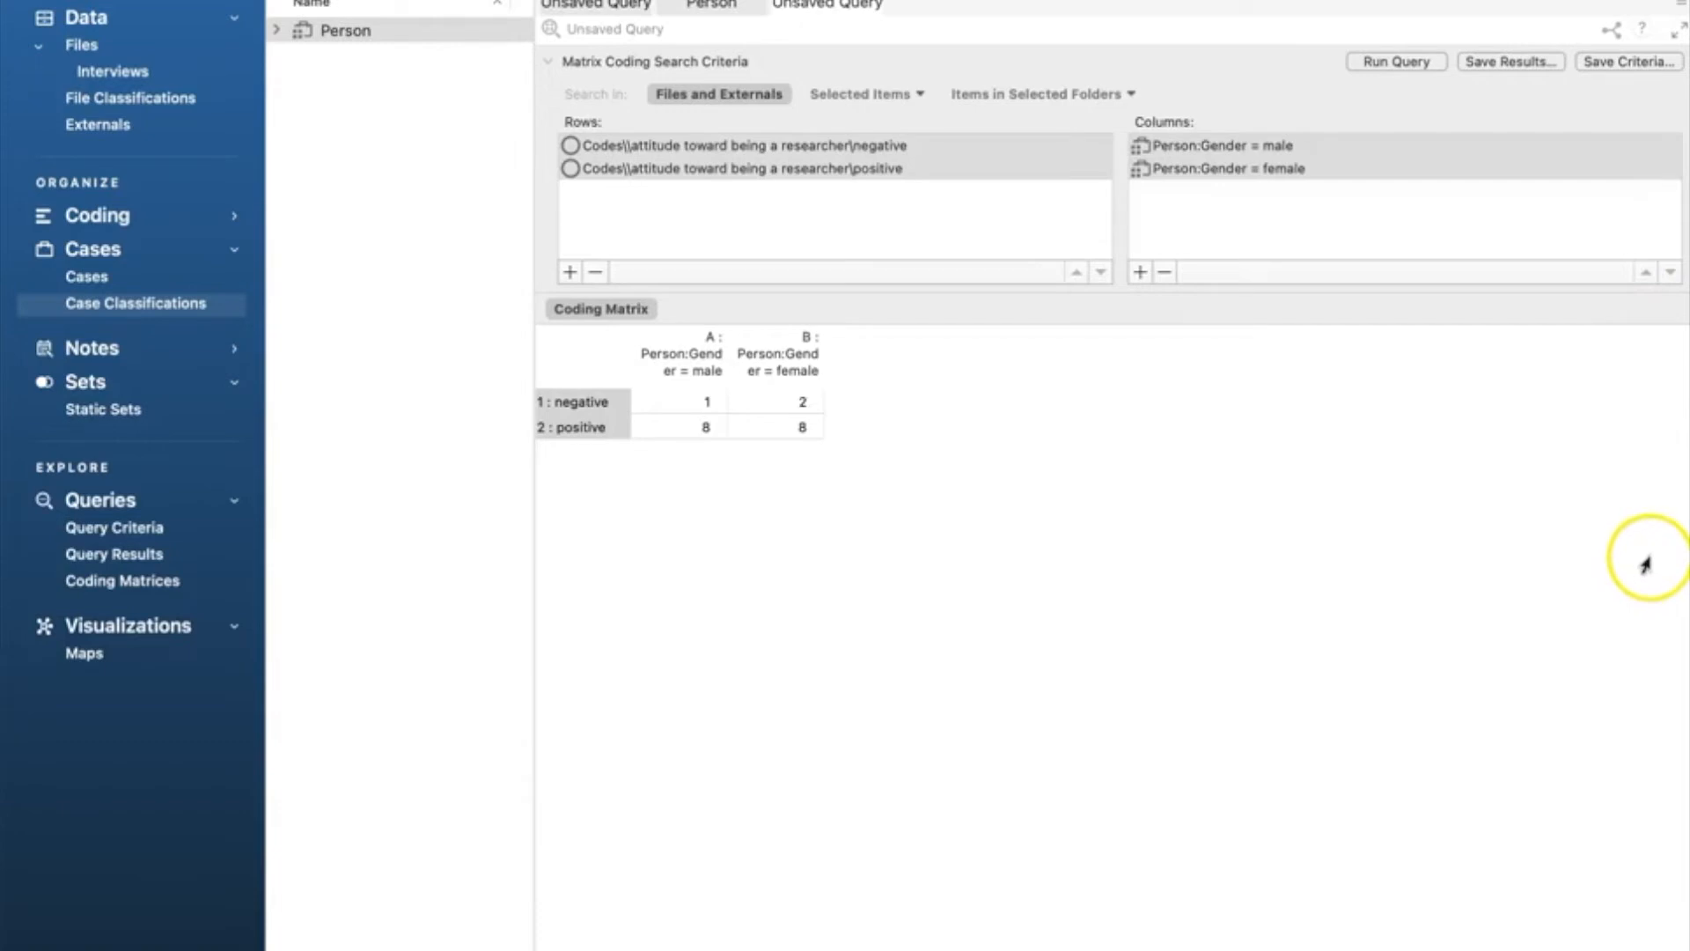
pyautogui.moveTo(1654, 432)
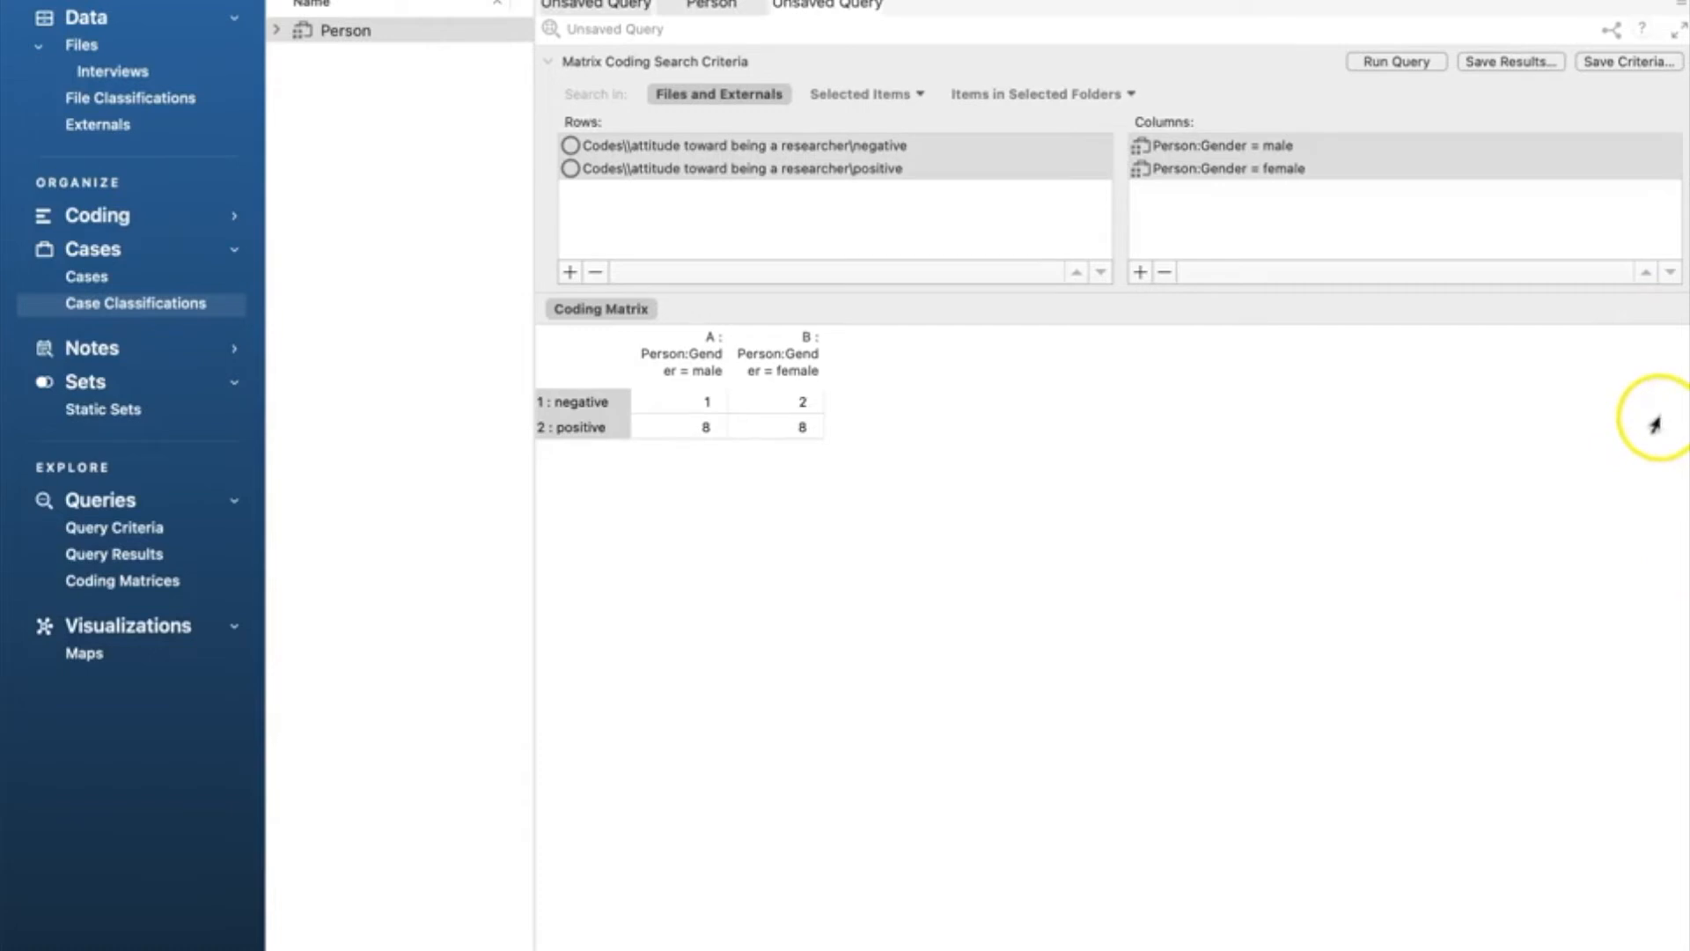
pyautogui.moveTo(1630, 386)
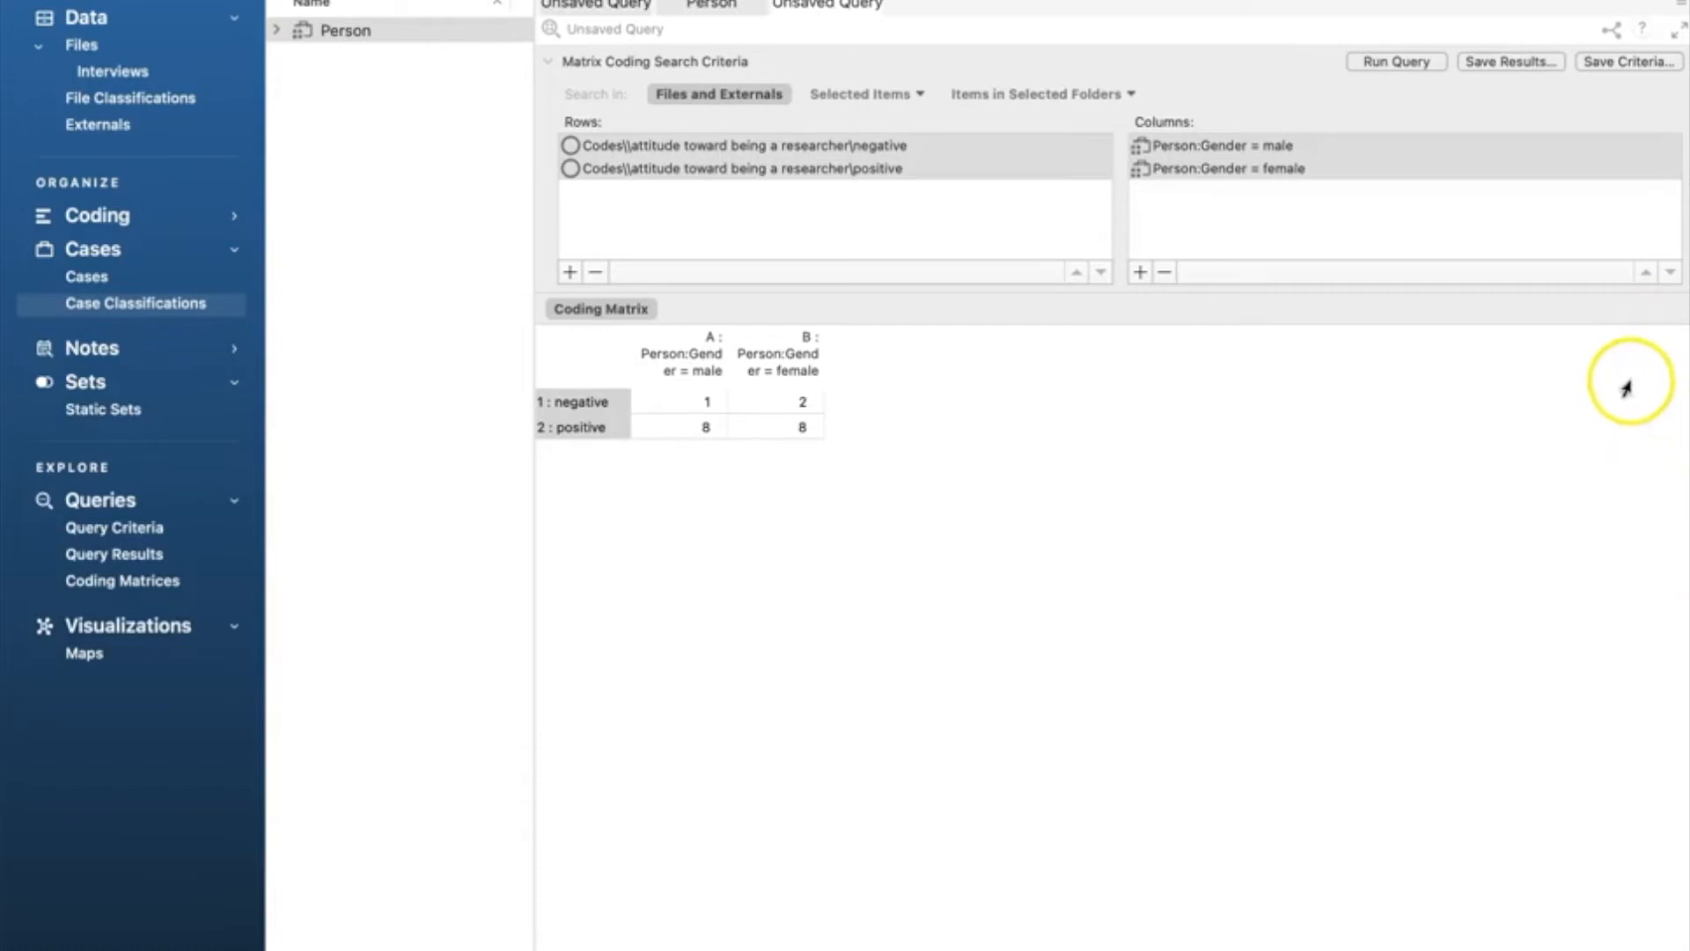
pyautogui.moveTo(1433, 505)
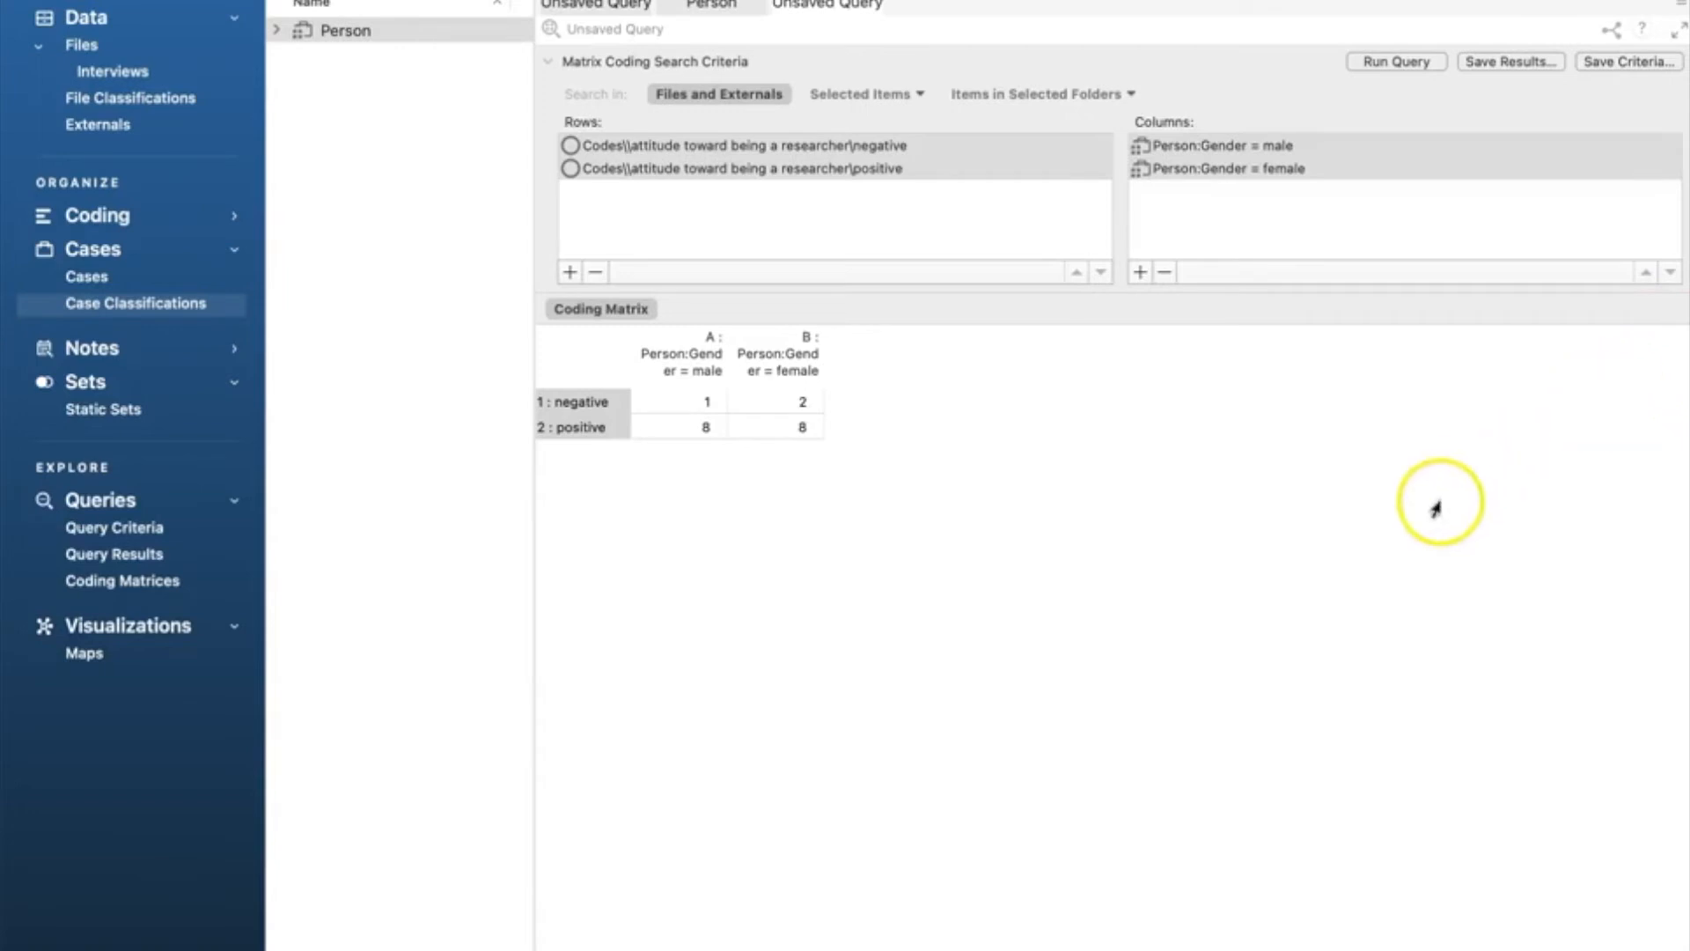
pyautogui.moveTo(1438, 507)
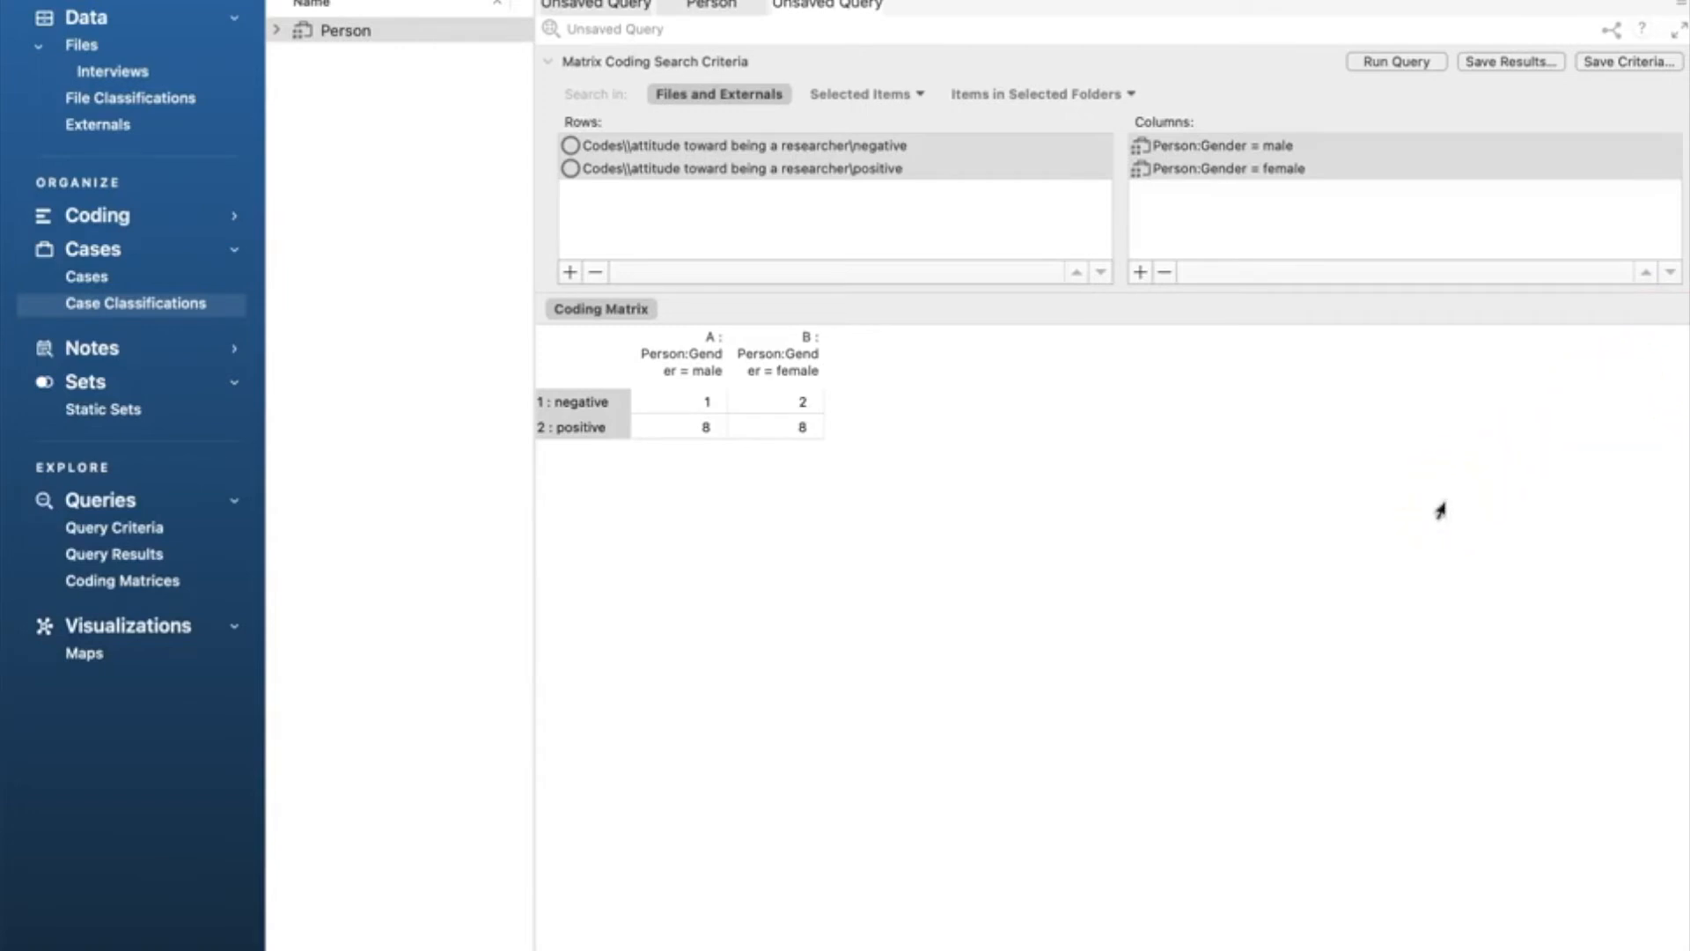
pyautogui.moveTo(963, 421)
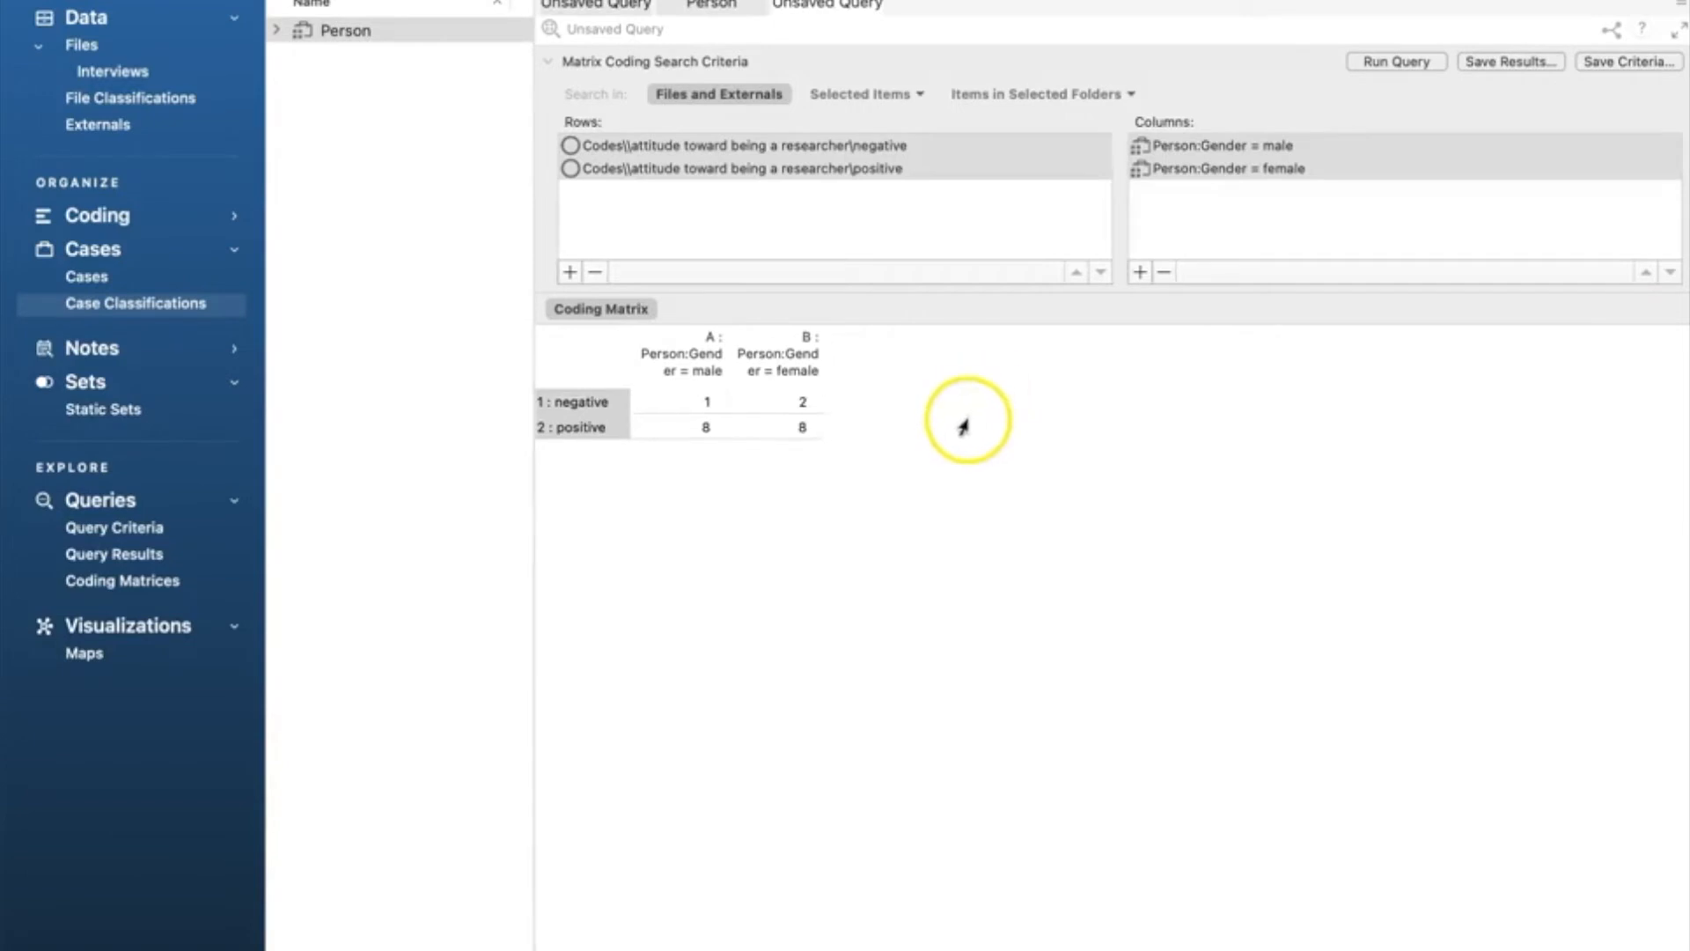
# Step: Apply red-yellow-green cell shading to the attitude-by-gender matrix counts
pyautogui.rightClick(676, 407)
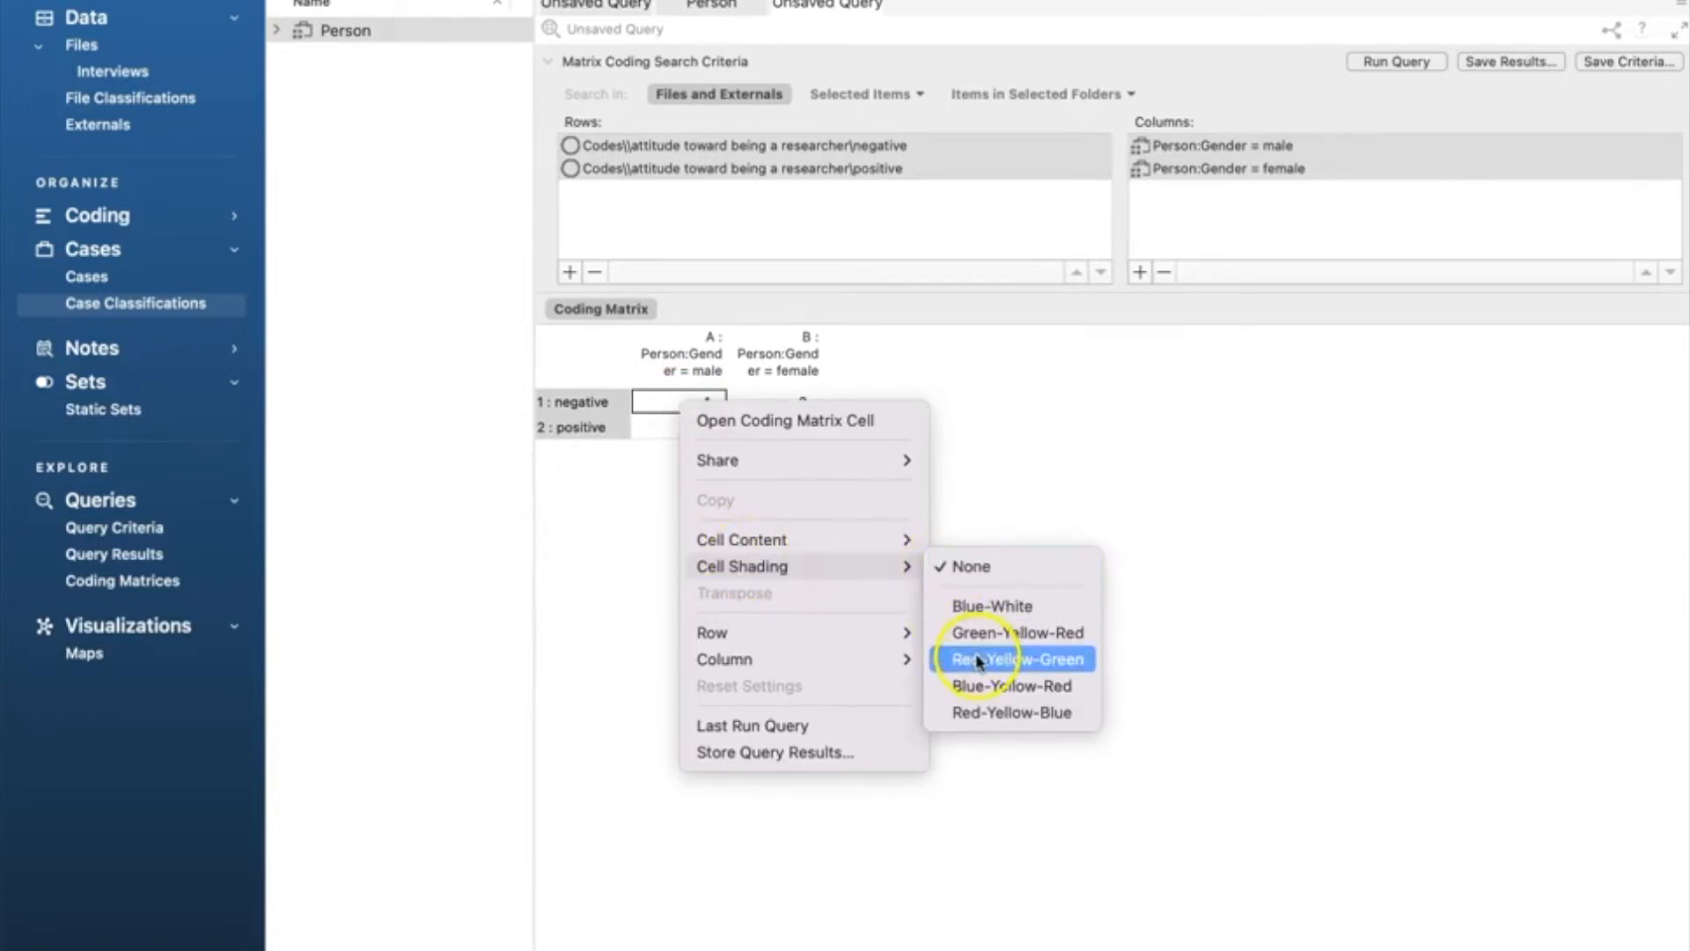
pyautogui.click(1014, 658)
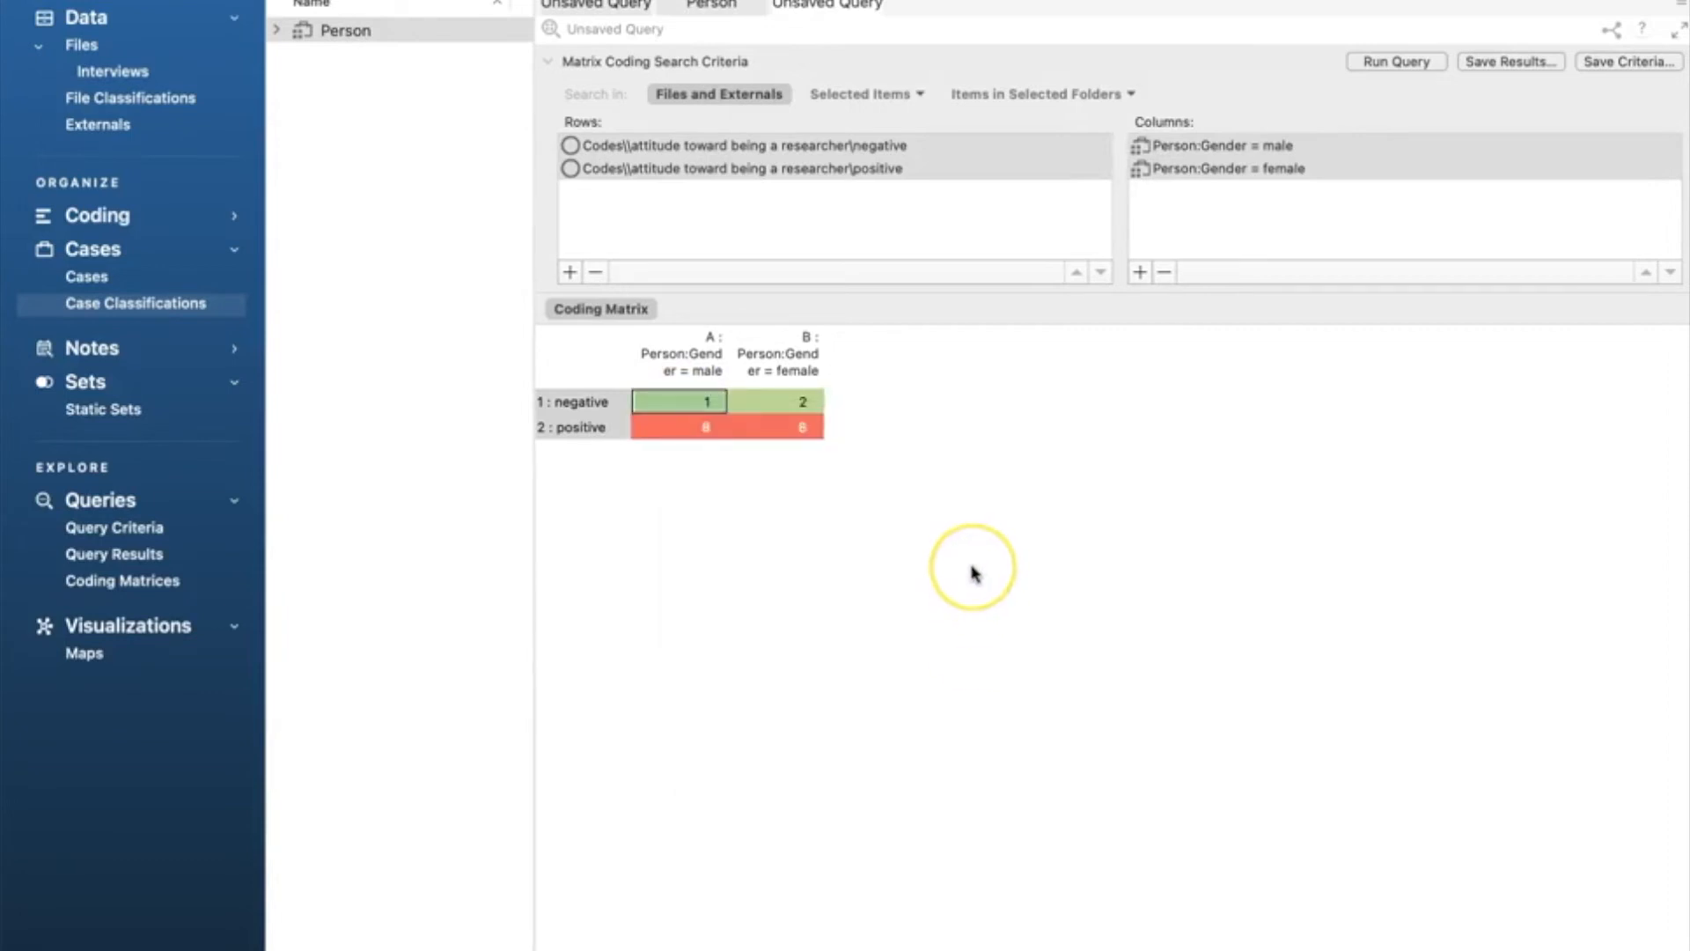
pyautogui.moveTo(974, 573)
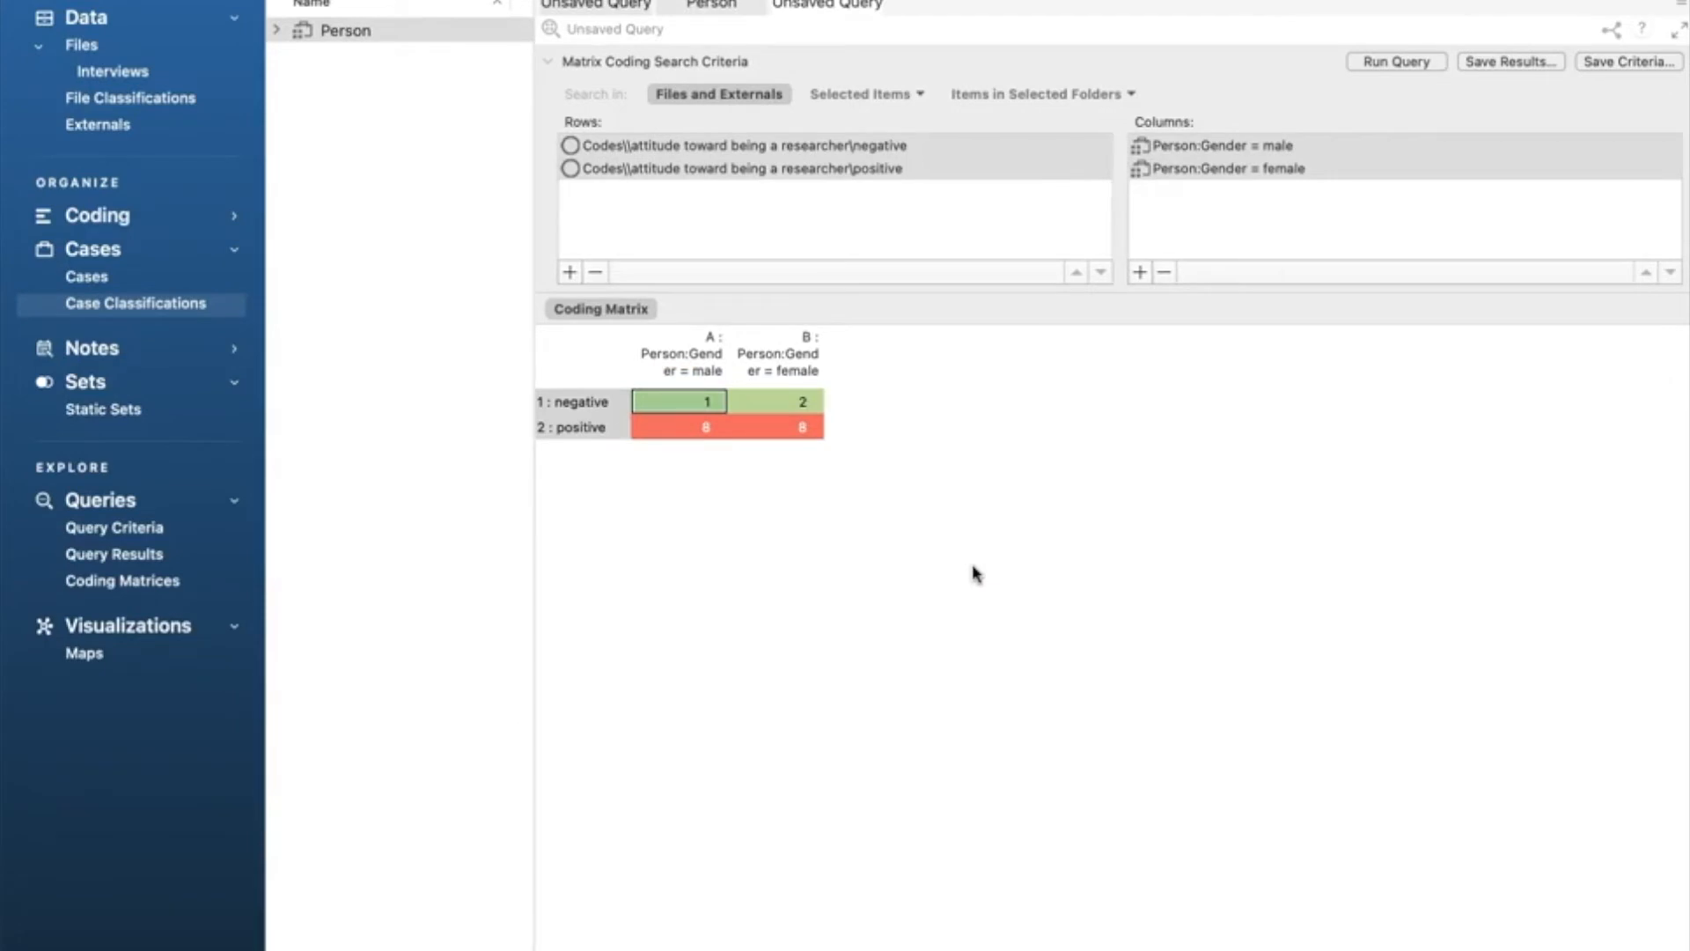
pyautogui.moveTo(1243, 283)
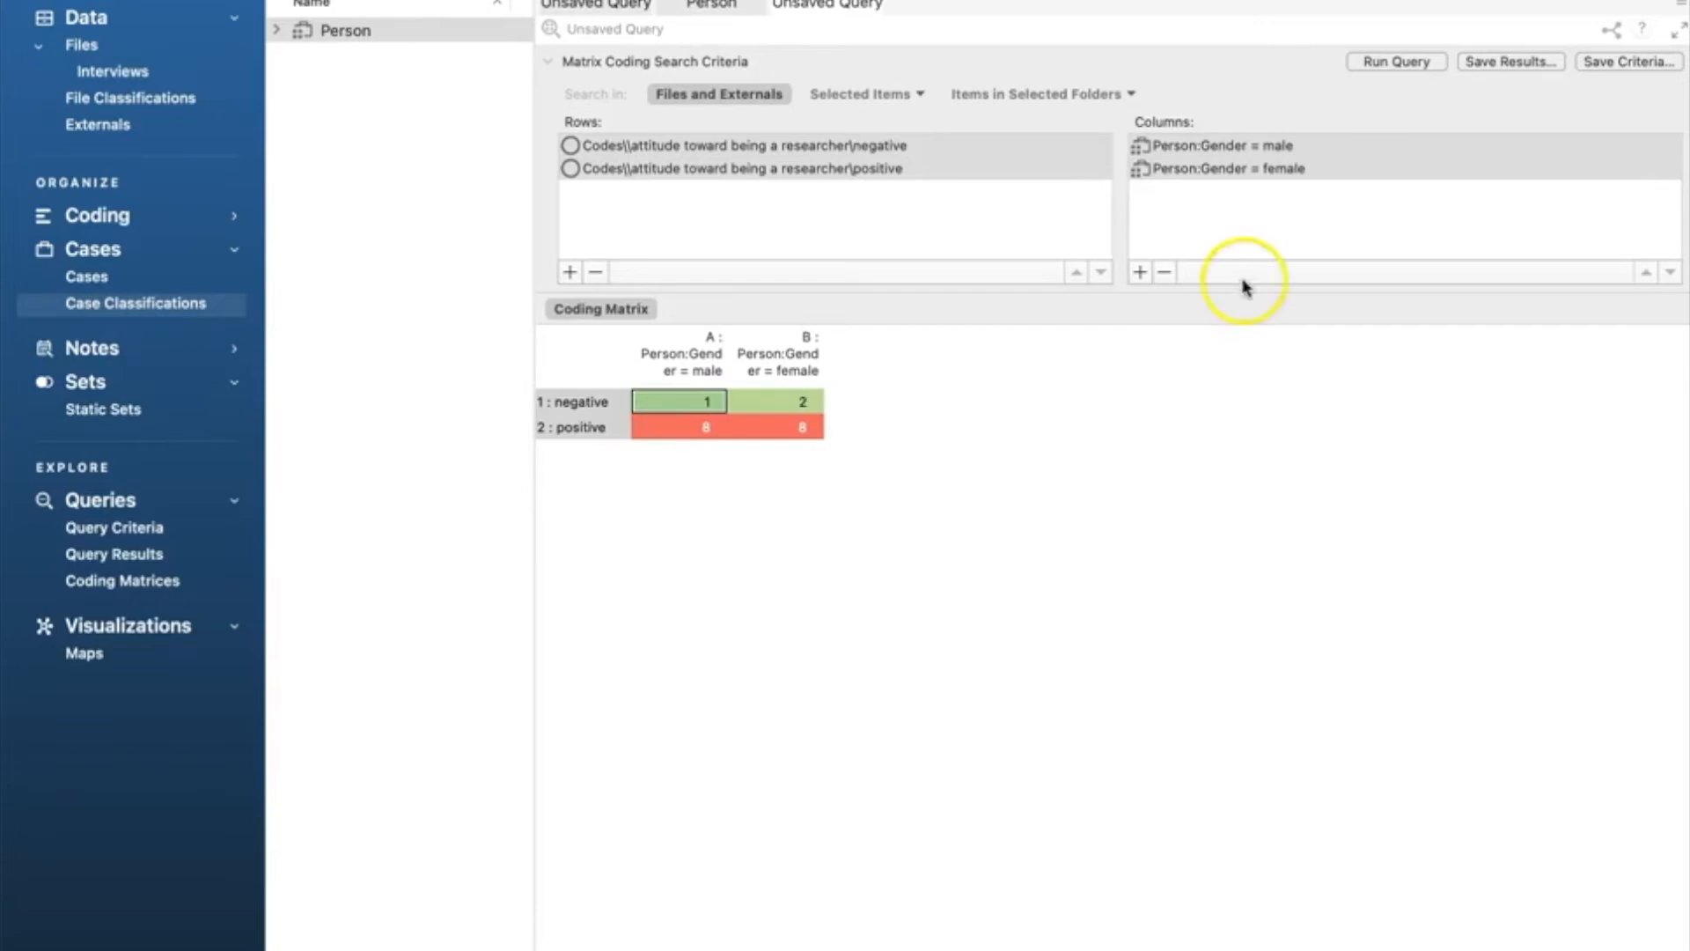
# Step: Save the matrix results as 'attitude vs gender' and start a blank Matrix Coding query
pyautogui.click(1509, 61)
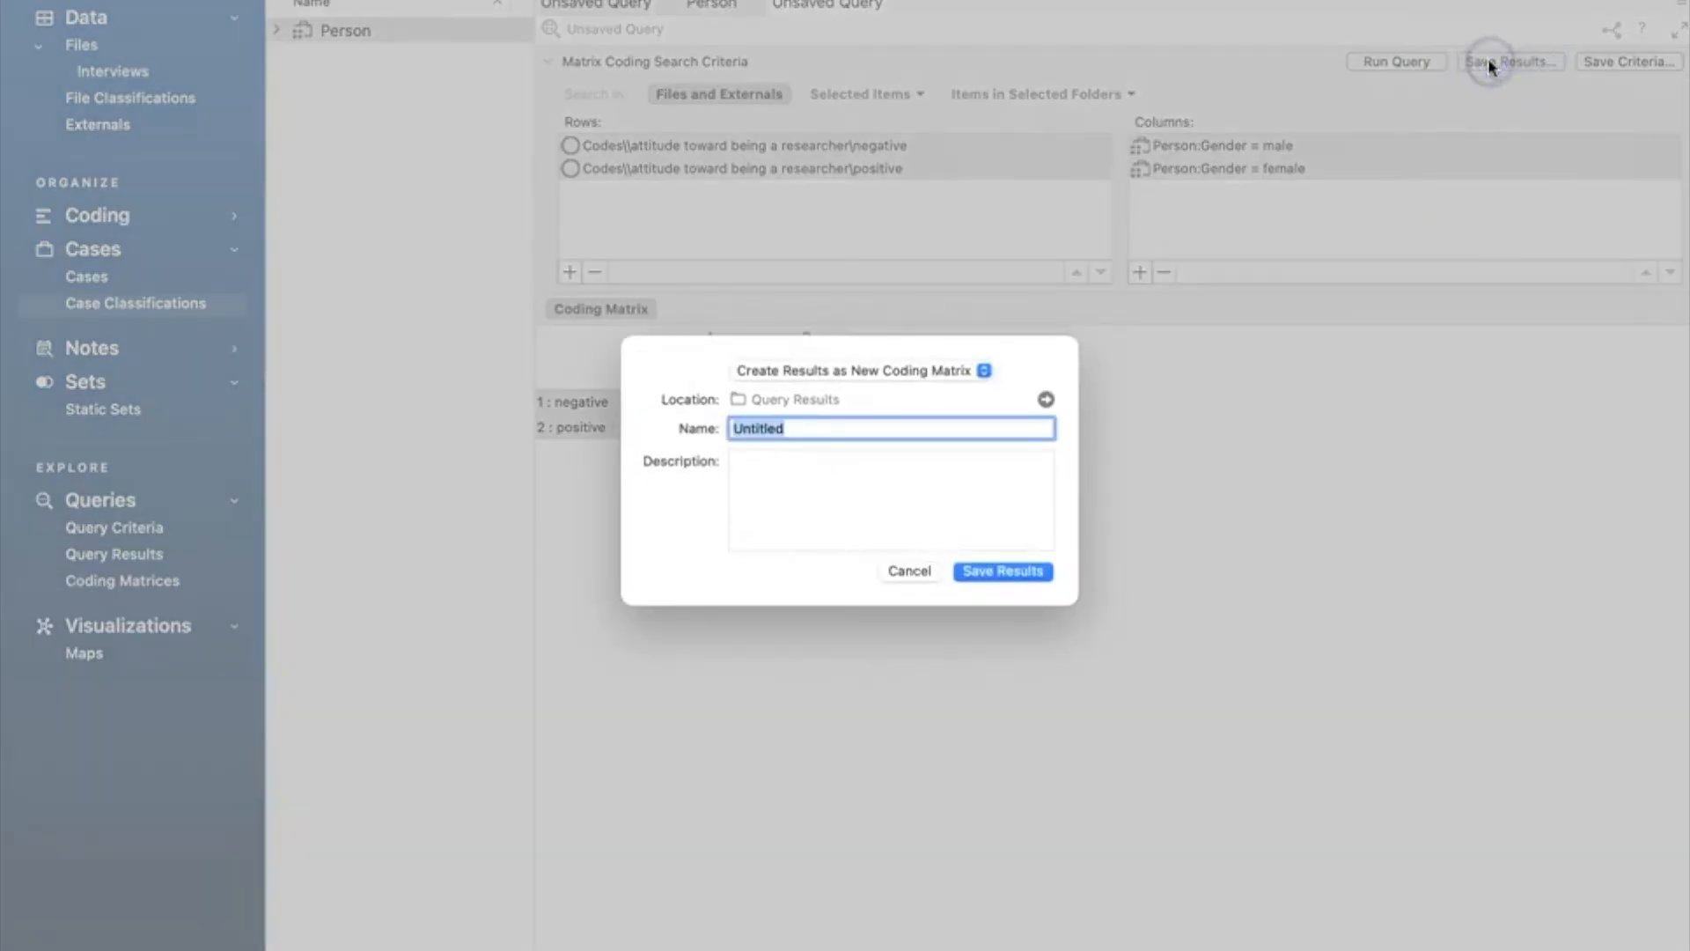
pyautogui.moveTo(855, 426)
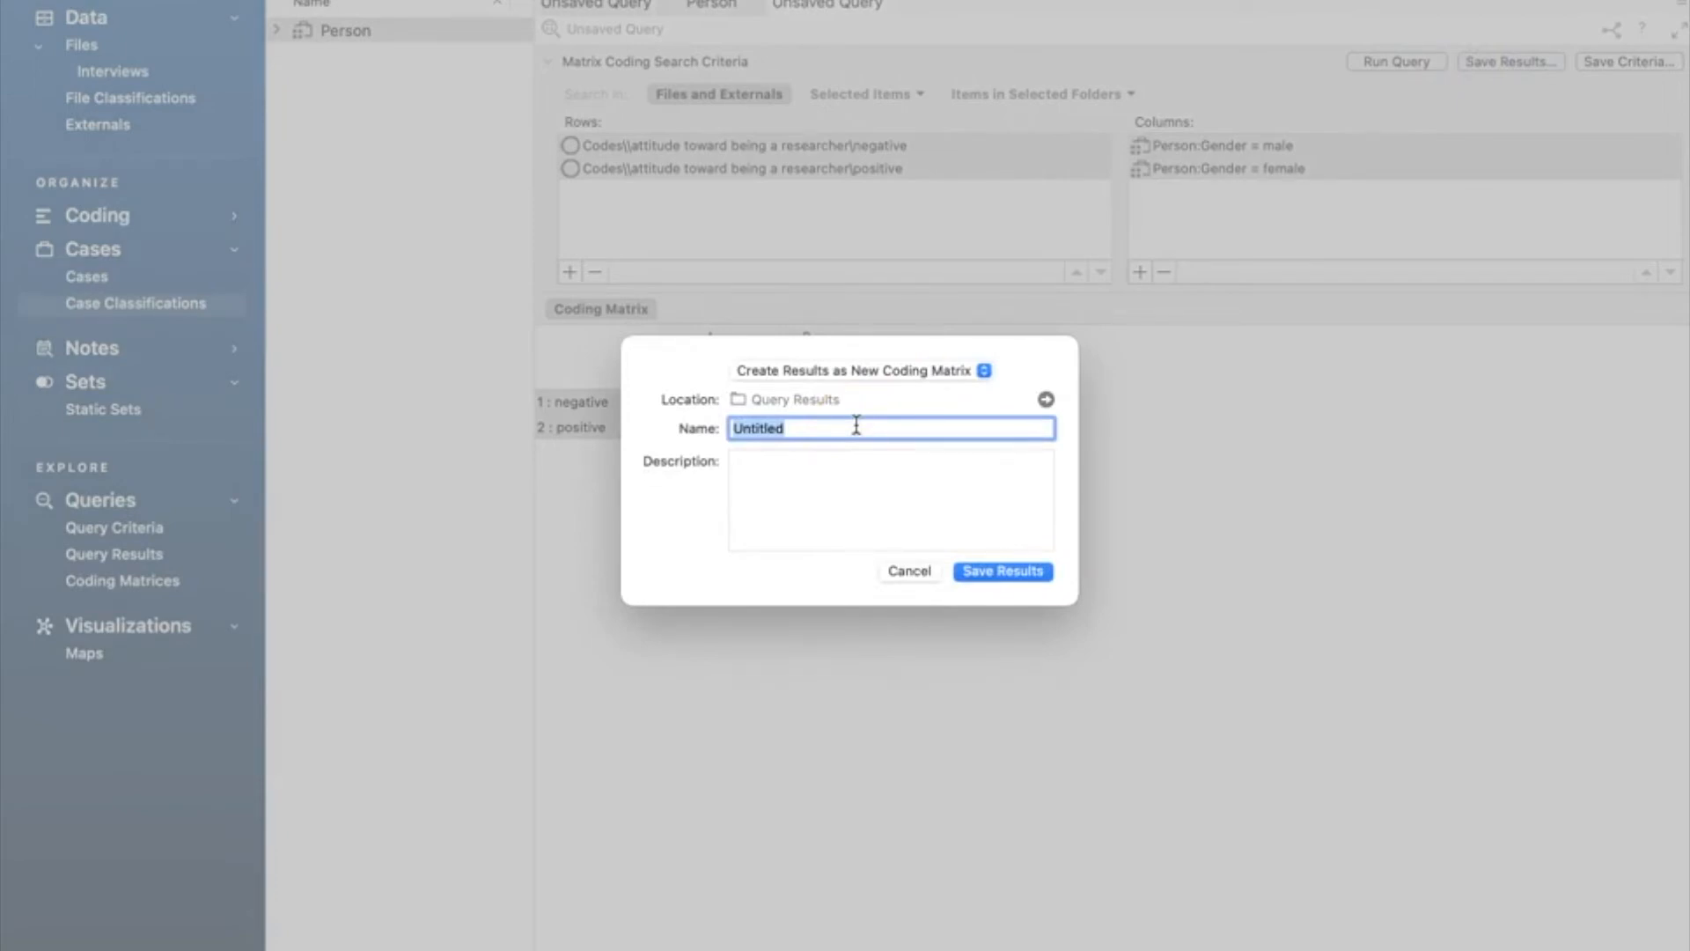
pyautogui.write('attitu')
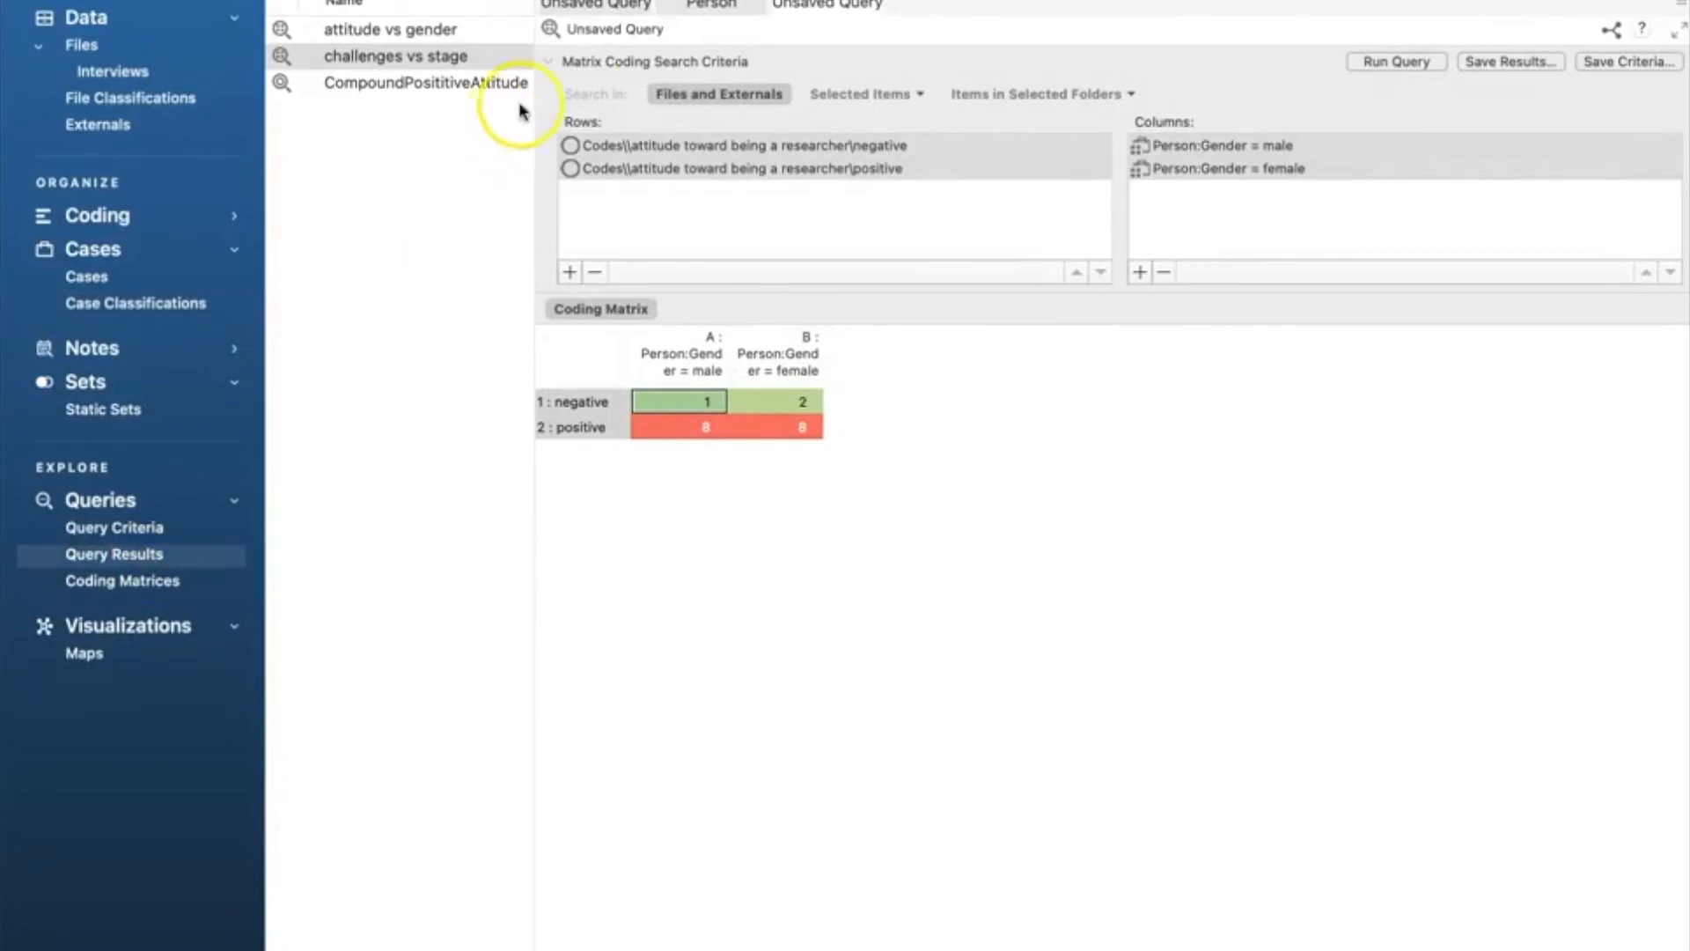
pyautogui.click(709, 5)
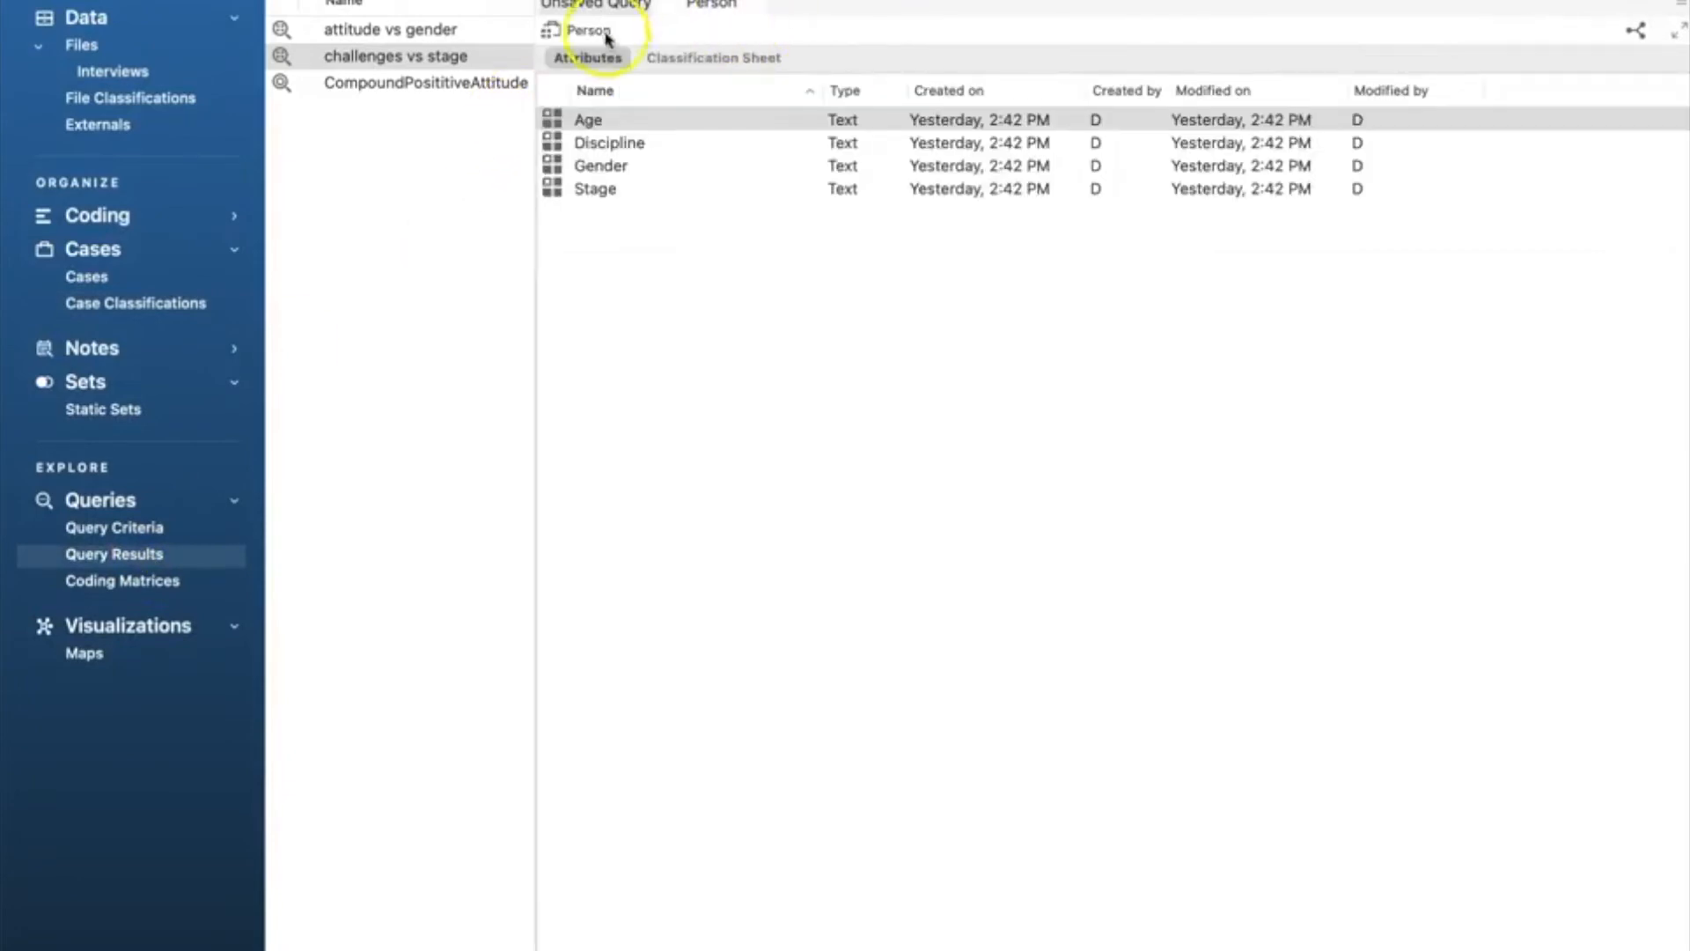
pyautogui.click(391, 30)
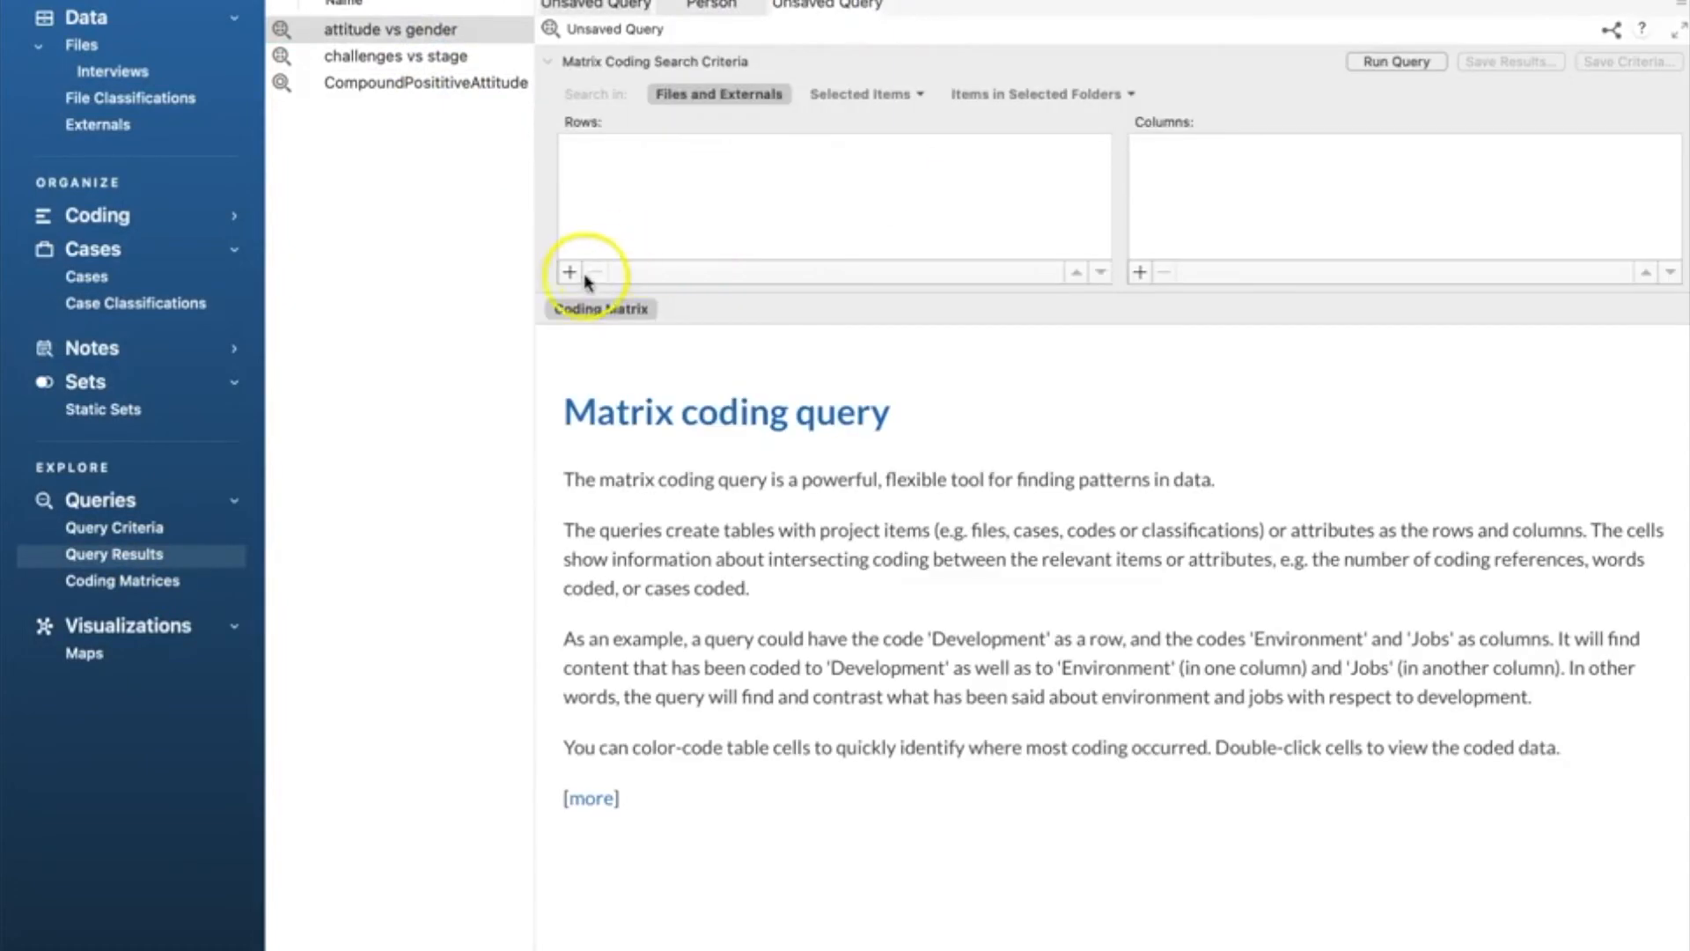
# Step: Set the challenges codes time requirements and work pressure as the matrix rows
pyautogui.click(569, 271)
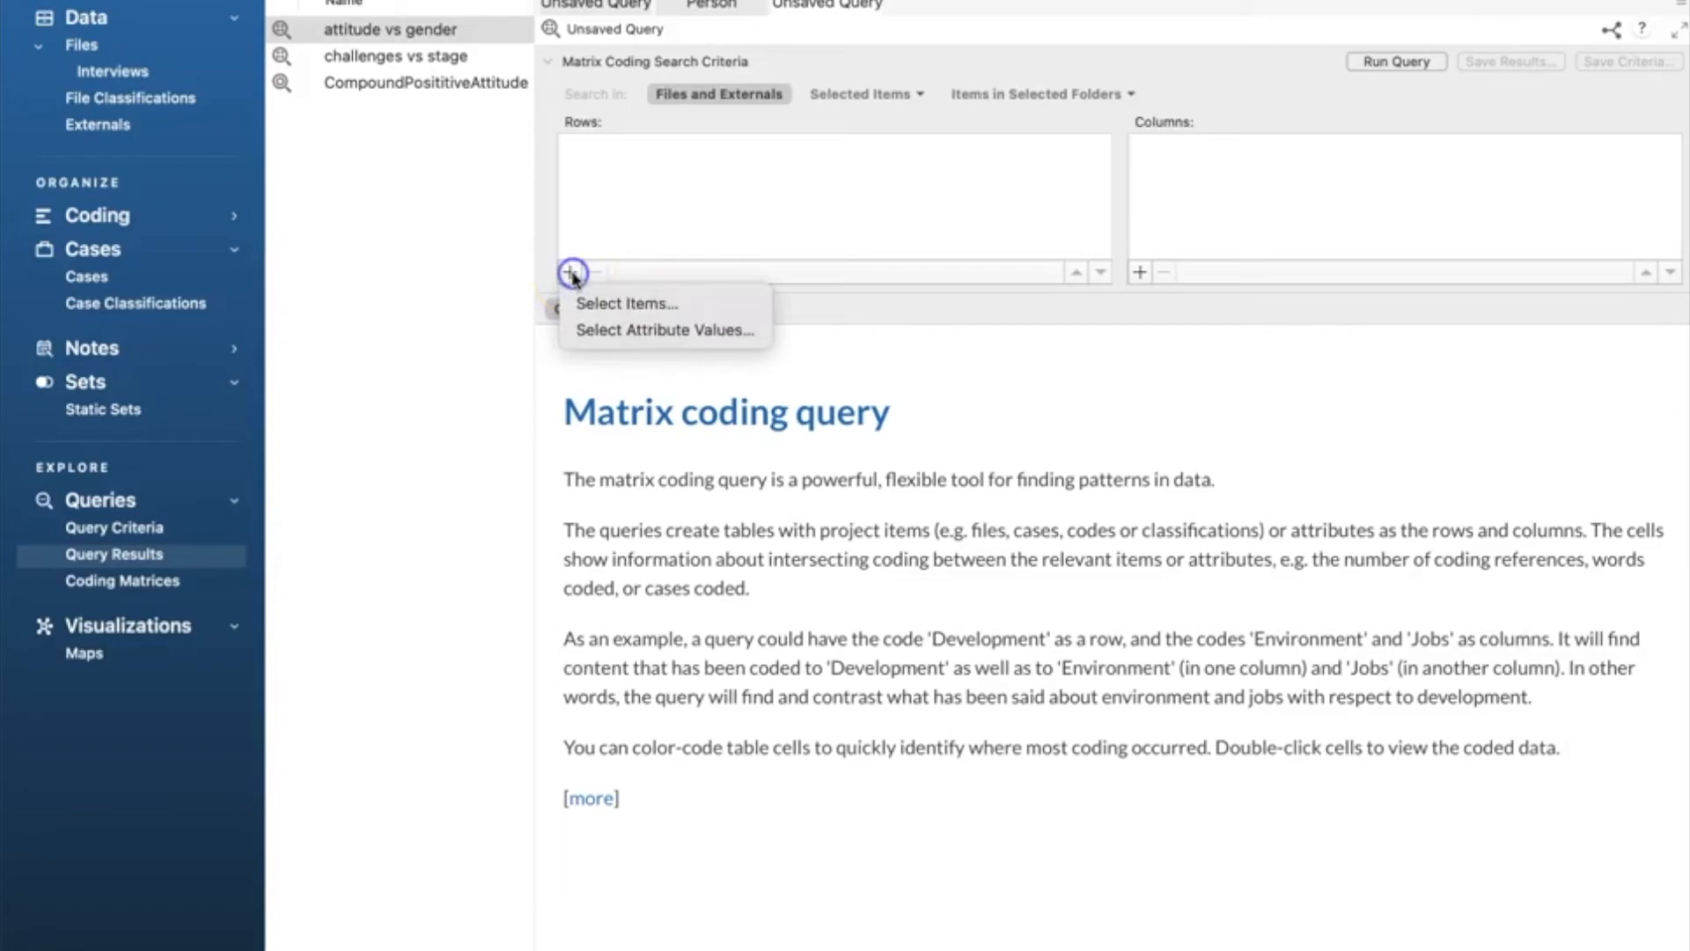
pyautogui.click(625, 303)
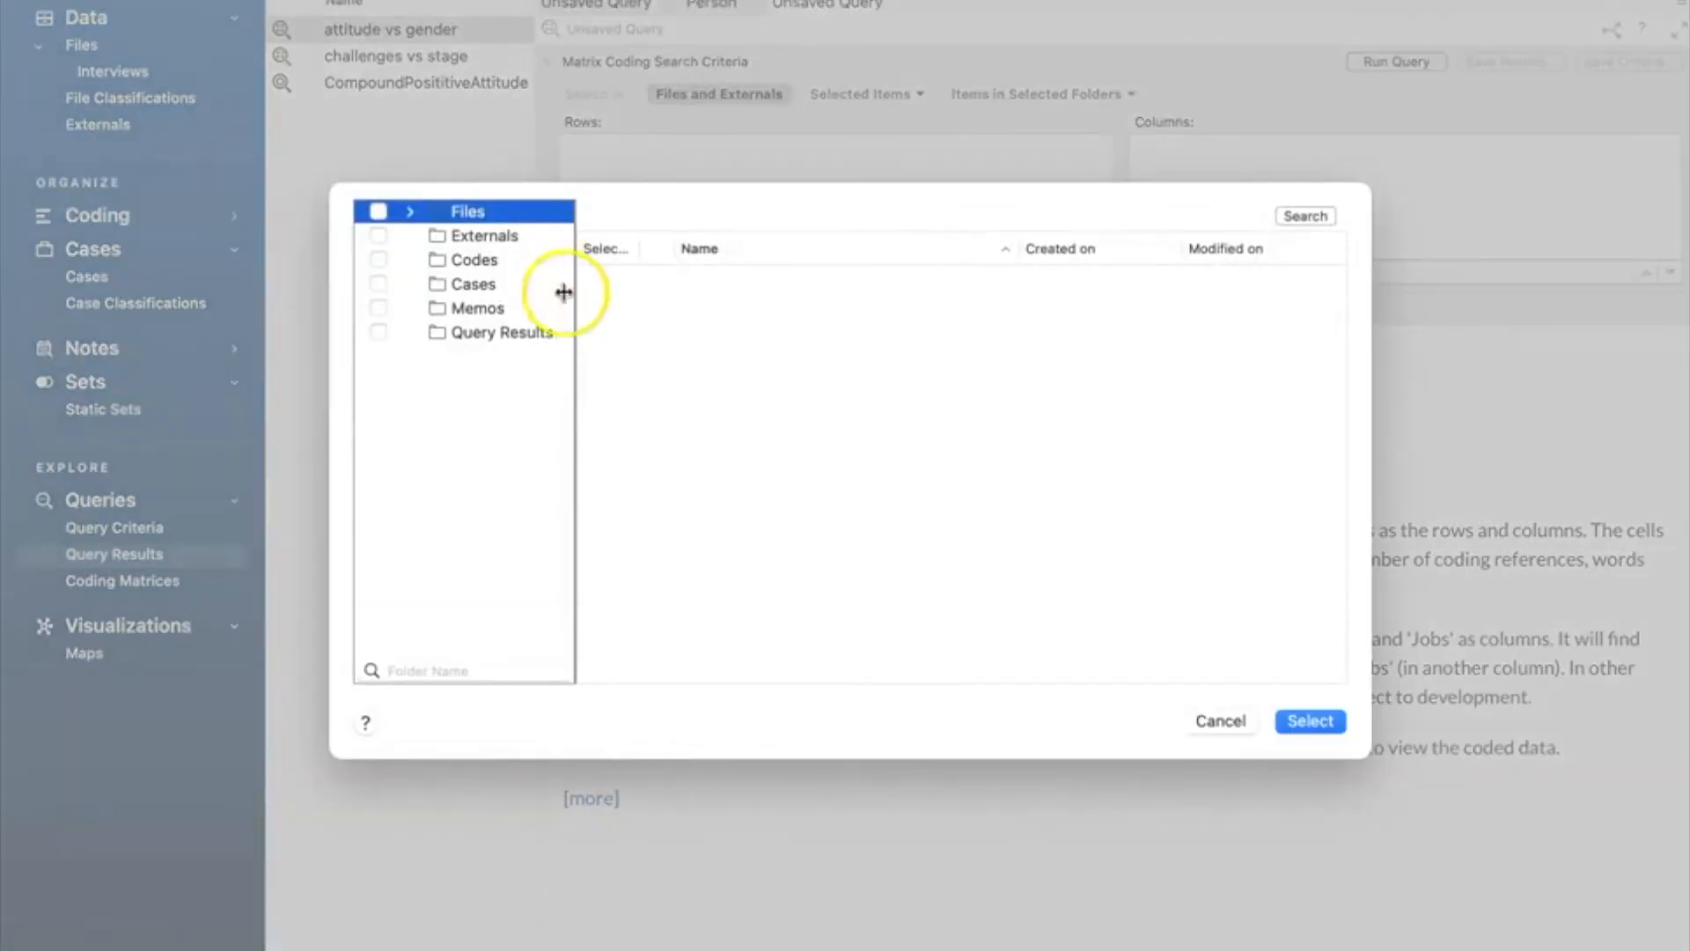
pyautogui.click(474, 259)
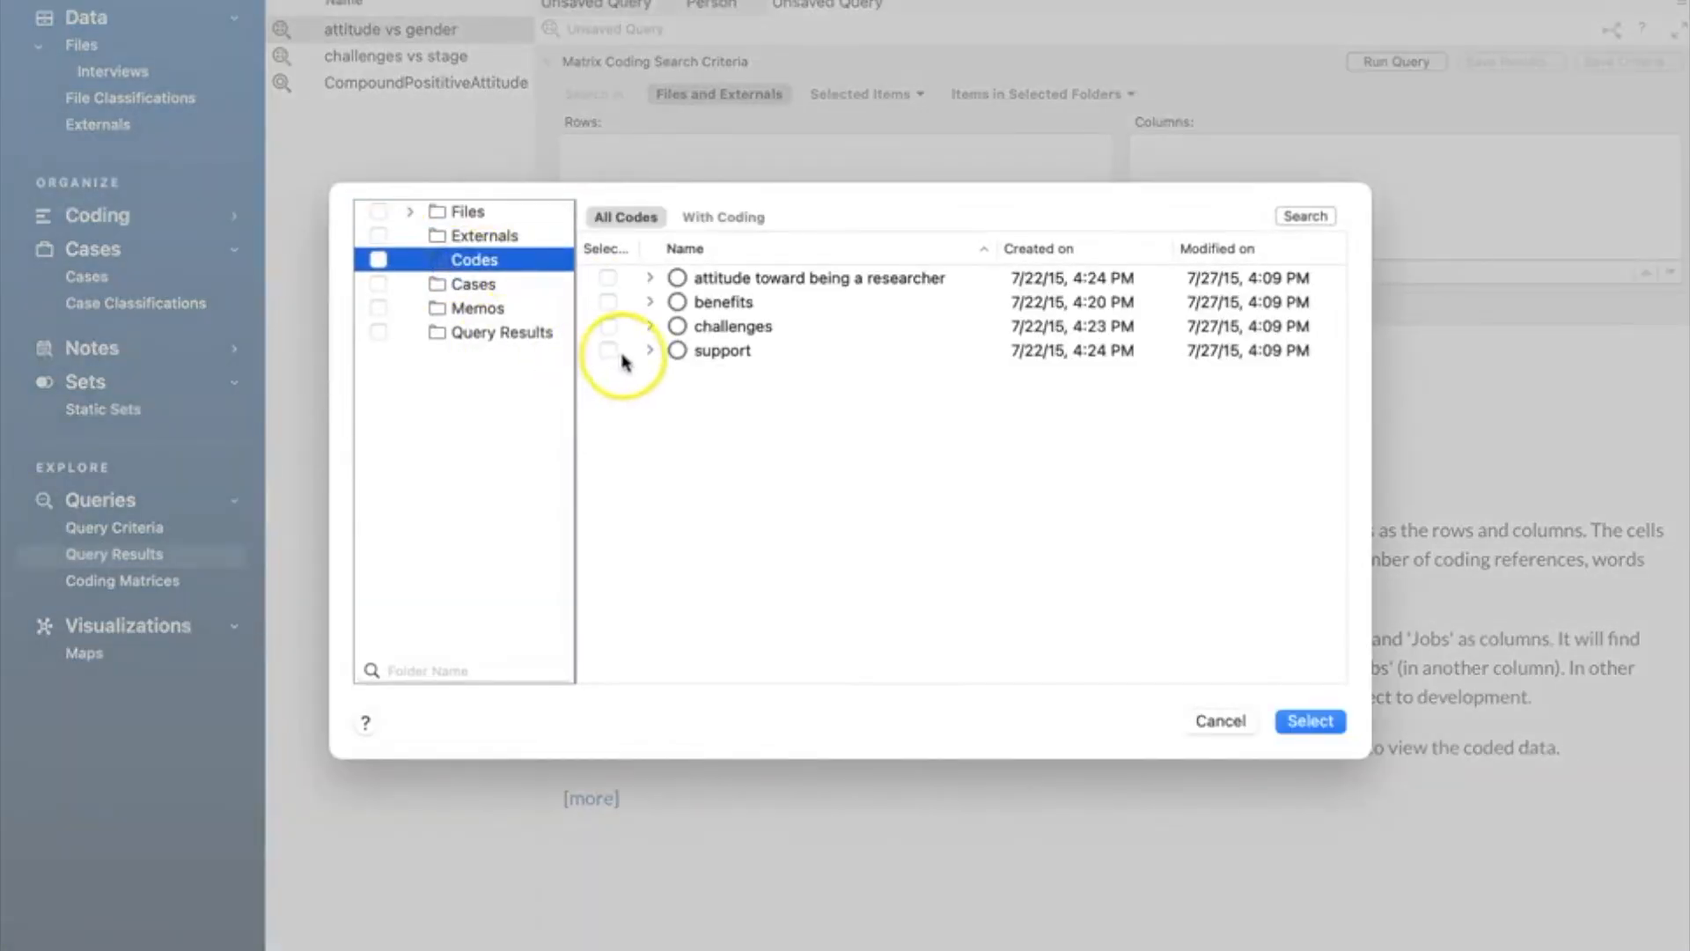
pyautogui.click(649, 325)
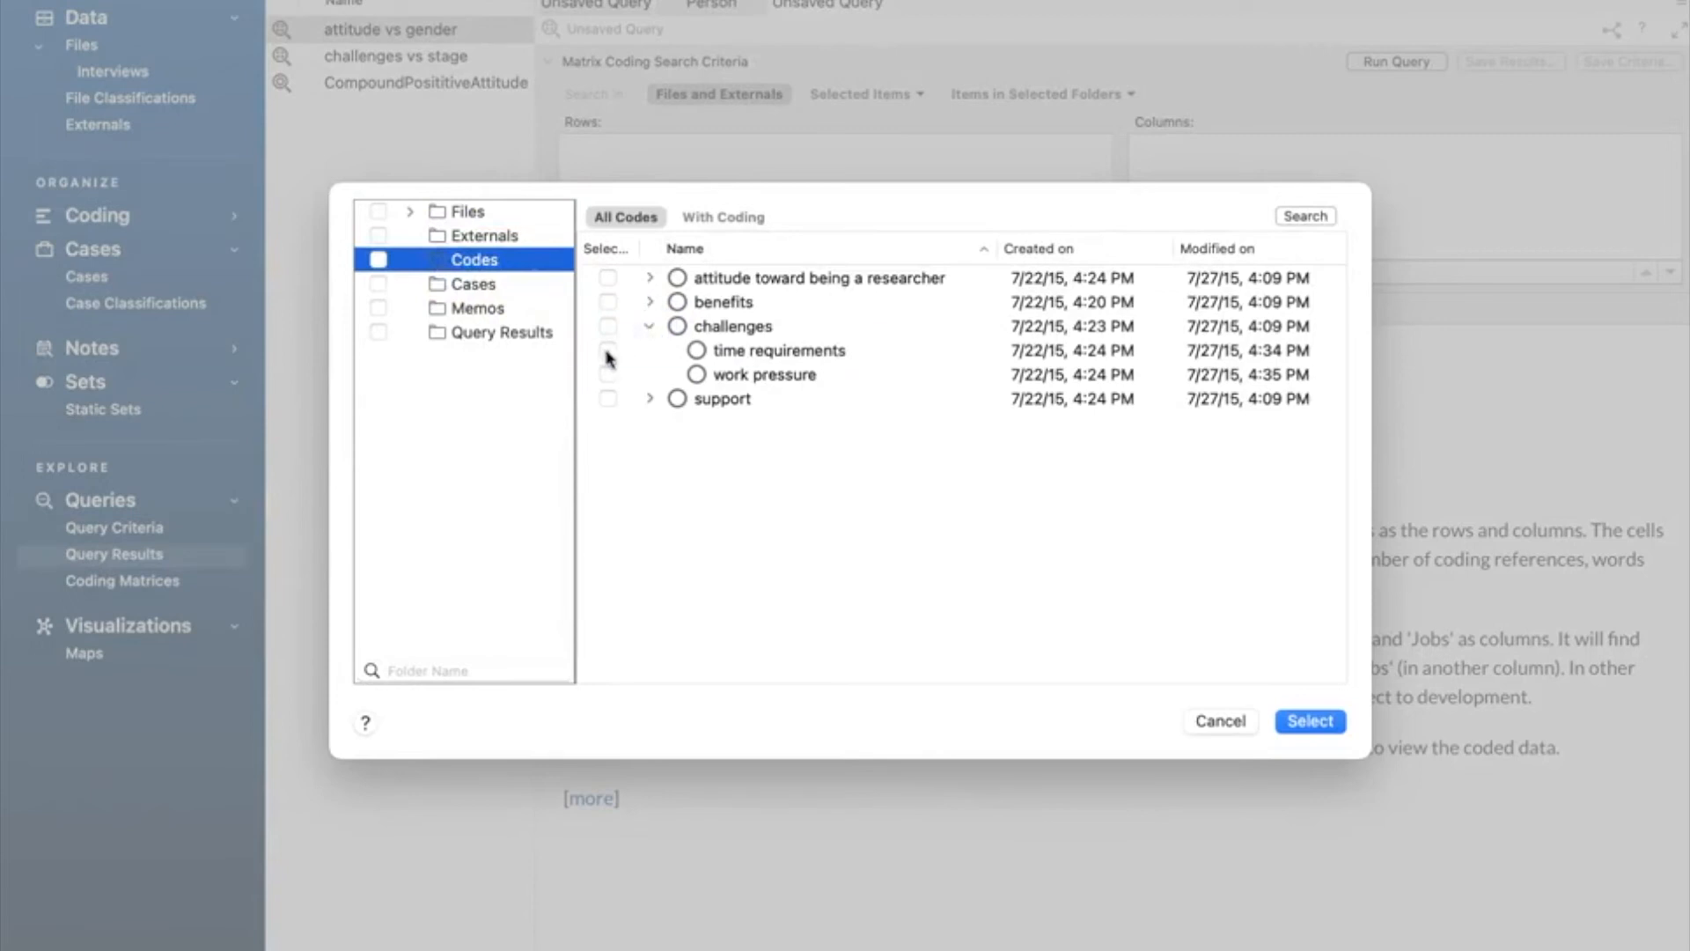
pyautogui.click(607, 373)
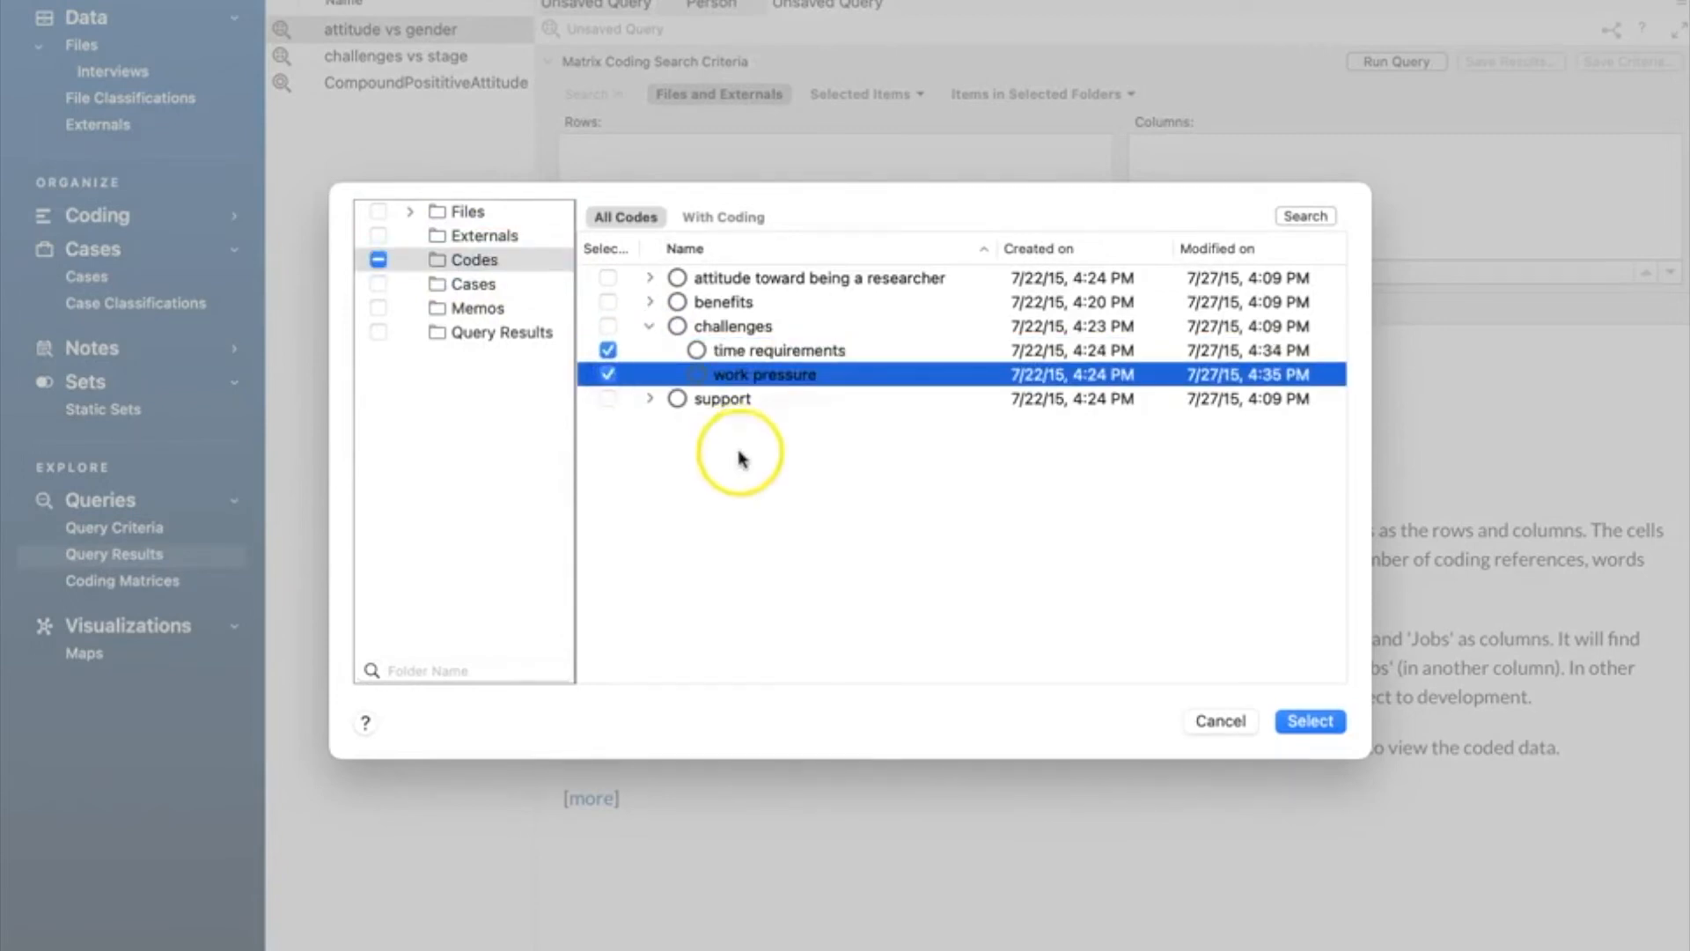
pyautogui.click(1308, 720)
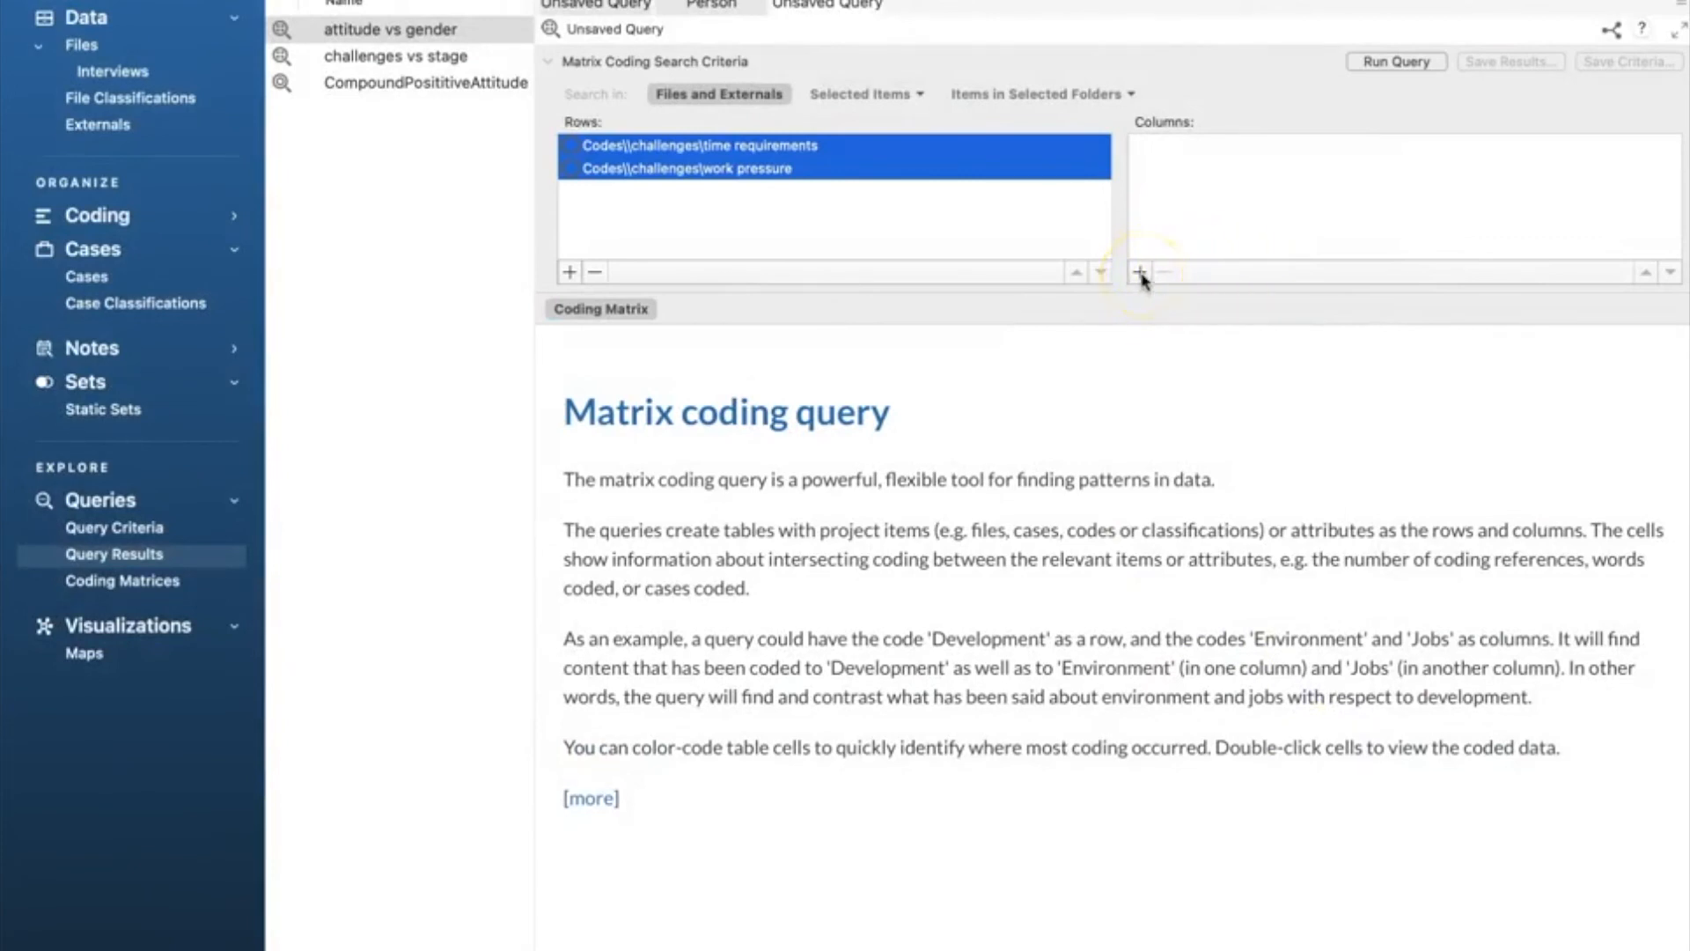
# Step: Add the five Person Stage values, beginner to experienced, as columns and run the challenges-by-stage query
pyautogui.click(1138, 271)
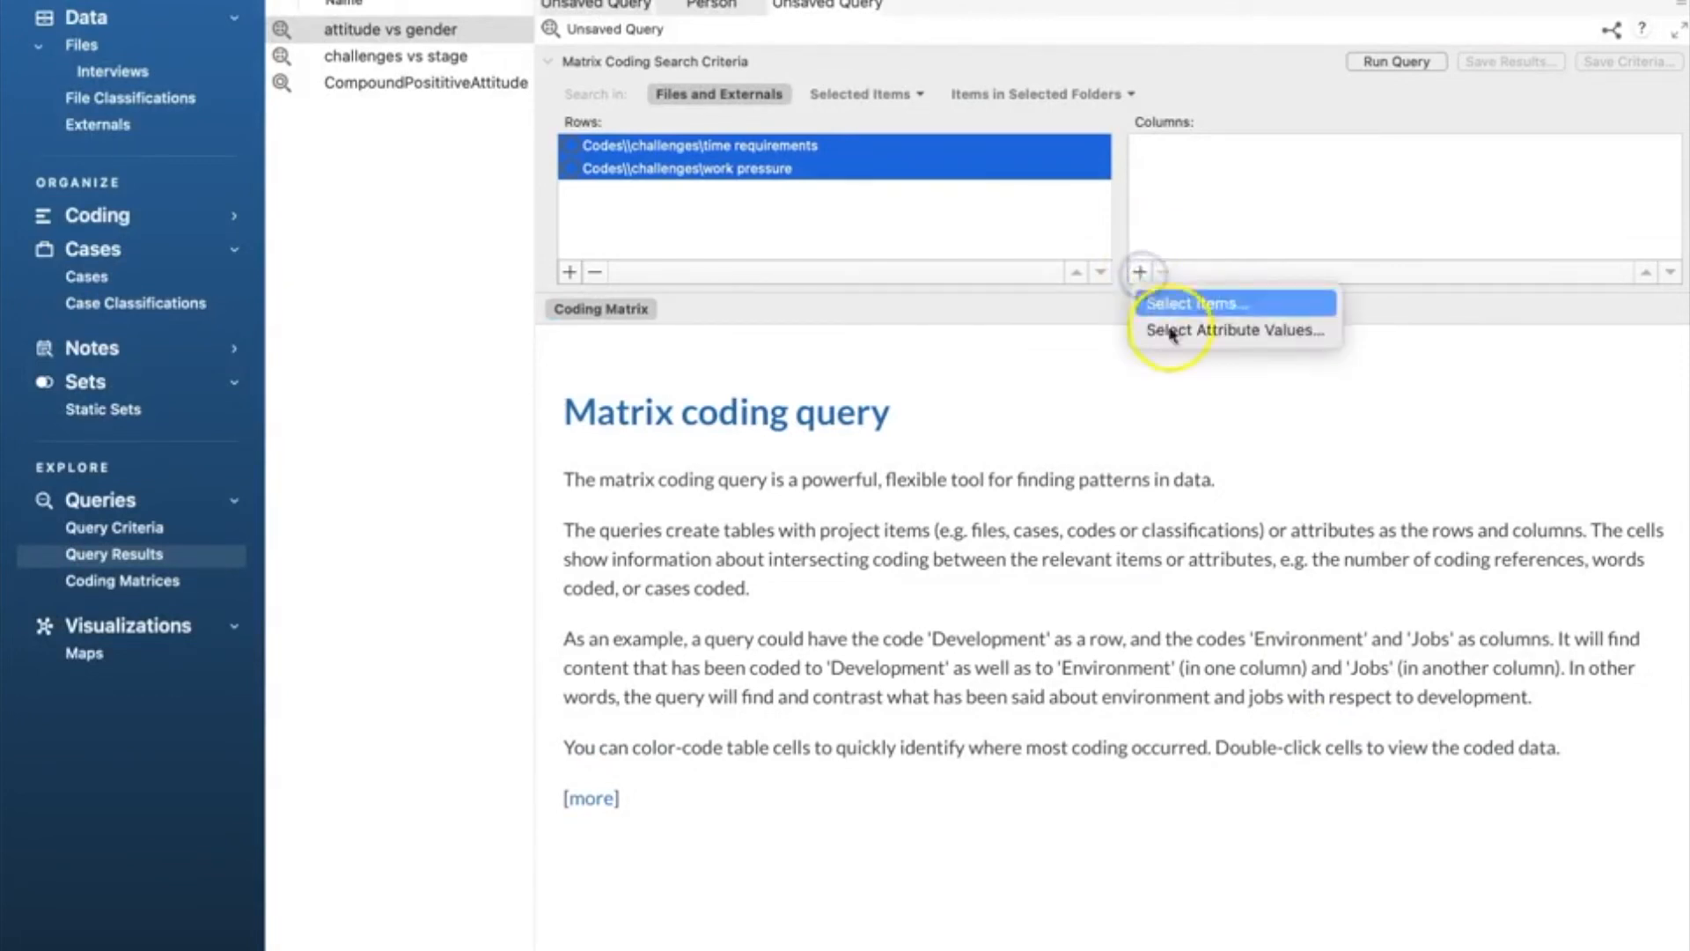
pyautogui.click(1232, 329)
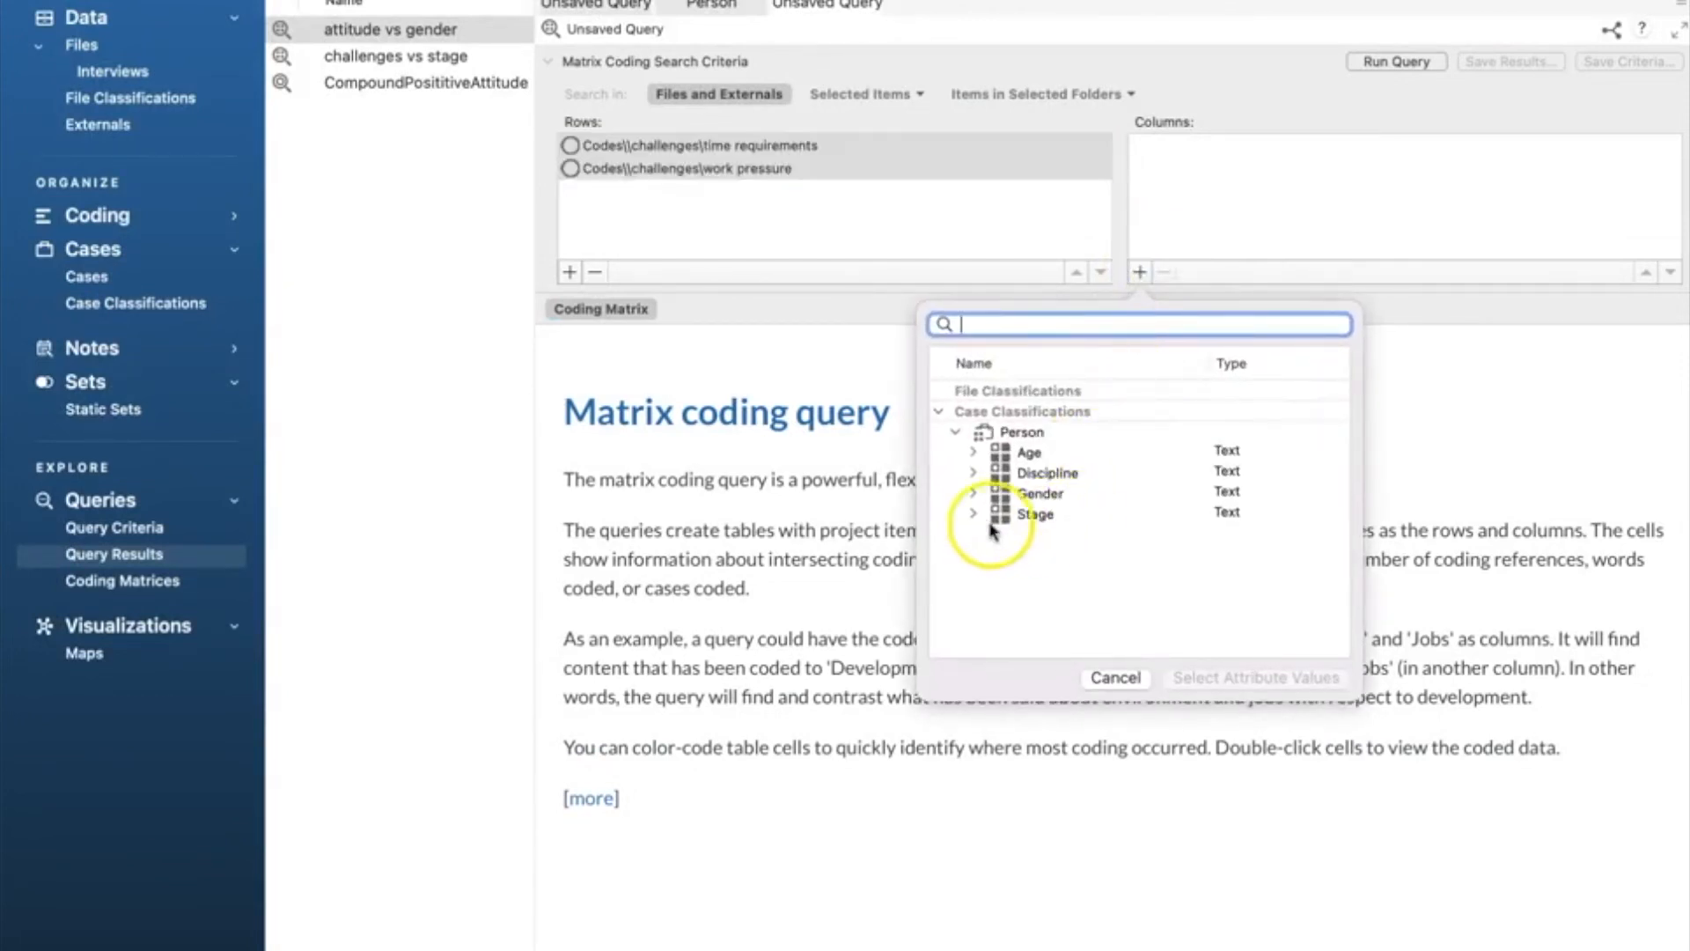
pyautogui.click(972, 514)
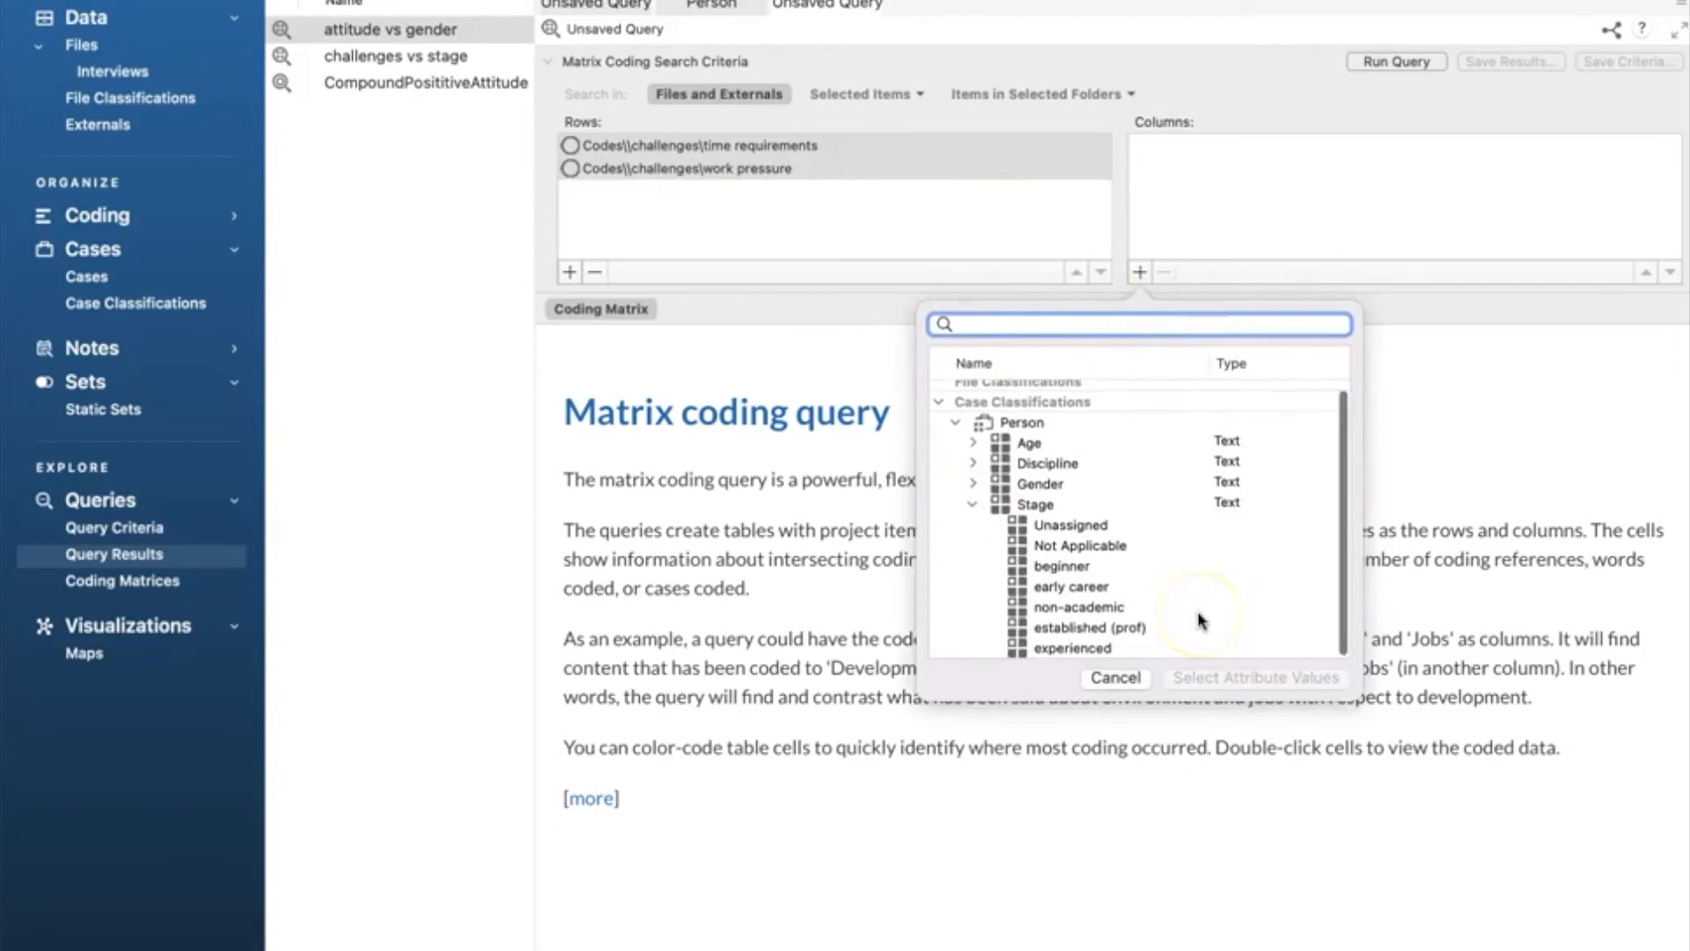
pyautogui.click(1061, 565)
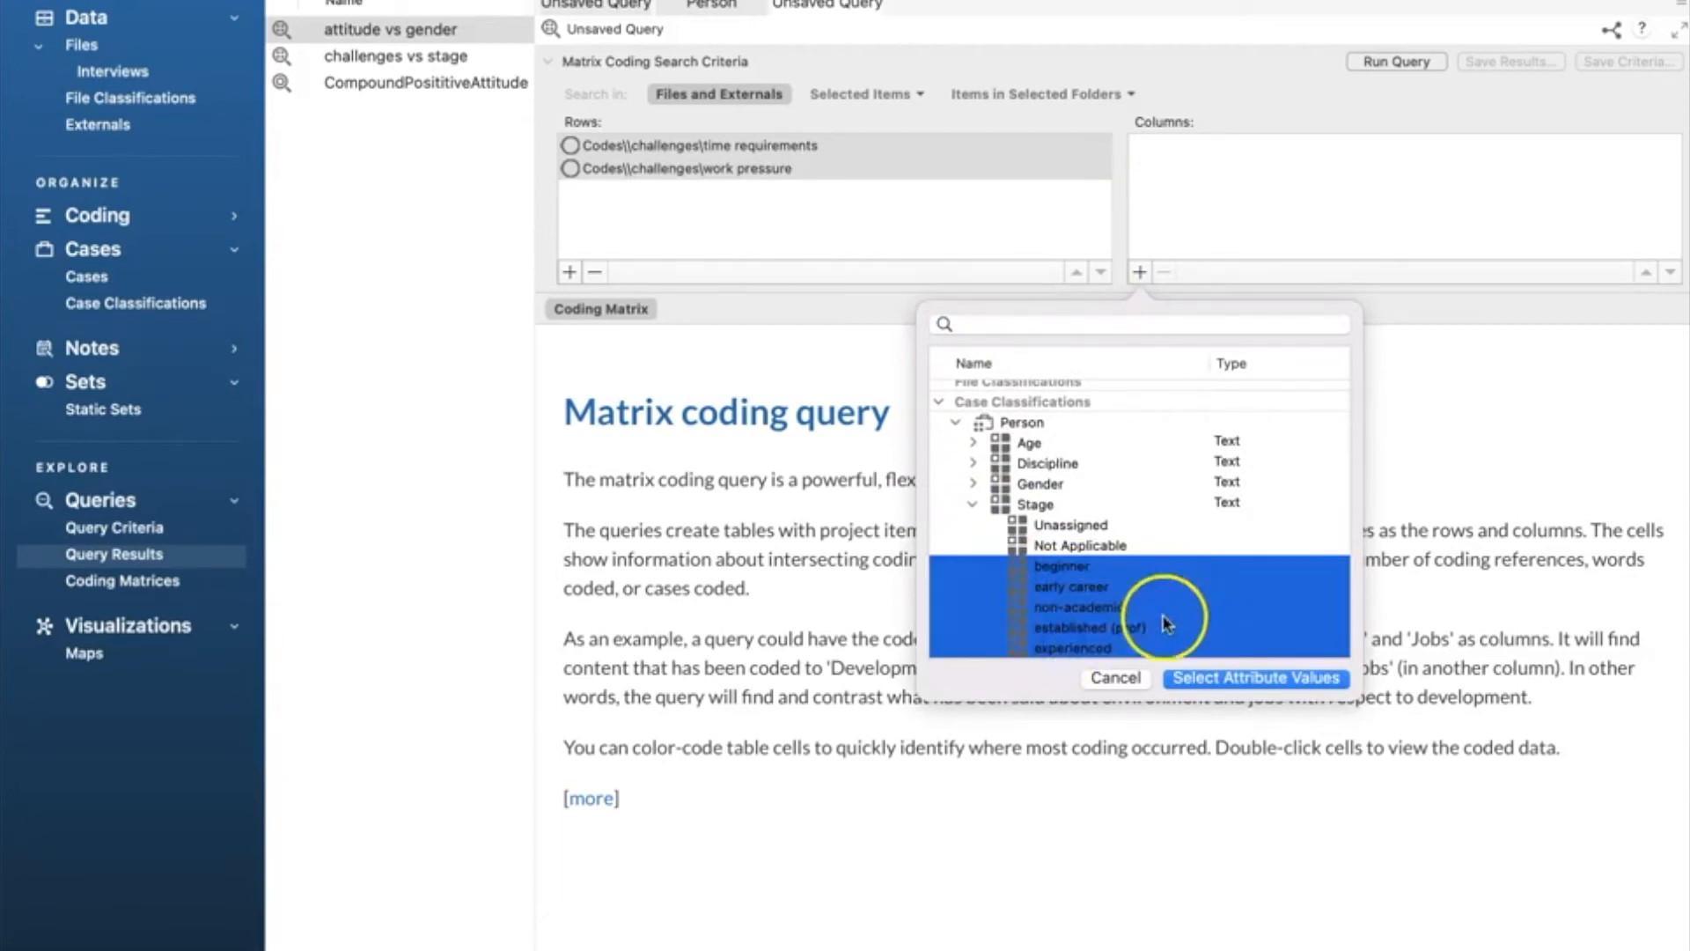
pyautogui.click(1255, 677)
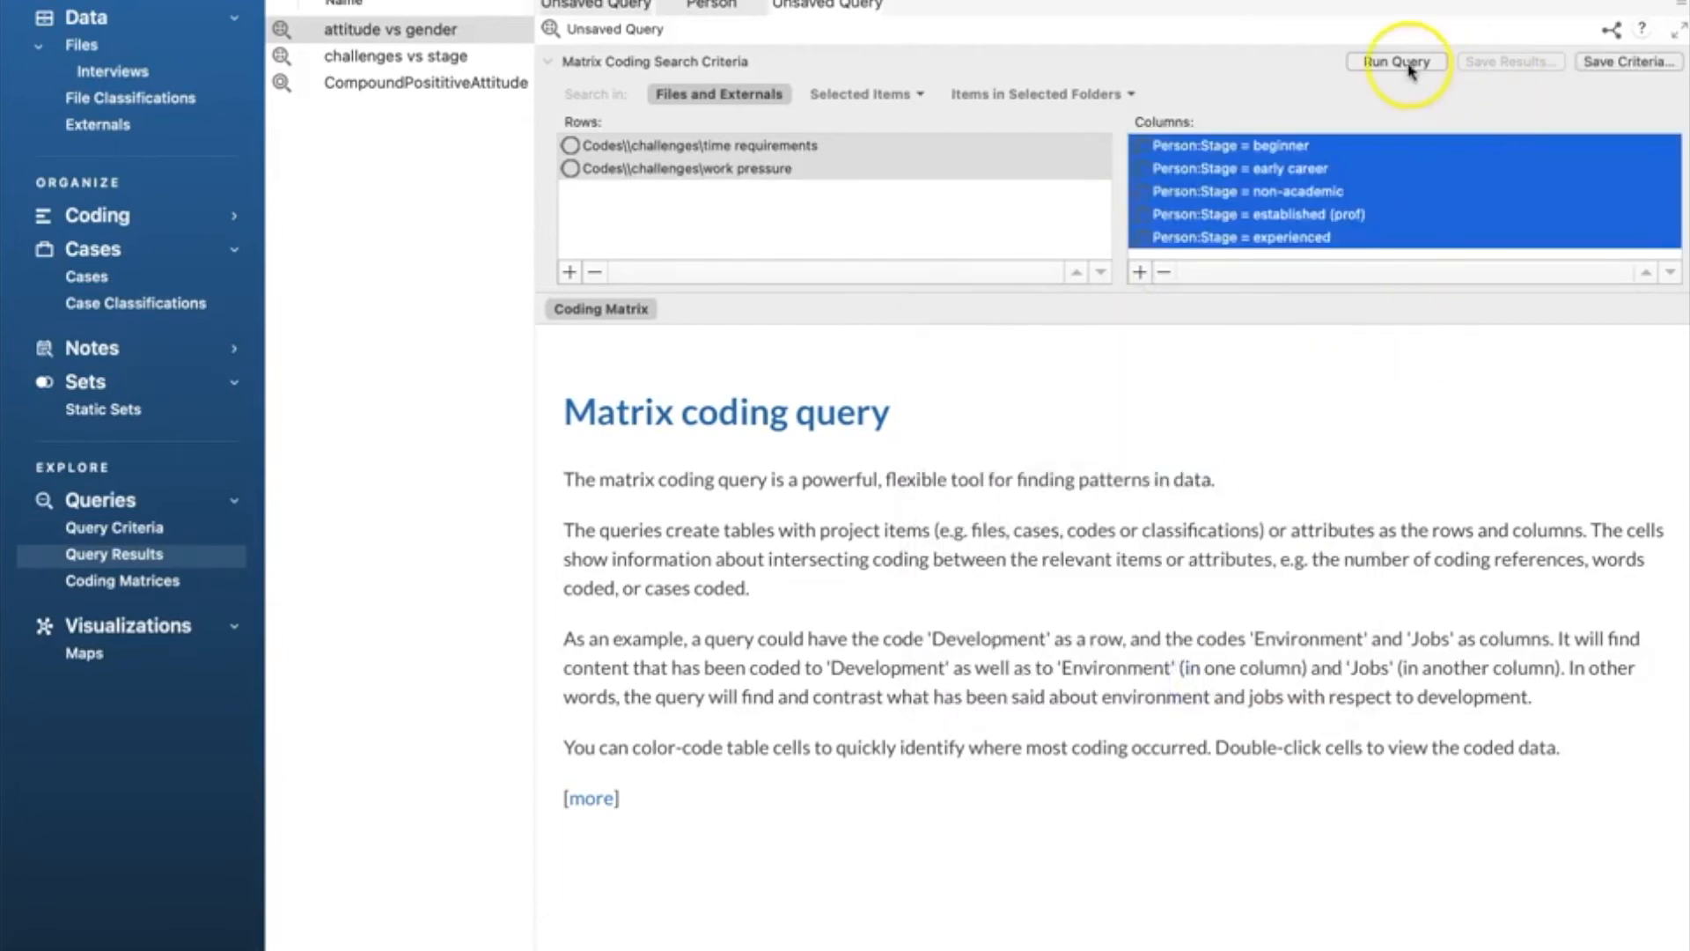
pyautogui.click(1394, 62)
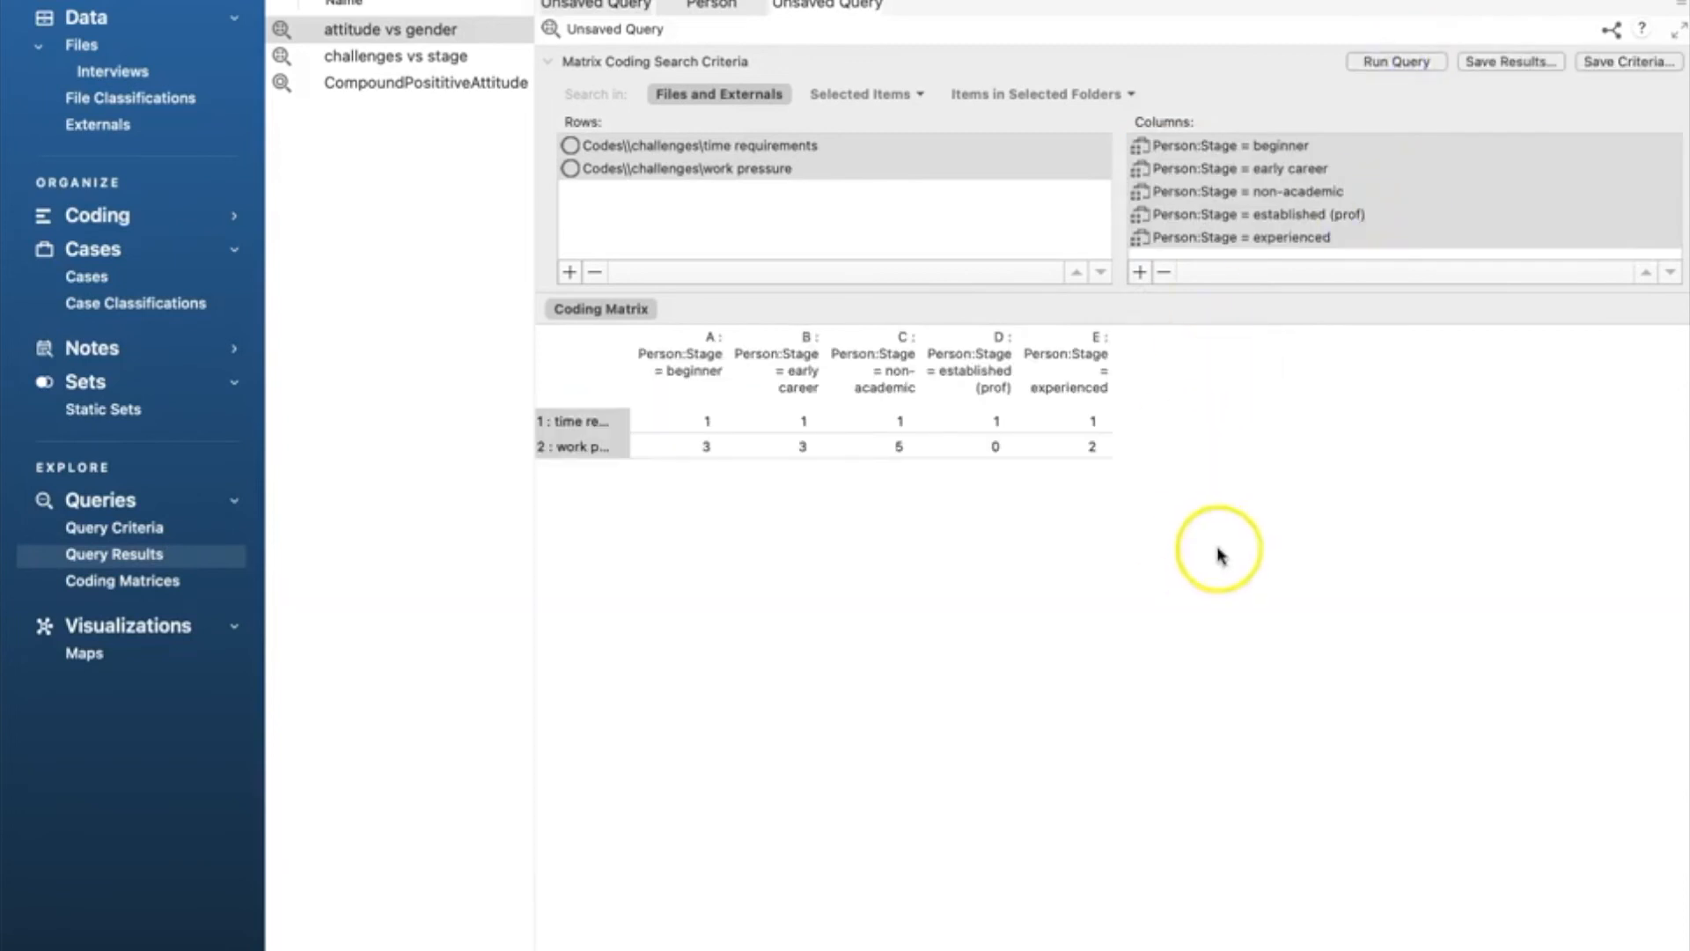
pyautogui.moveTo(786, 531)
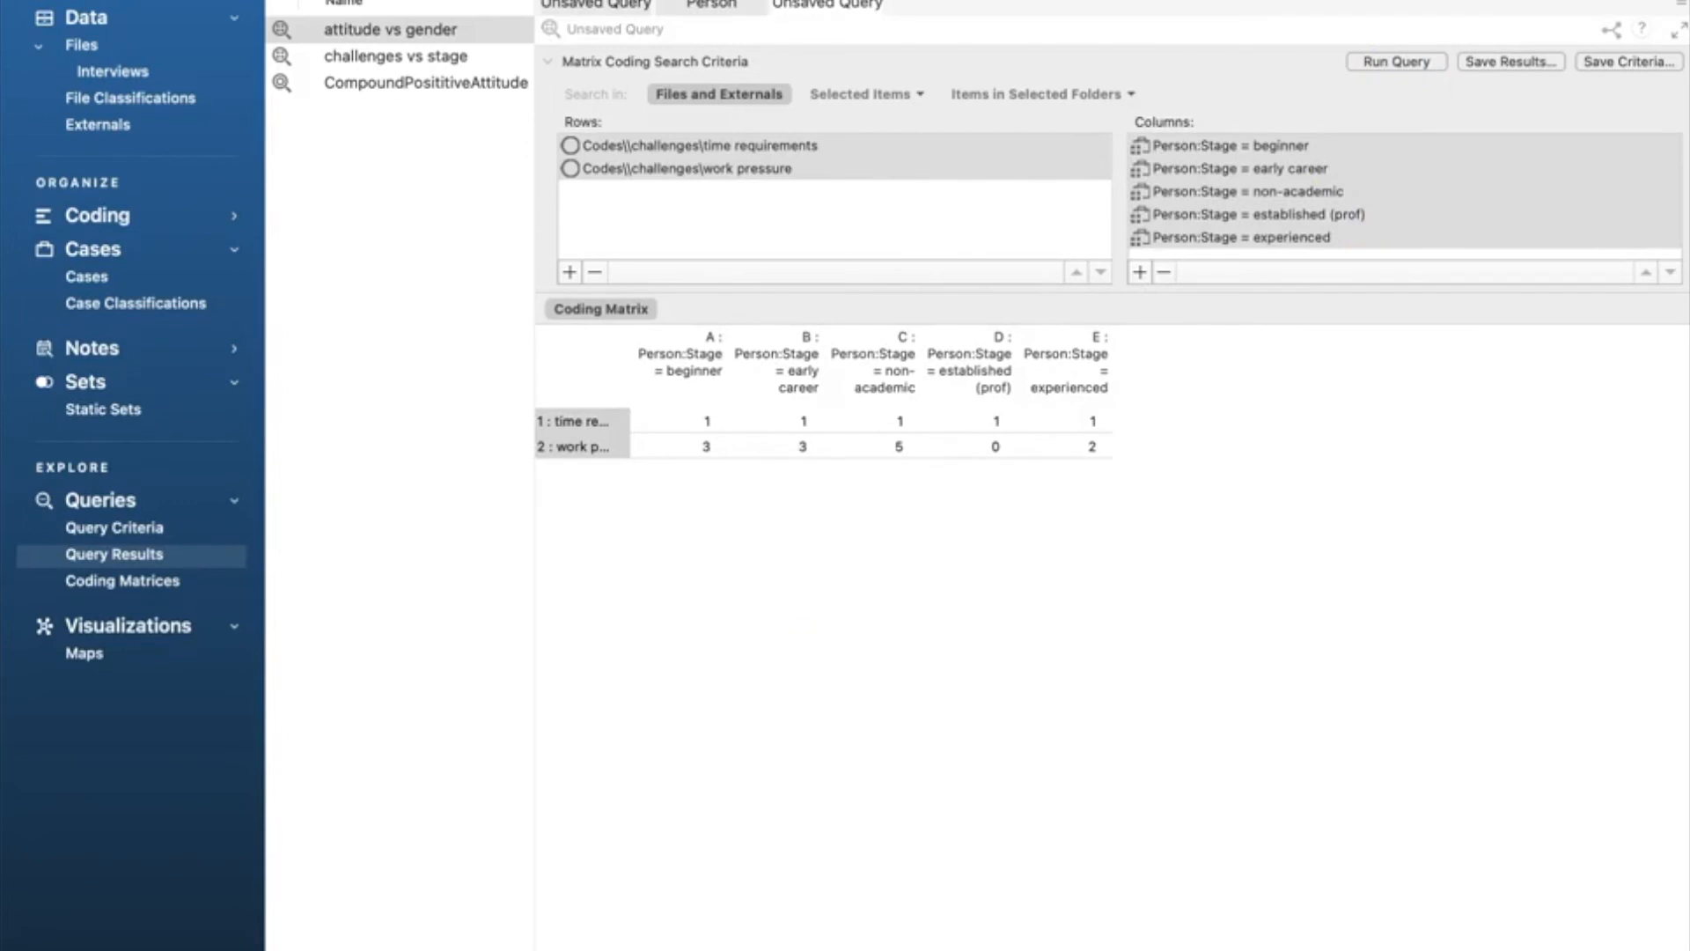
pyautogui.moveTo(950, 599)
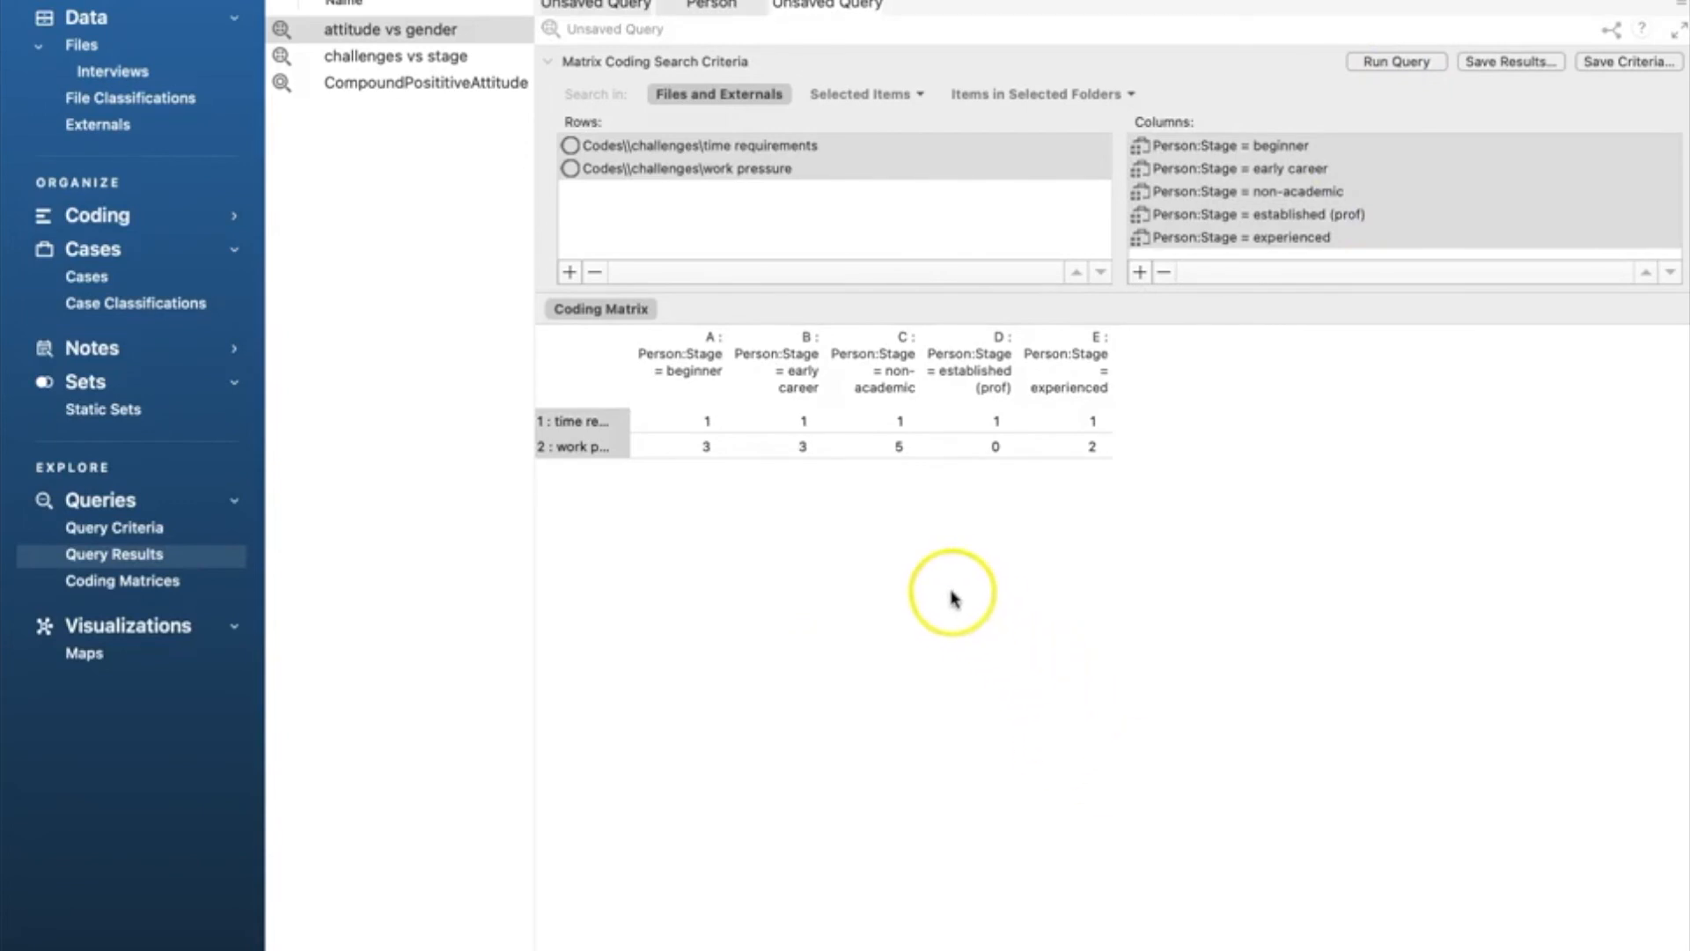
pyautogui.moveTo(878, 445)
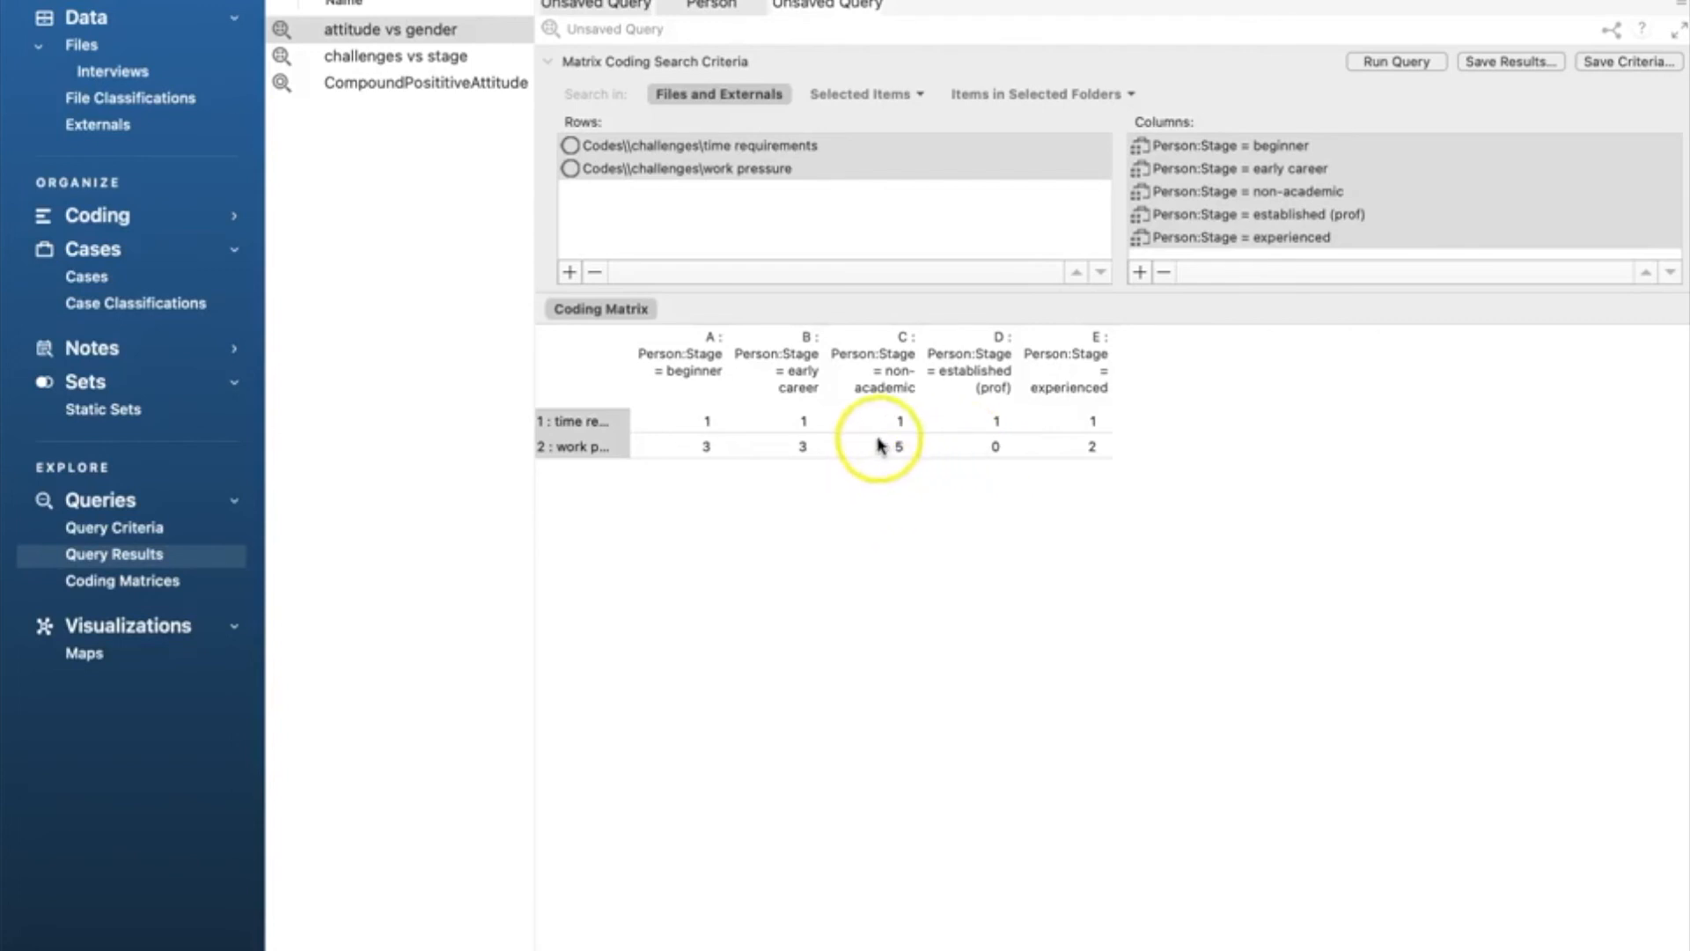
pyautogui.moveTo(995, 449)
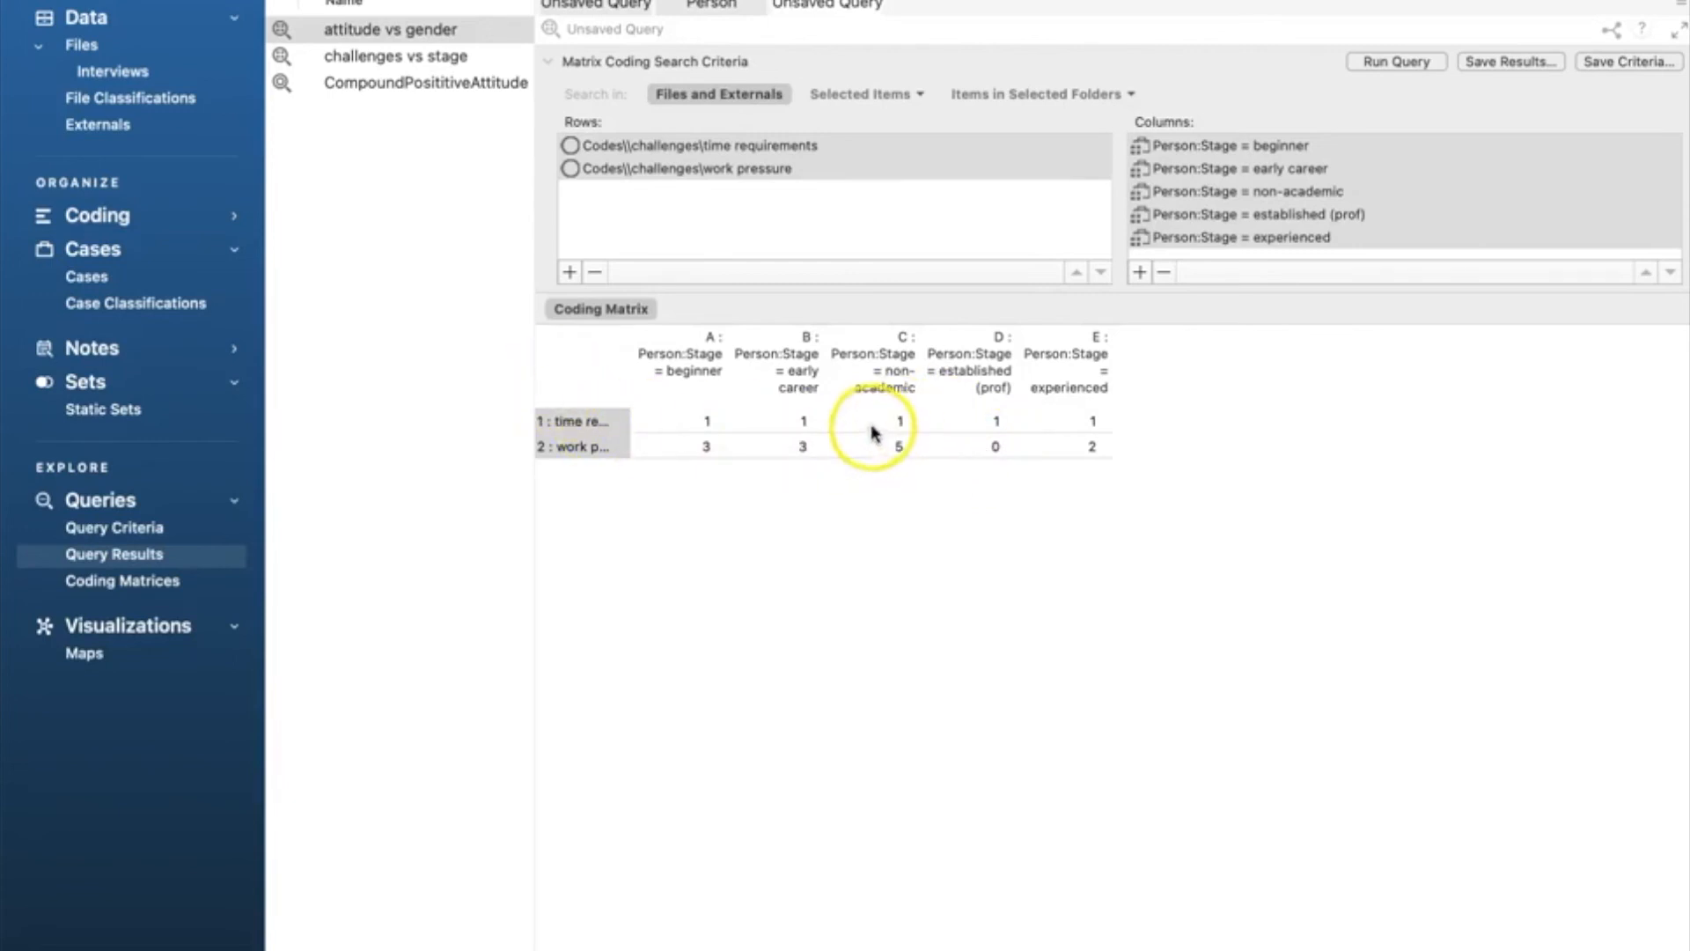
# Step: Apply red-yellow-green cell shading to the challenges-by-stage matrix counts
pyautogui.rightClick(871, 420)
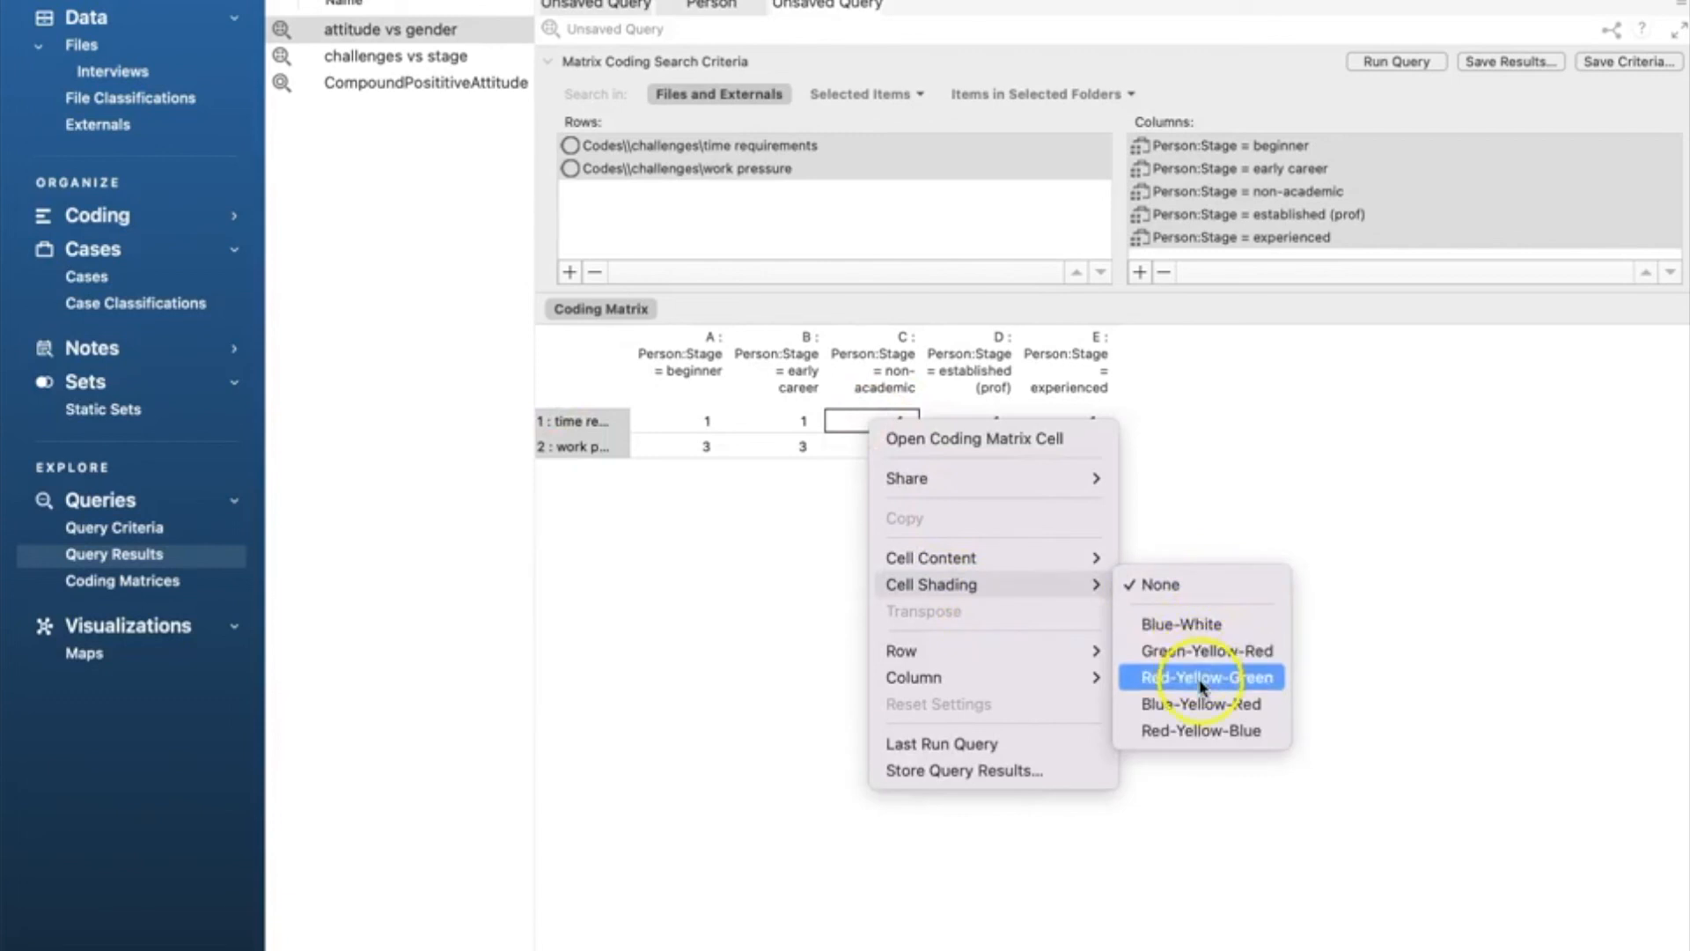
pyautogui.click(1199, 676)
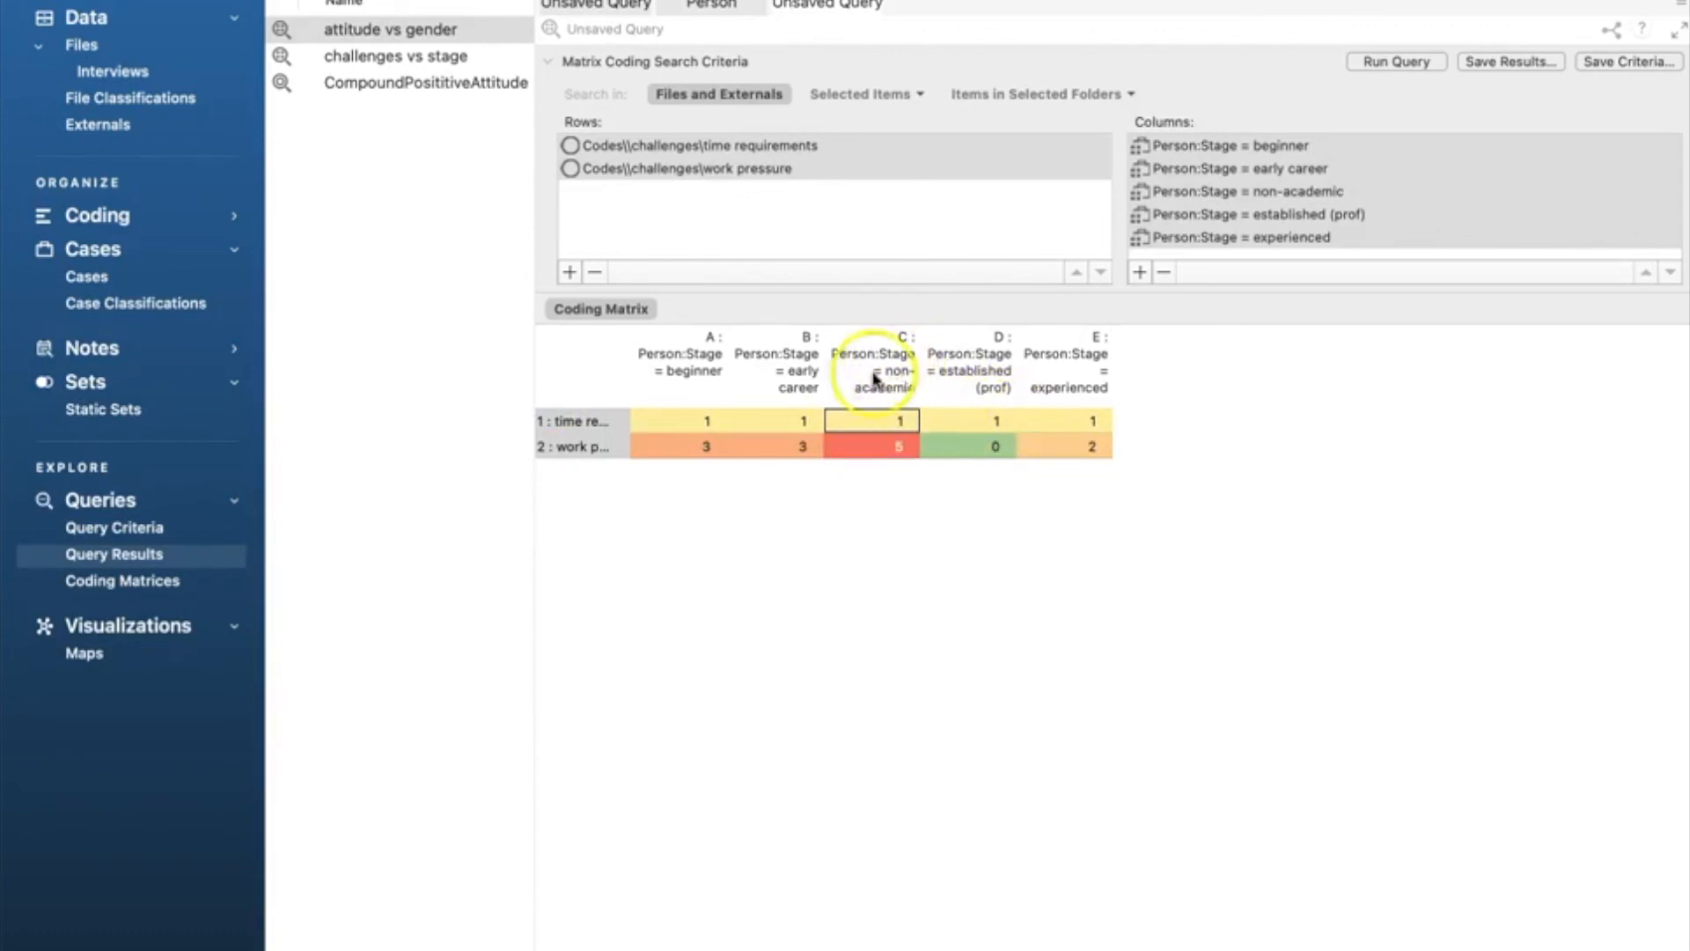
pyautogui.moveTo(858, 440)
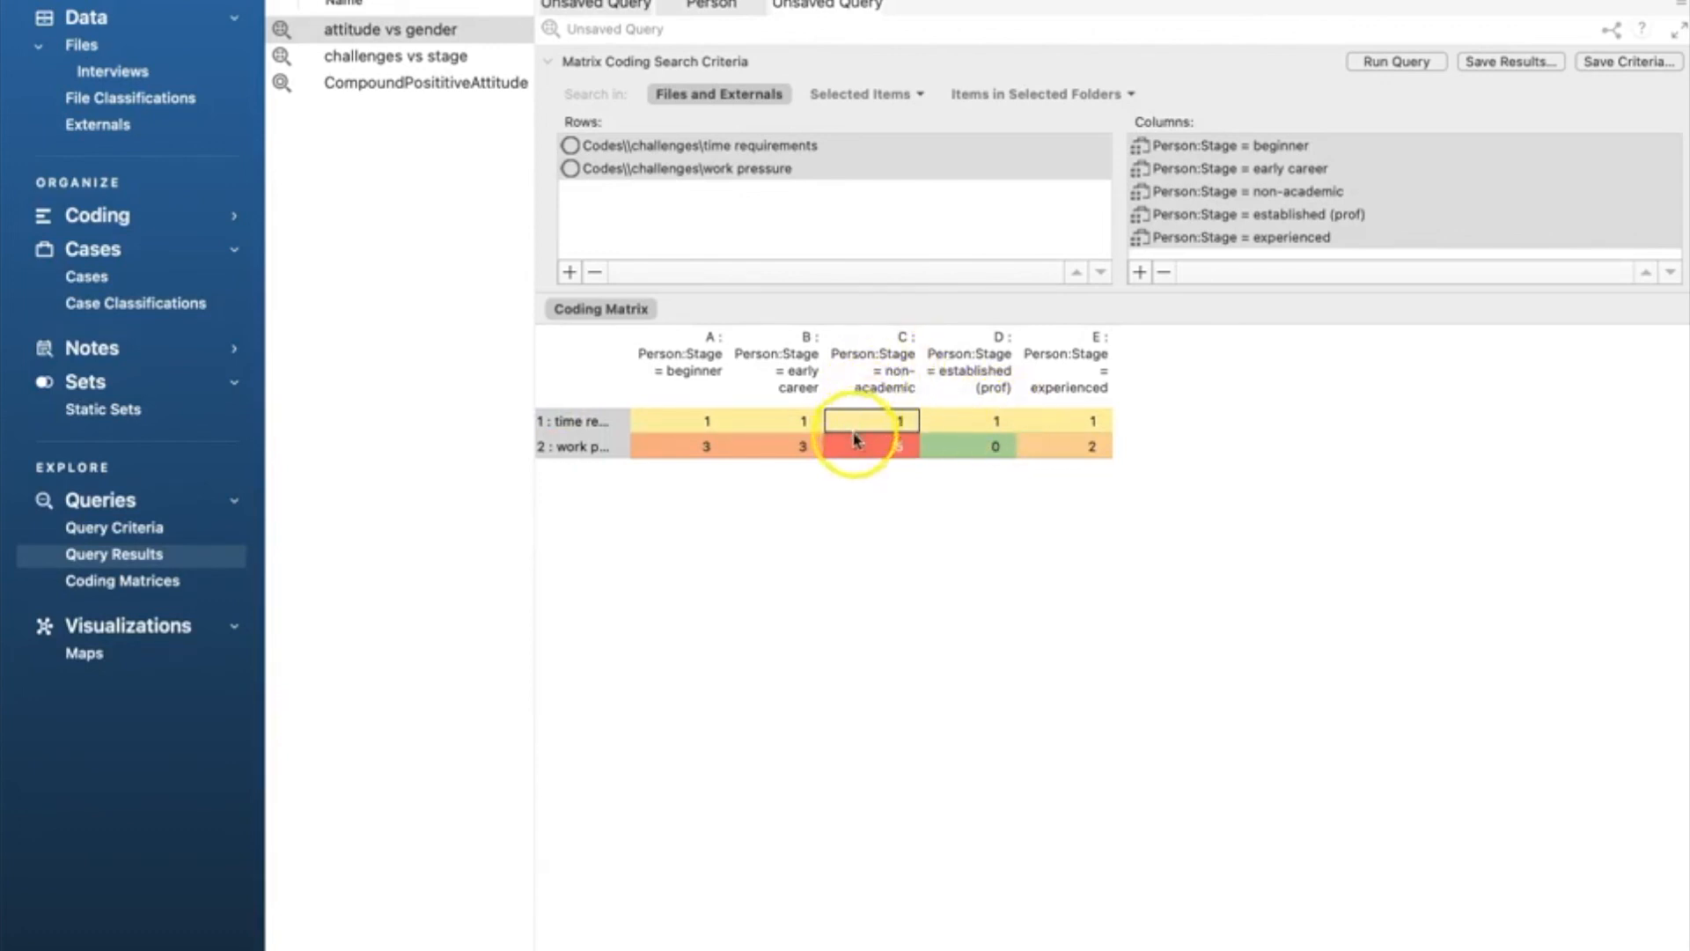
pyautogui.moveTo(869, 356)
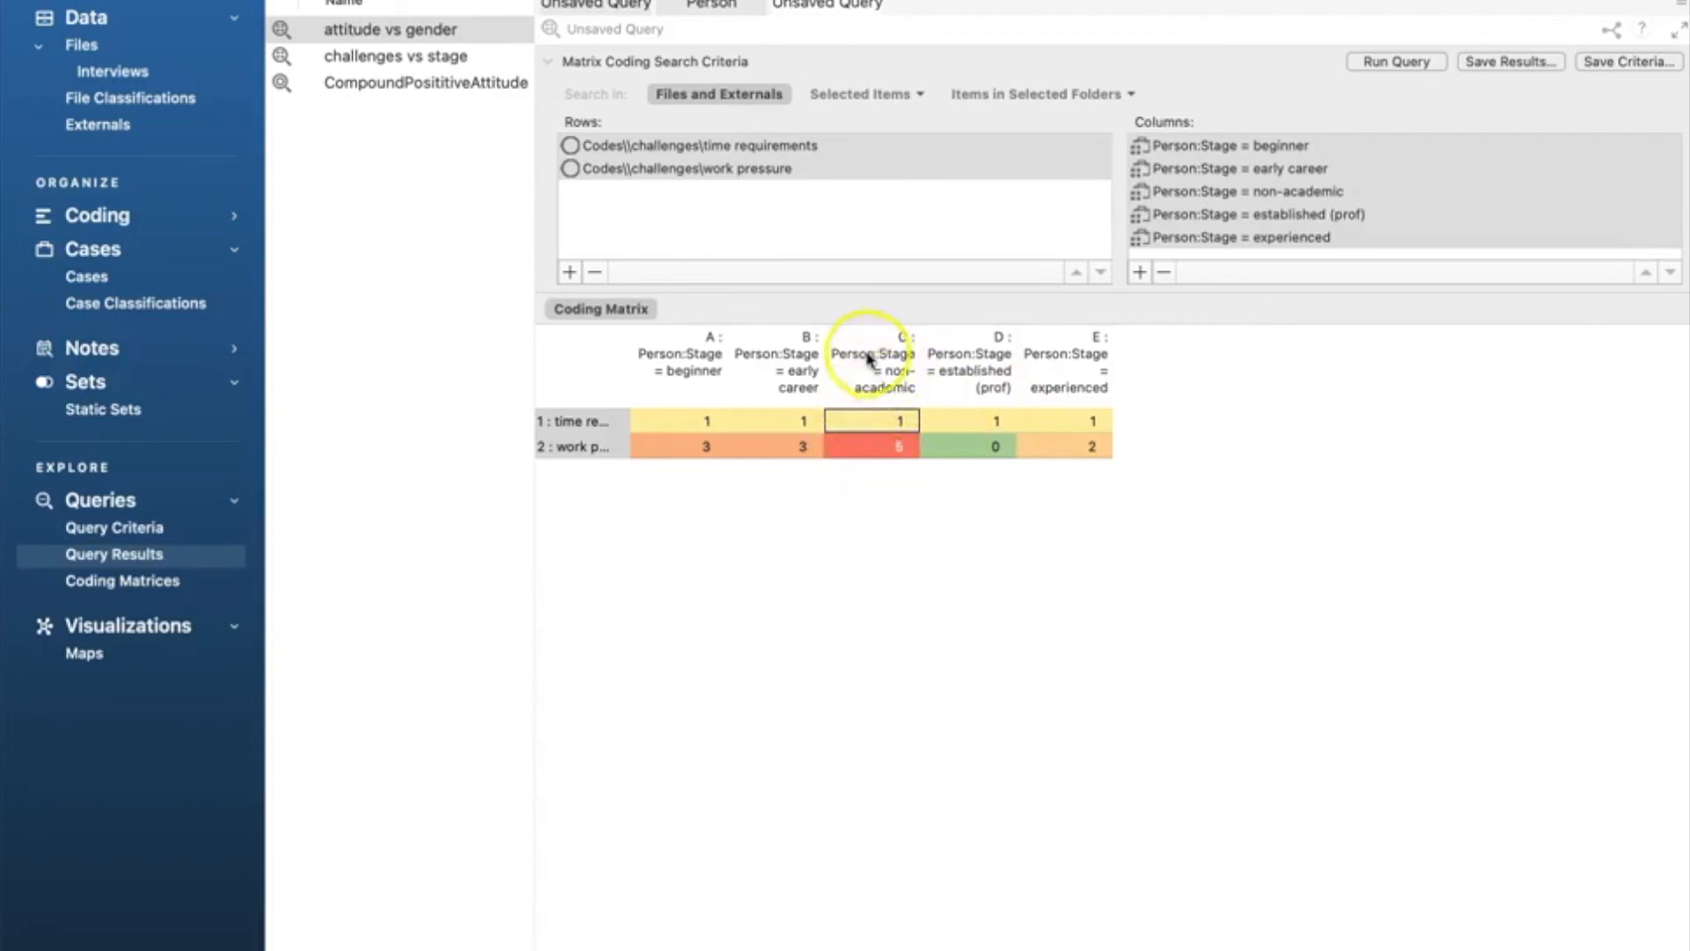
pyautogui.moveTo(829, 456)
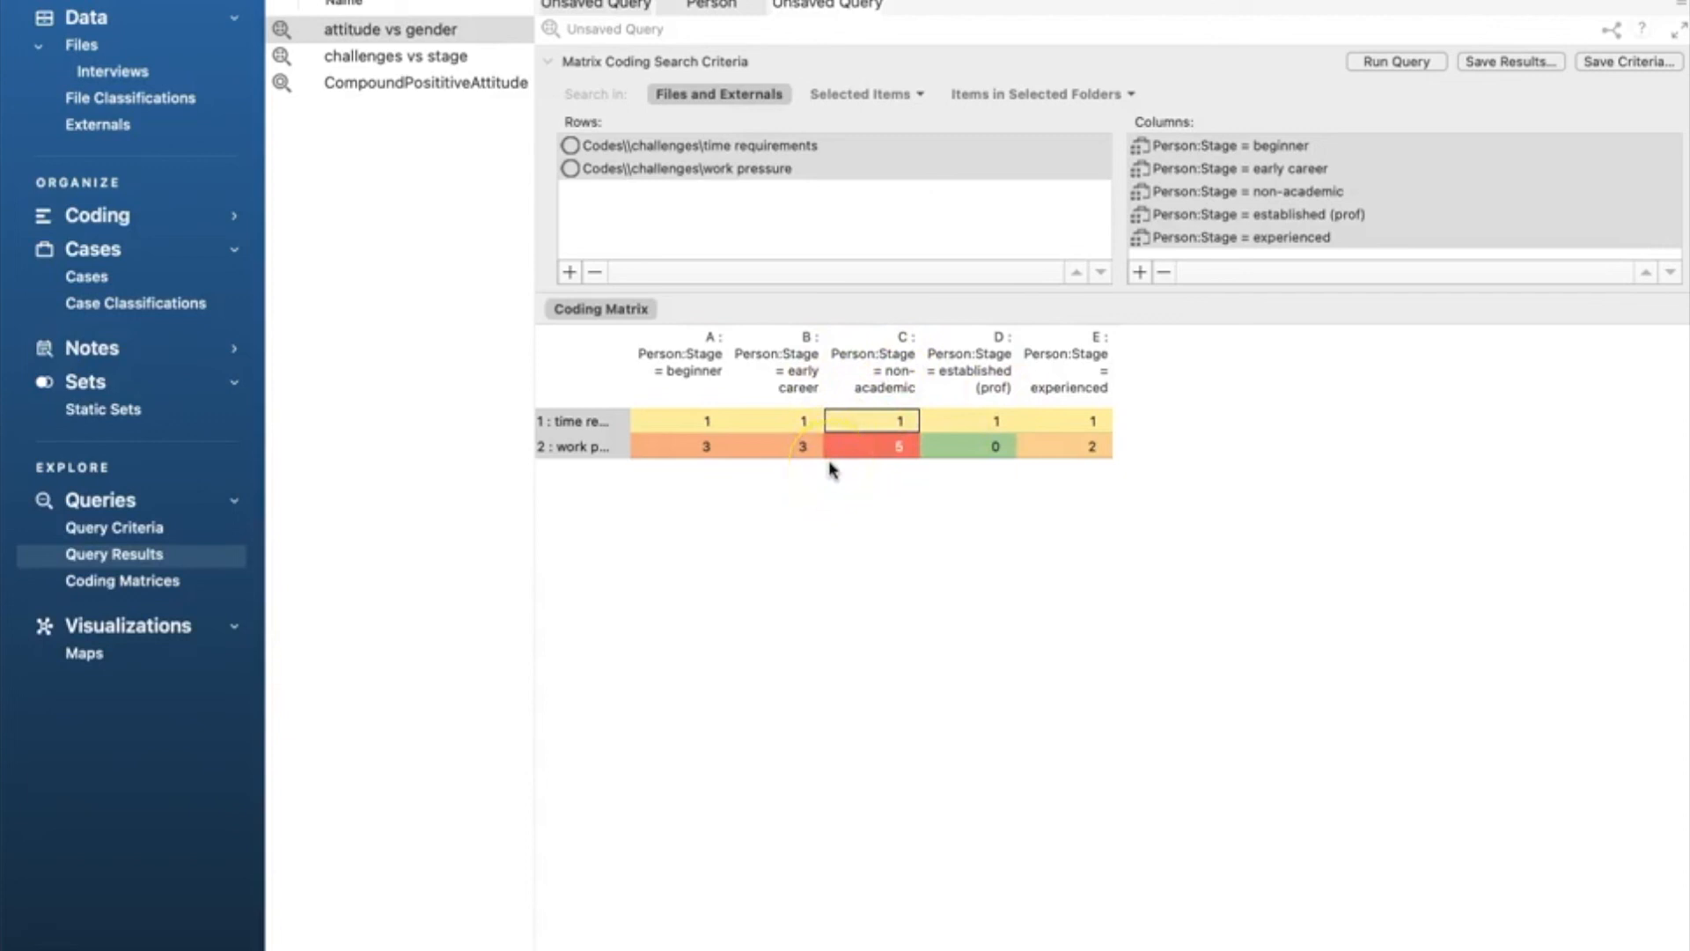
pyautogui.moveTo(1108, 353)
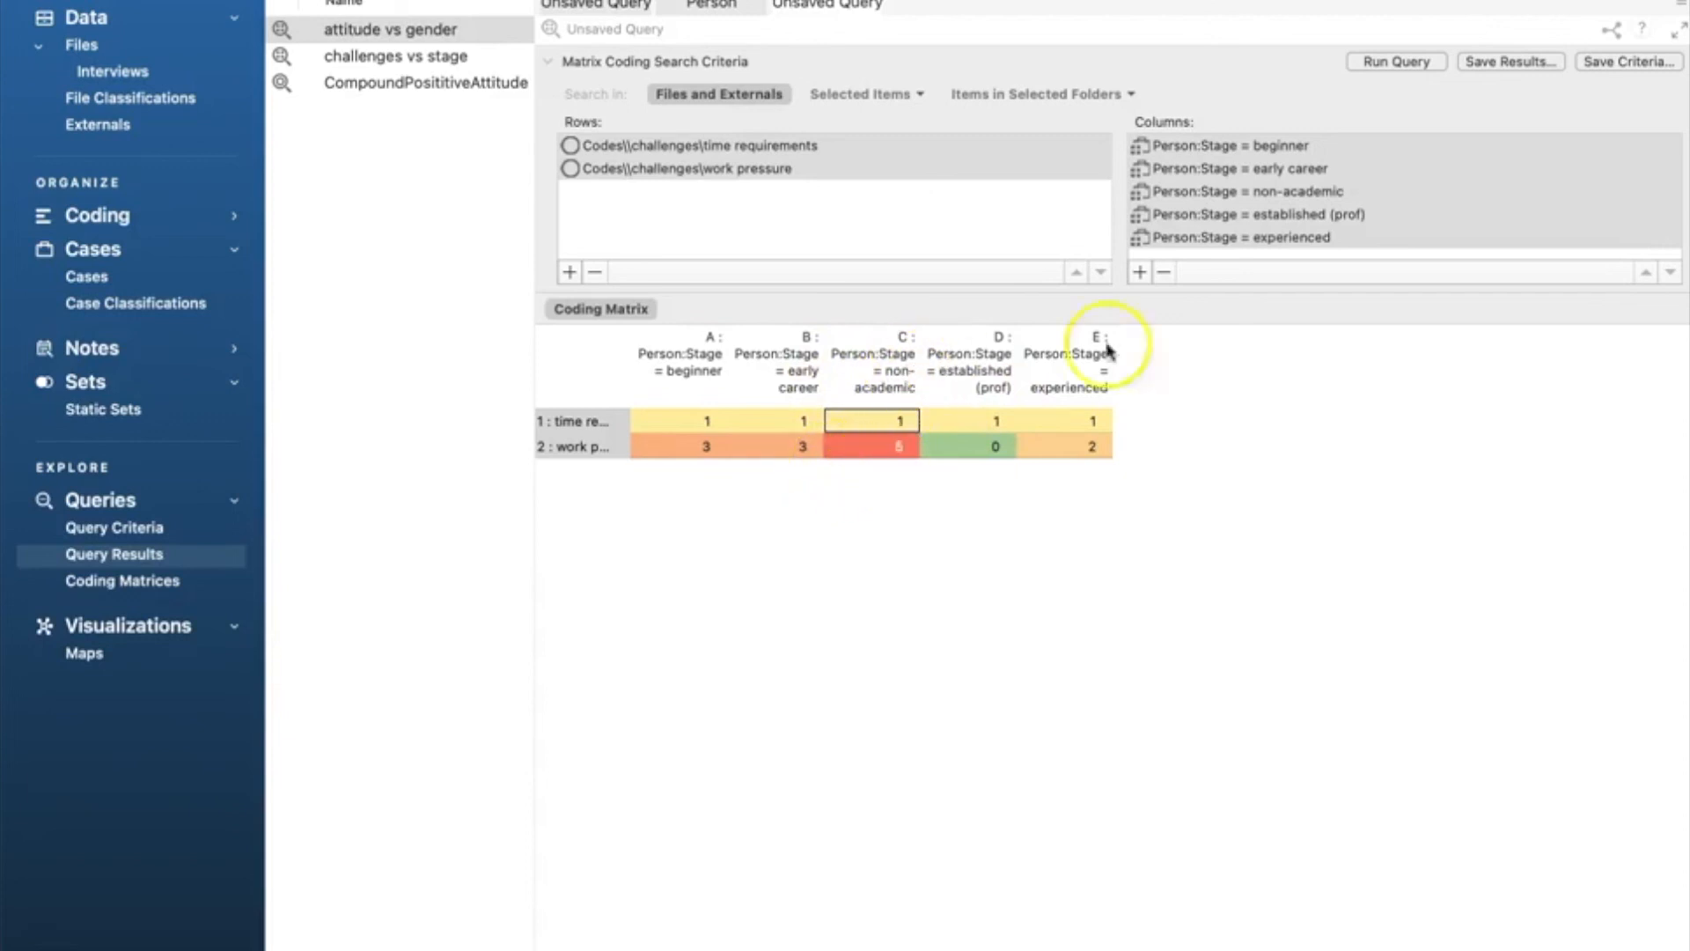
pyautogui.moveTo(1217, 227)
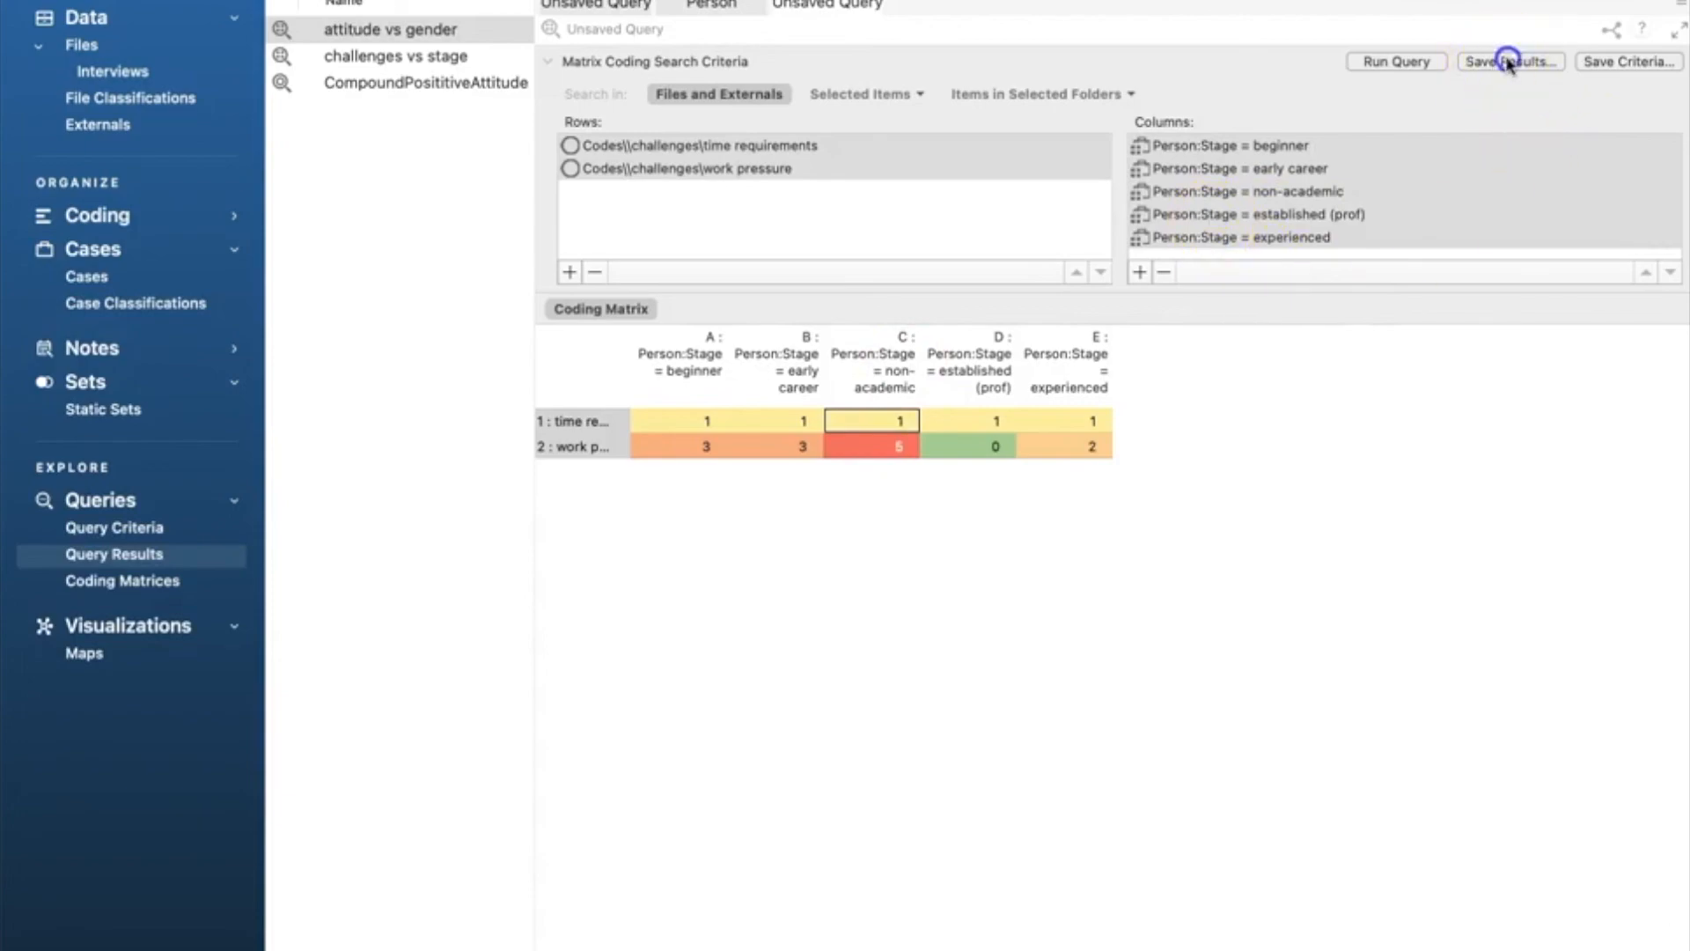
pyautogui.click(1509, 62)
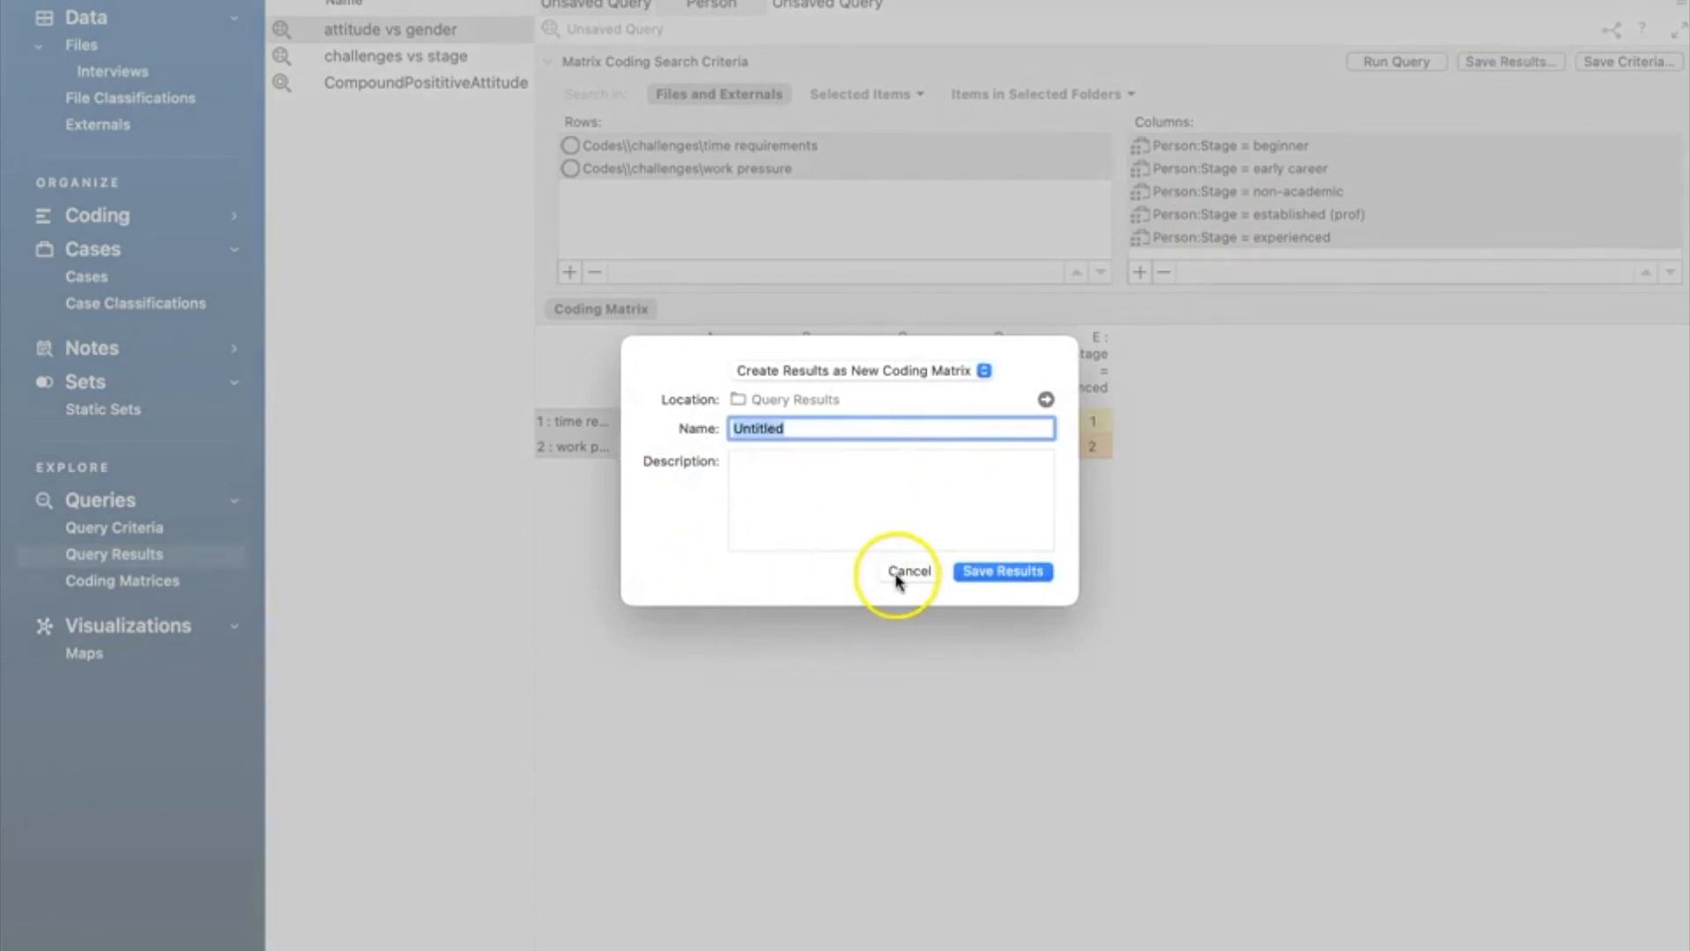
pyautogui.click(908, 570)
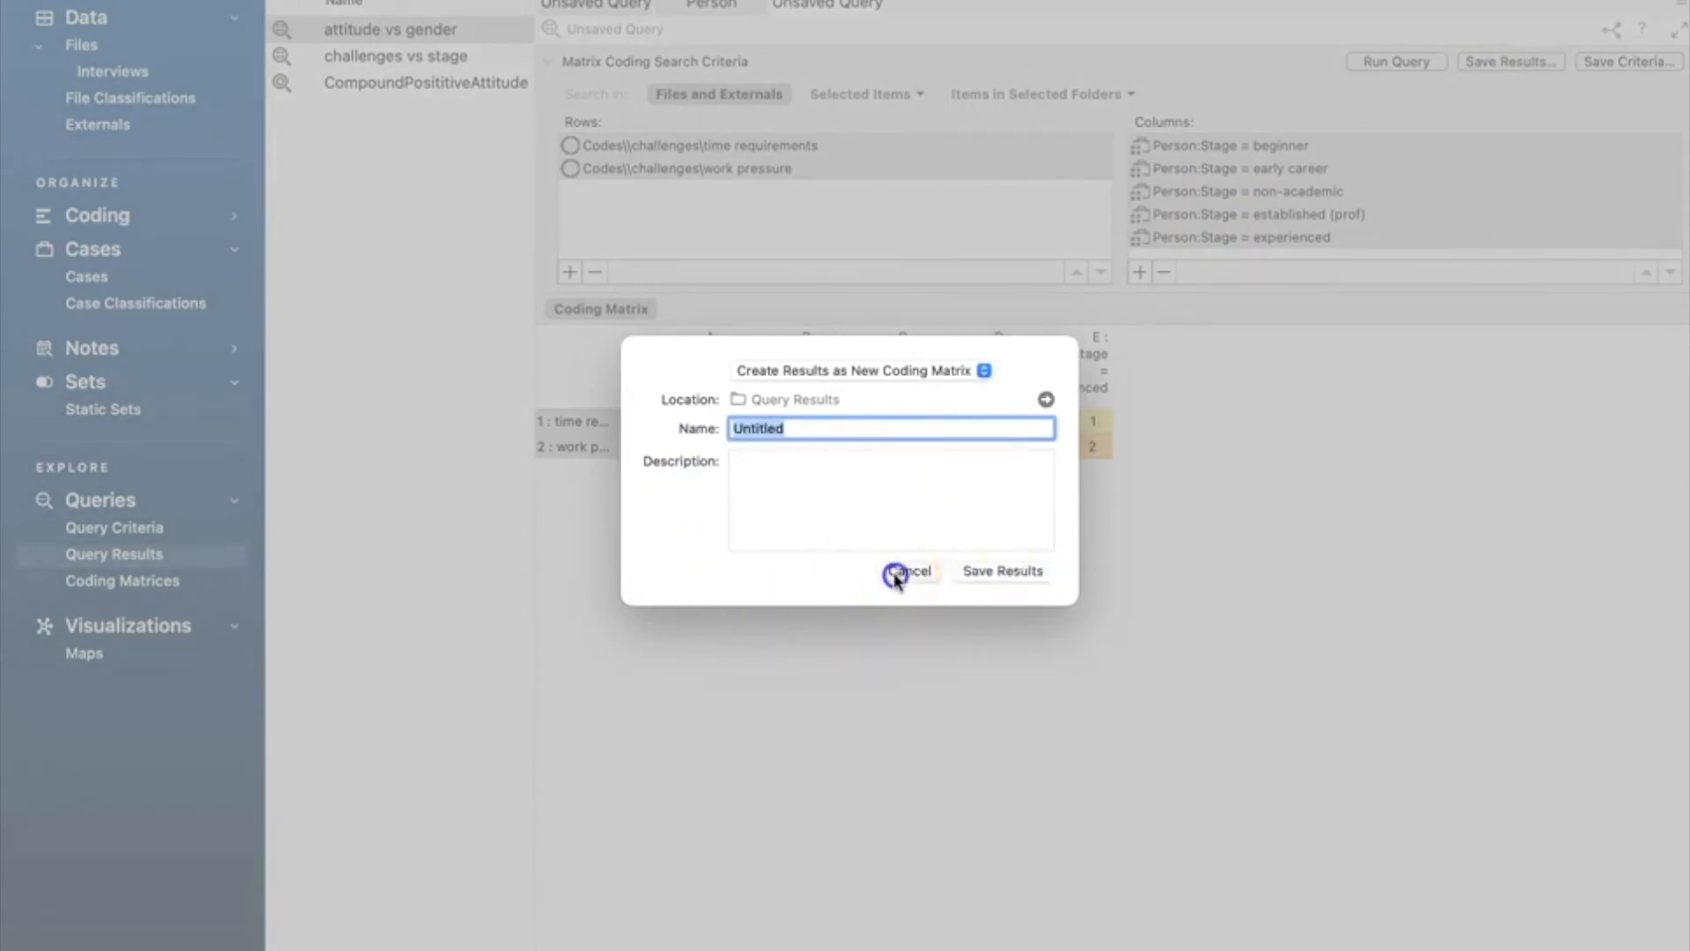
pyautogui.click(908, 570)
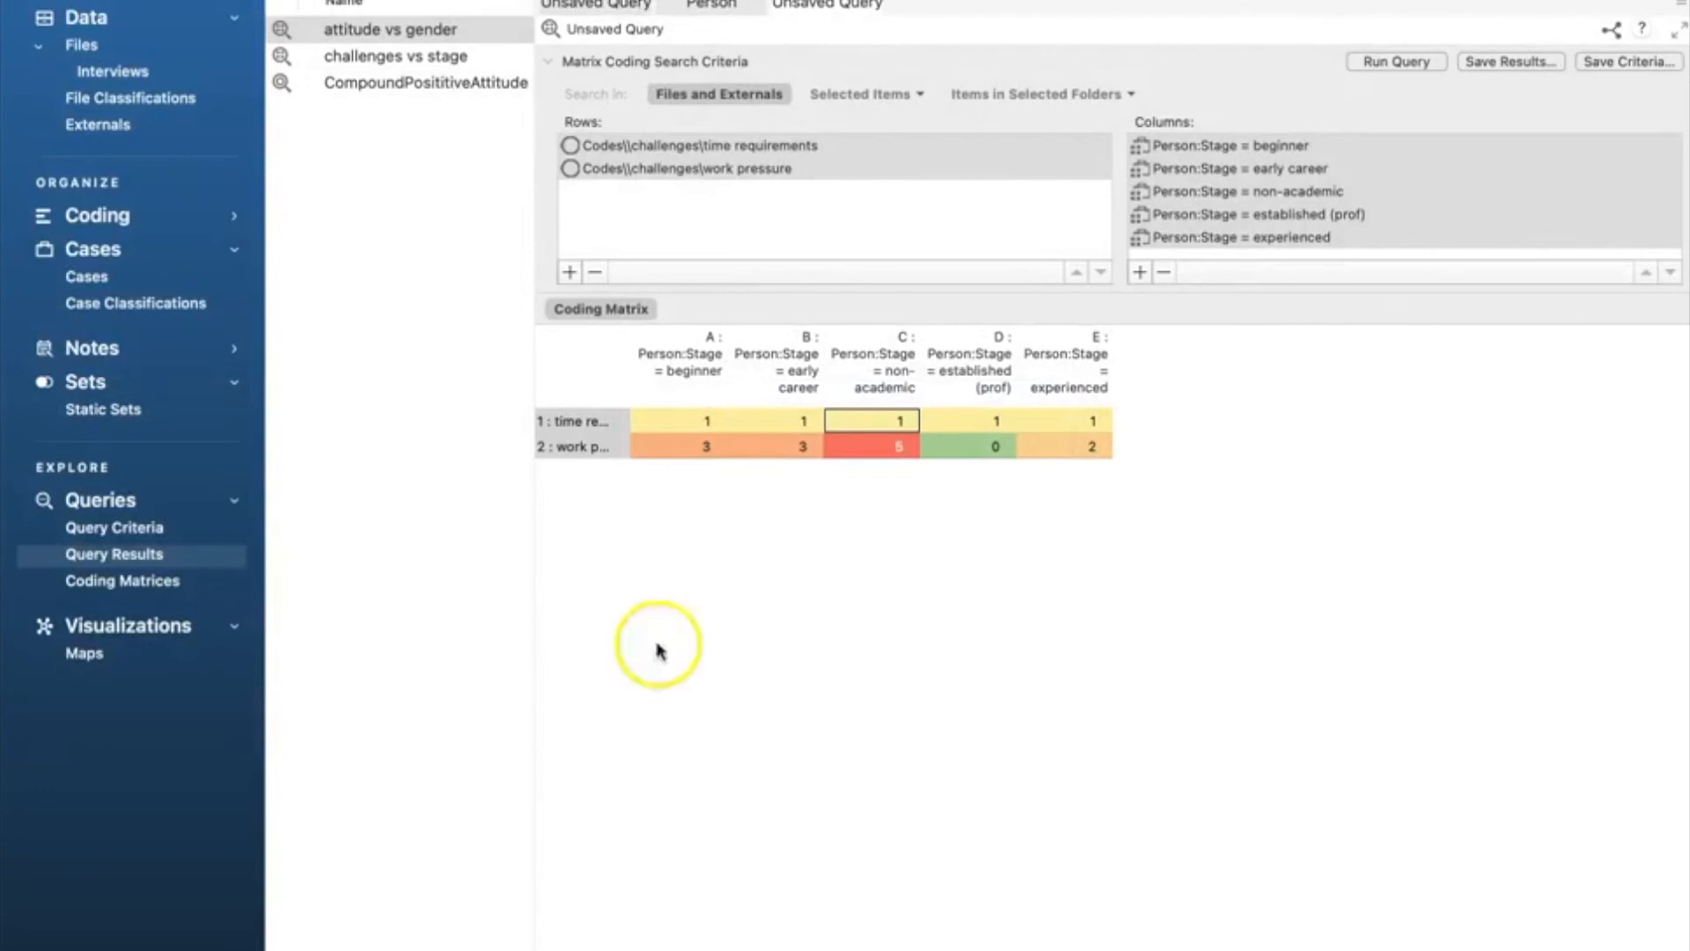
pyautogui.moveTo(660, 649)
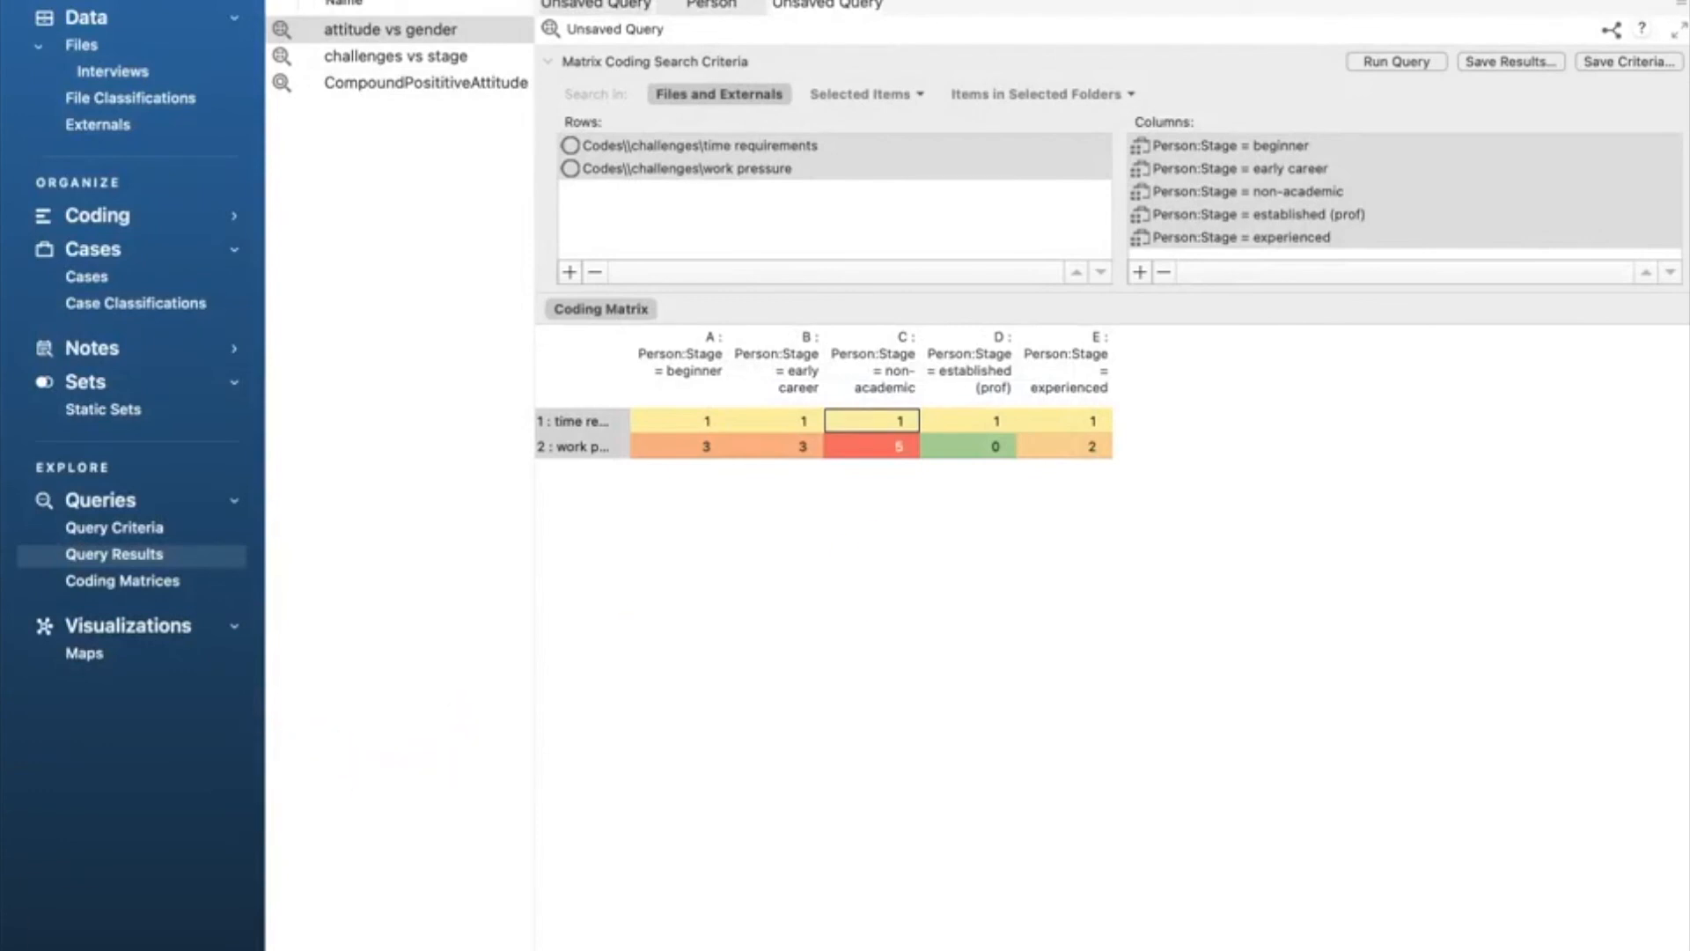